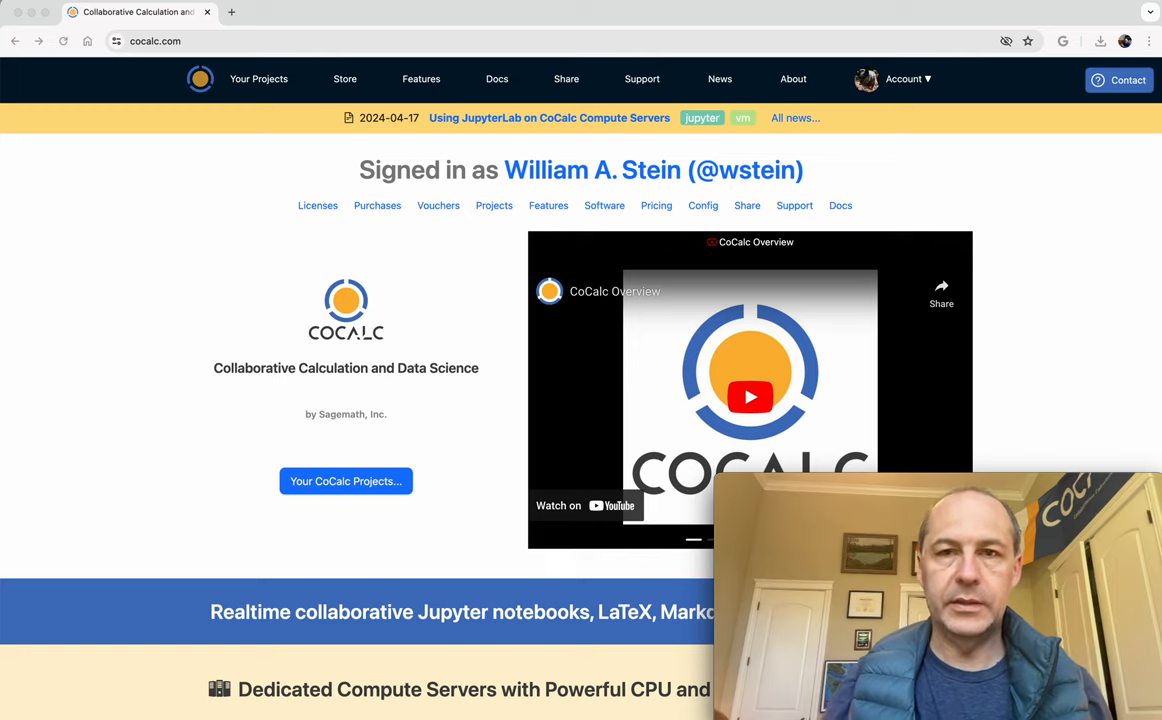
{"action": "mouse_move", "coordinate": [186, 154]}
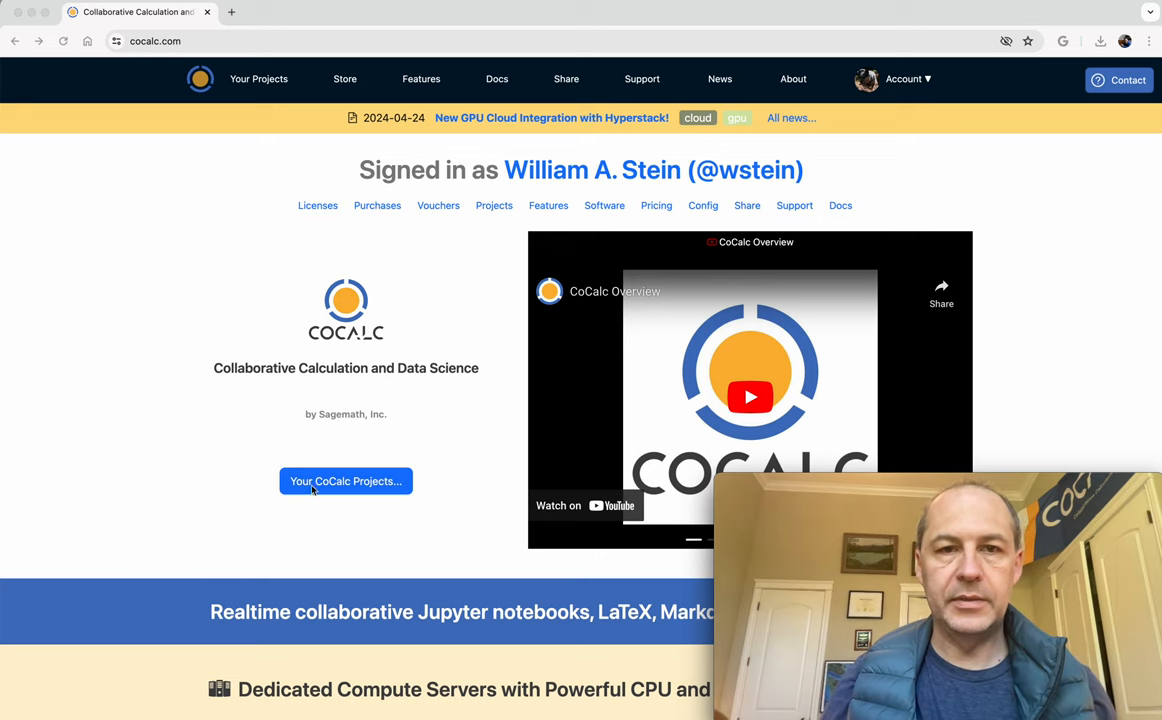
{"action": "mouse_move", "coordinate": [262, 96]}
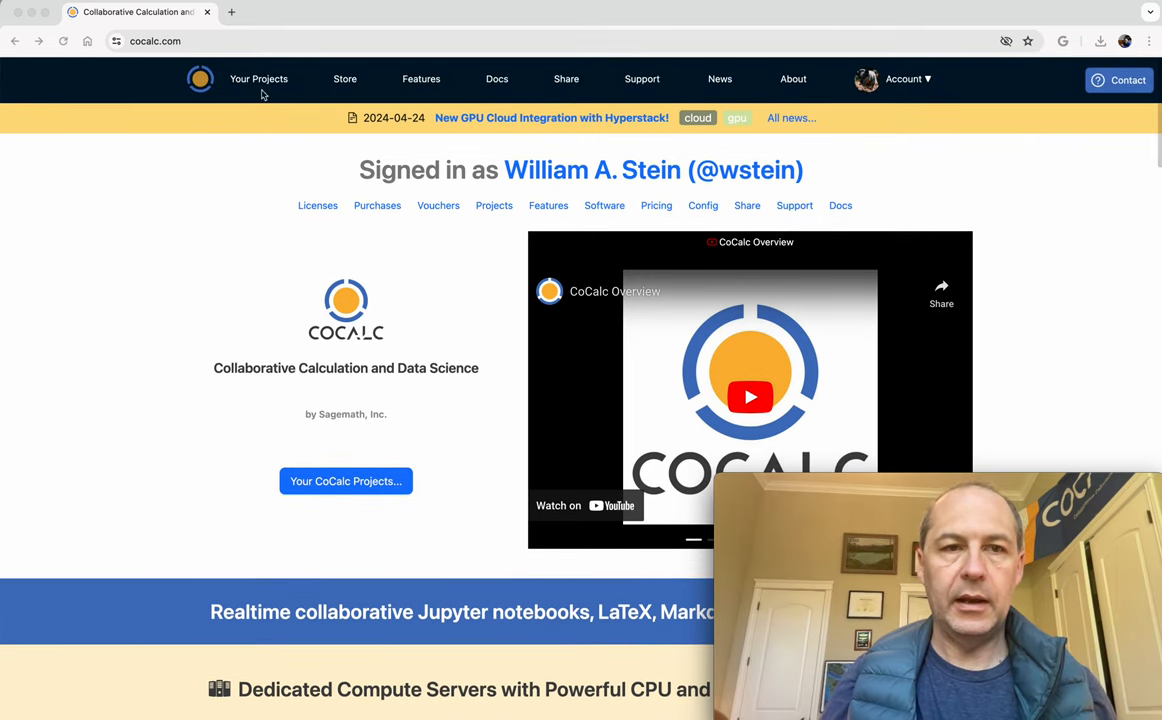
{"action": "mouse_move", "coordinate": [256, 356]}
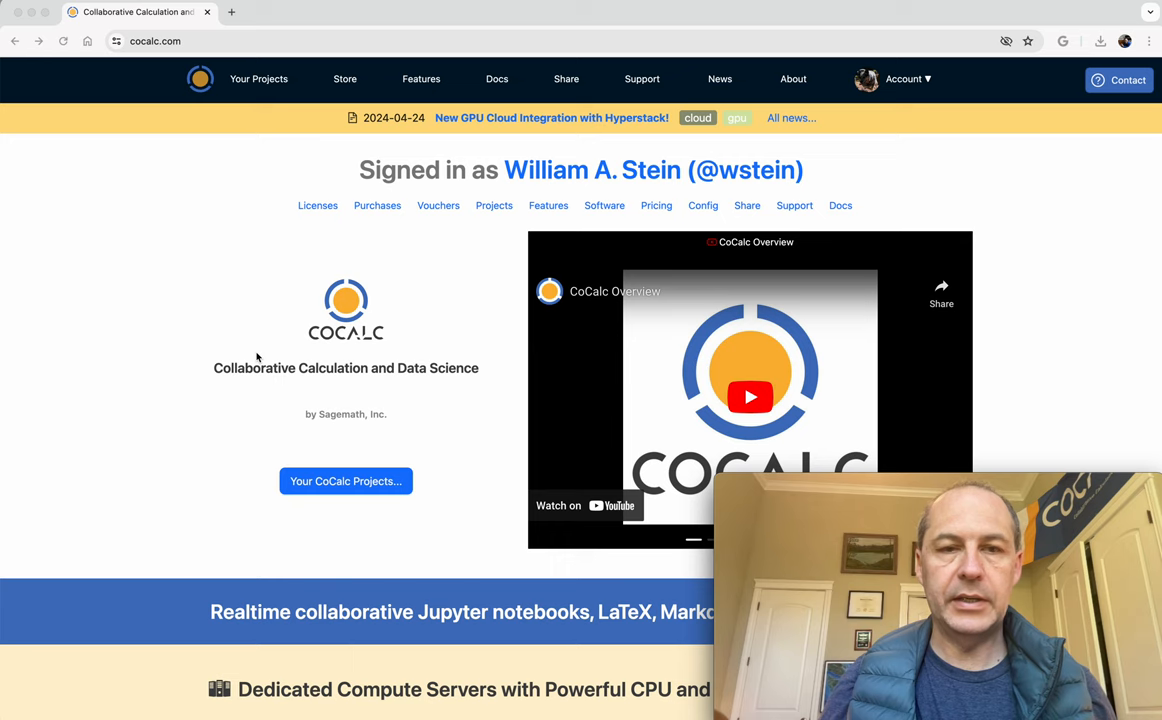
- Pick the HPC/Fortran template under Dedicated Compute Servers and choose the Demo project
{"action": "scroll", "scroll_direction": "down", "scroll_amount": 3}
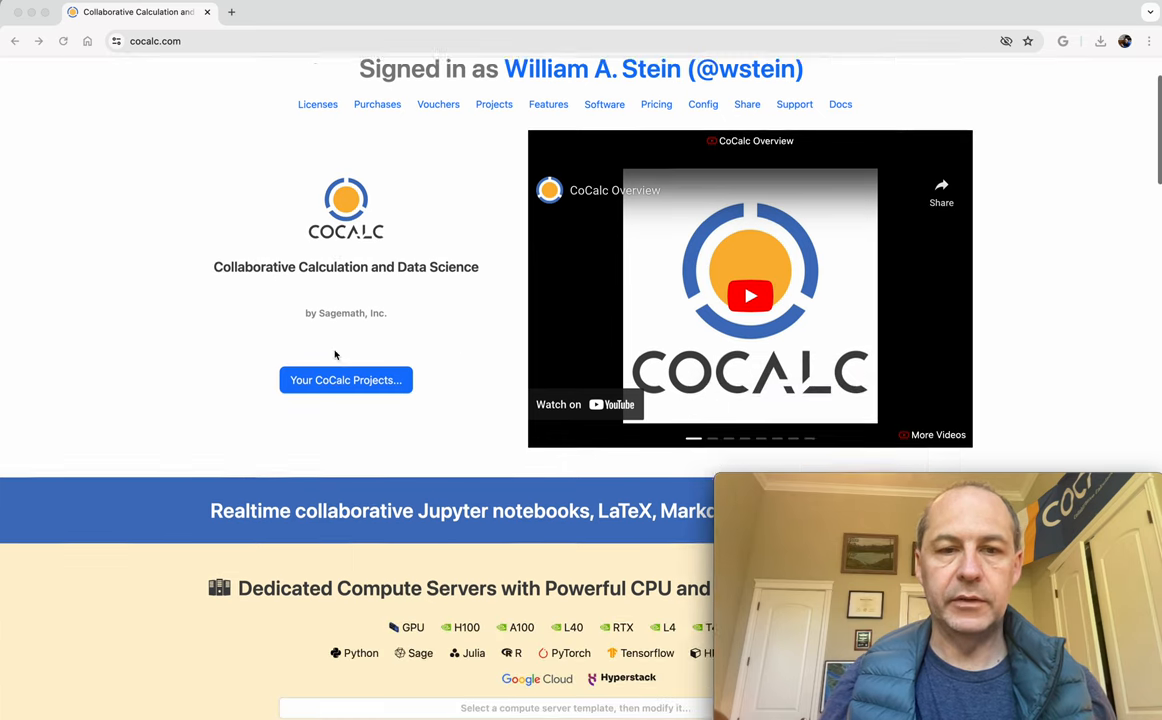
{"action": "scroll", "scroll_direction": "down", "scroll_amount": 3}
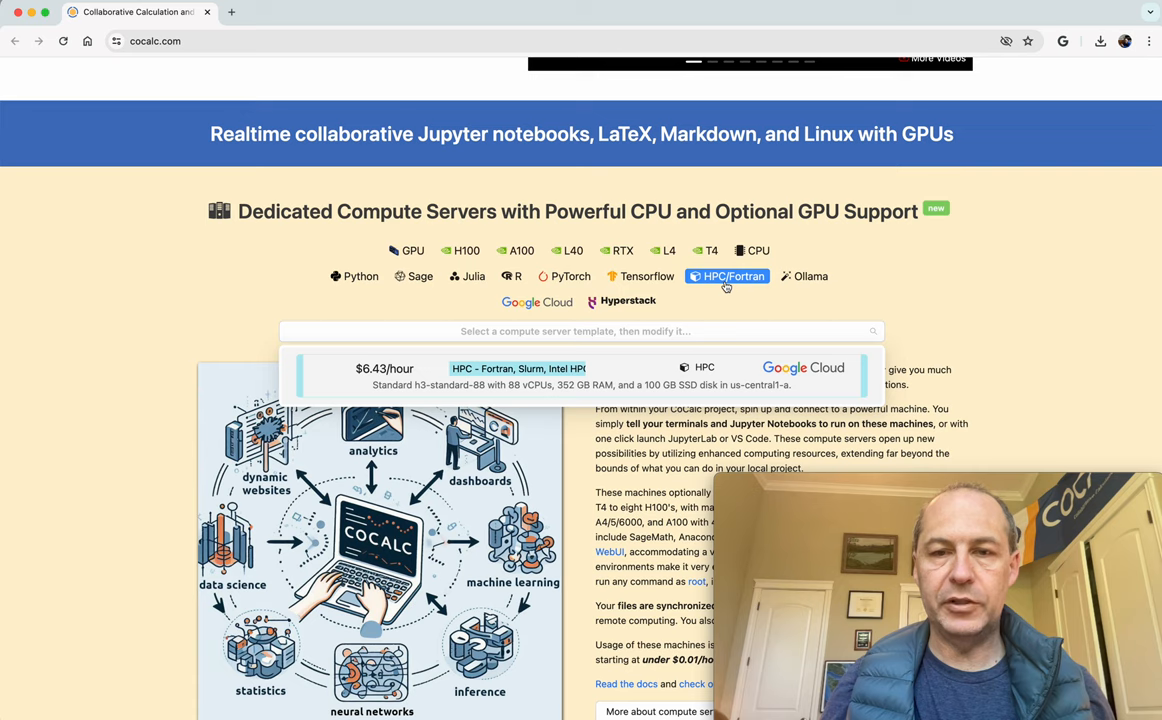
{"action": "mouse_move", "coordinate": [582, 390]}
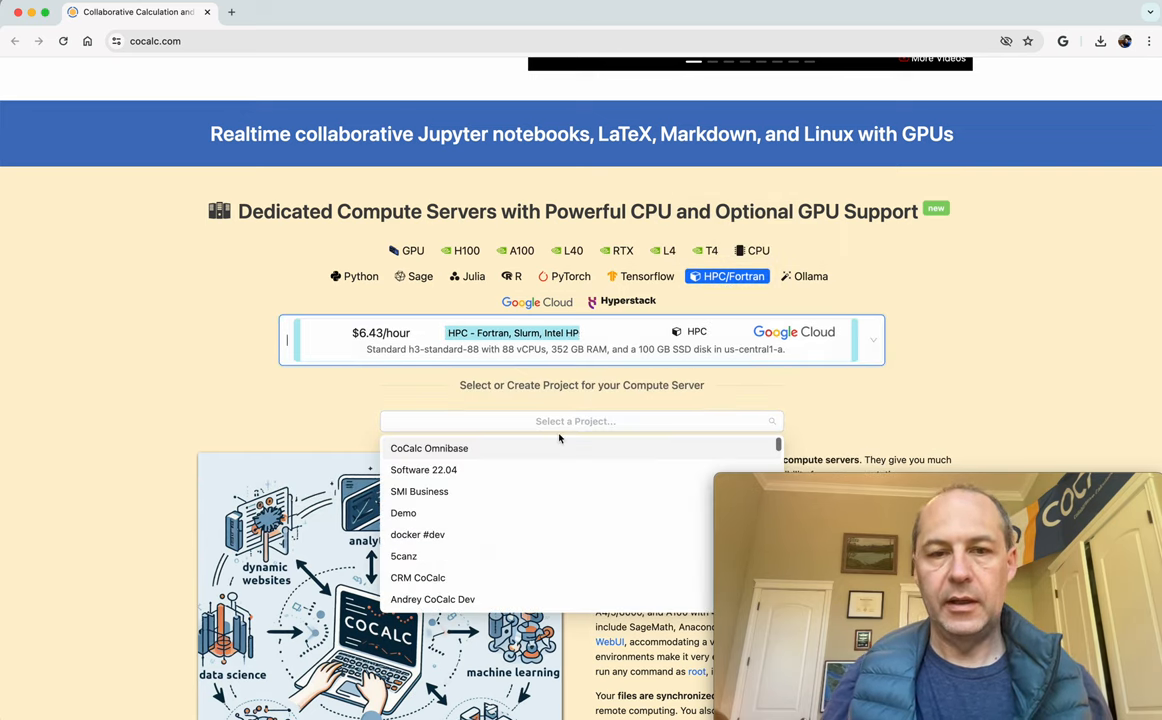
{"action": "left_click", "coordinate": [404, 512]}
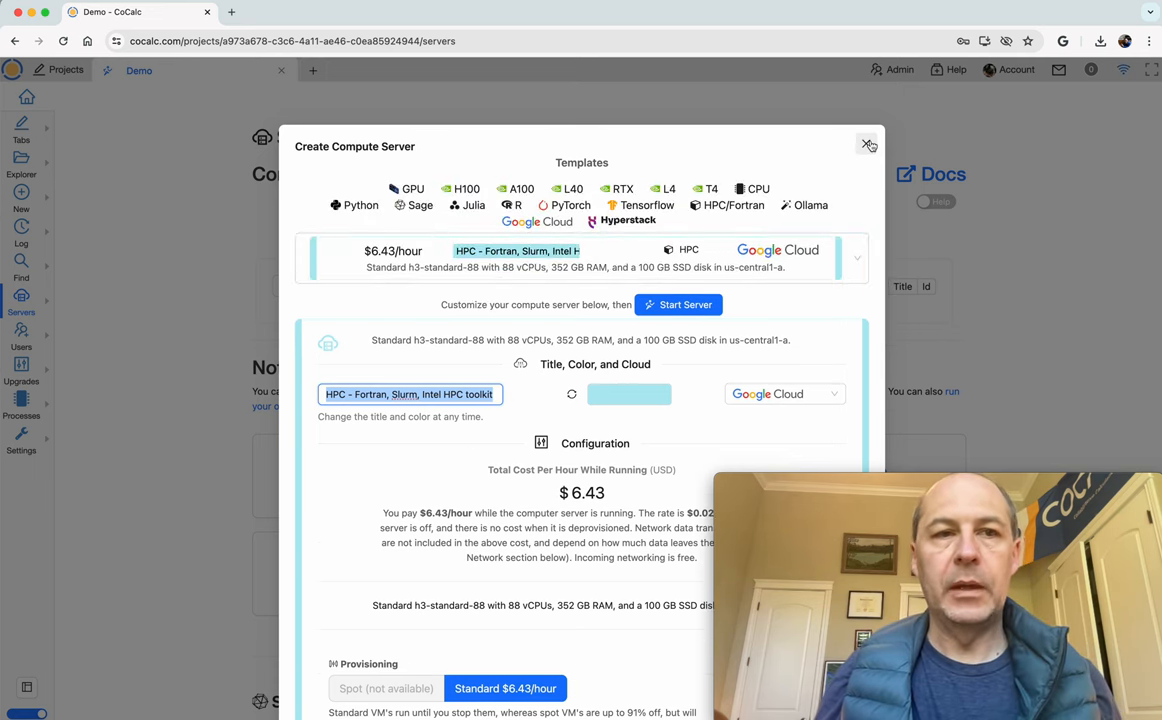
{"action": "left_click", "coordinate": [868, 144]}
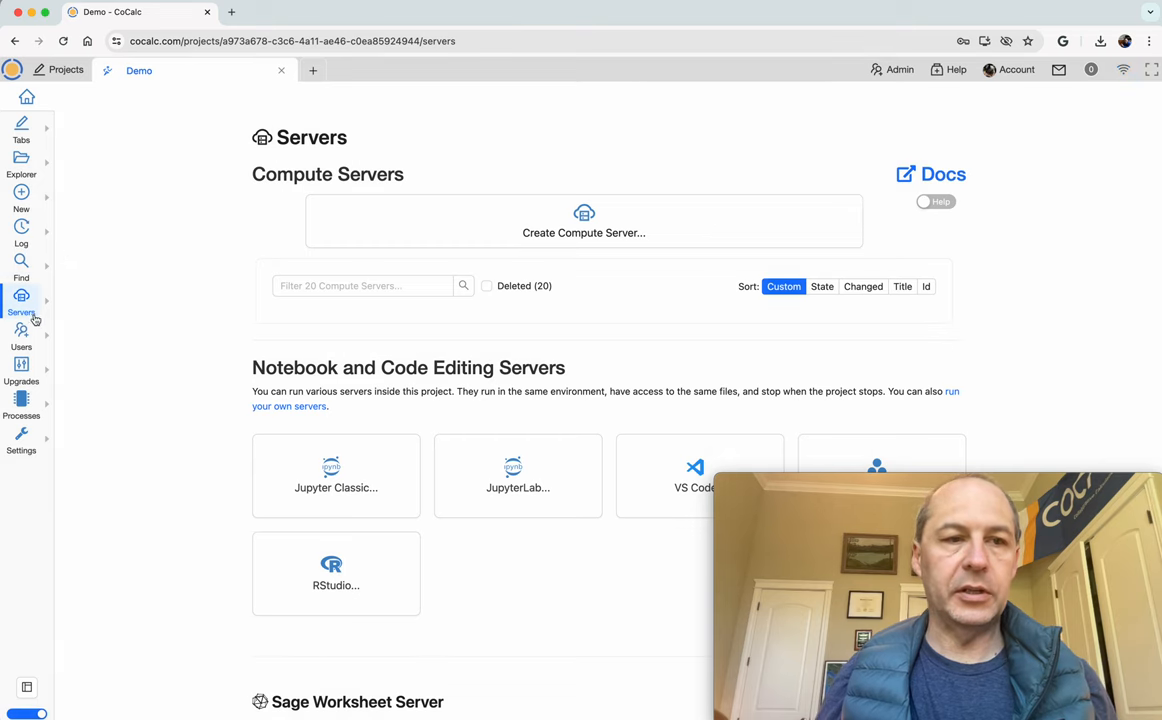
{"action": "left_click", "coordinate": [20, 156]}
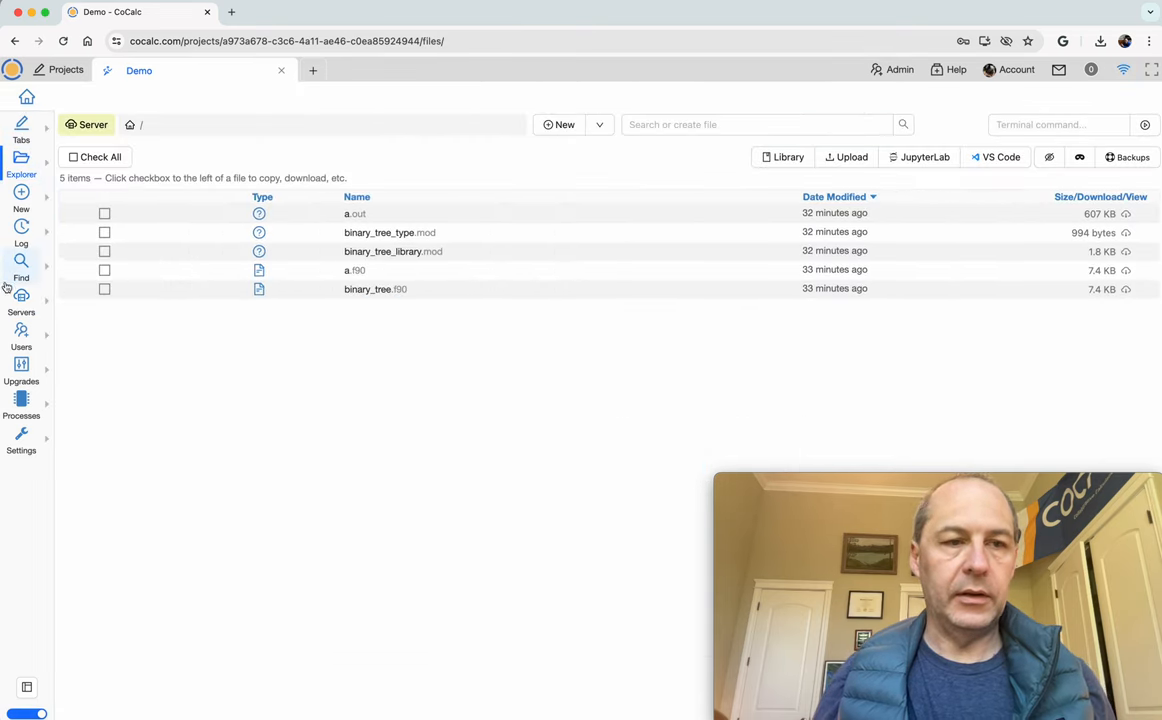
{"action": "left_click", "coordinate": [20, 300]}
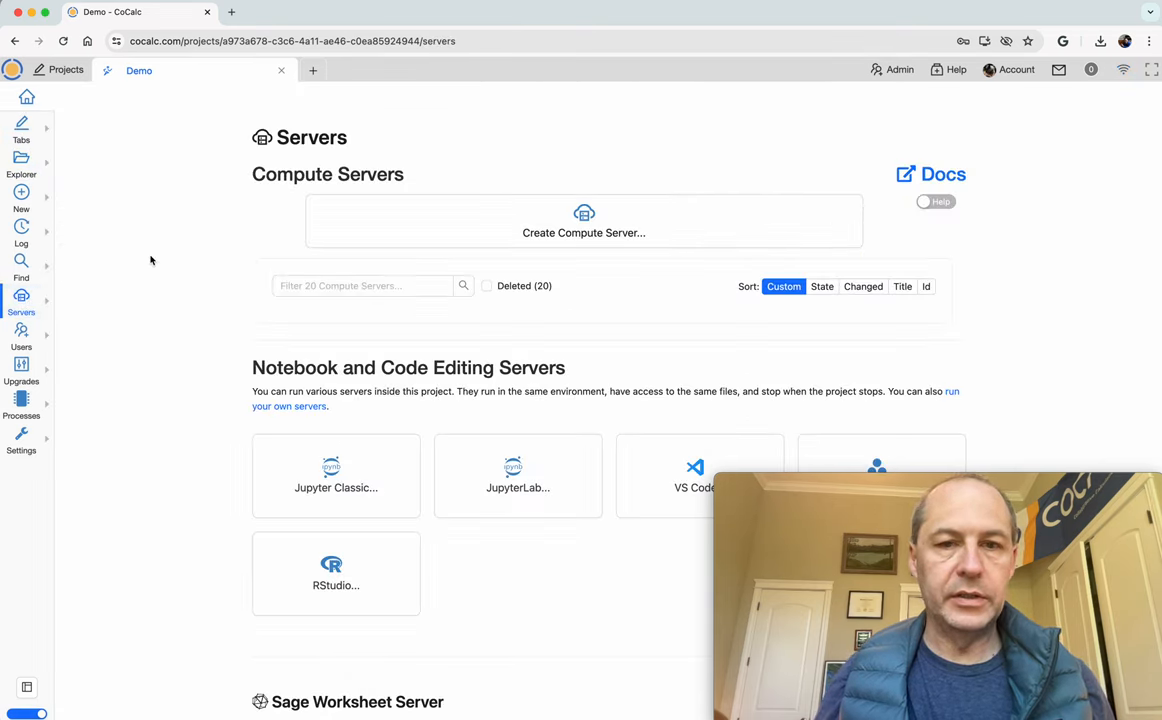
{"action": "mouse_move", "coordinate": [560, 218]}
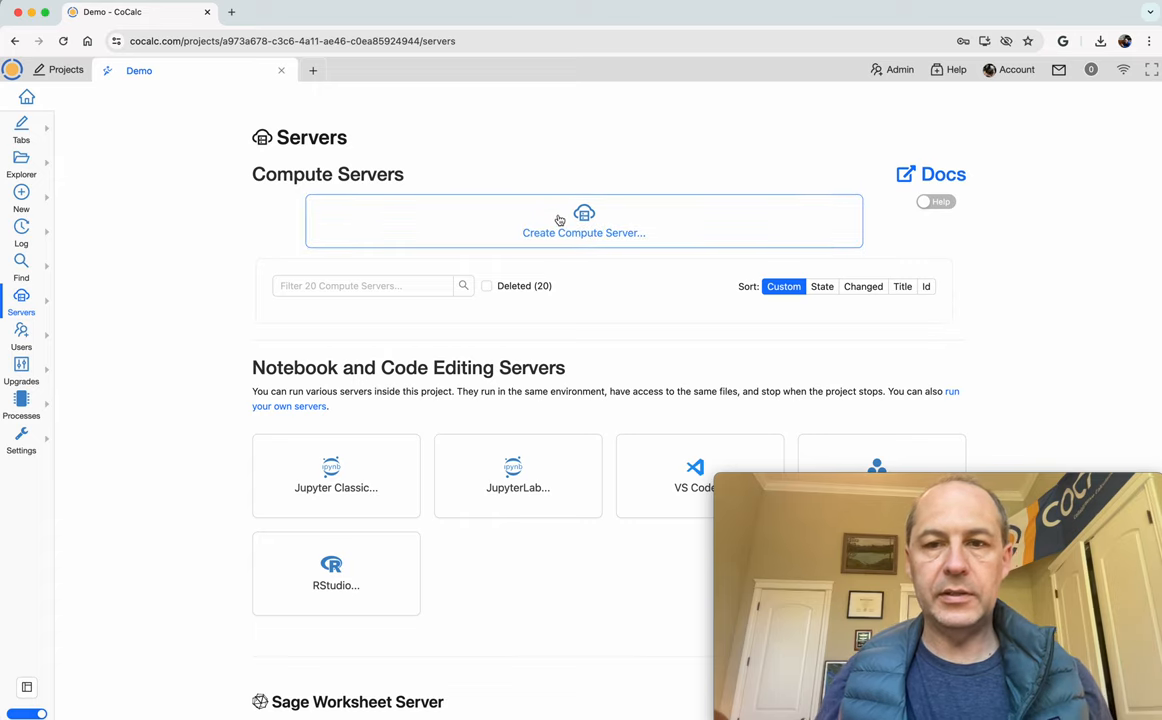
{"action": "left_click", "coordinate": [584, 232]}
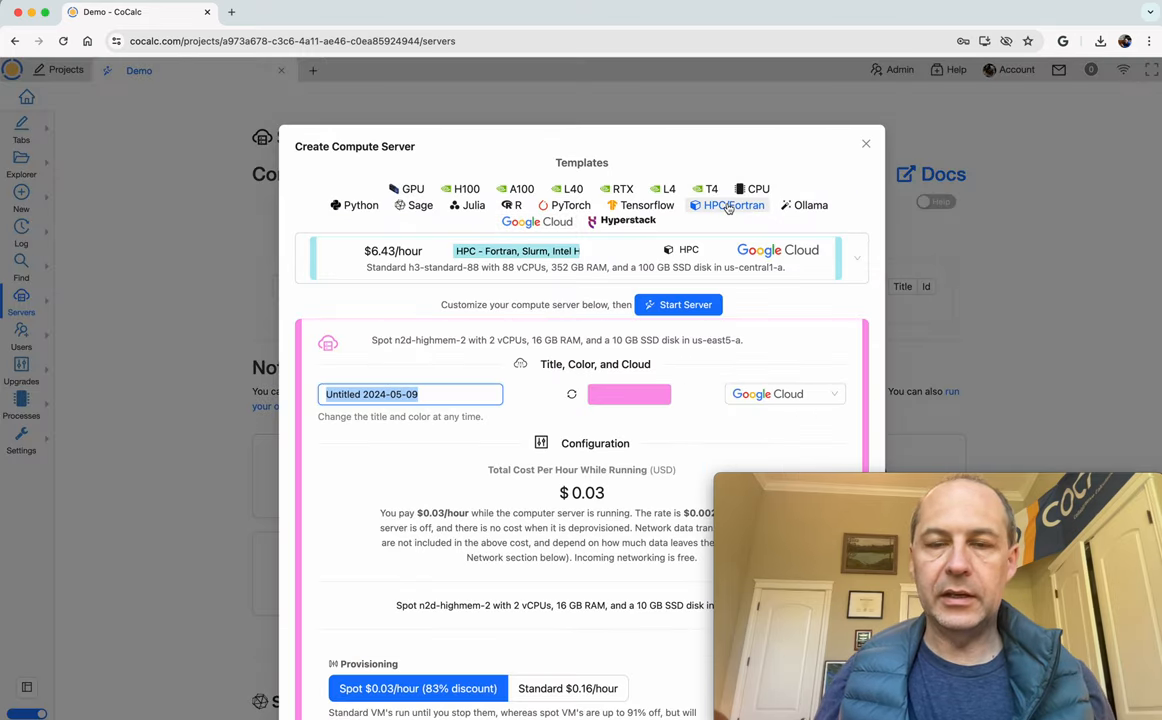
{"action": "mouse_move", "coordinate": [728, 204]}
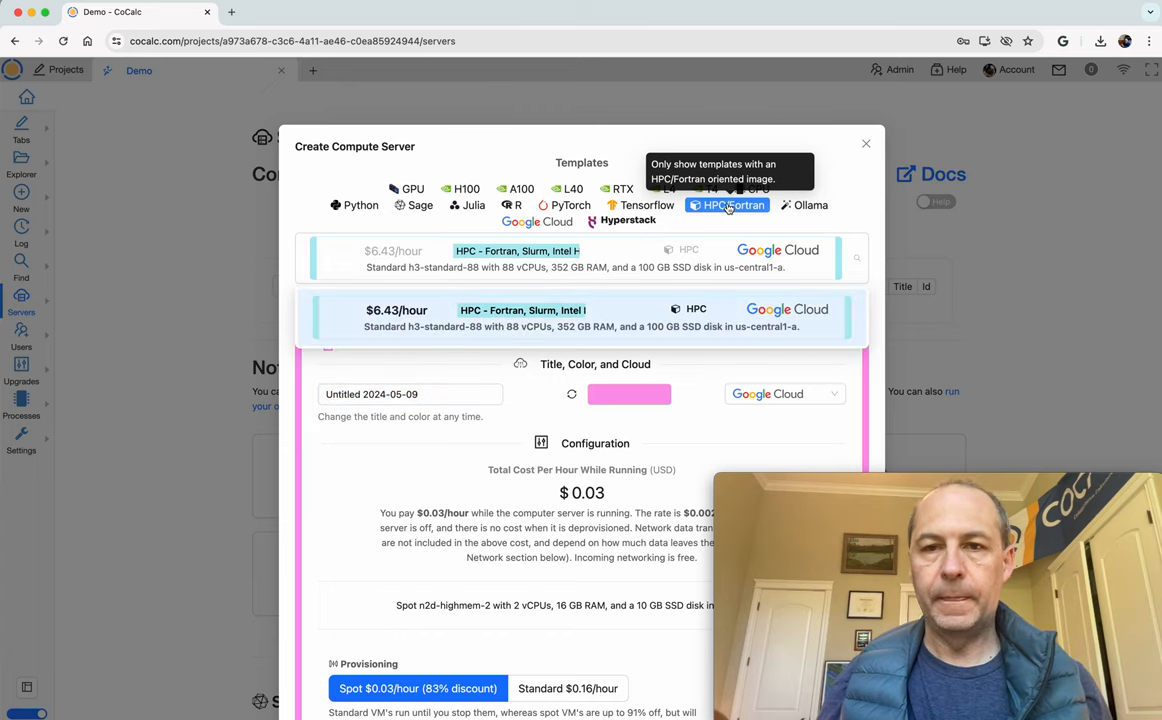
{"action": "left_click", "coordinate": [726, 204]}
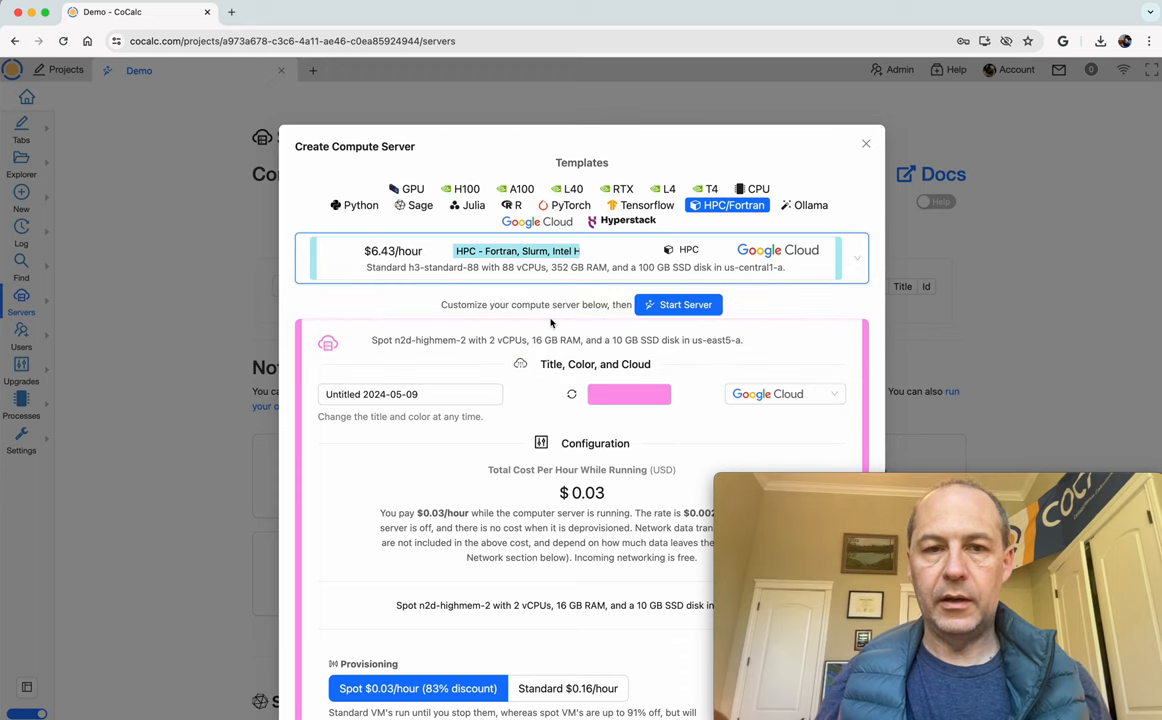
{"action": "left_click", "coordinate": [640, 204]}
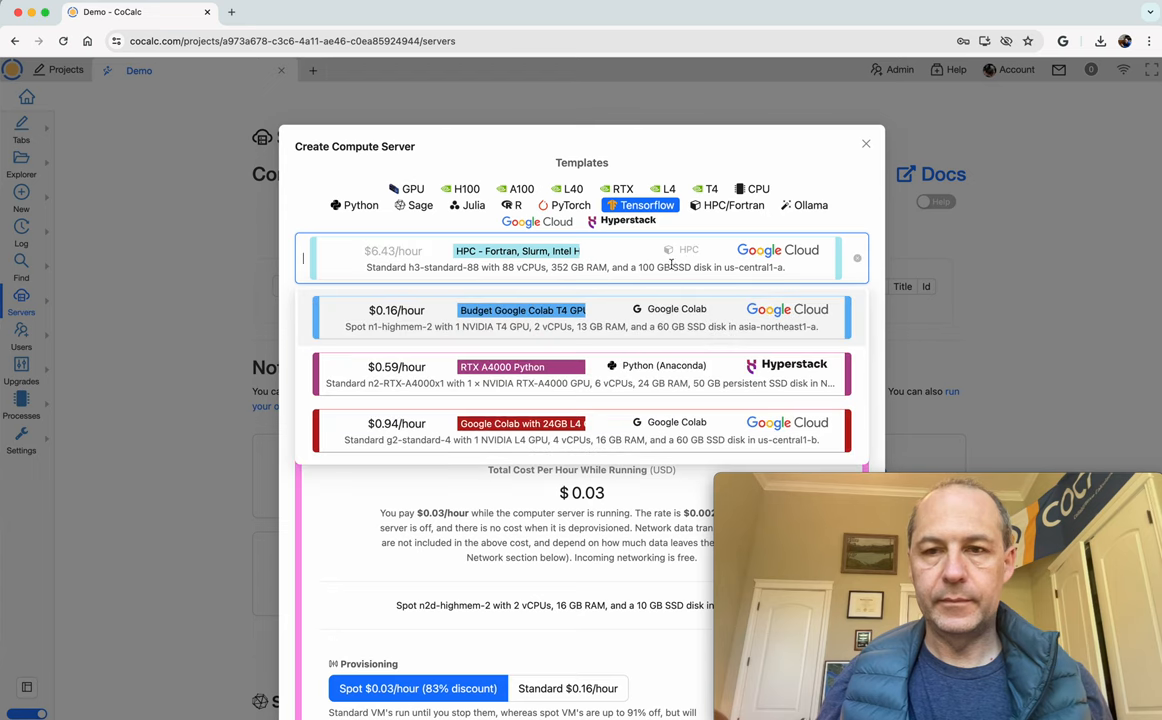
{"action": "left_click", "coordinate": [728, 204]}
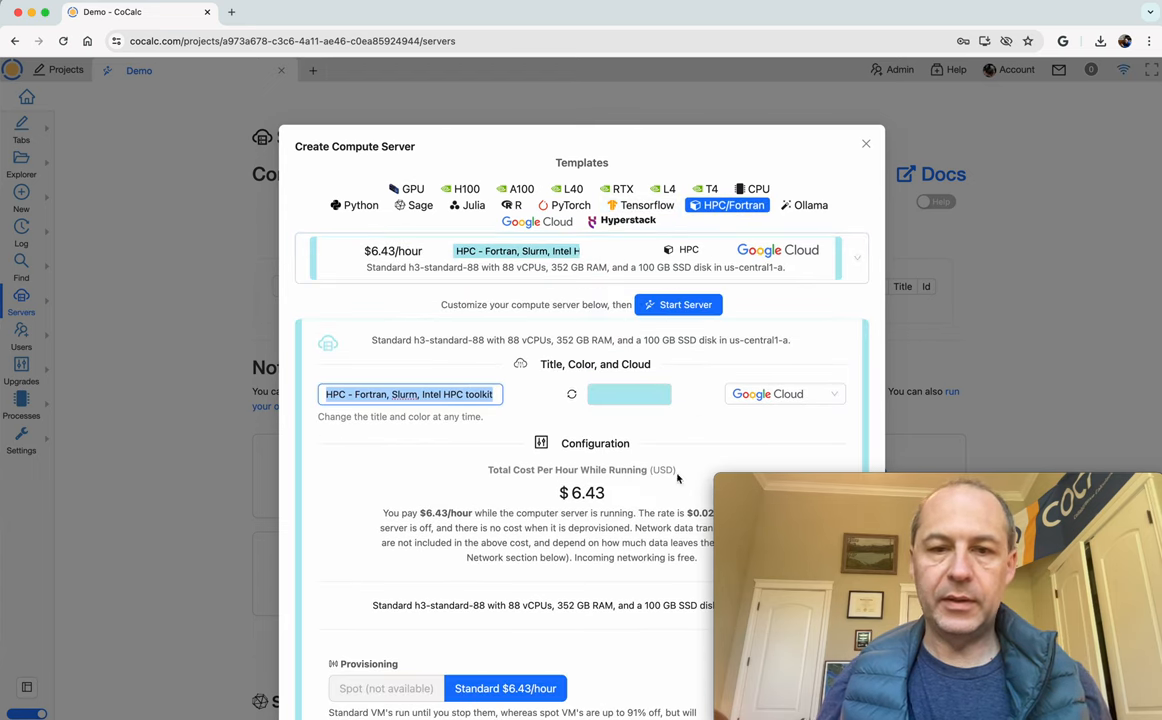
{"action": "scroll", "scroll_direction": "down", "scroll_amount": 3}
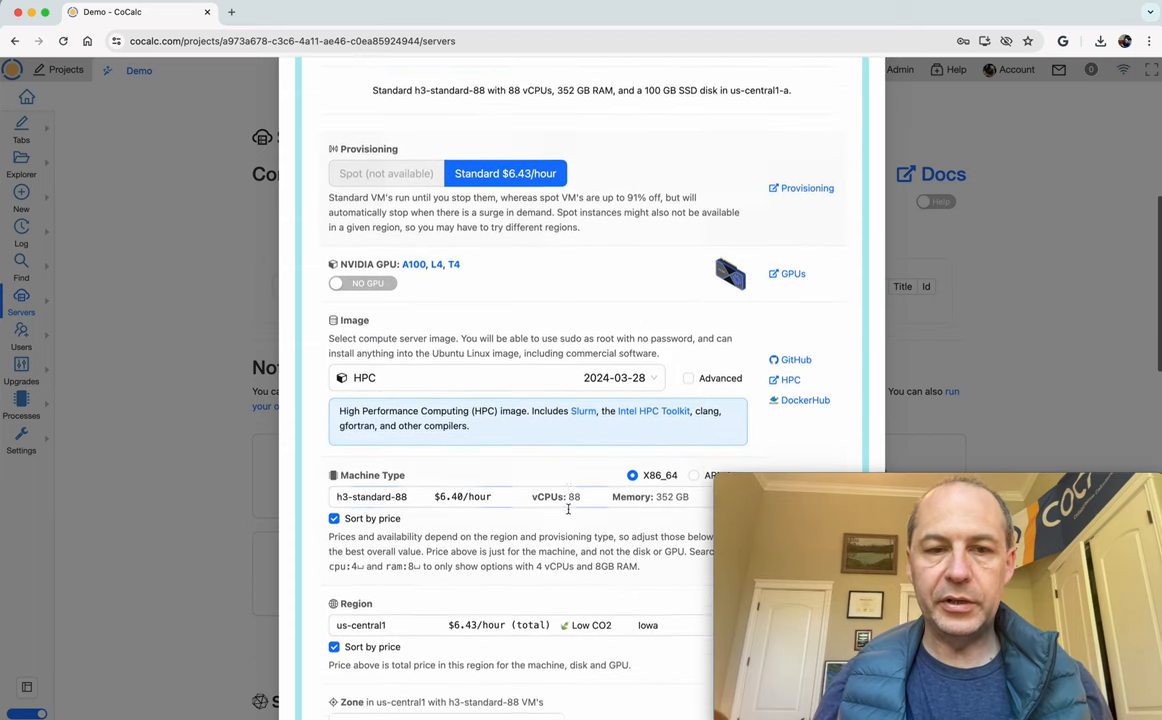
{"action": "scroll", "scroll_direction": "down", "scroll_amount": 3}
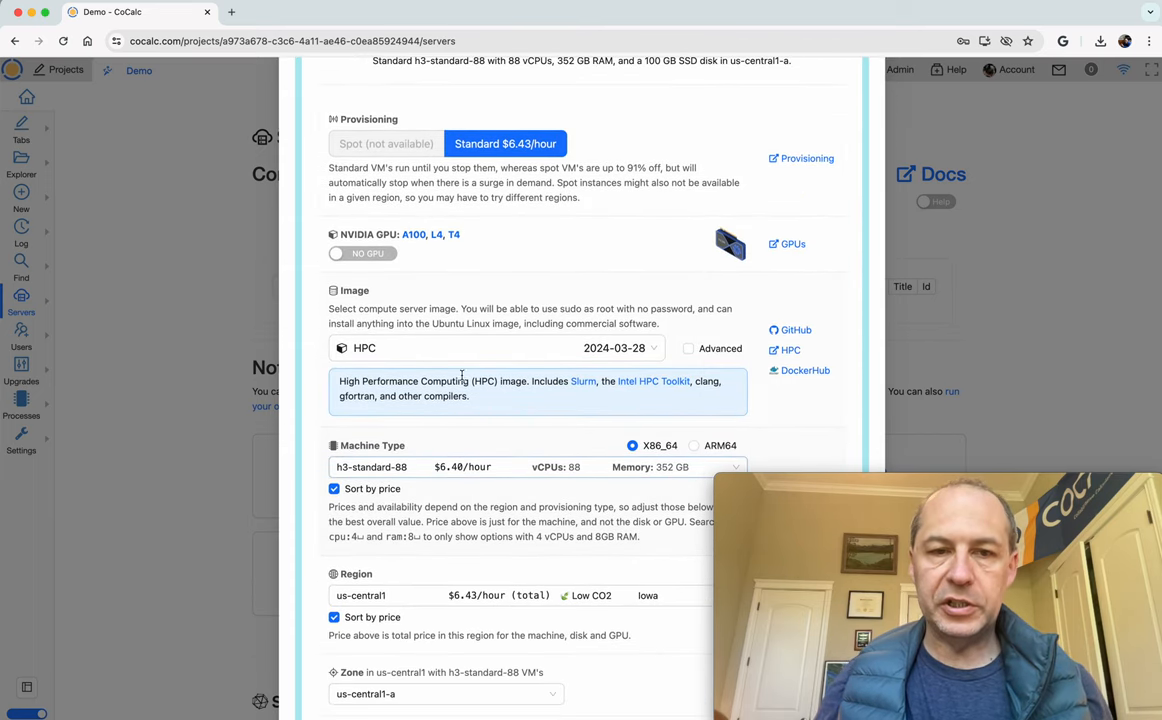
{"action": "left_click", "coordinate": [490, 348]}
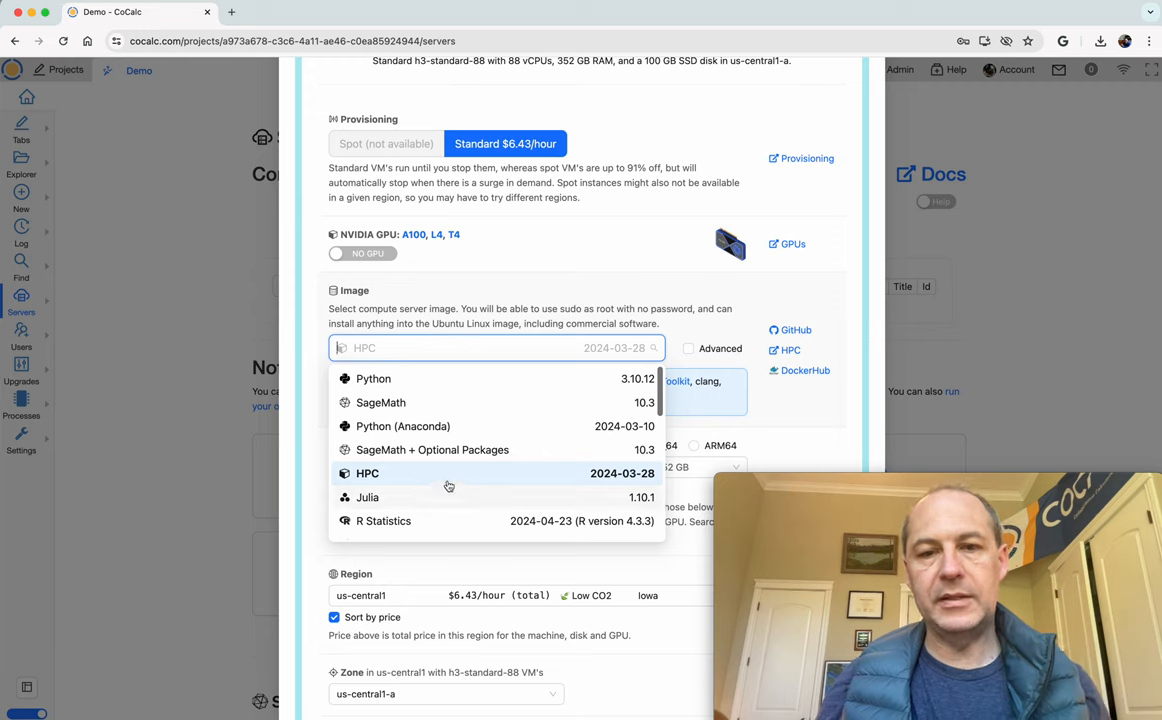
{"action": "mouse_move", "coordinate": [446, 482]}
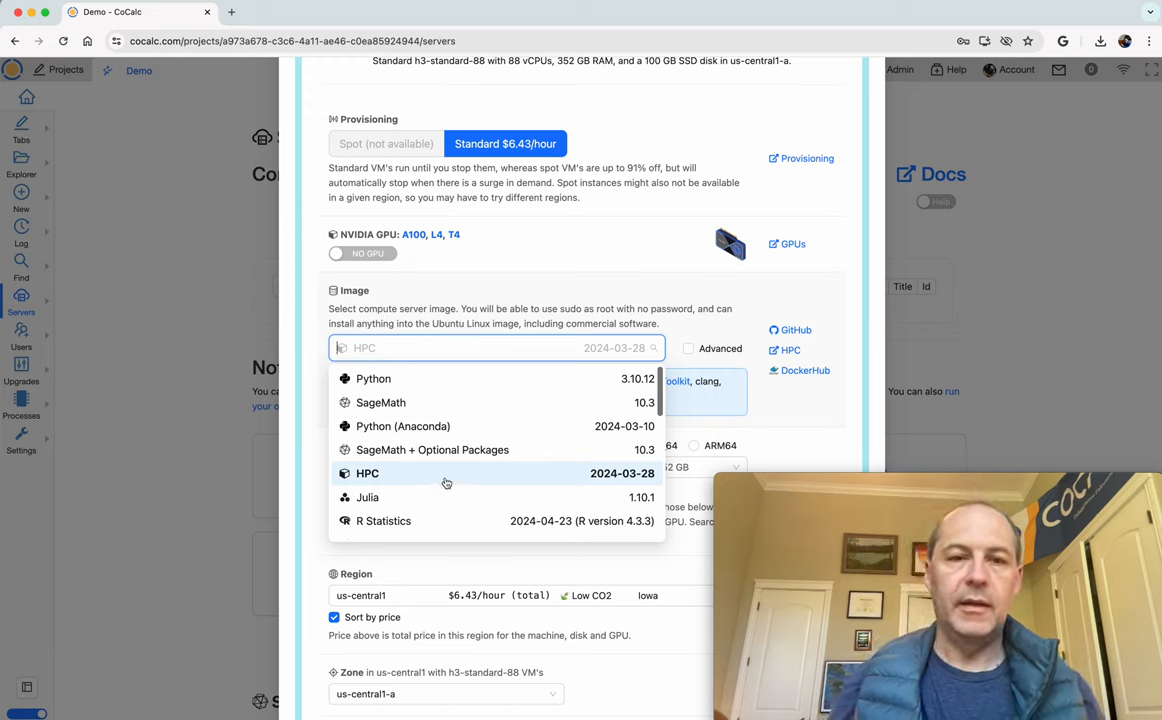
{"action": "left_click", "coordinate": [368, 472]}
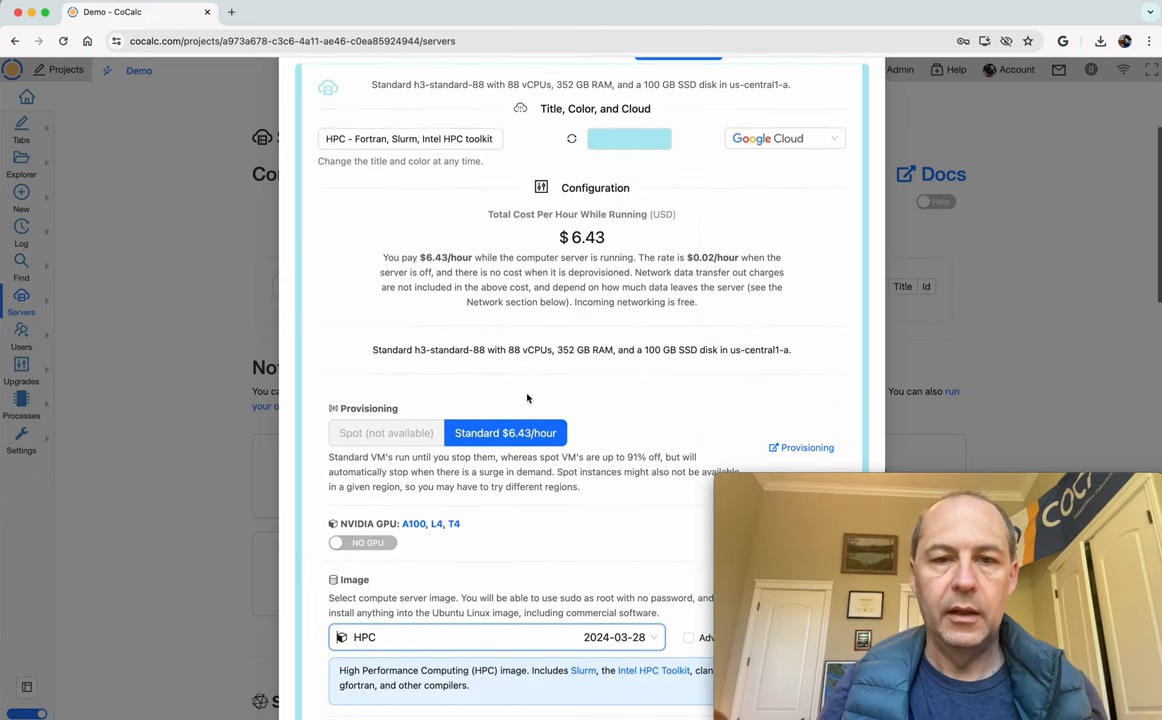
{"action": "scroll", "scroll_direction": "down", "scroll_amount": 3}
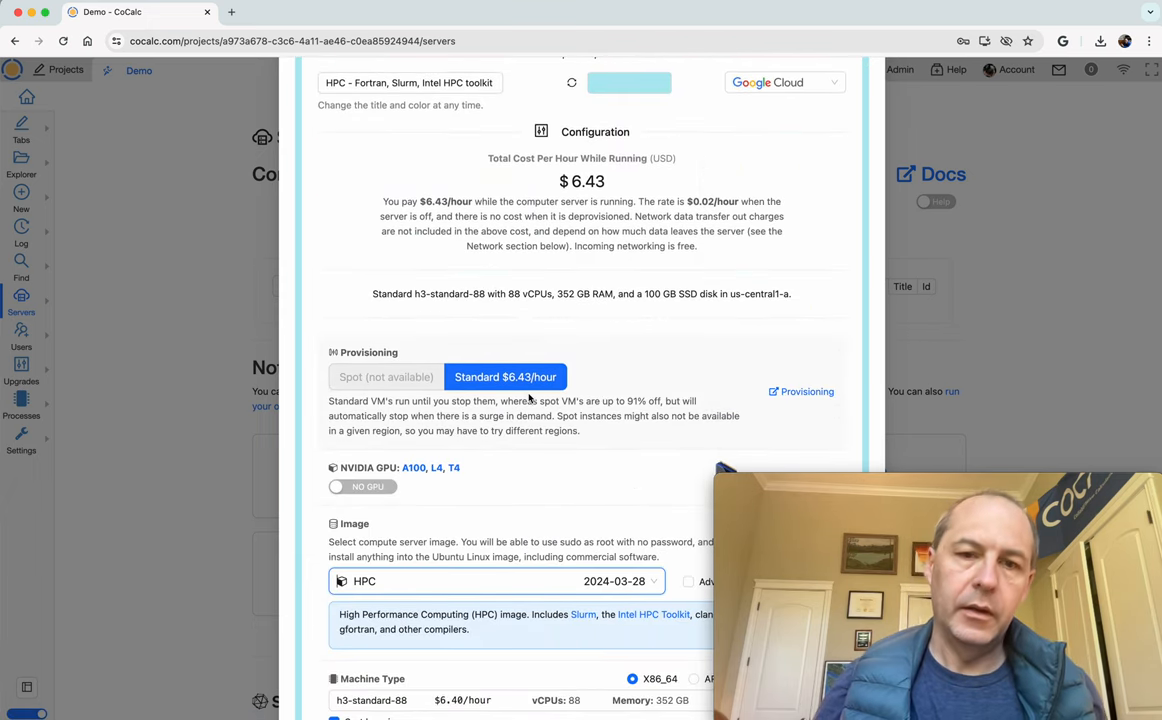
{"action": "scroll", "scroll_direction": "down", "scroll_amount": 3}
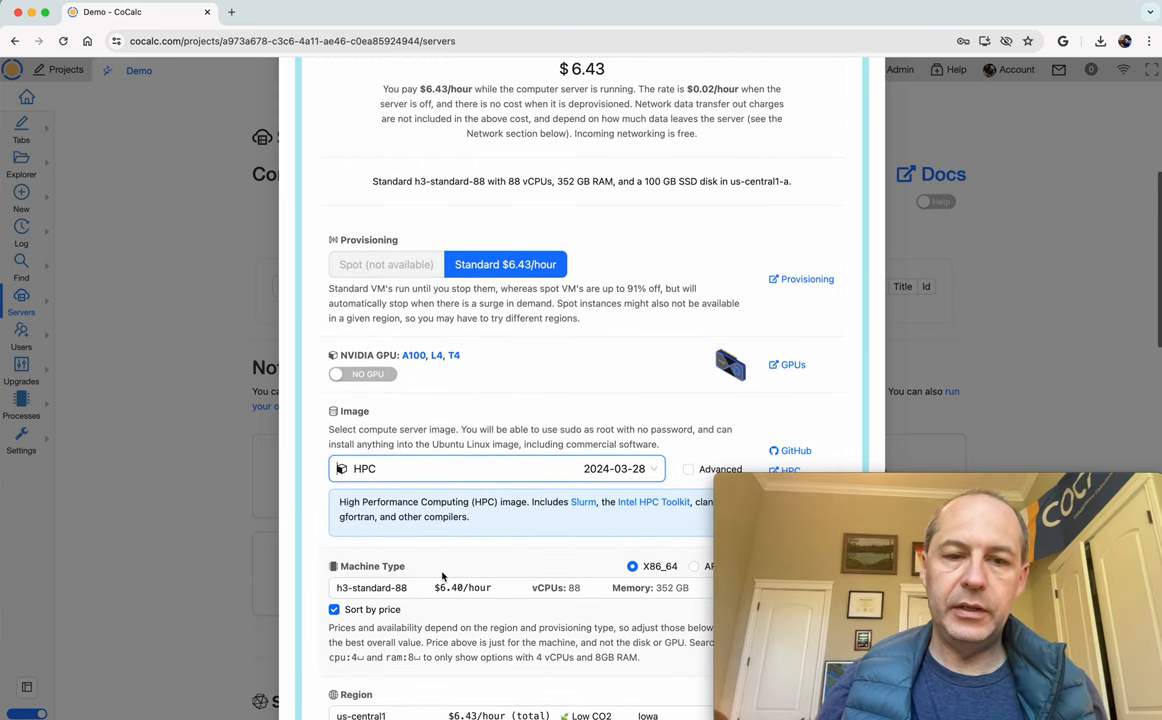
{"action": "scroll", "scroll_direction": "down", "scroll_amount": 3}
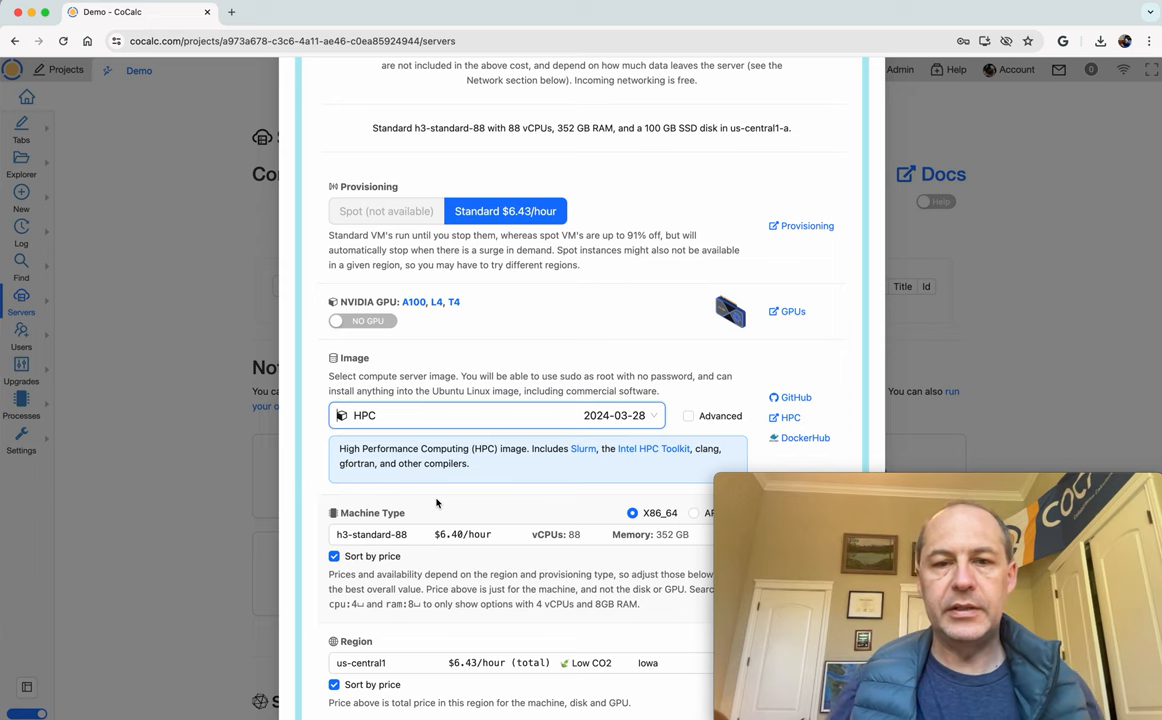
{"action": "scroll", "scroll_direction": "down", "scroll_amount": 3}
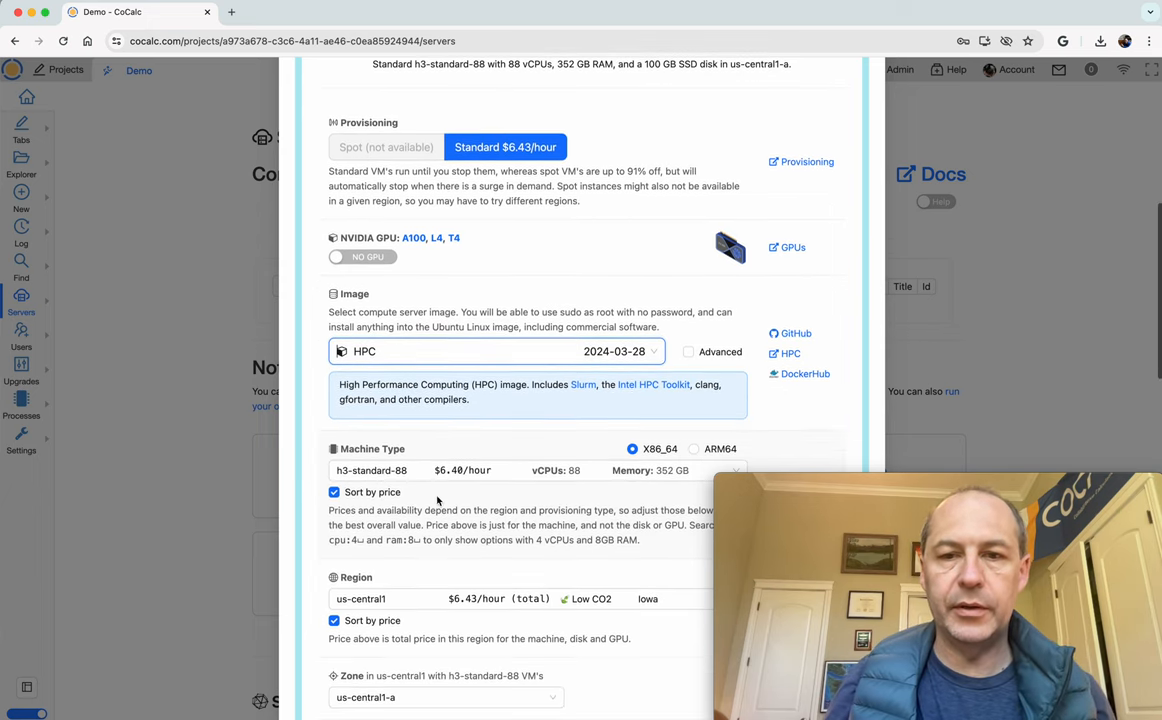
{"action": "mouse_move", "coordinate": [588, 420]}
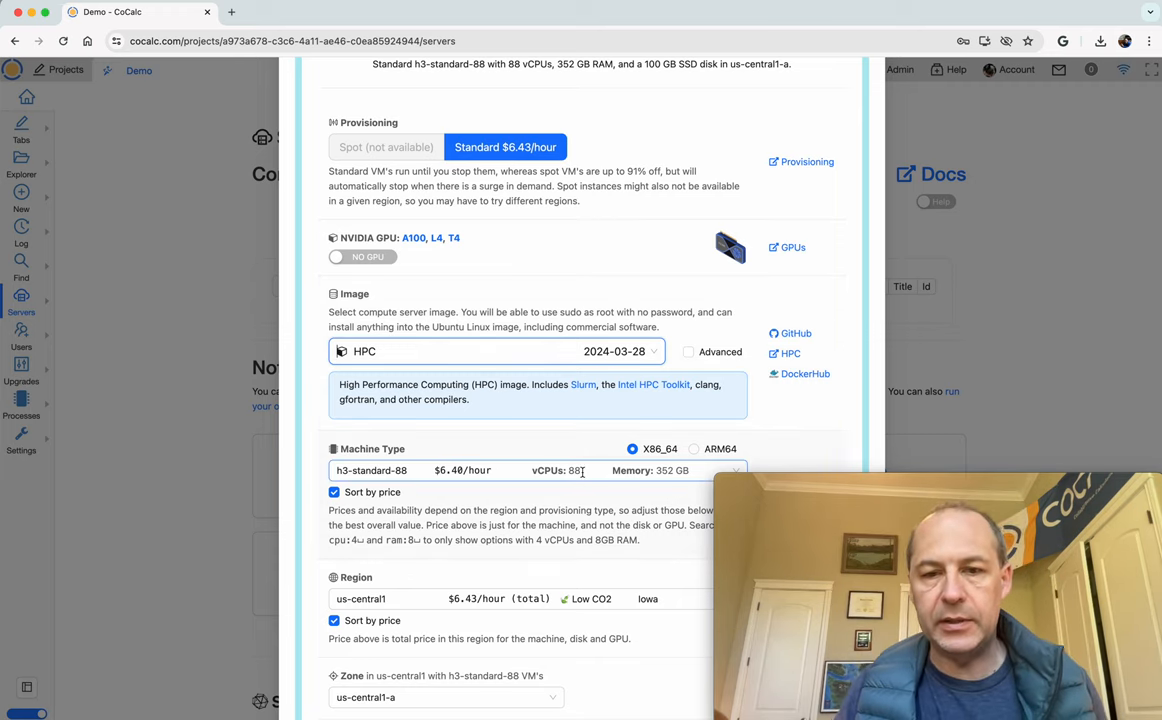
{"action": "scroll", "scroll_direction": "down", "scroll_amount": 3}
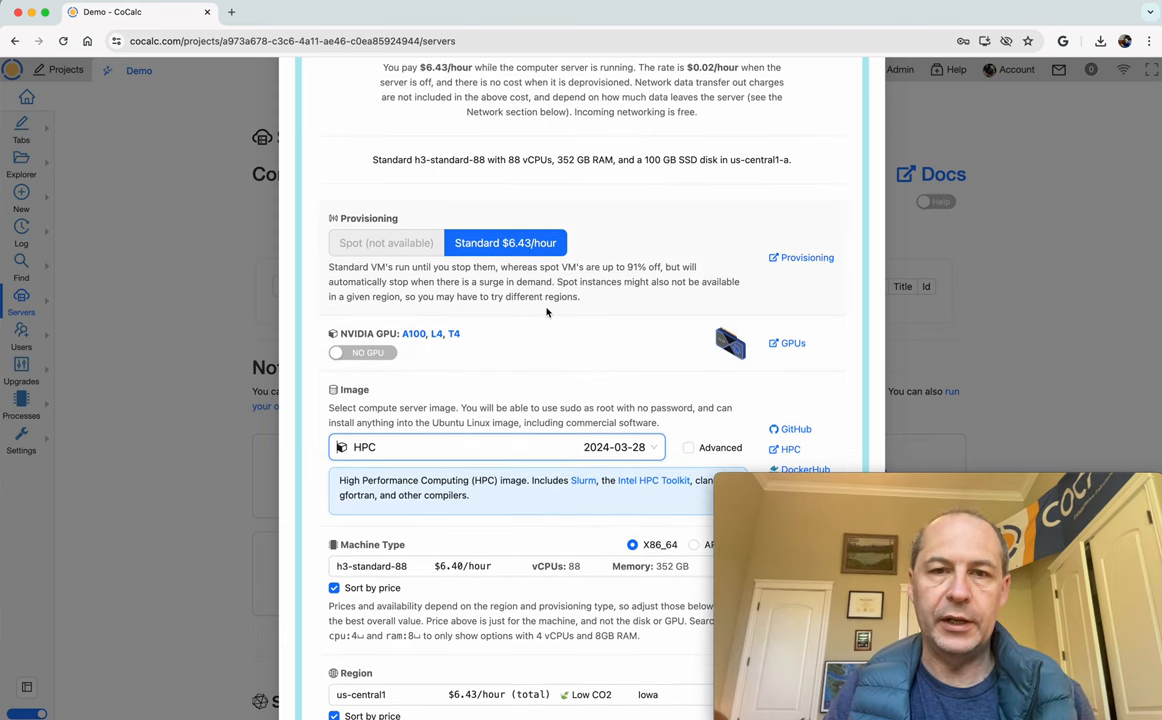
{"action": "mouse_move", "coordinate": [596, 284]}
{"action": "type", "text": "cpu:8"}
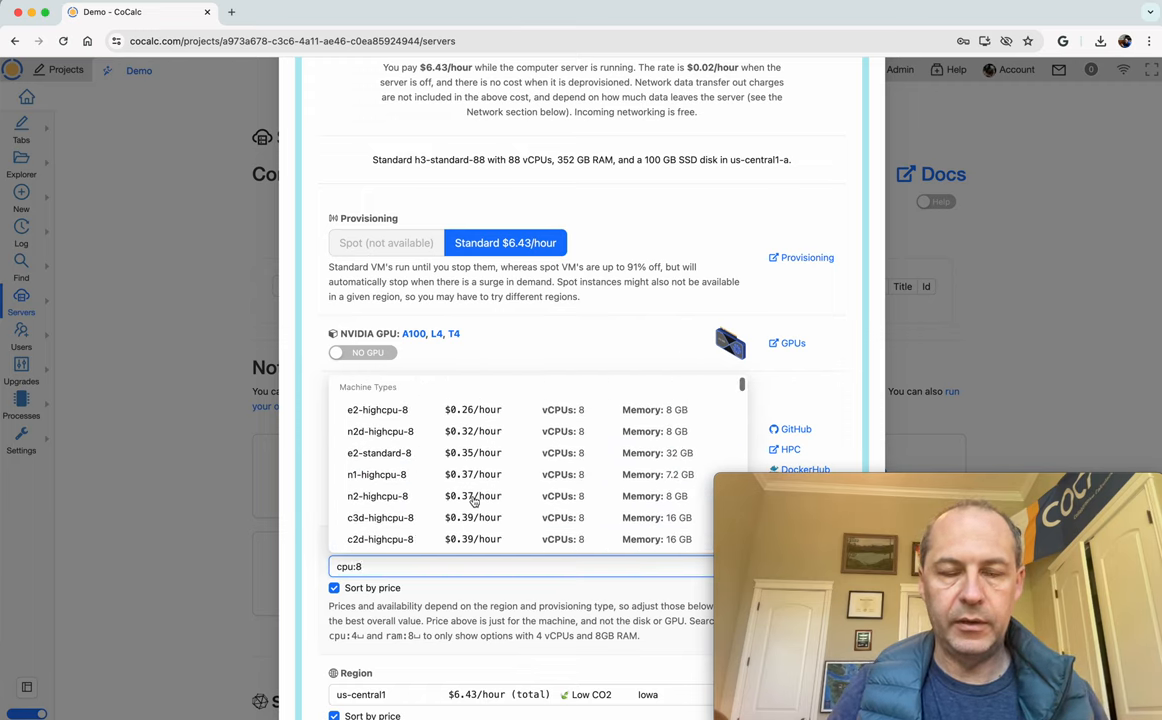
{"action": "mouse_move", "coordinate": [396, 436]}
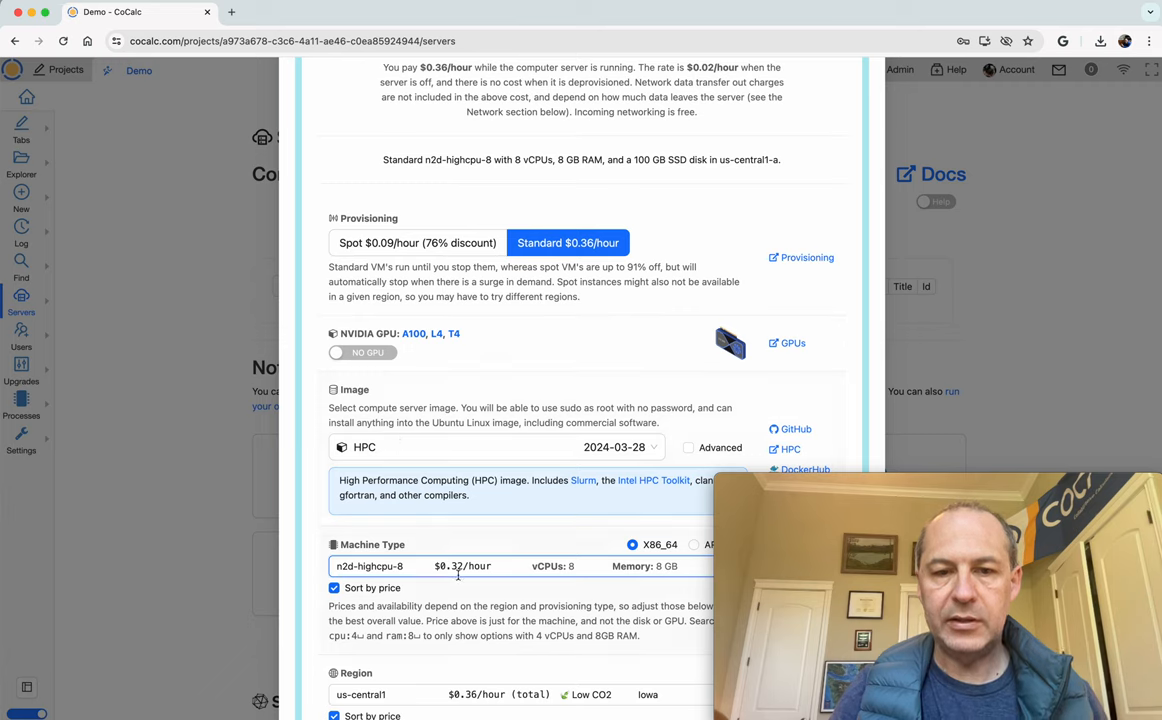
{"action": "mouse_move", "coordinate": [412, 250]}
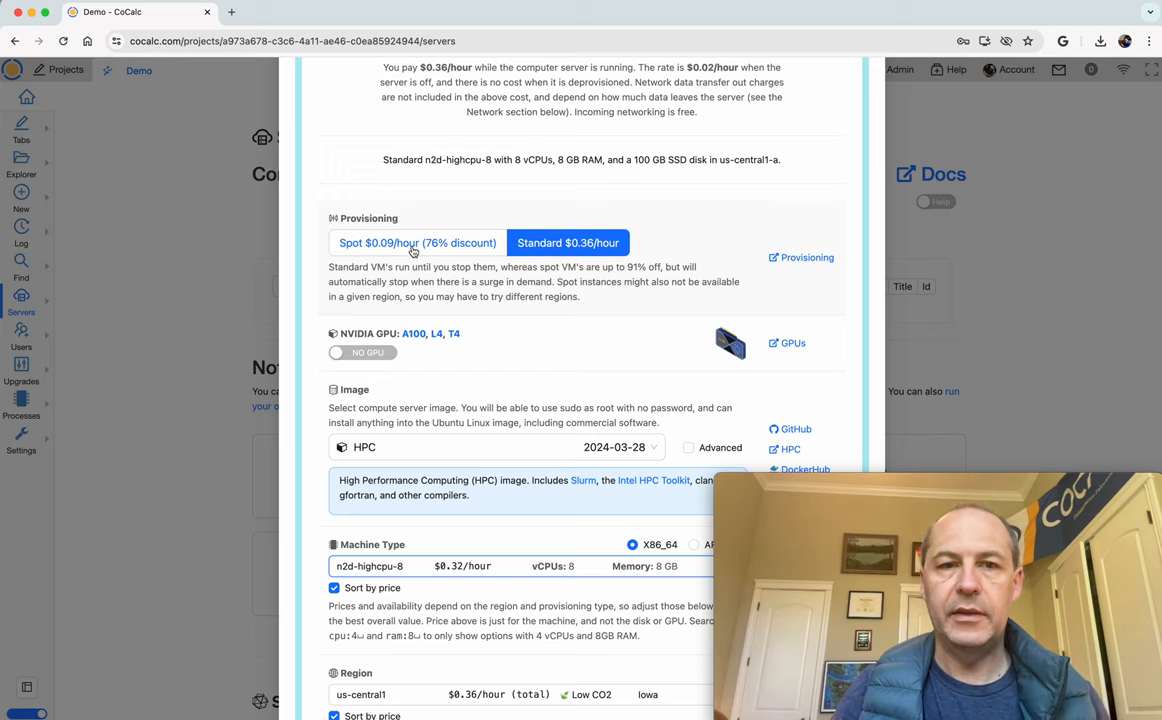
{"action": "left_click", "coordinate": [416, 242]}
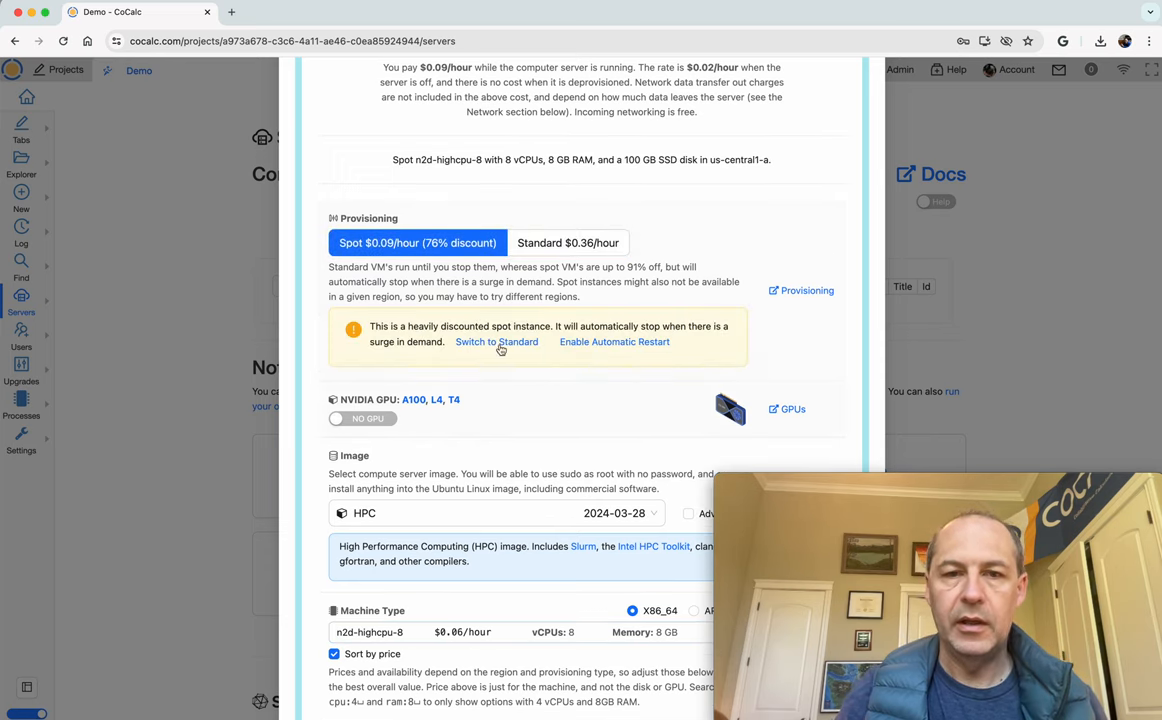
{"action": "scroll", "scroll_direction": "down", "scroll_amount": 3}
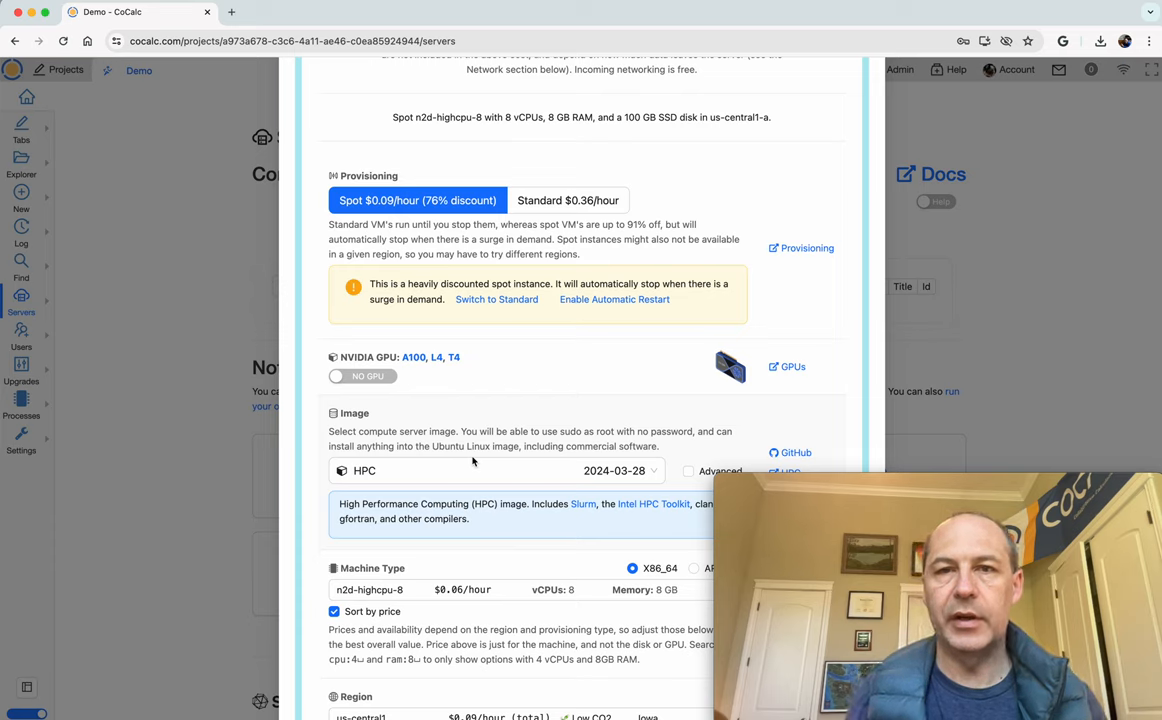
{"action": "mouse_move", "coordinate": [510, 388]}
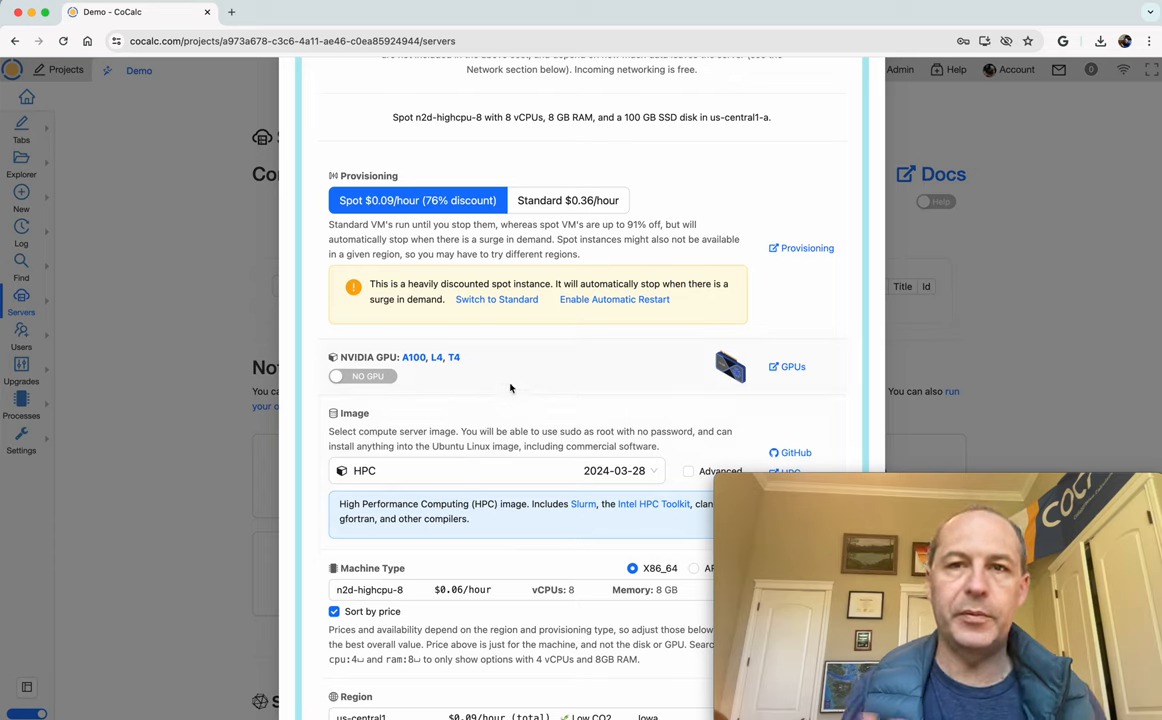
{"action": "mouse_move", "coordinate": [466, 152]}
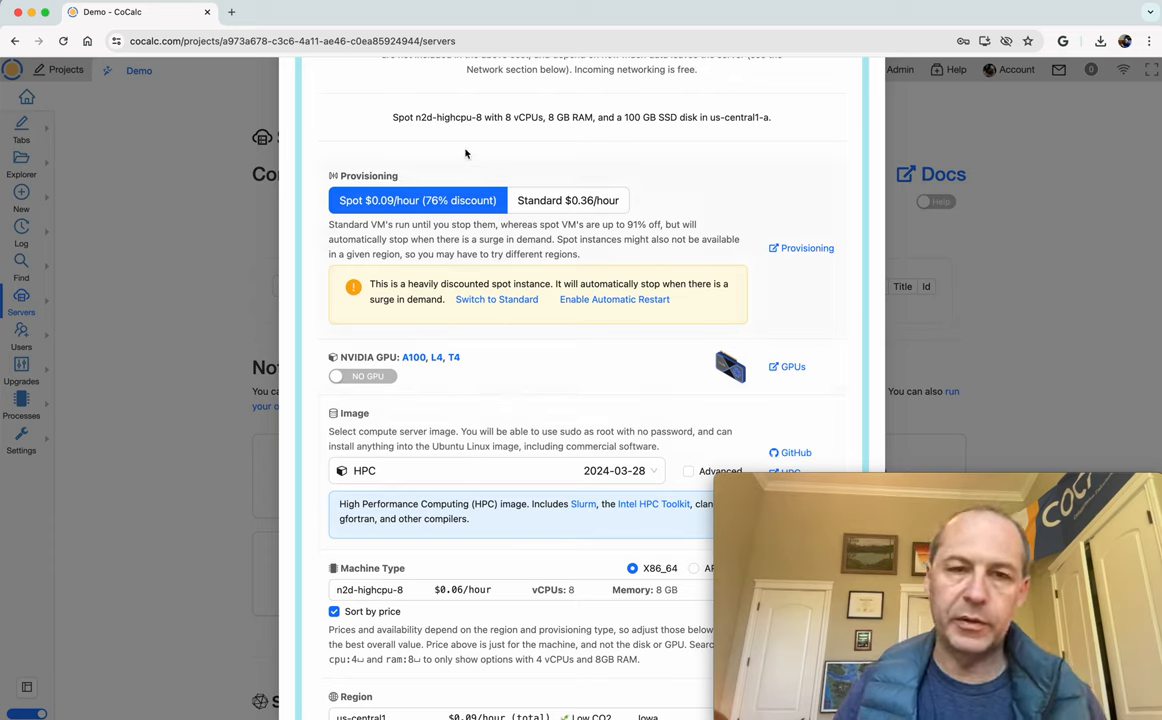
{"action": "mouse_move", "coordinate": [458, 152]}
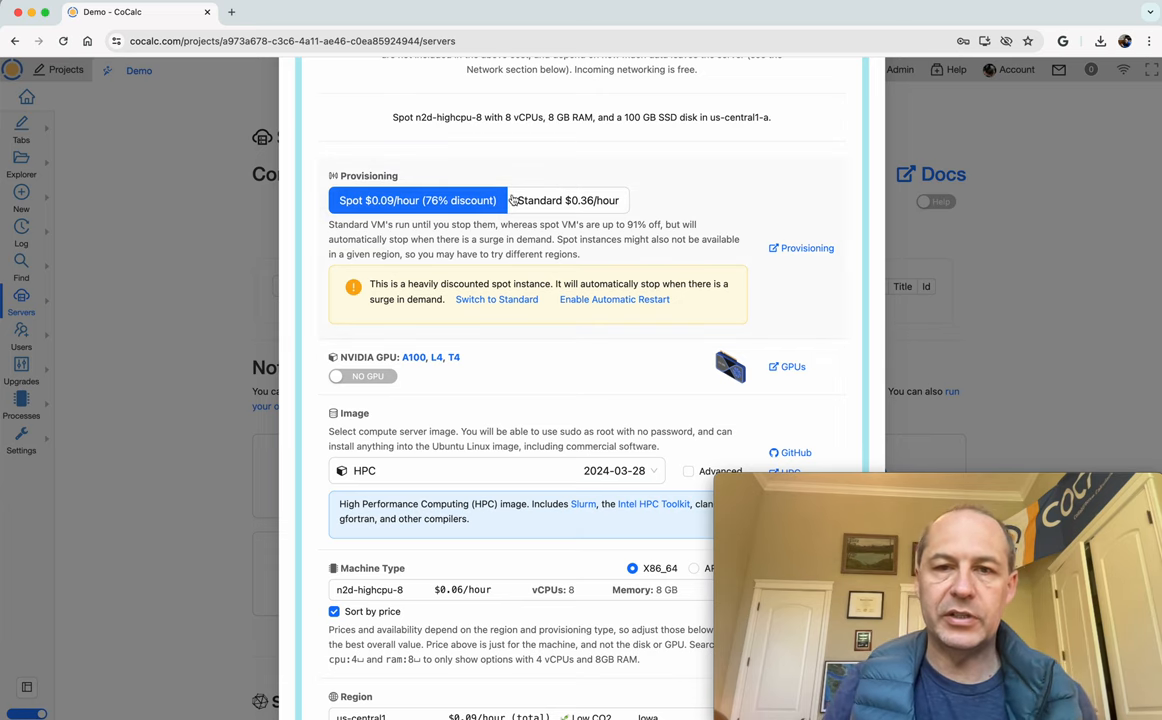
{"action": "scroll", "scroll_direction": "down", "scroll_amount": 3}
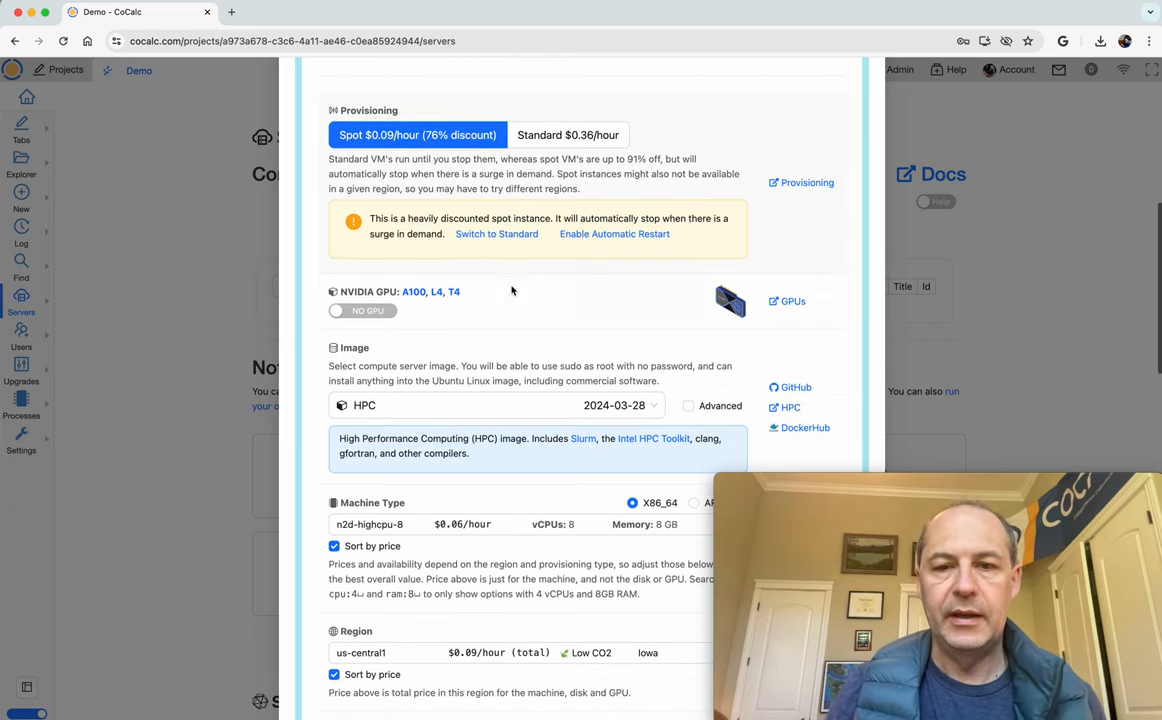
{"action": "scroll", "scroll_direction": "down", "scroll_amount": 3}
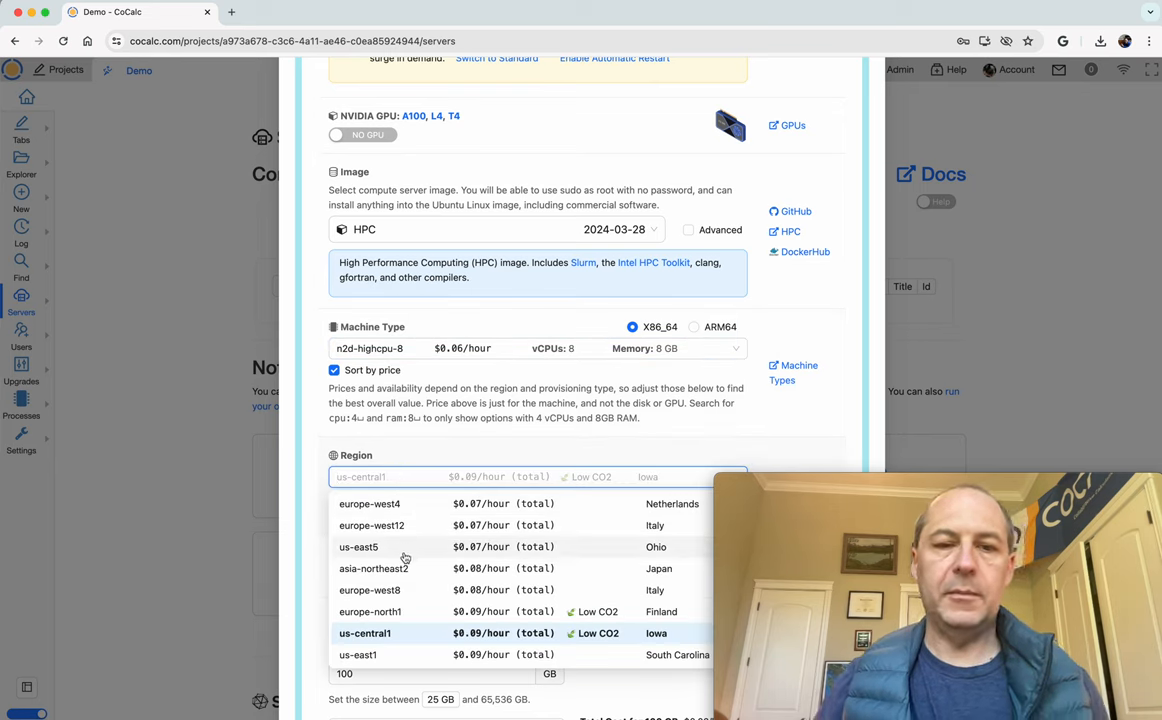
{"action": "mouse_move", "coordinate": [416, 556]}
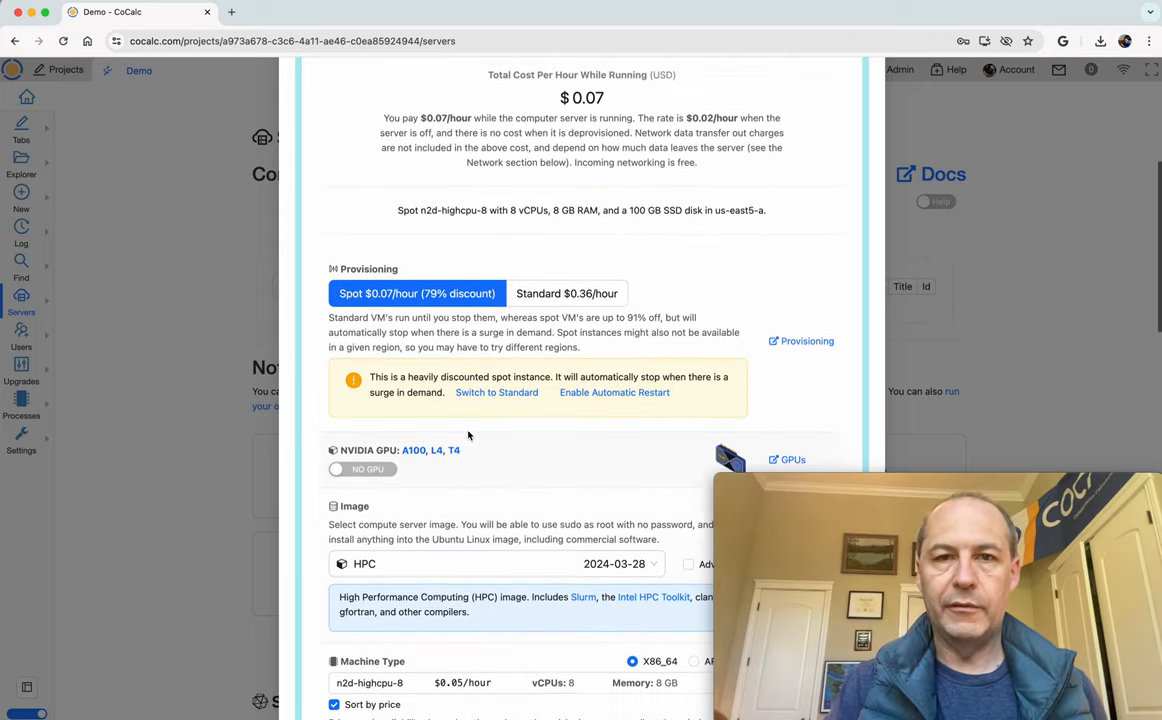
- Scroll down the Create Compute Server form past the region settings
{"action": "scroll", "scroll_direction": "down", "scroll_amount": 3}
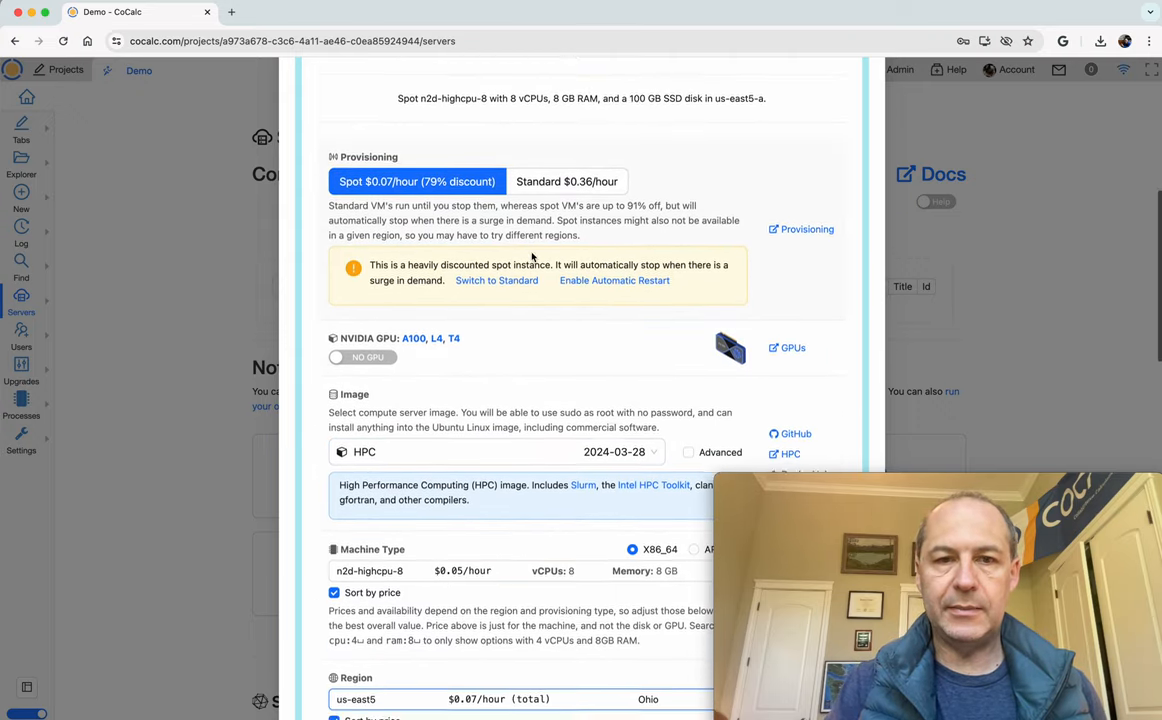
{"action": "scroll", "scroll_direction": "down", "scroll_amount": 3}
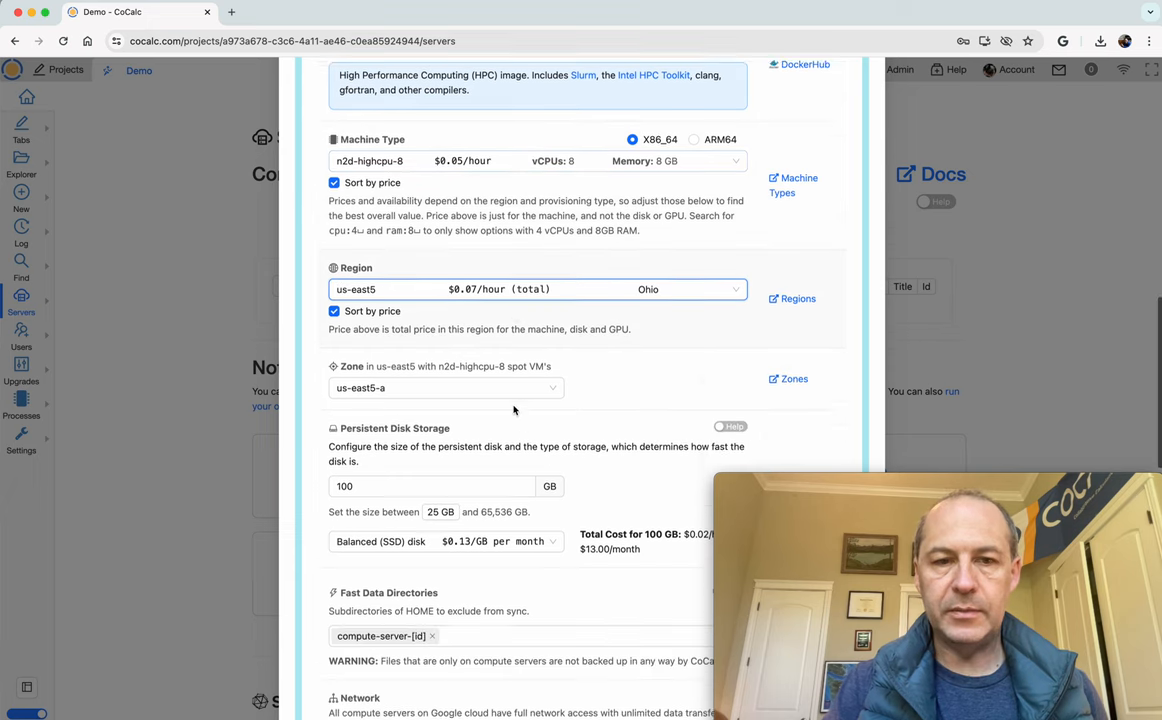
{"action": "scroll", "scroll_direction": "down", "scroll_amount": 3}
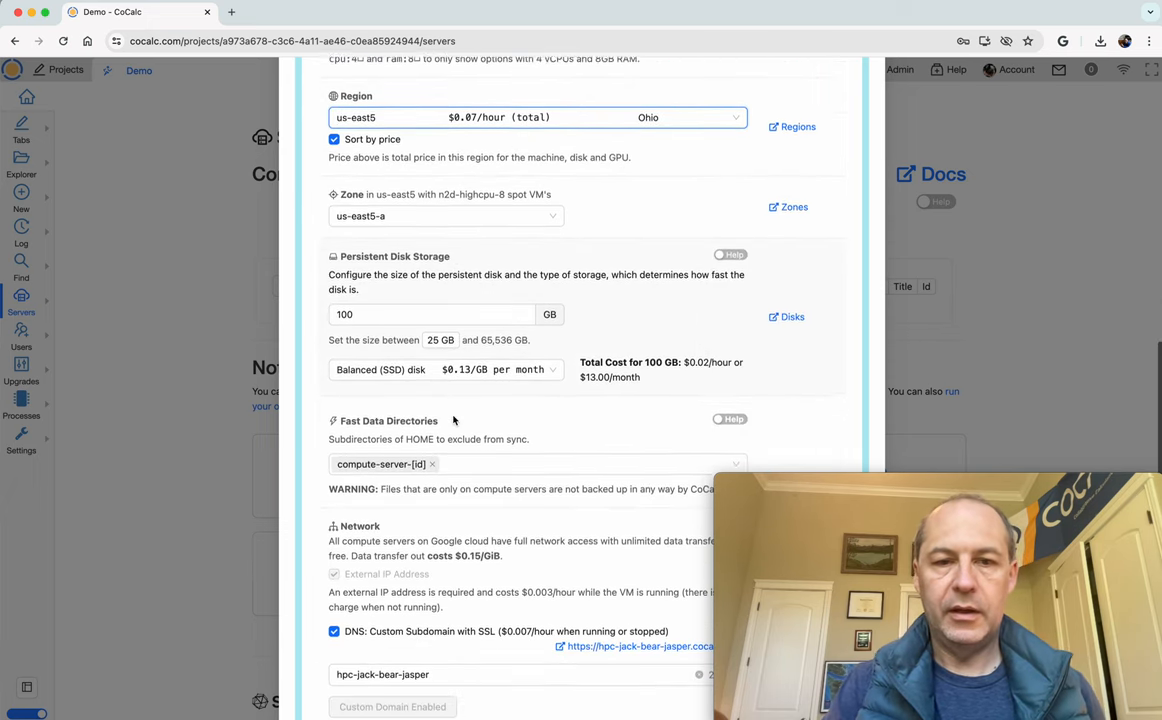
- Add demo-hpc as a fast data directory and review the network, web app and restart options
{"action": "scroll", "scroll_direction": "down", "scroll_amount": 3}
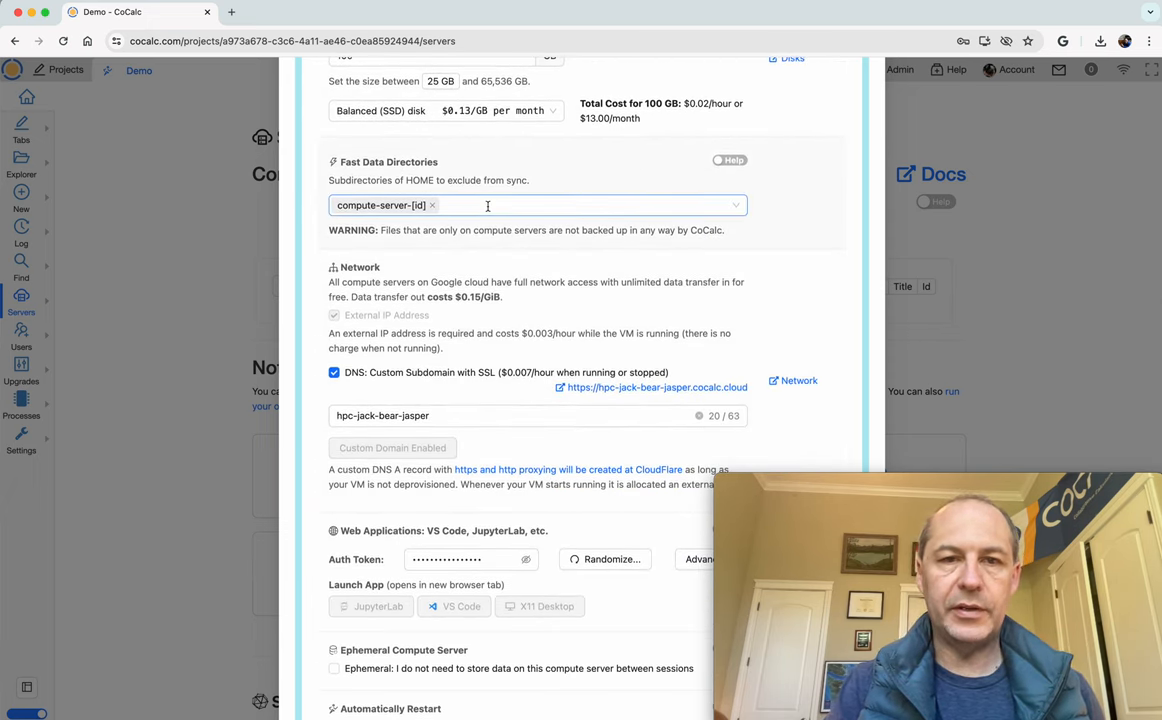
{"action": "type", "text": "c"}
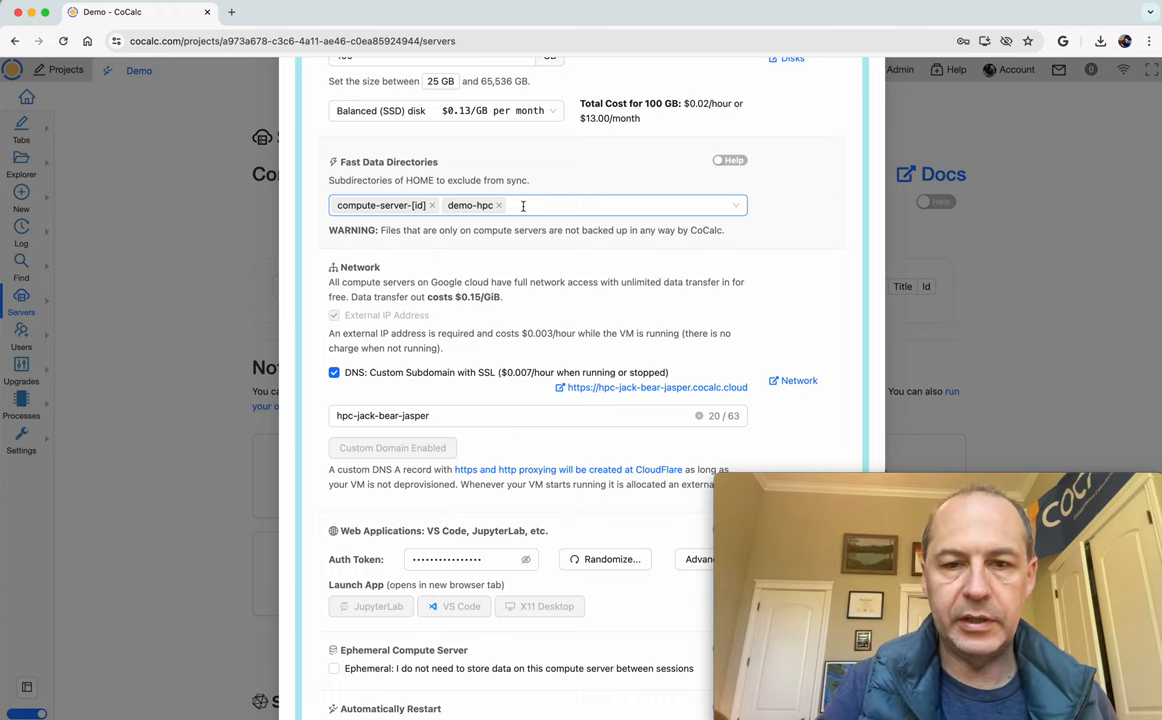
{"action": "scroll", "scroll_direction": "down", "scroll_amount": 3}
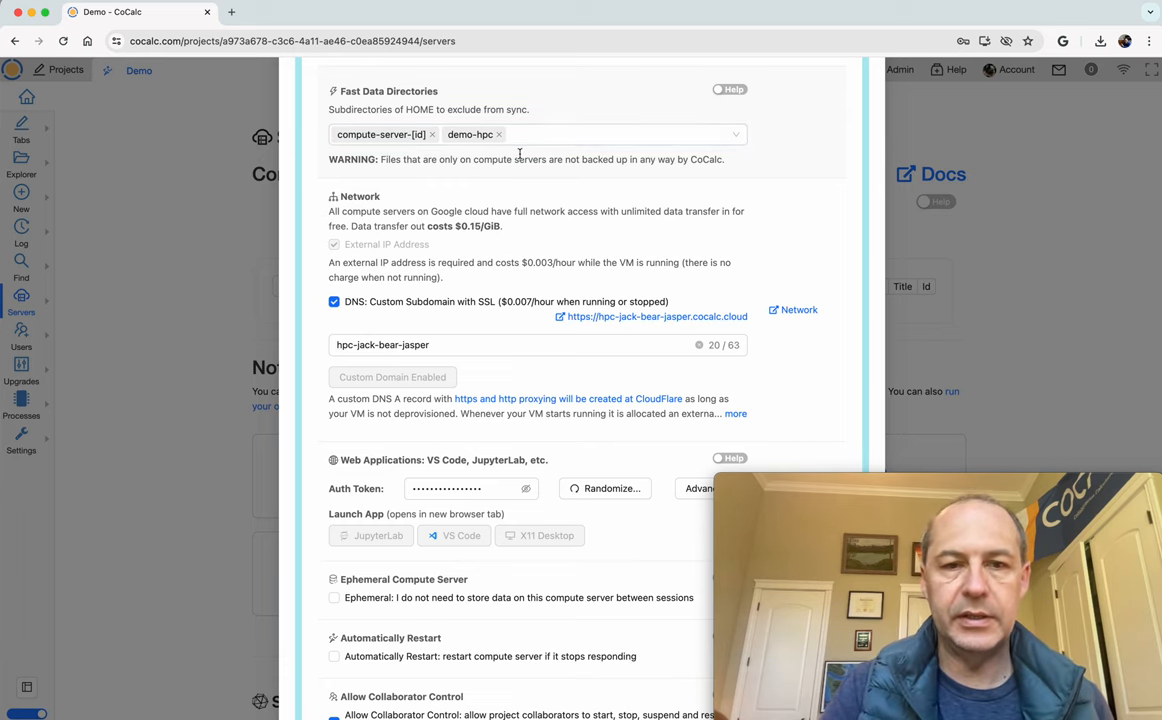
{"action": "scroll", "scroll_direction": "down", "scroll_amount": 3}
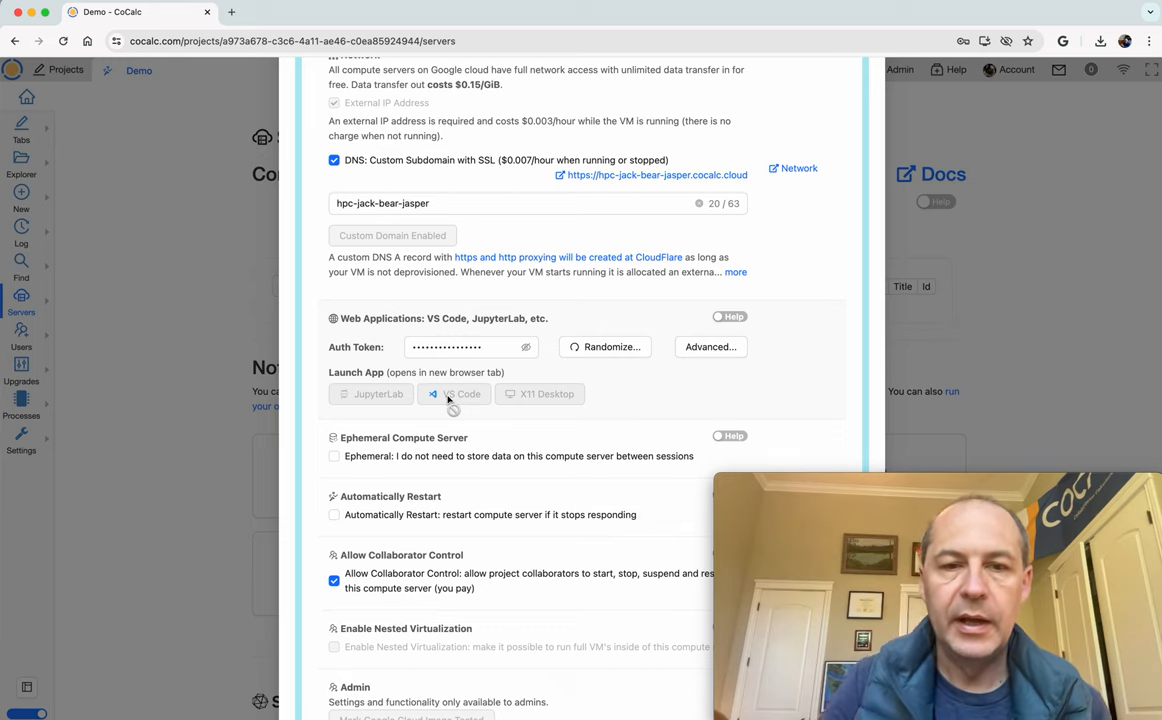
{"action": "mouse_move", "coordinate": [480, 414]}
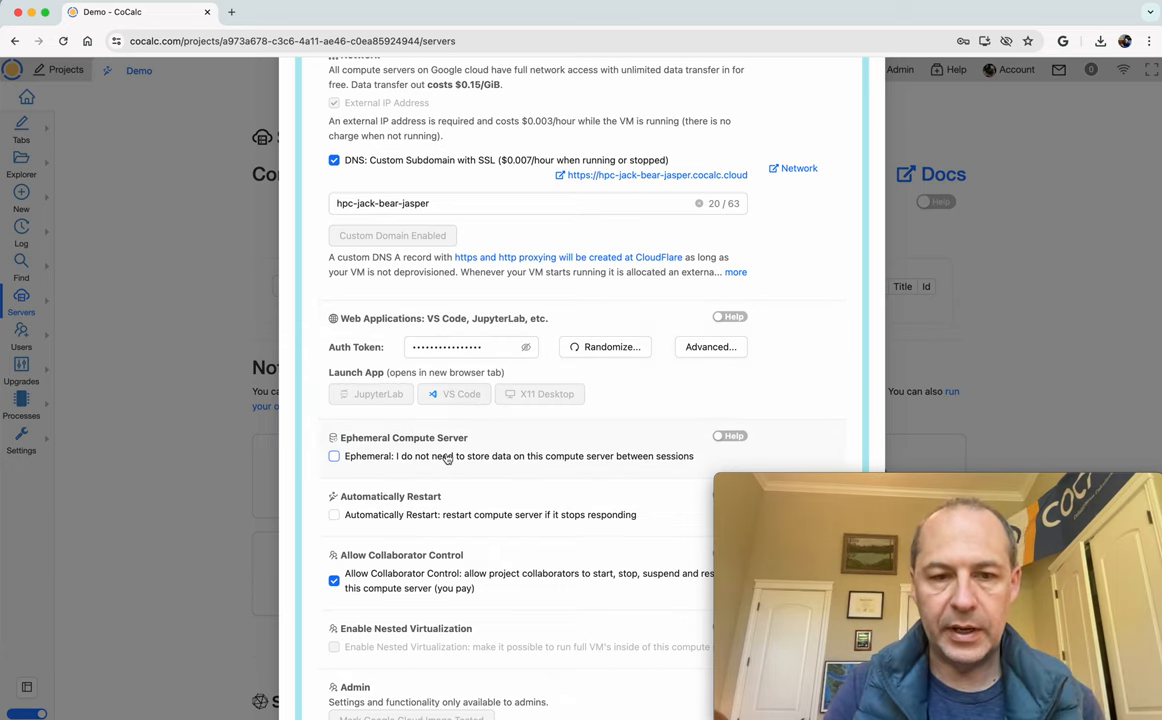
{"action": "scroll", "scroll_direction": "down", "scroll_amount": 3}
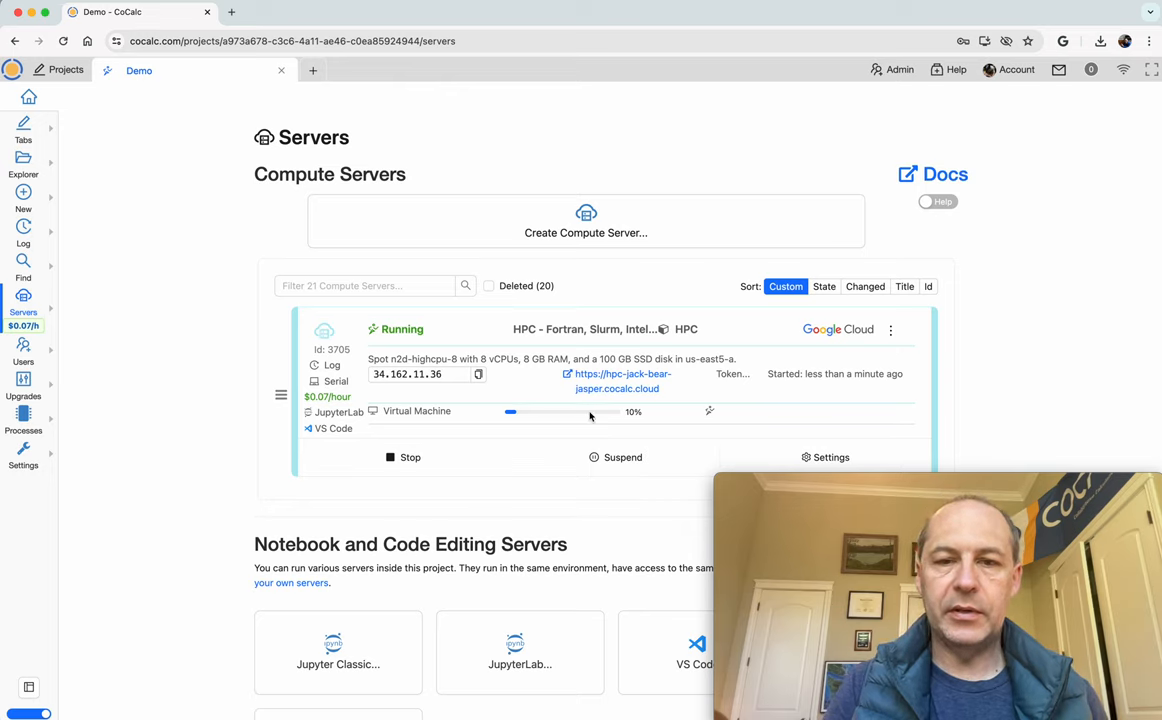
{"action": "mouse_move", "coordinate": [542, 432]}
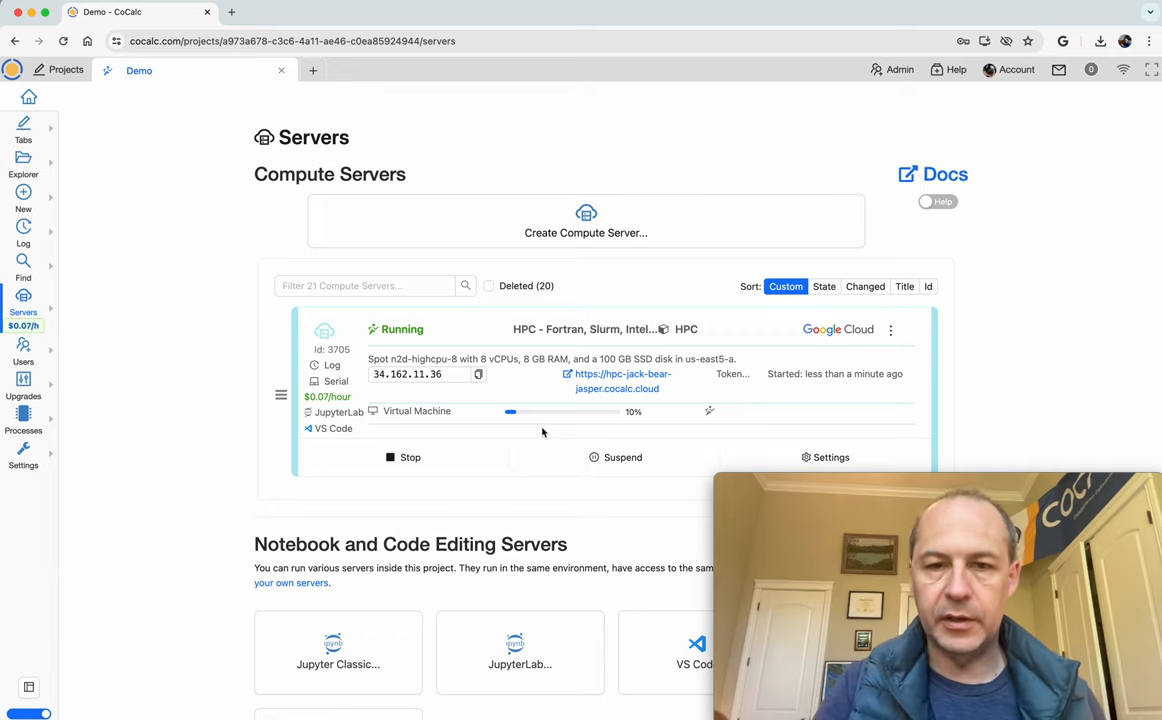
{"action": "mouse_move", "coordinate": [558, 428]}
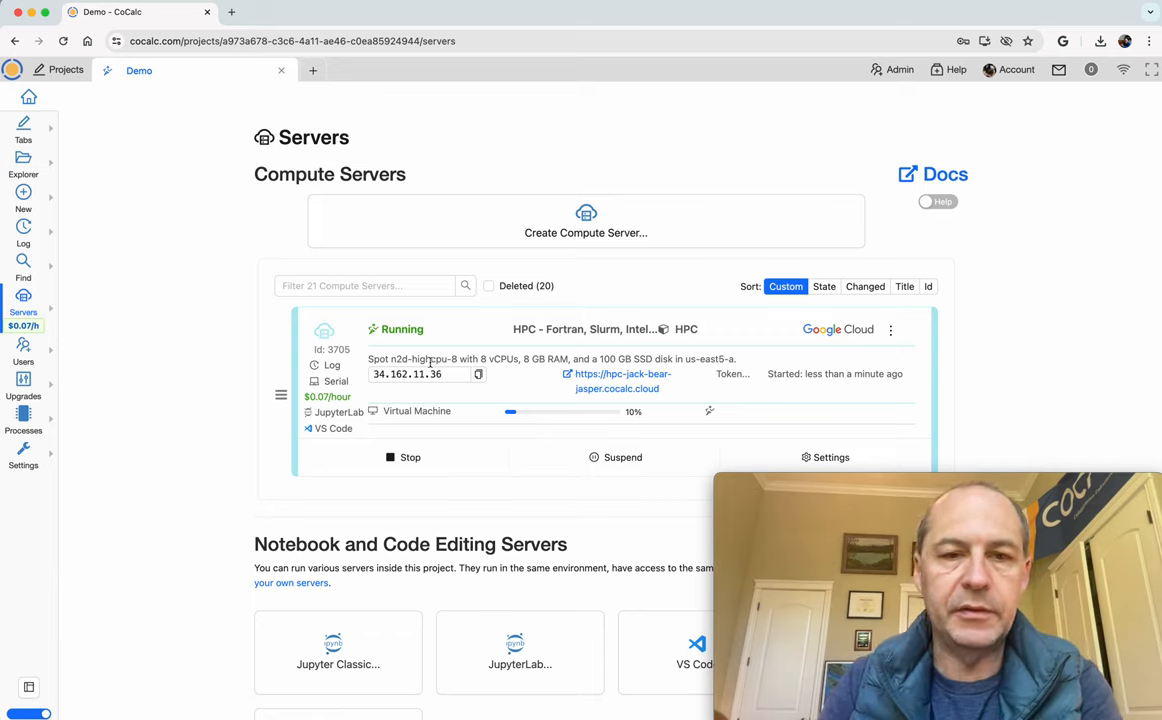
{"action": "mouse_move", "coordinate": [438, 374]}
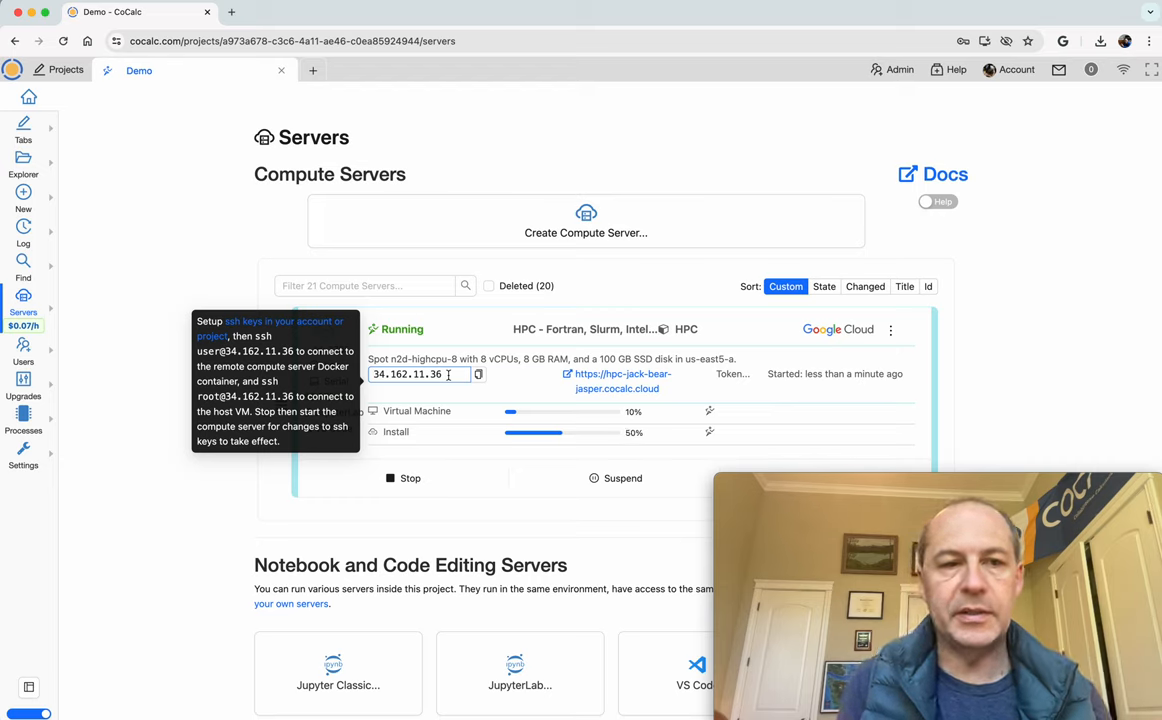
{"action": "mouse_move", "coordinate": [624, 148]}
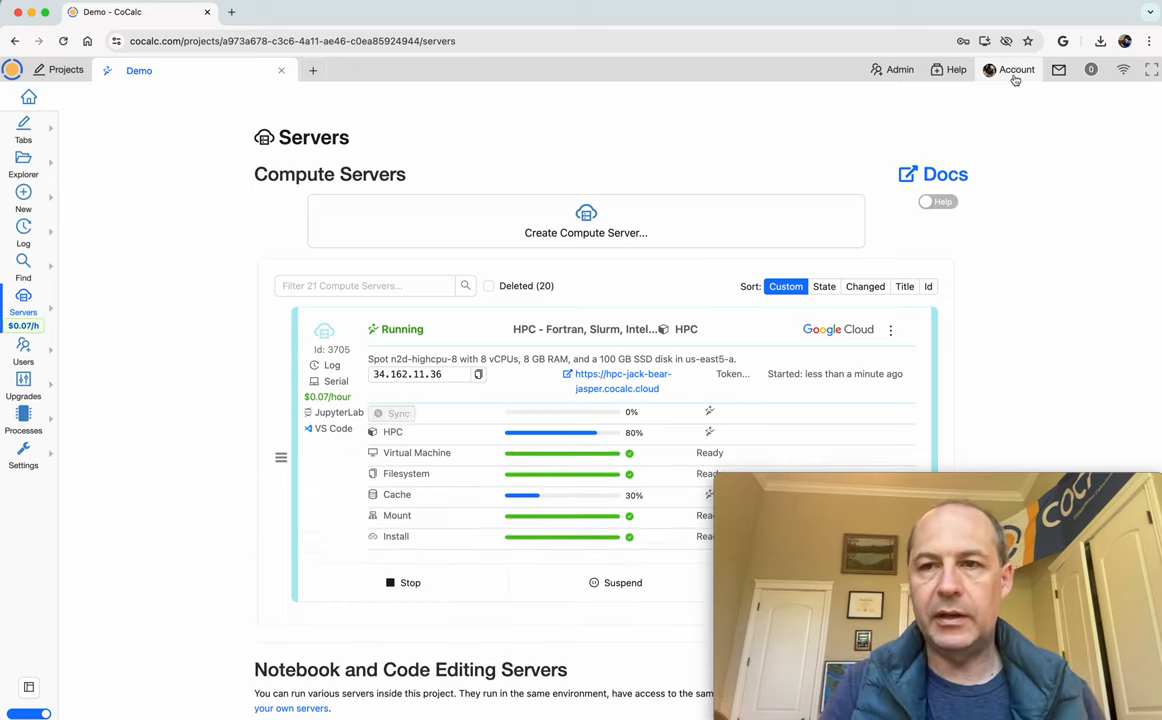
{"action": "left_click", "coordinate": [1012, 68]}
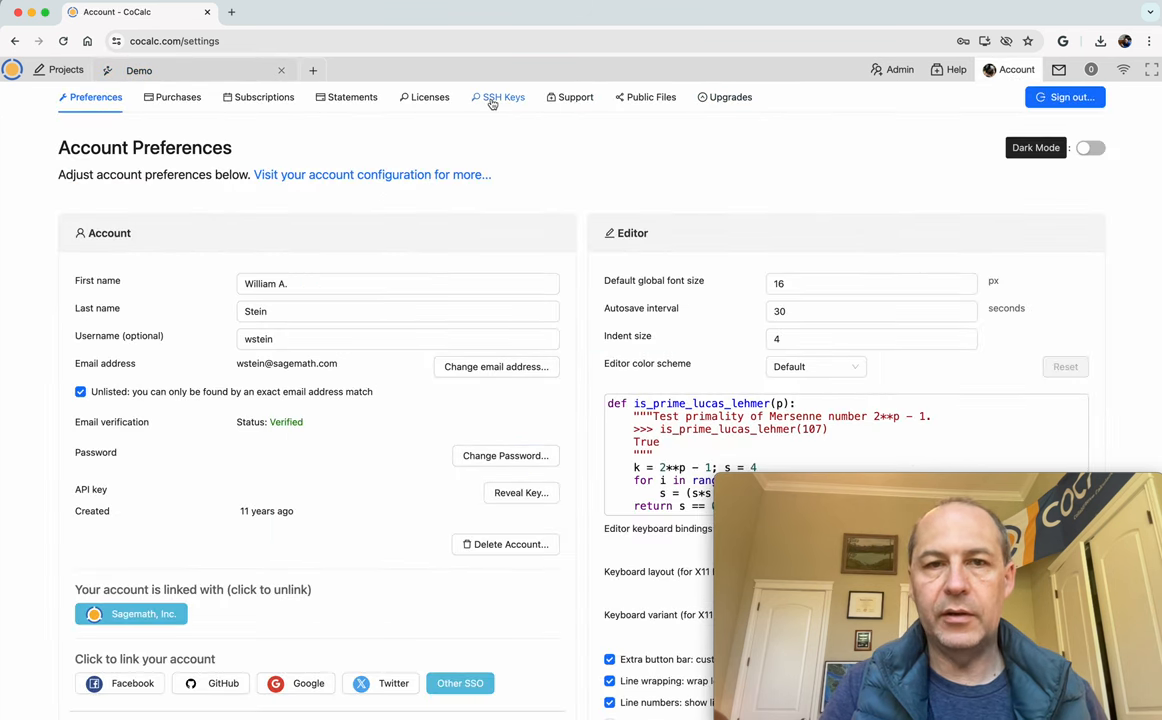
{"action": "left_click", "coordinate": [500, 96]}
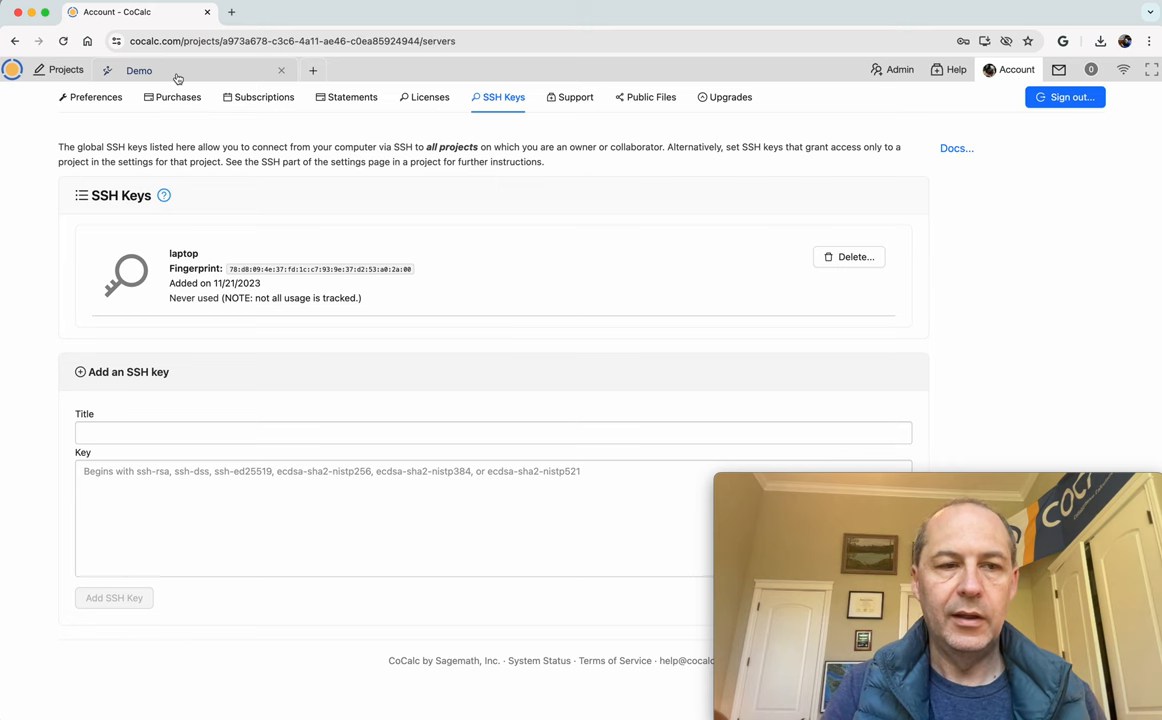
{"action": "left_click", "coordinate": [142, 72]}
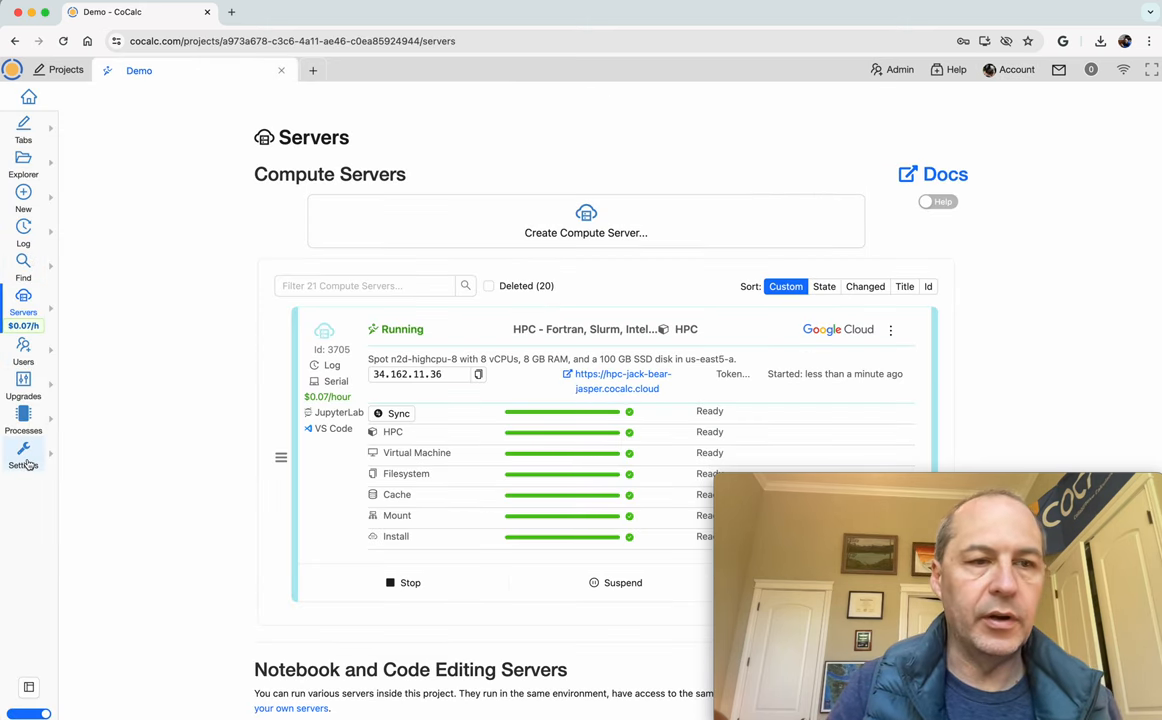
{"action": "left_click", "coordinate": [22, 452]}
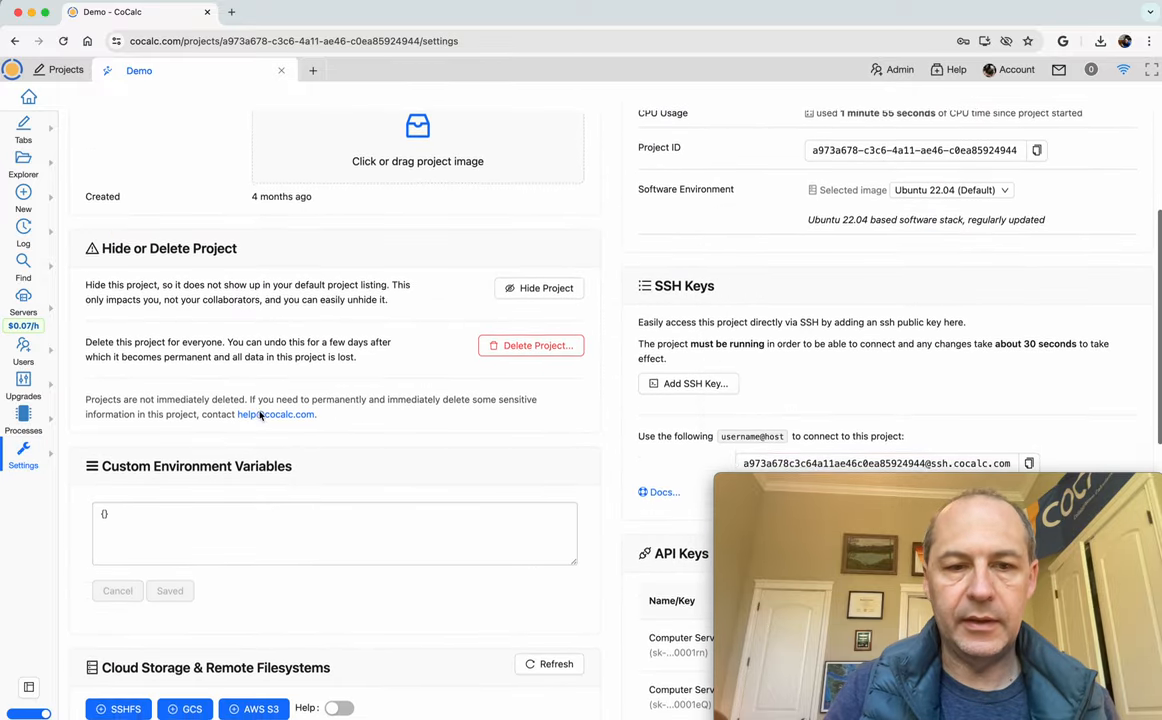
{"action": "scroll", "scroll_direction": "down", "scroll_amount": 3}
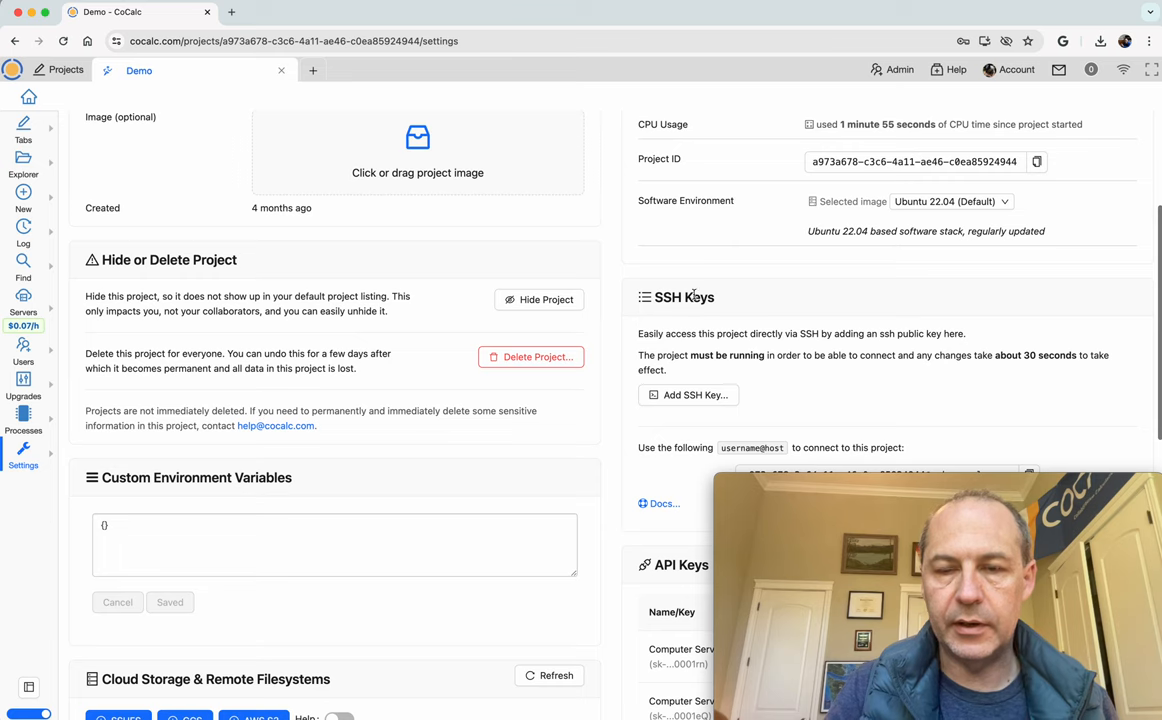
{"action": "scroll", "scroll_direction": "down", "scroll_amount": 3}
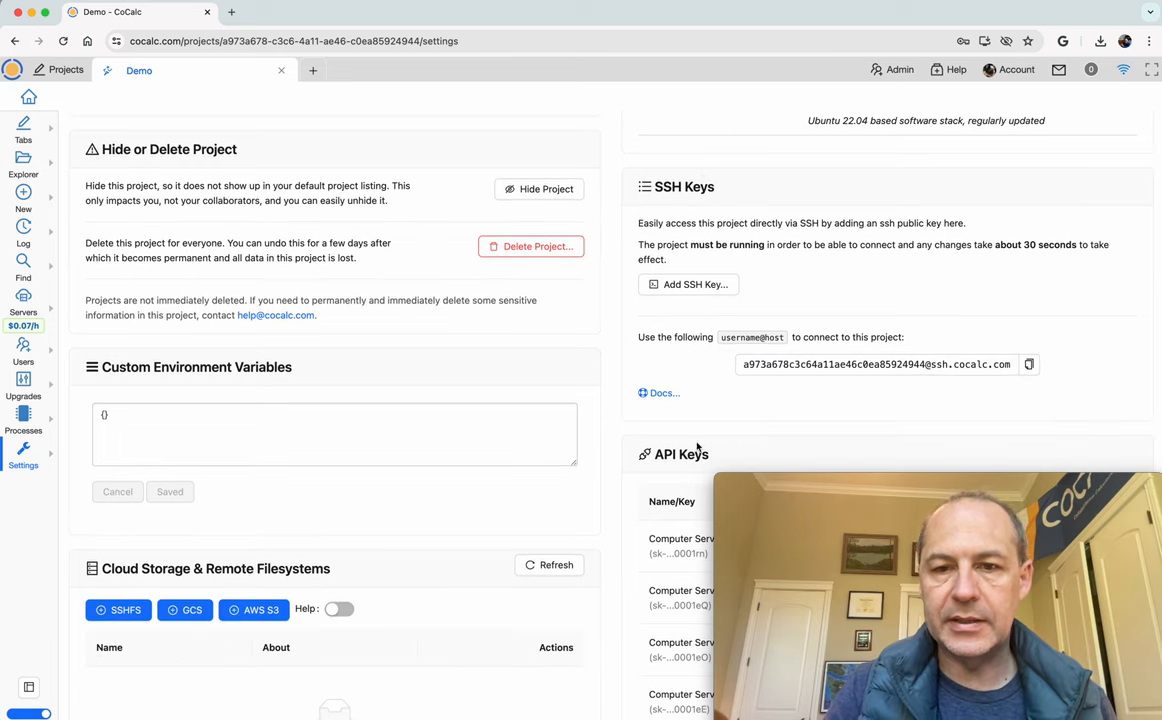
{"action": "mouse_move", "coordinate": [728, 312]}
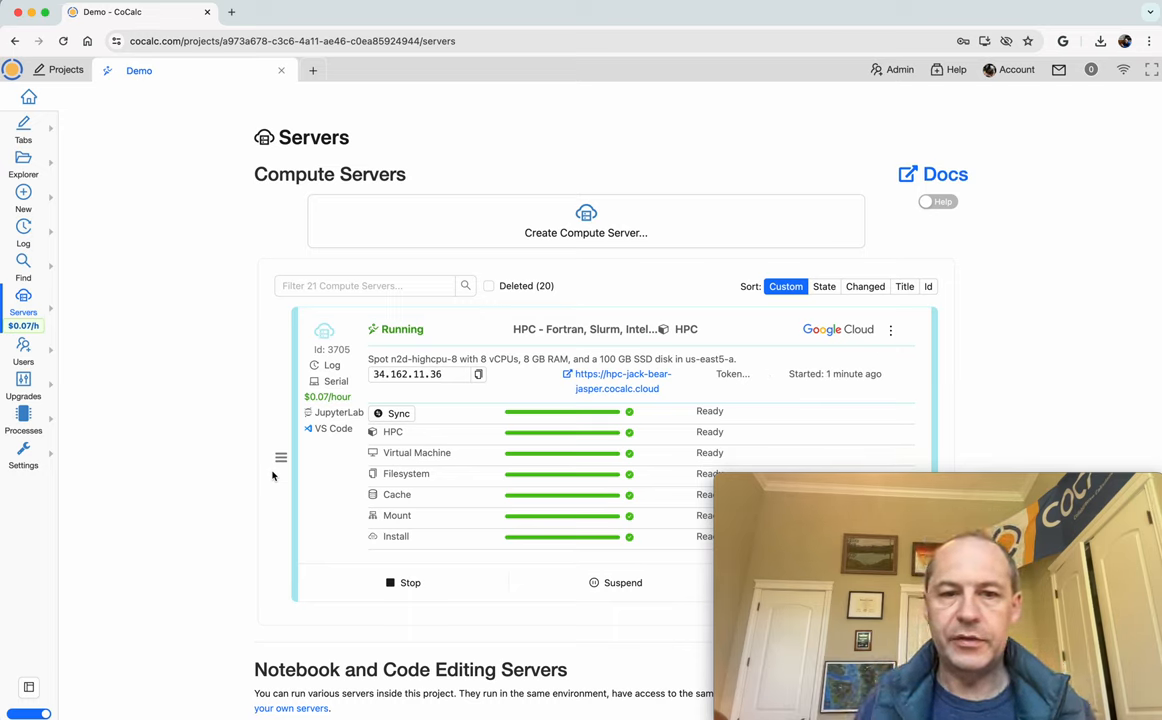
{"action": "mouse_move", "coordinate": [608, 464]}
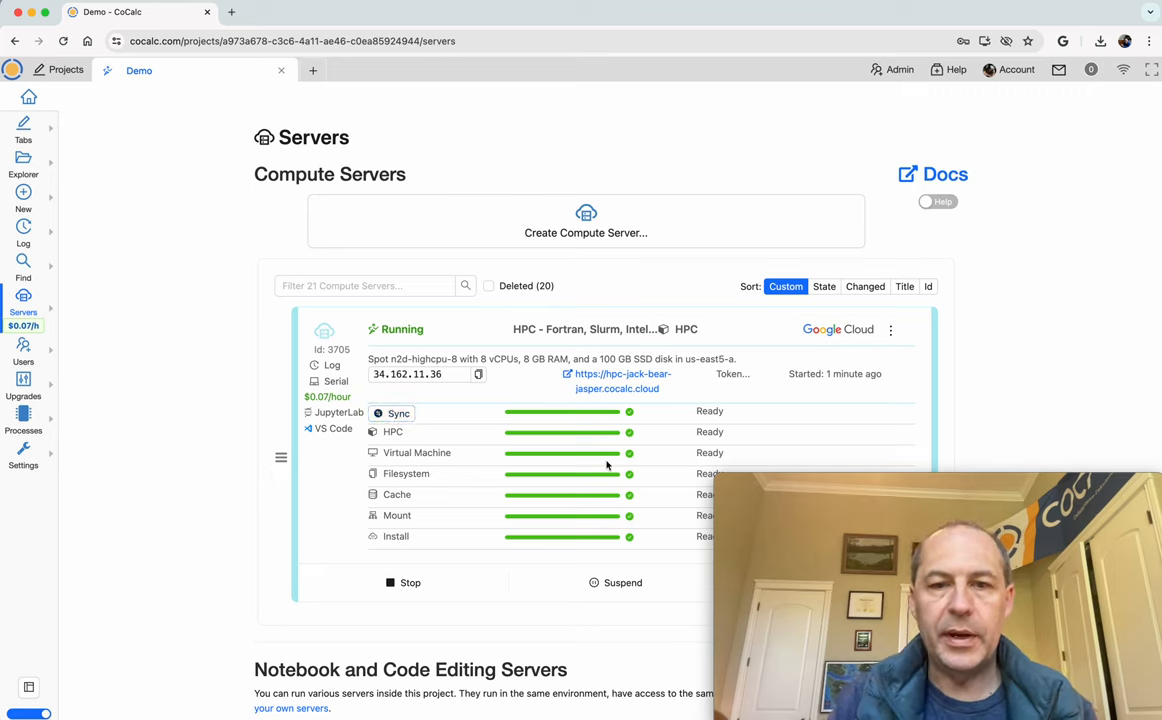
{"action": "mouse_move", "coordinate": [336, 380]}
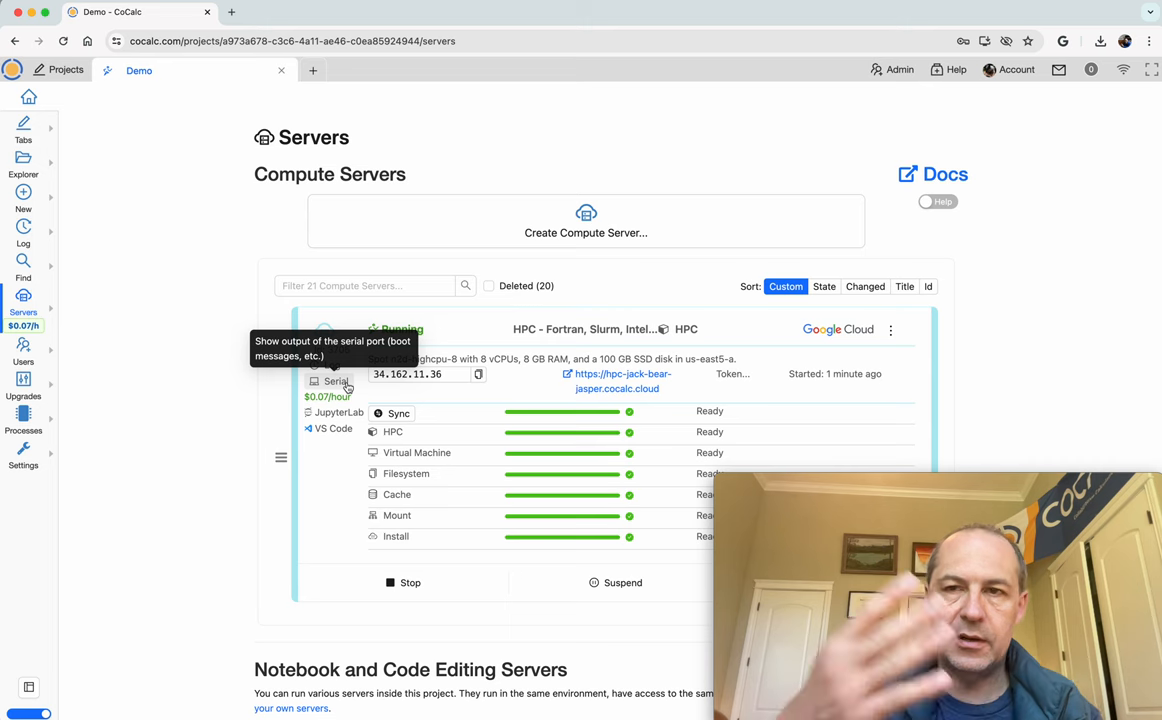
- View the HPC server's serial port boot output, dismiss the internal error, and close it
{"action": "left_click", "coordinate": [336, 380]}
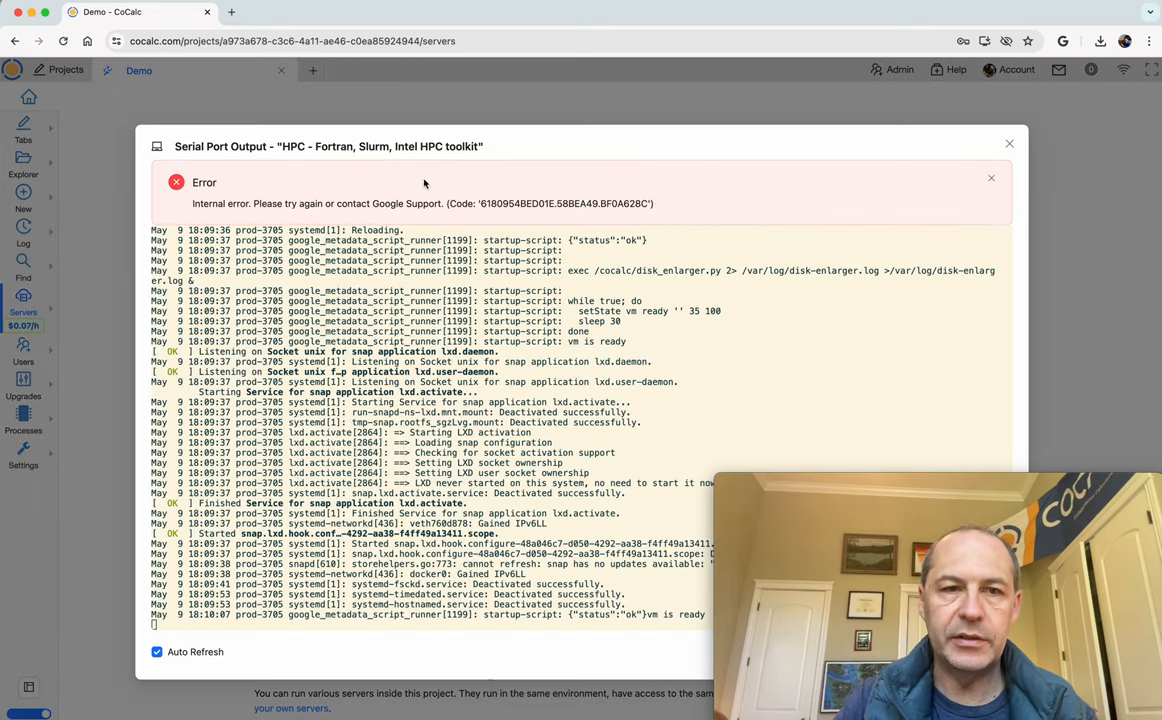
{"action": "left_click", "coordinate": [992, 178]}
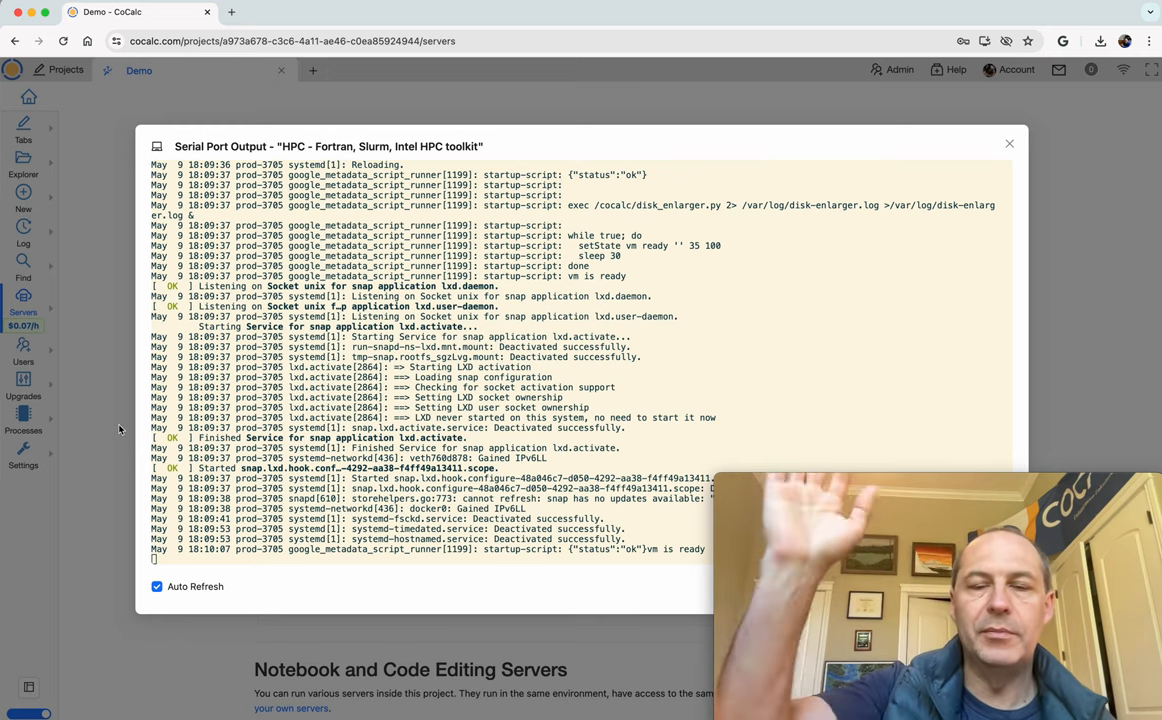
{"action": "left_click", "coordinate": [1008, 144]}
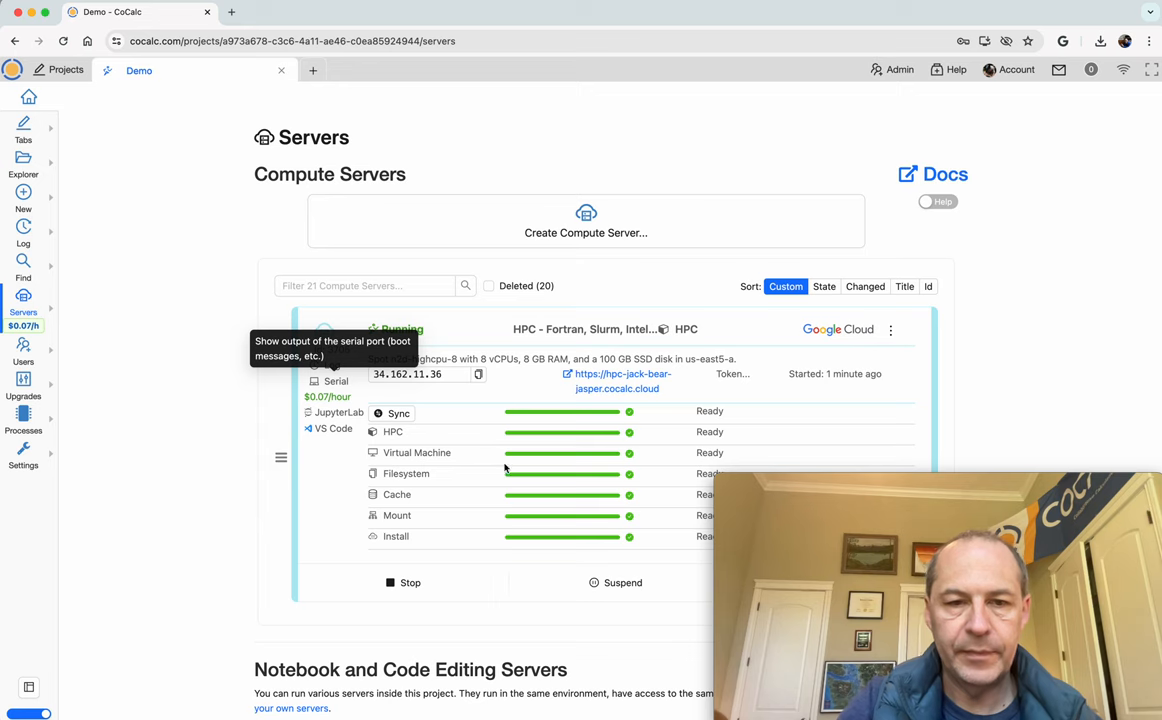
{"action": "scroll", "scroll_direction": "down", "scroll_amount": 3}
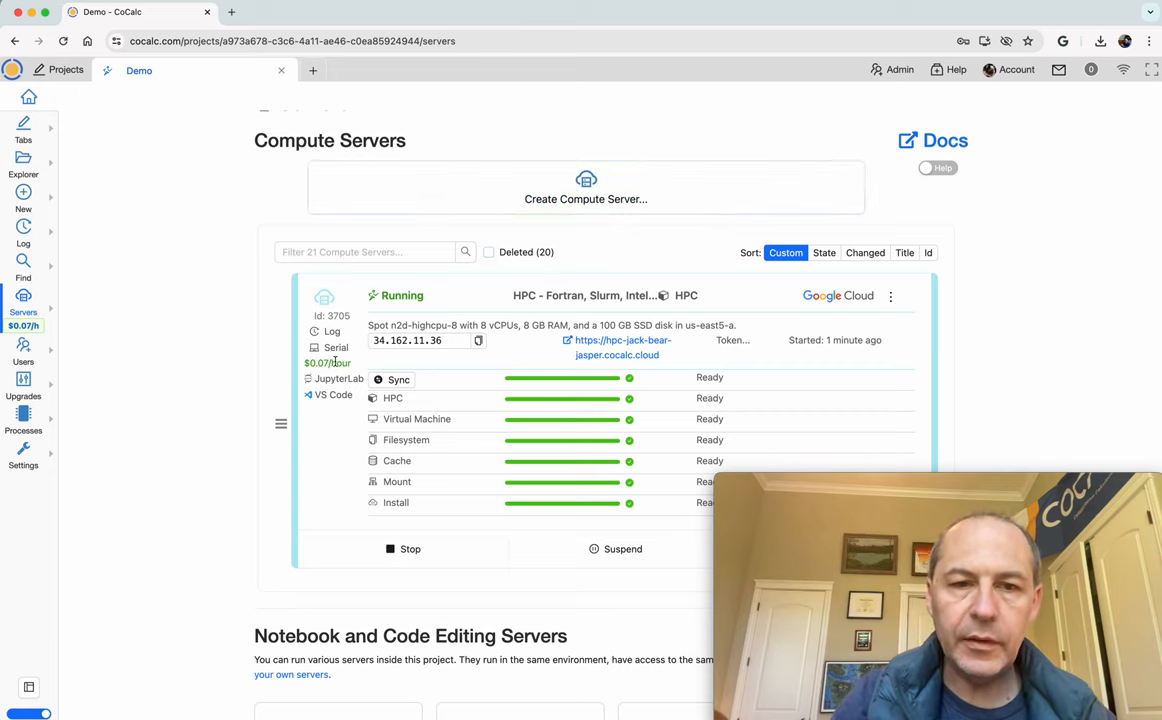
{"action": "mouse_move", "coordinate": [292, 308]}
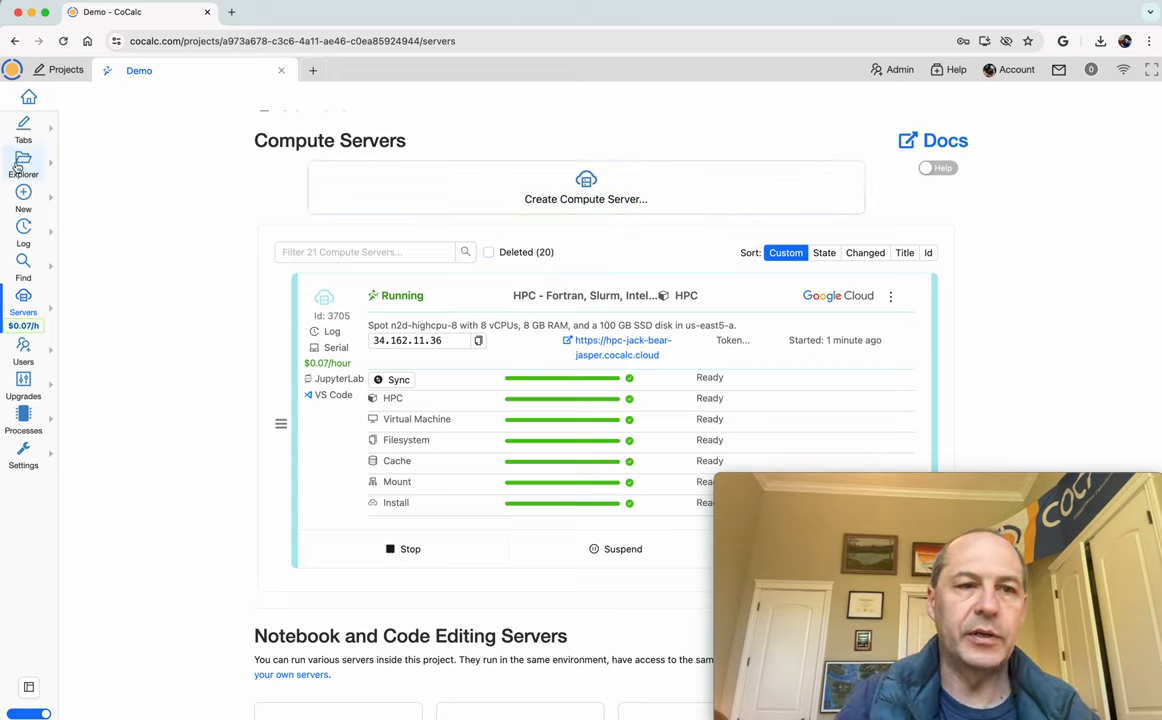
- Show the project's file listing and select, then deselect, all its files
{"action": "left_click", "coordinate": [24, 160]}
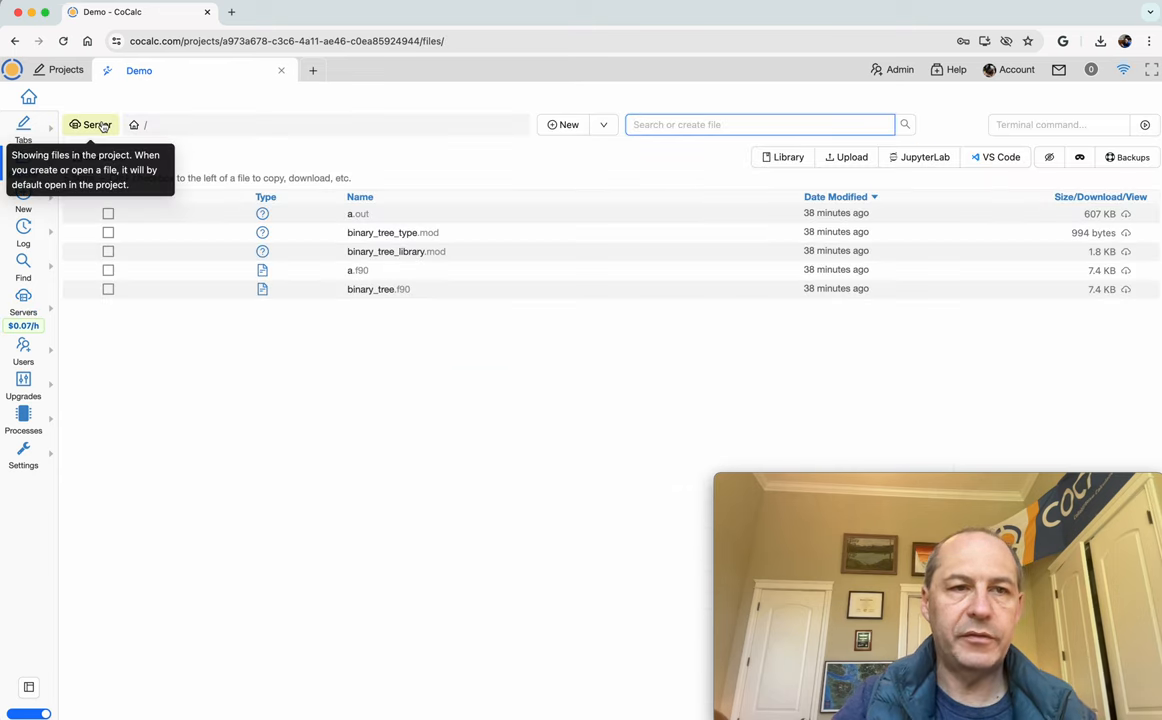
{"action": "left_click", "coordinate": [92, 124]}
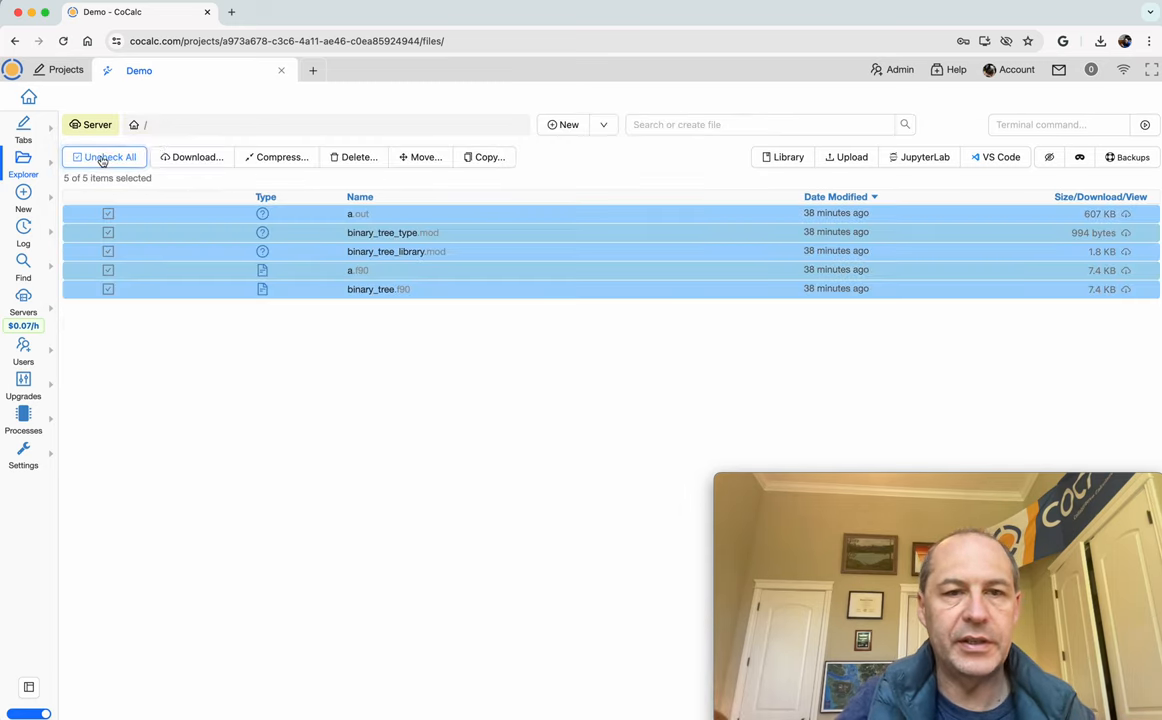
{"action": "left_click", "coordinate": [104, 156]}
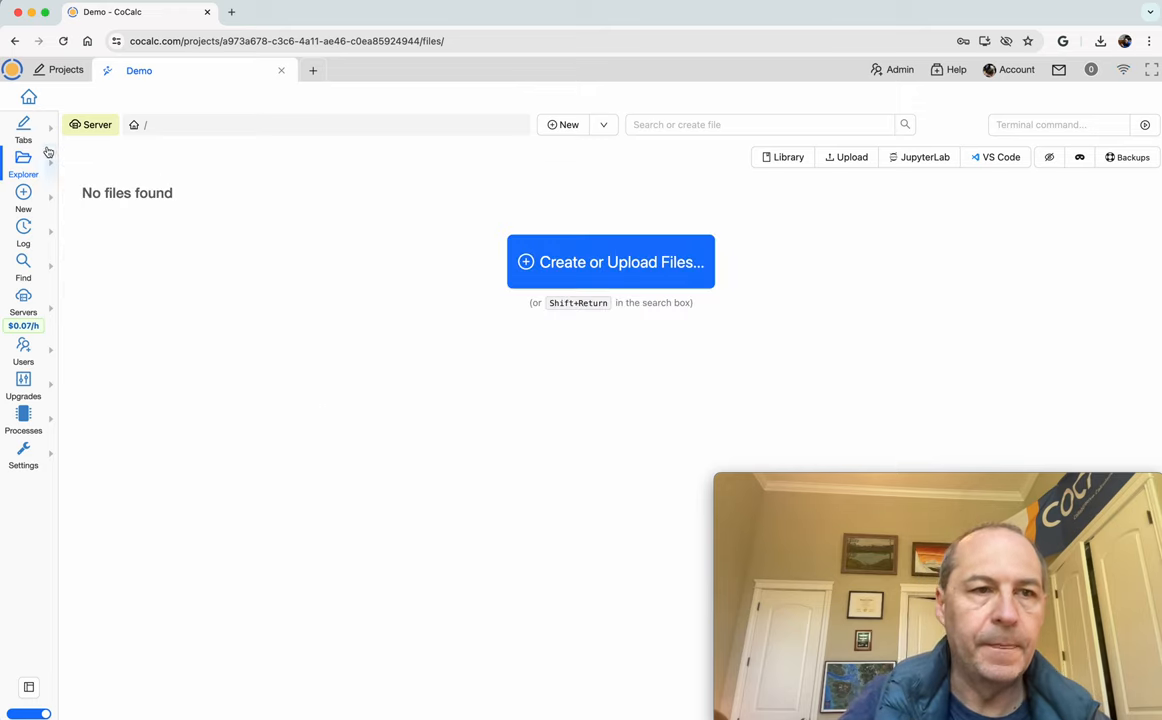
- Browse the HPC compute server's files and enter the demo-hpc folder
{"action": "left_click", "coordinate": [92, 124]}
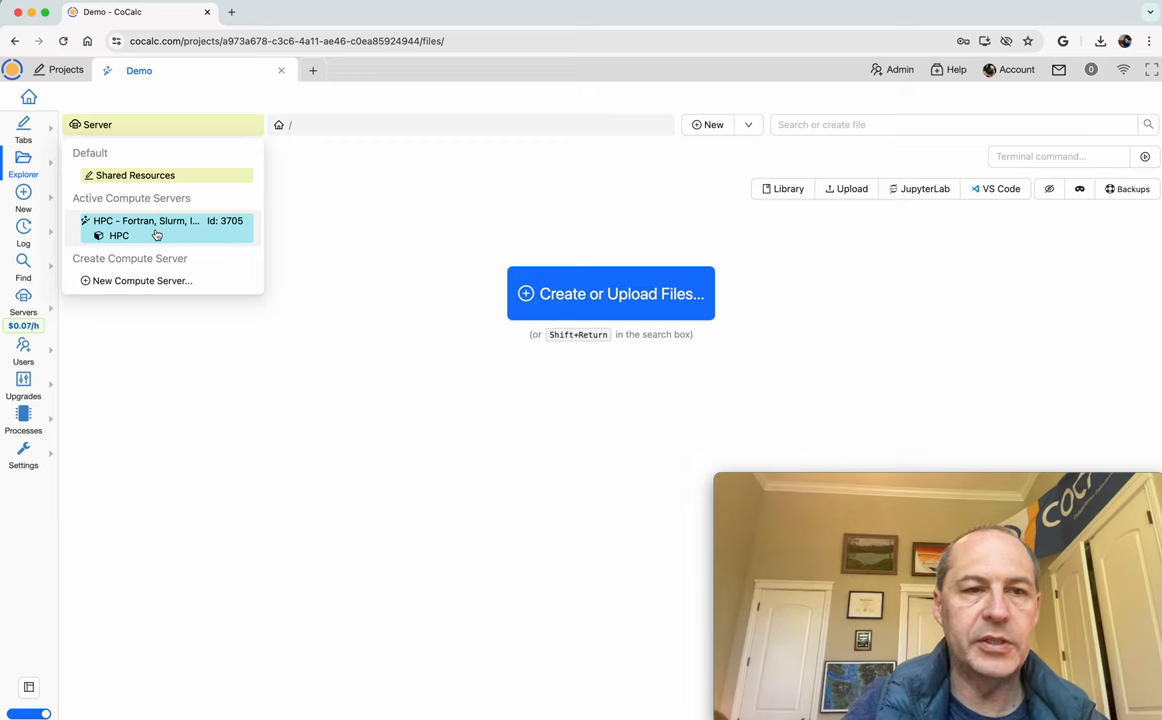
{"action": "left_click", "coordinate": [156, 220]}
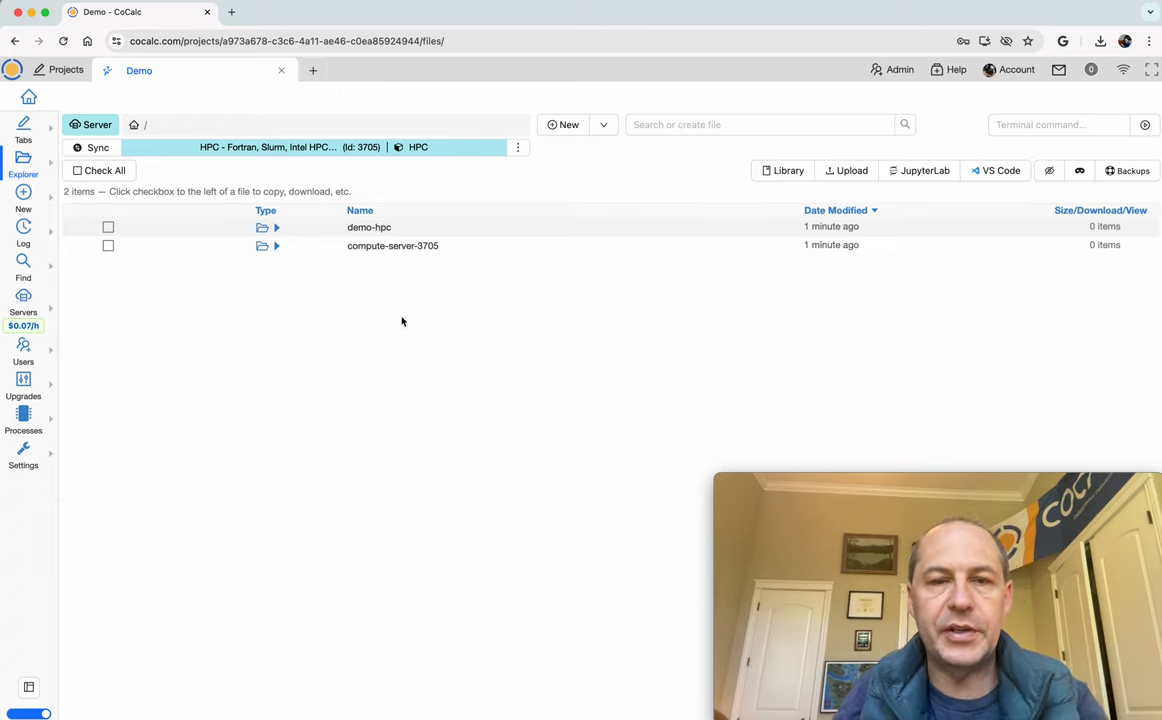
{"action": "mouse_move", "coordinate": [370, 232]}
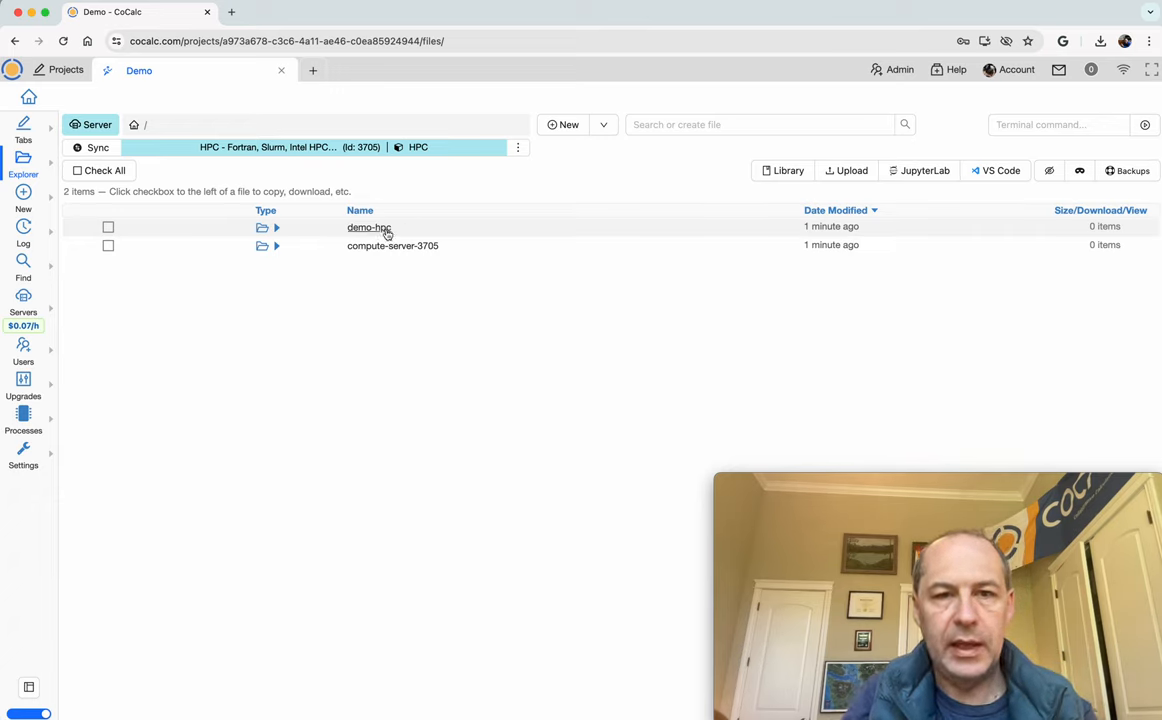
{"action": "left_click", "coordinate": [368, 228]}
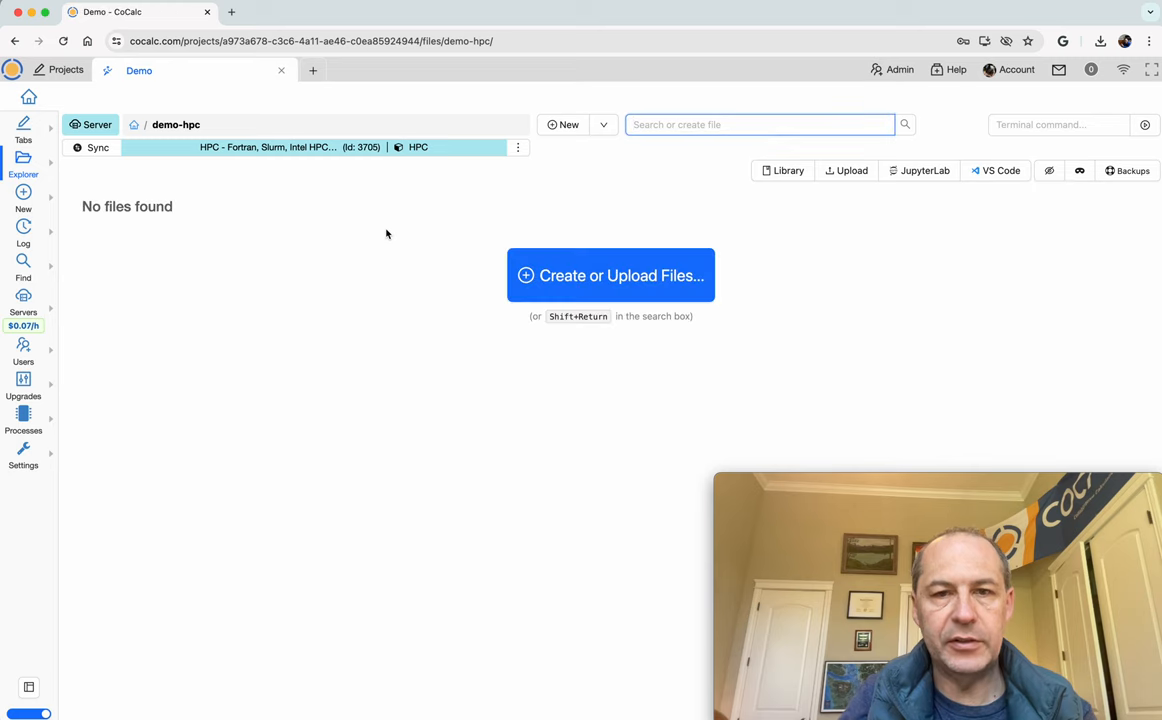
{"action": "mouse_move", "coordinate": [630, 296]}
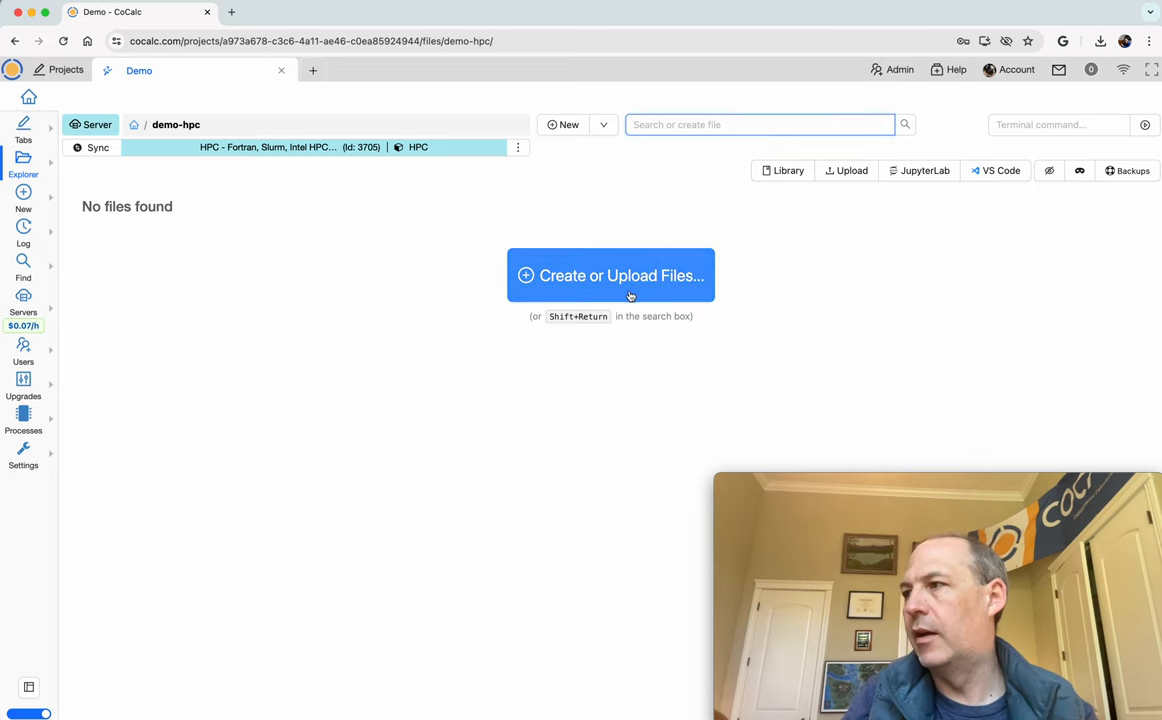
- Create binary_tree.f90 in demo-hpc by searching 'bin', save it, and return to the new-file page
{"action": "left_click", "coordinate": [612, 276]}
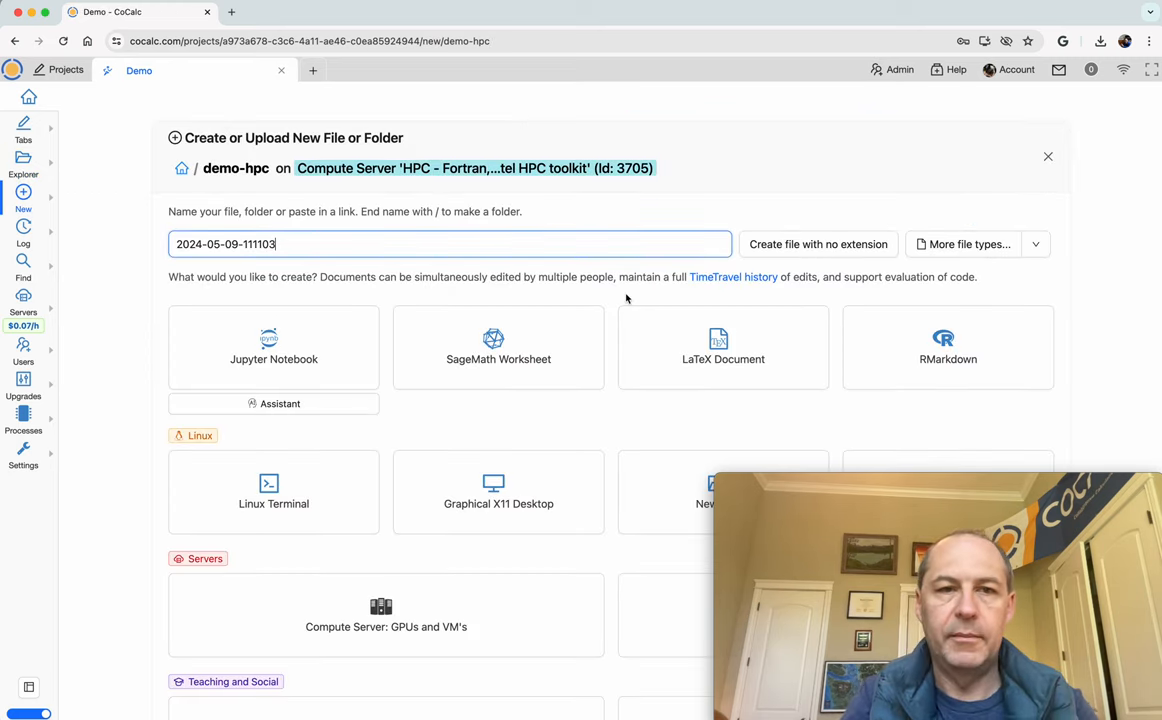
{"action": "type", "text": "bin"}
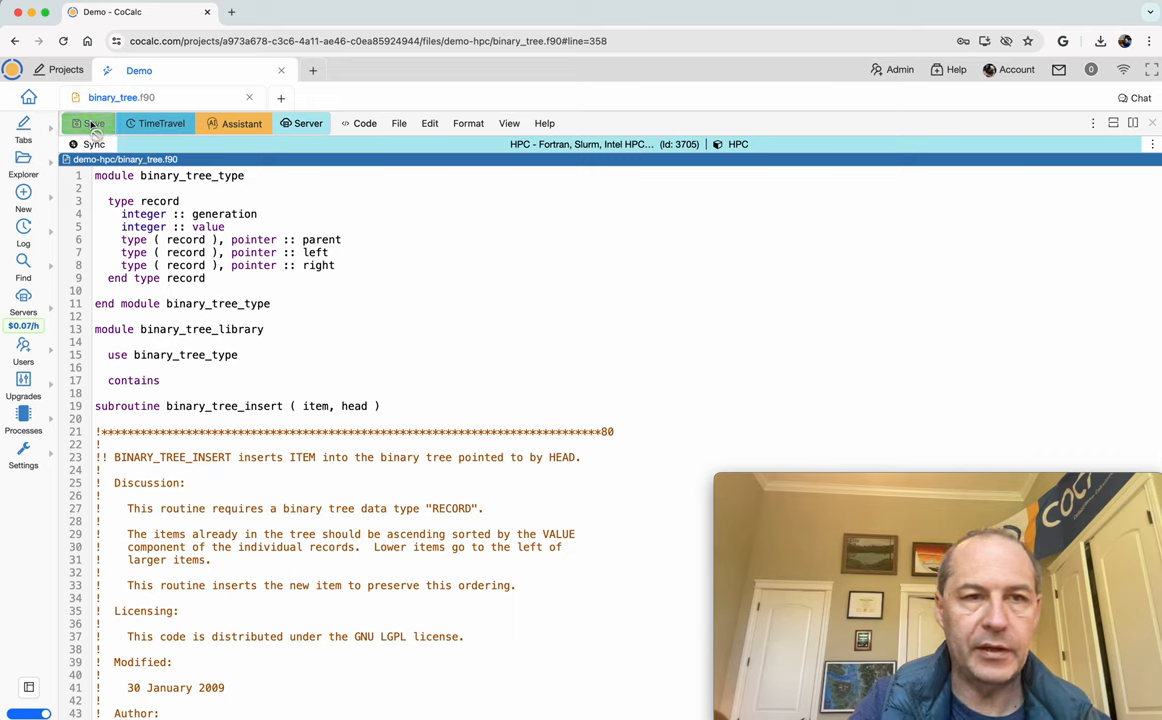
{"action": "left_click", "coordinate": [88, 124]}
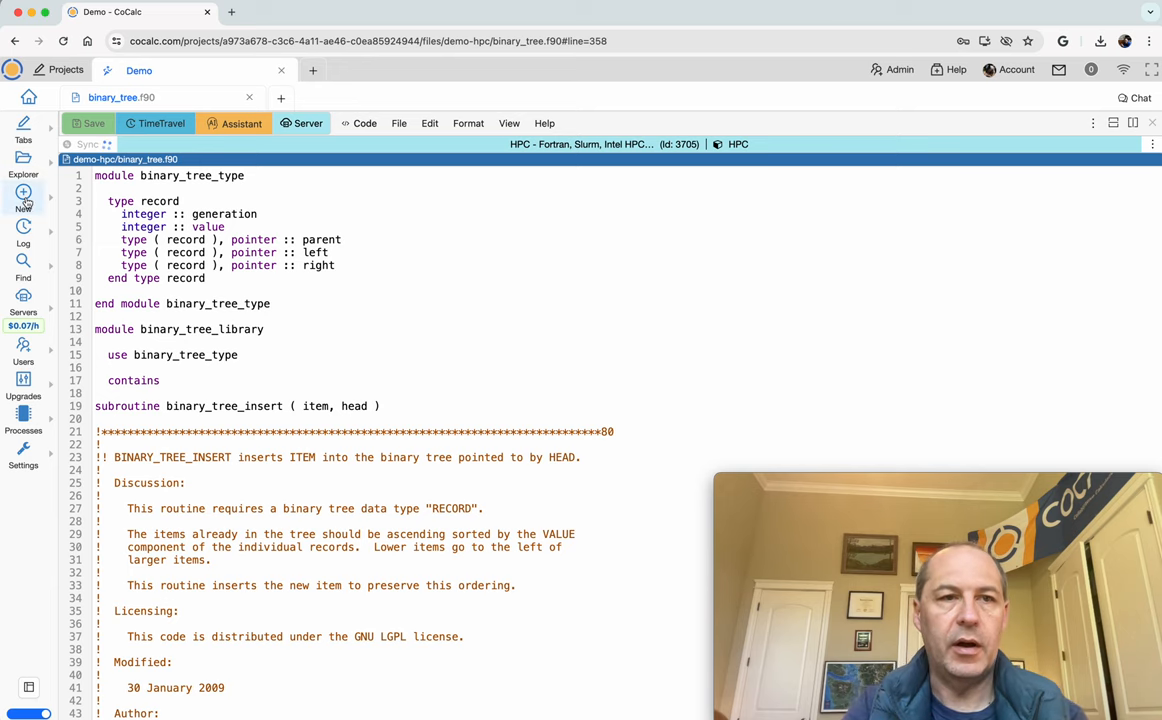
{"action": "left_click", "coordinate": [24, 196]}
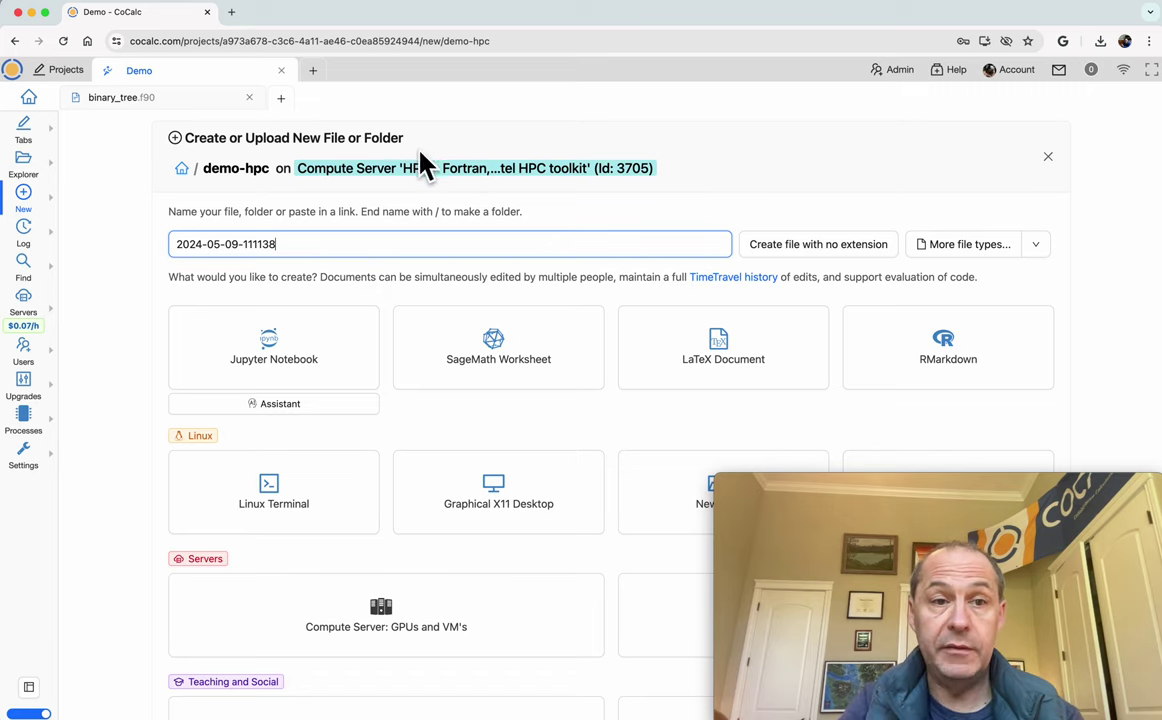
- Create a Linux terminal in demo-hpc running on the HPC compute server and keep it there
{"action": "left_click", "coordinate": [272, 492]}
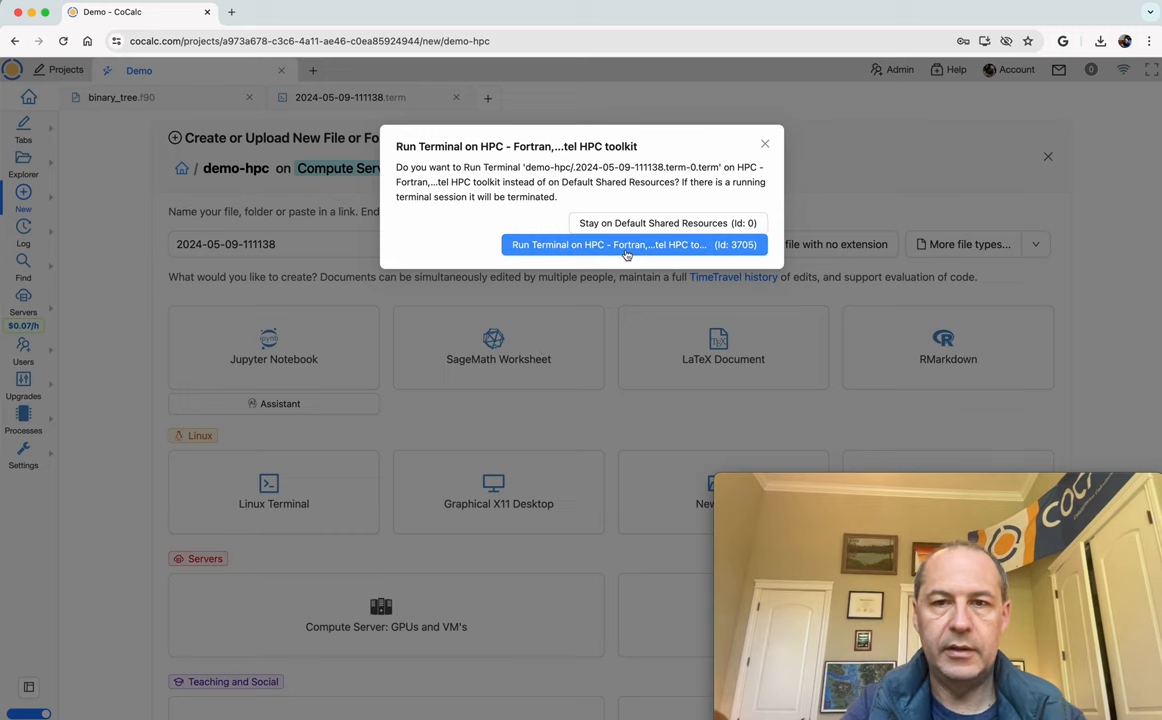
{"action": "left_click", "coordinate": [626, 244]}
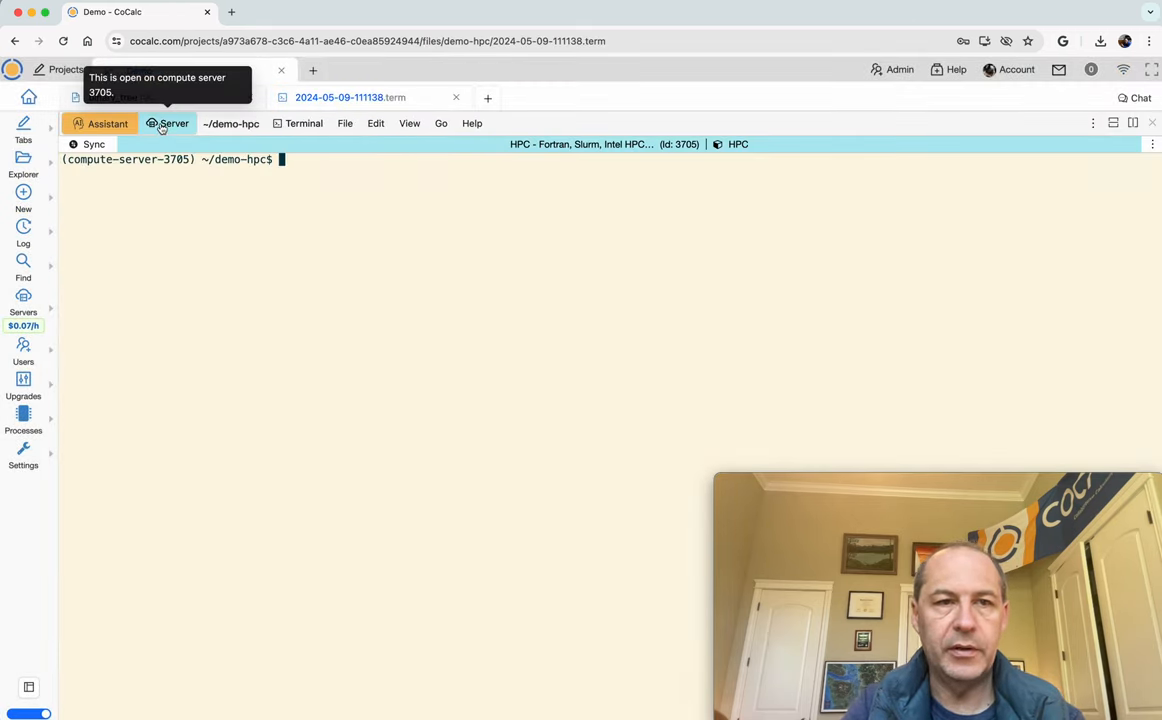
{"action": "left_click", "coordinate": [168, 124]}
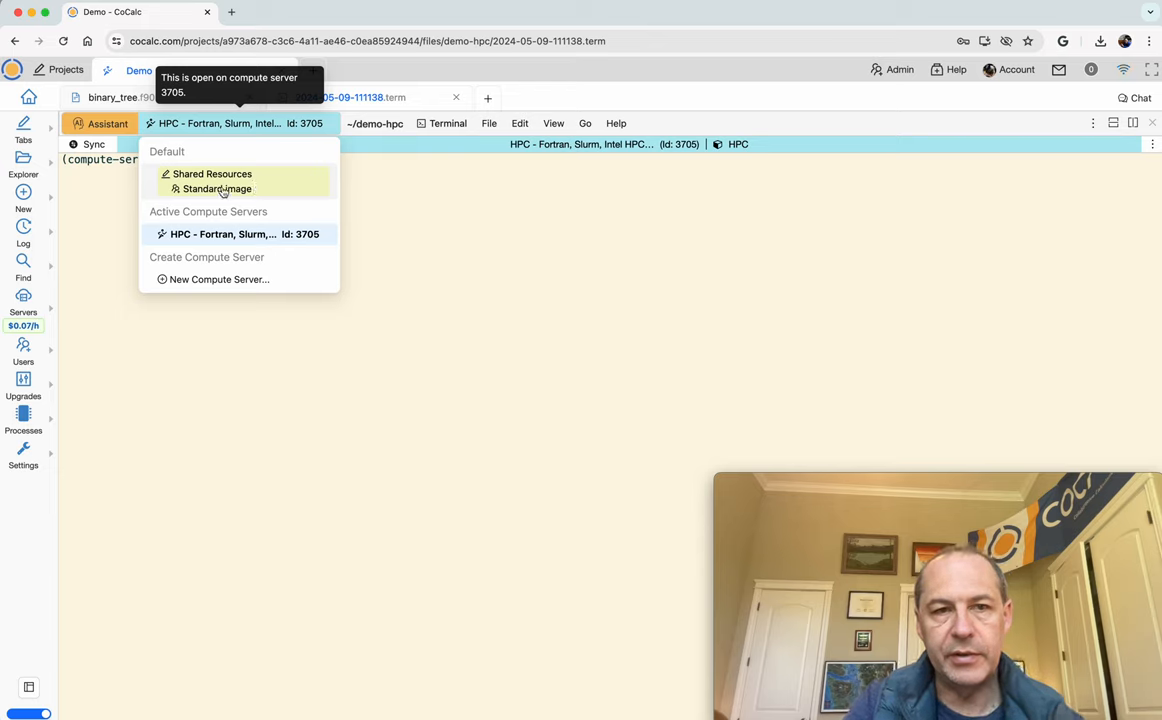
{"action": "mouse_move", "coordinate": [168, 200]}
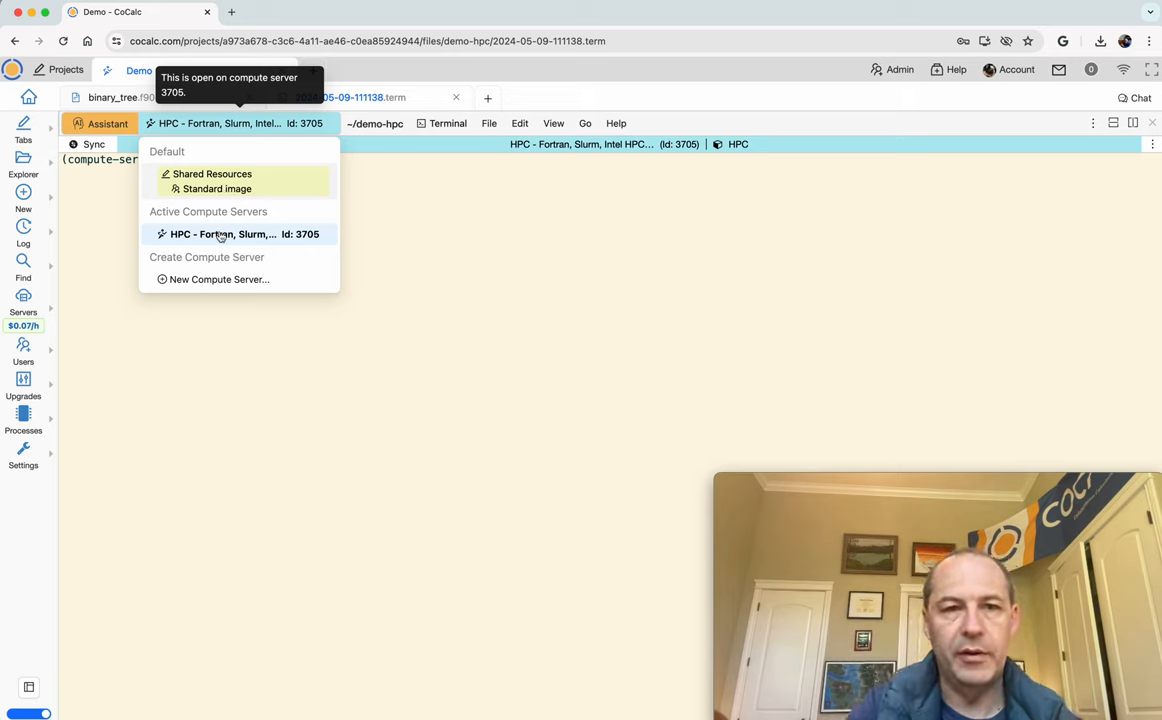
{"action": "left_click", "coordinate": [222, 234]}
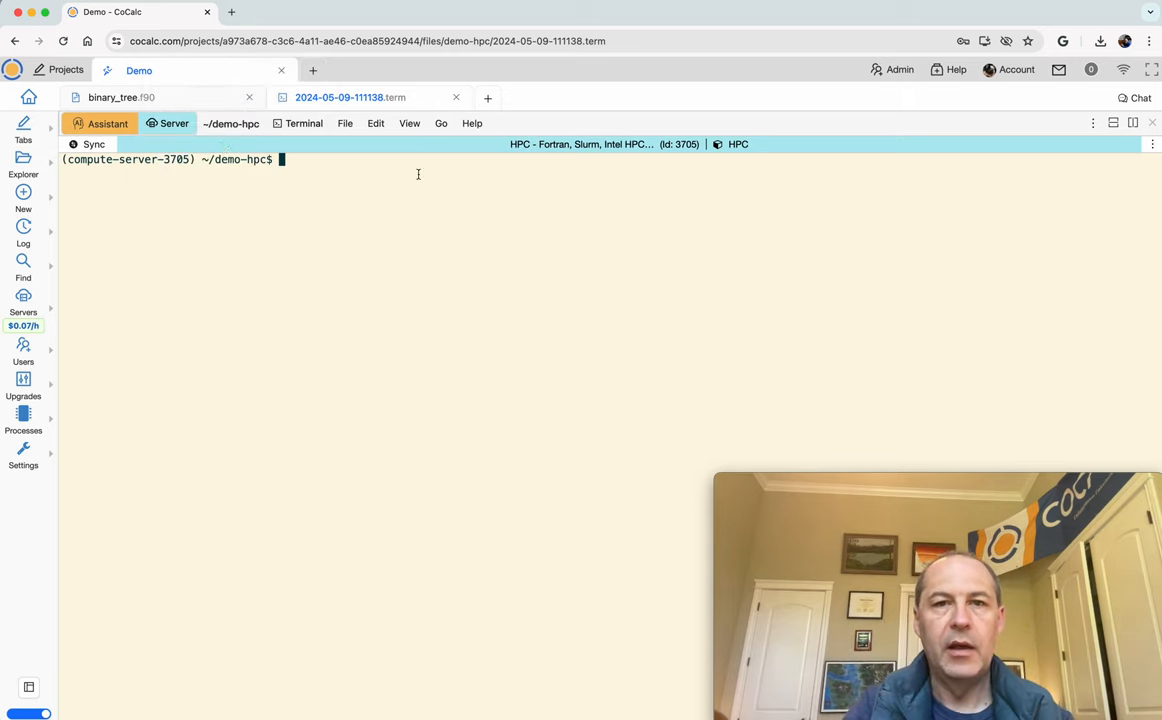
{"action": "mouse_move", "coordinate": [658, 150]}
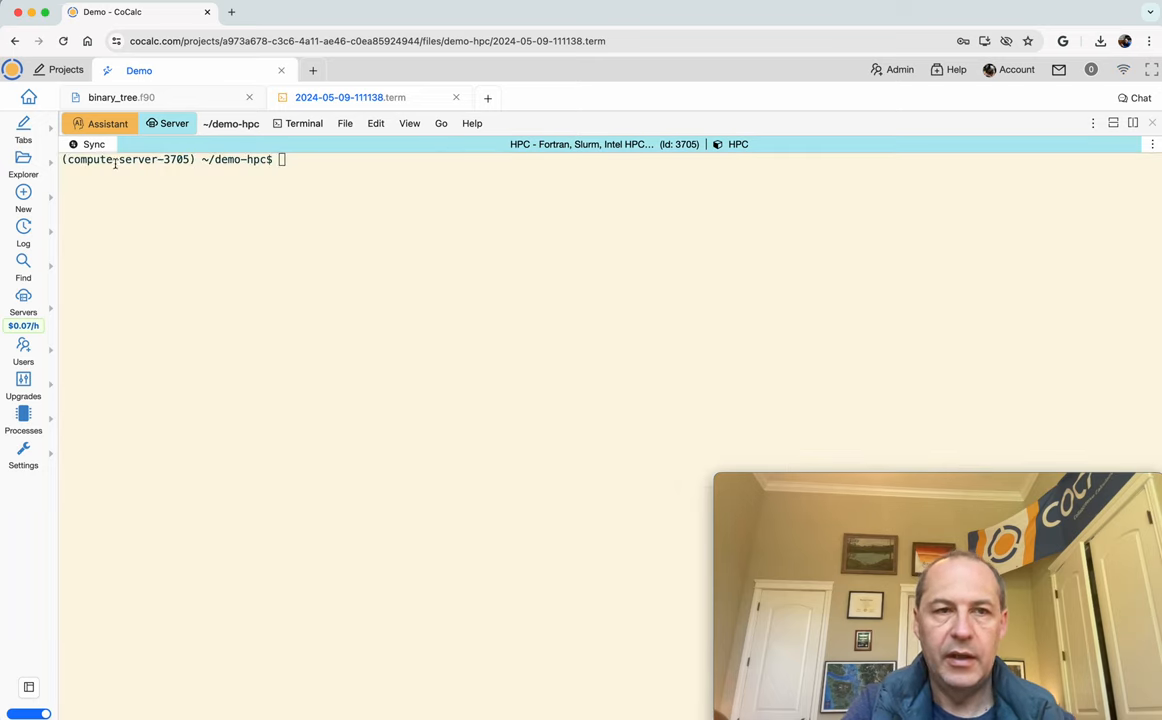
{"action": "mouse_move", "coordinate": [90, 144]}
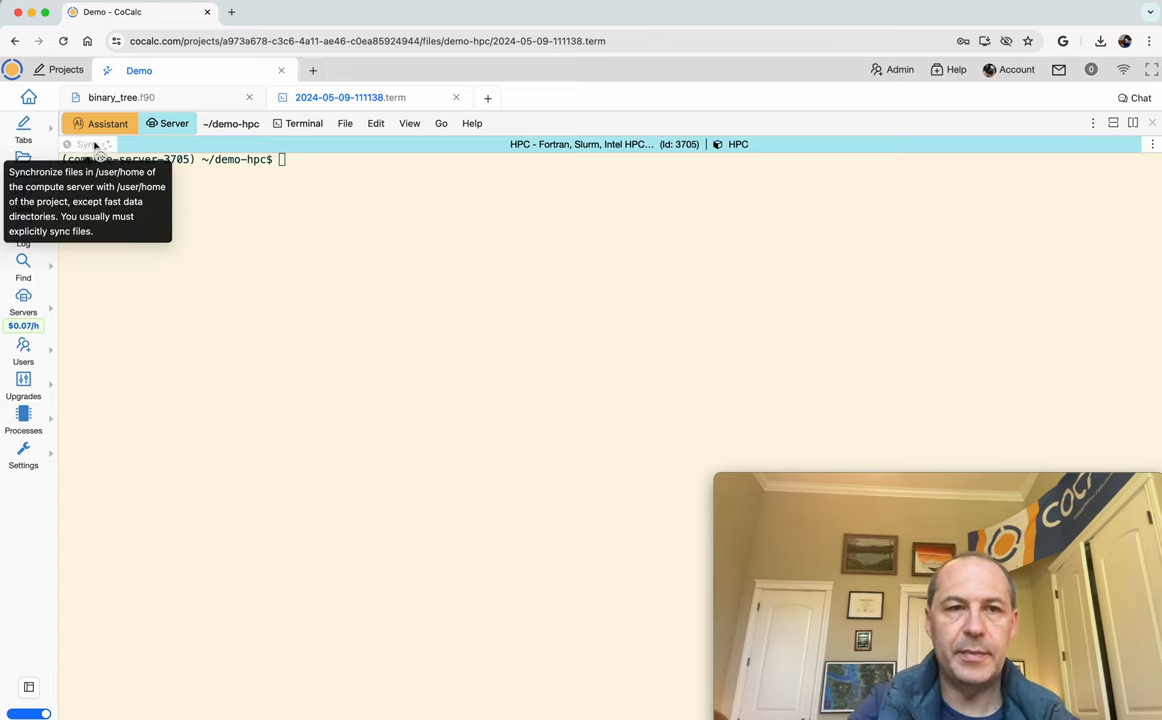
{"action": "mouse_move", "coordinate": [594, 248]}
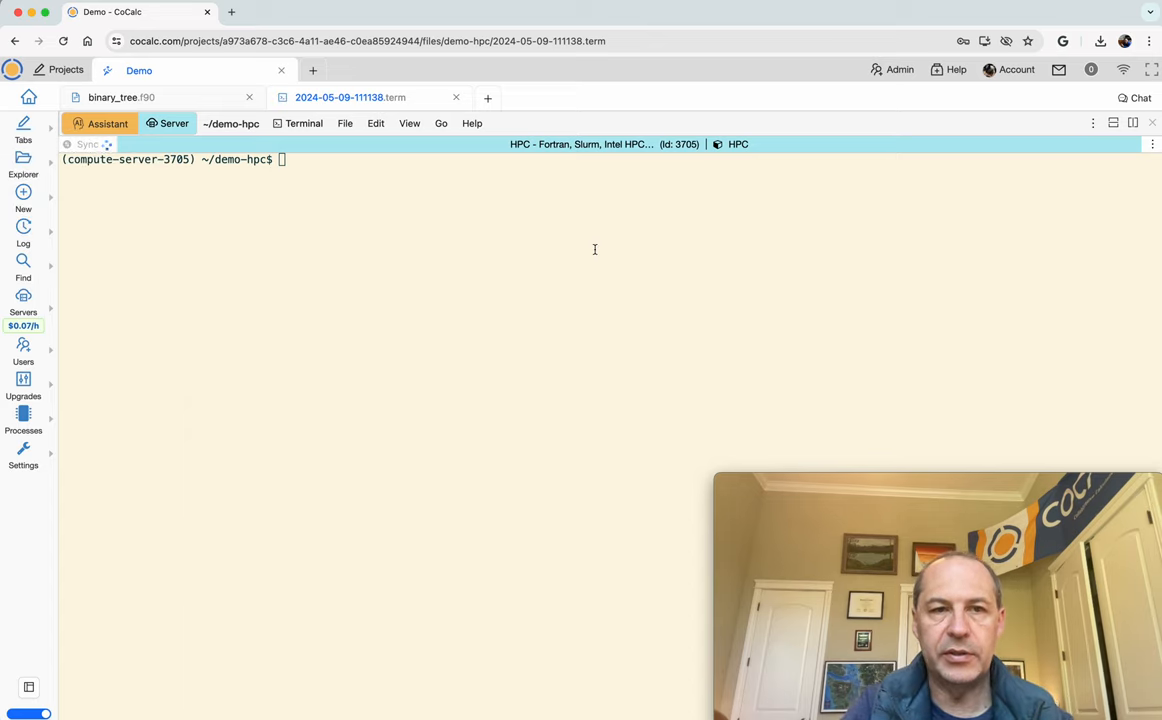
{"action": "mouse_move", "coordinate": [1152, 150]}
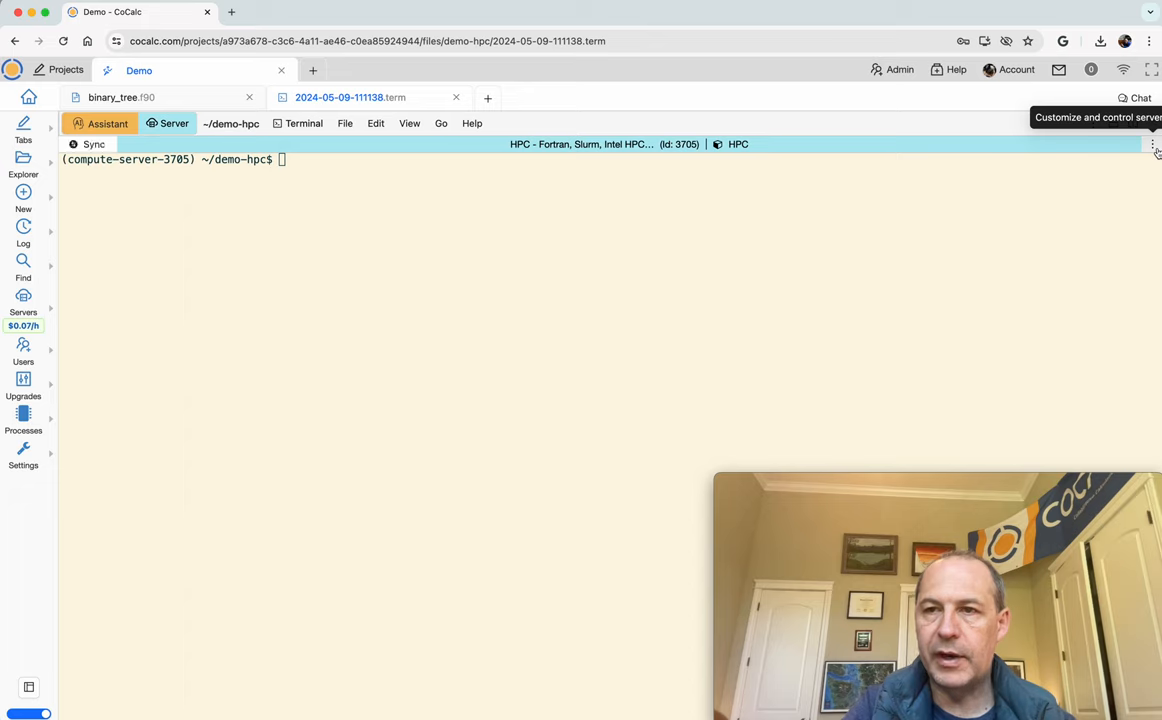
{"action": "left_click", "coordinate": [1154, 150]}
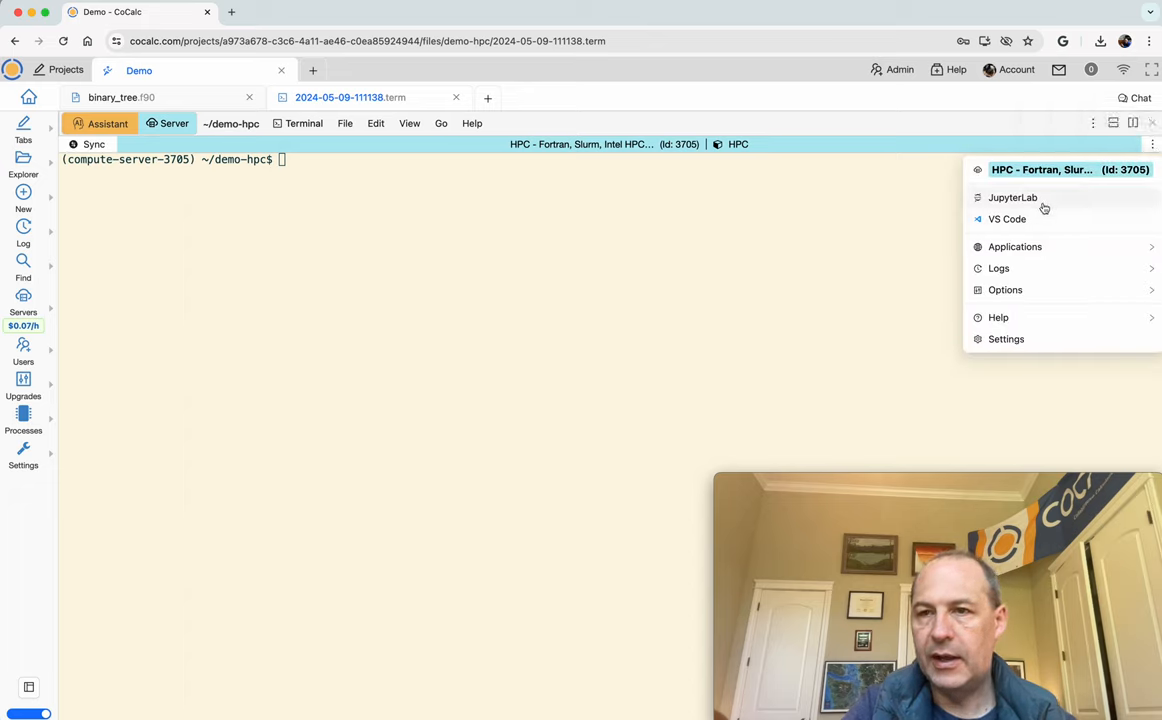
{"action": "left_click", "coordinate": [1004, 290]}
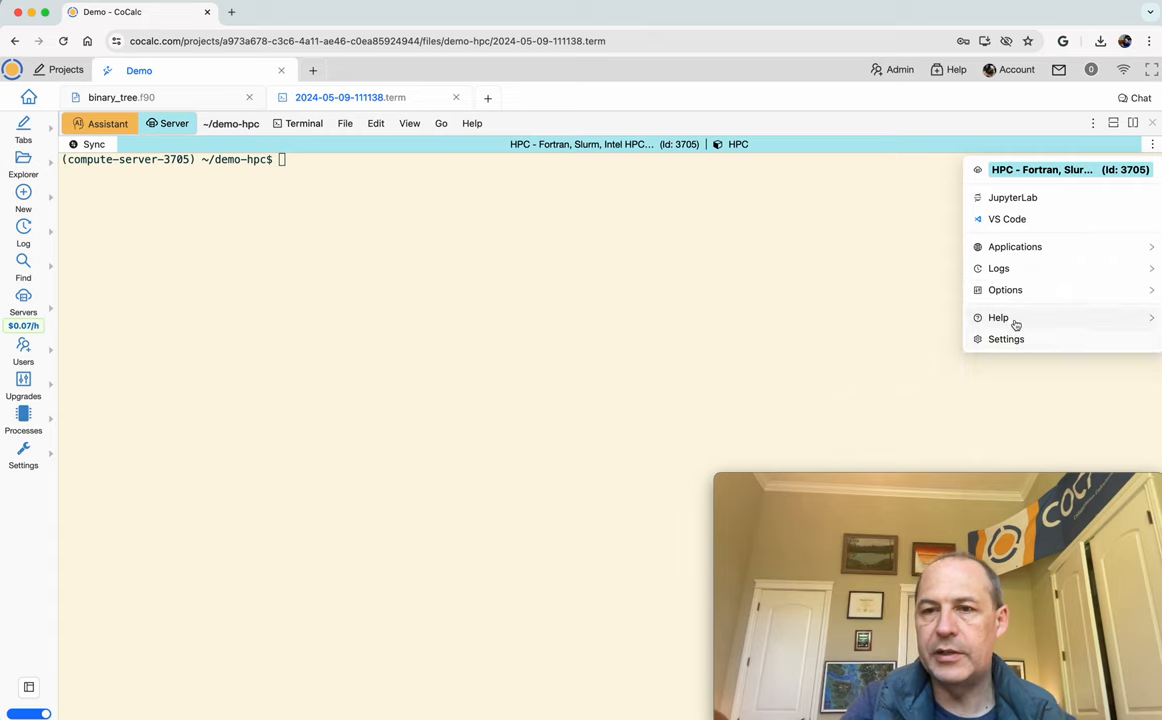
{"action": "mouse_move", "coordinate": [1006, 344]}
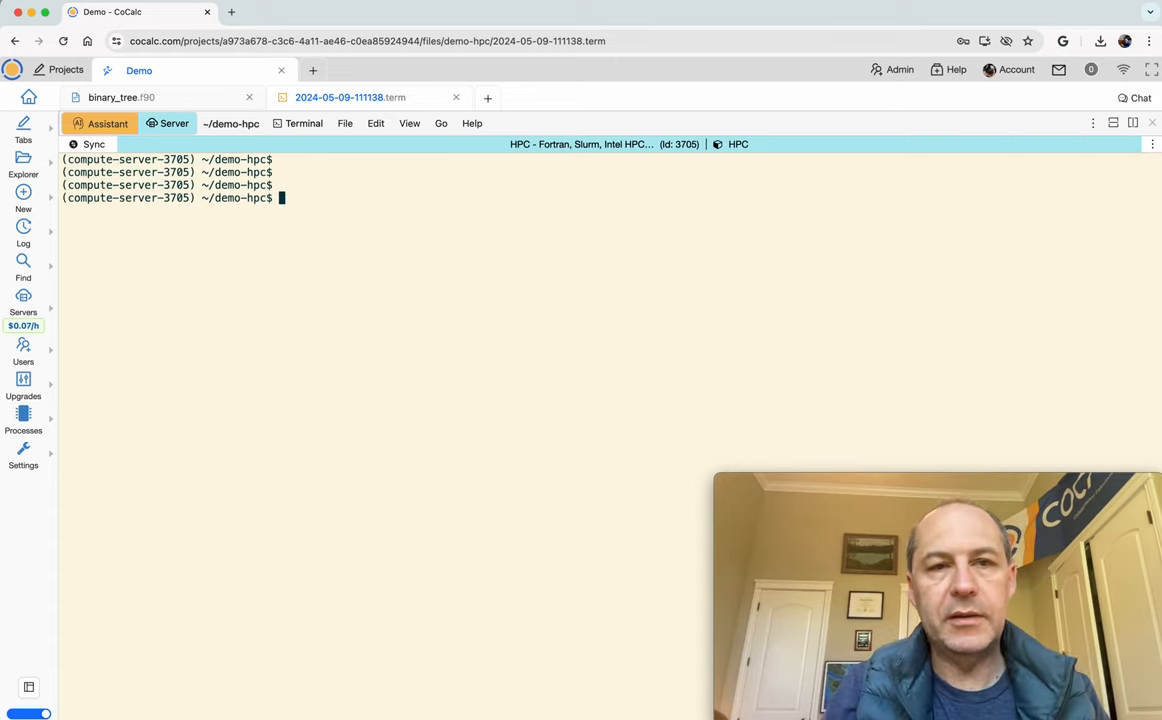
- Run 'ifx binary_tree.f90', which fails for lack of a main program, then view the source with more
{"action": "type", "text": "i"}
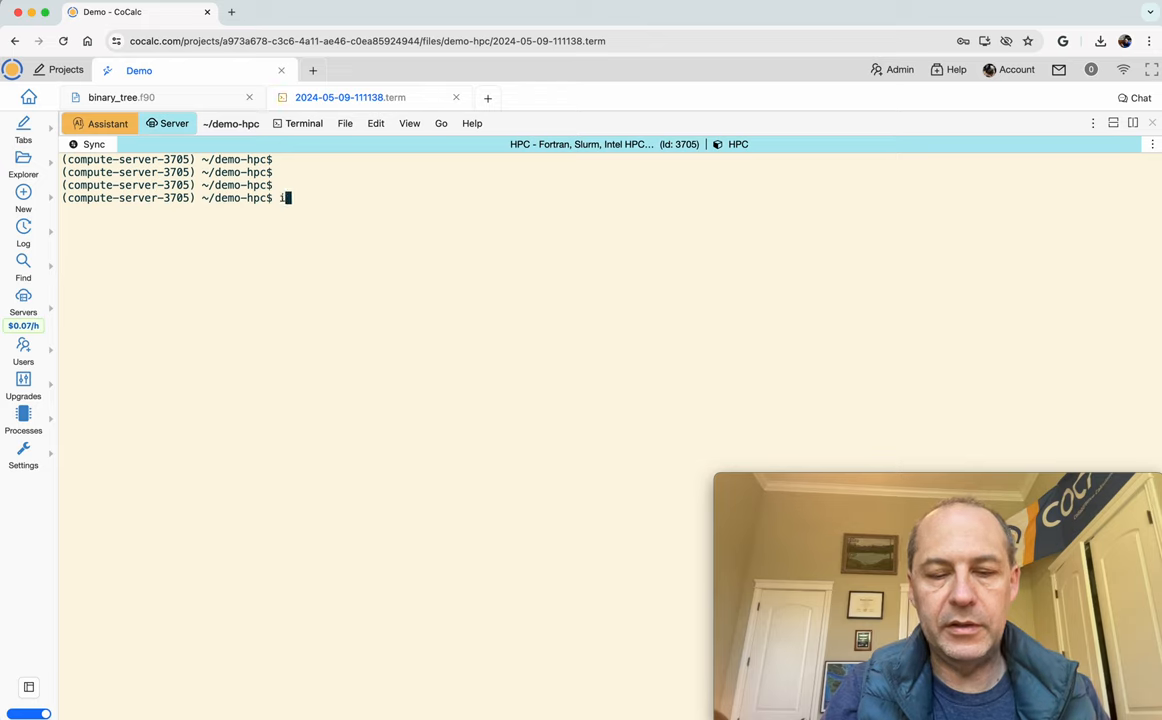
{"action": "type", "text": "fx binary_tree.f90"}
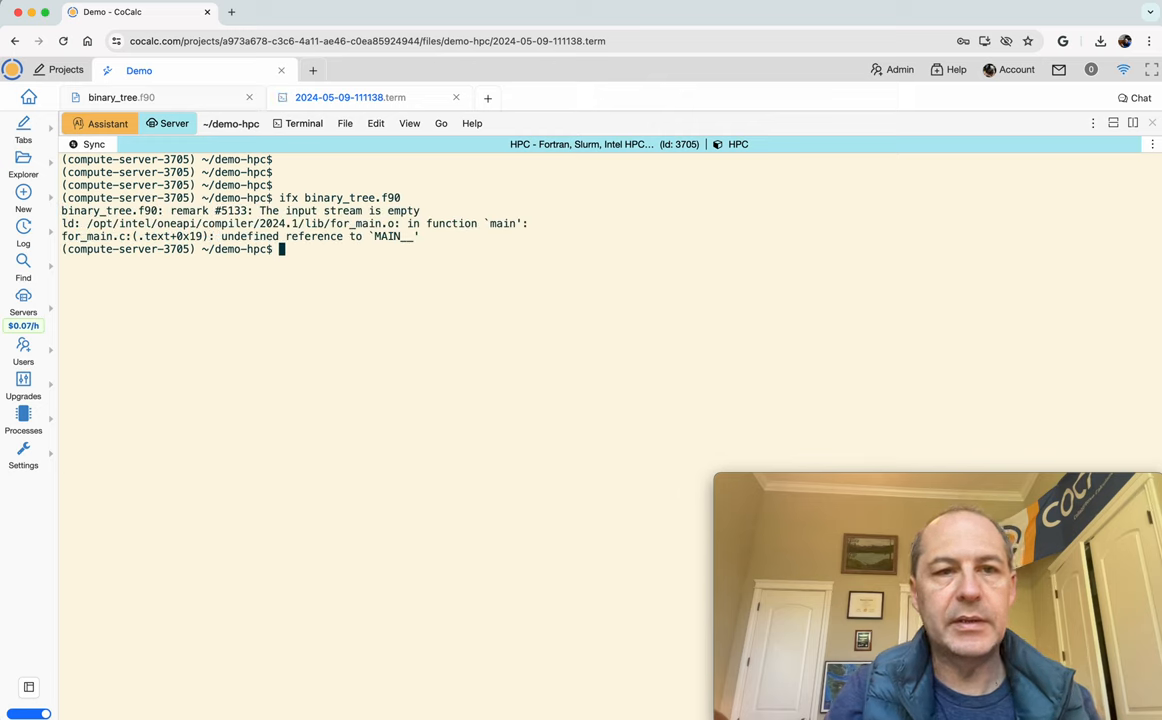
{"action": "type", "text": "more binary_tree.f90"}
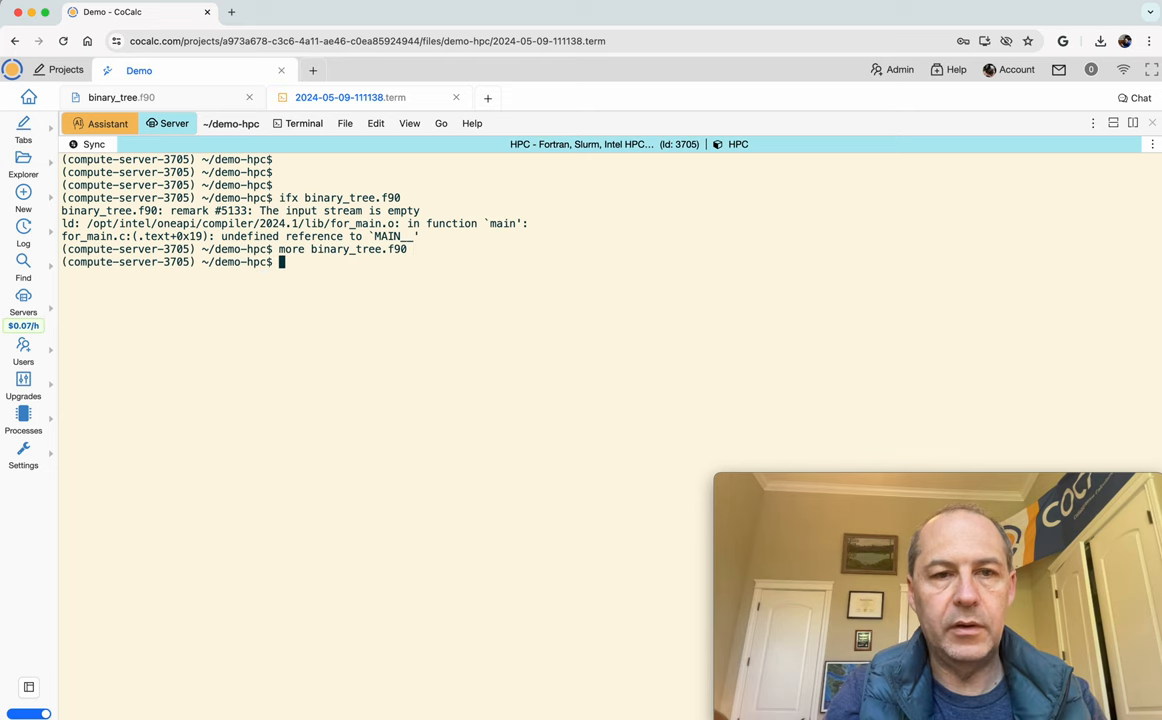
- Return to binary_tree.f90 and insert a blank line after 'end module binary_tree_type'
{"action": "left_click", "coordinate": [130, 96]}
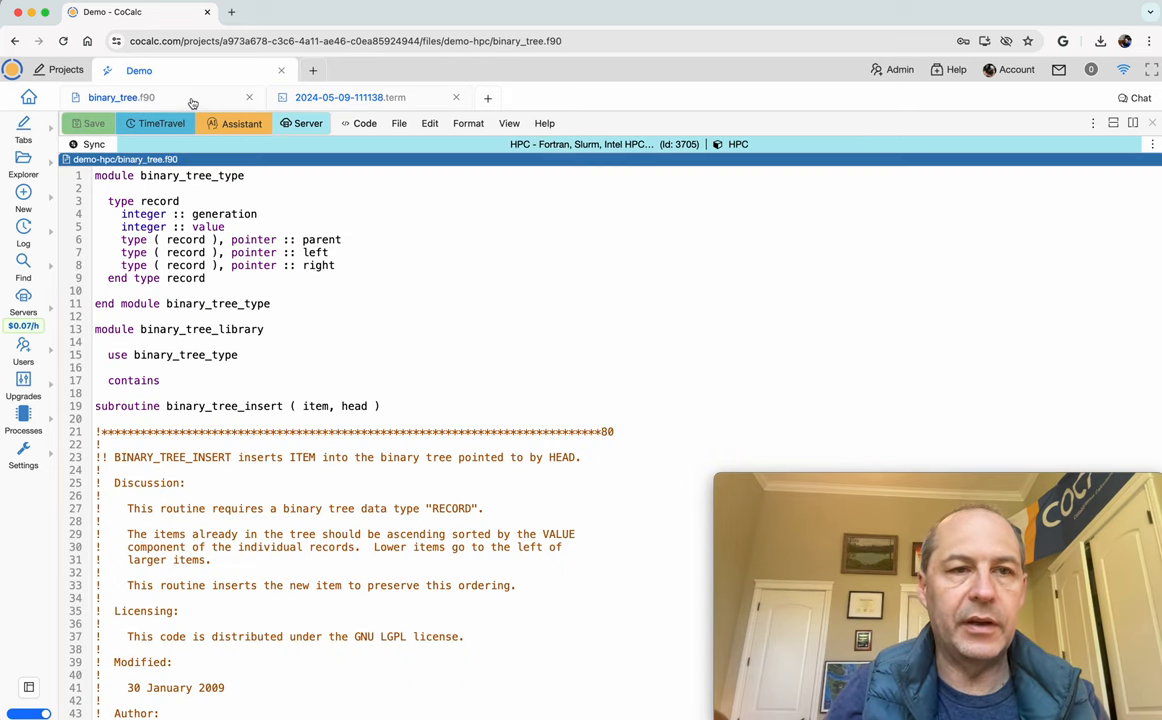
{"action": "left_click", "coordinate": [216, 328]}
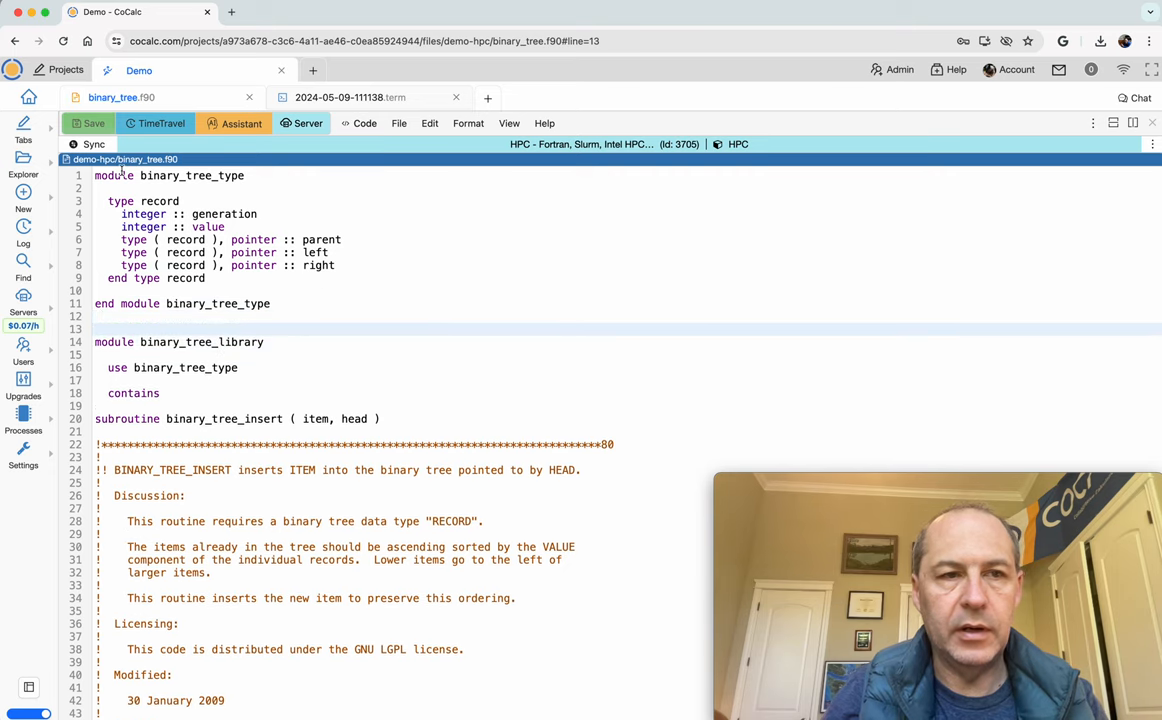
{"action": "left_click", "coordinate": [344, 96]}
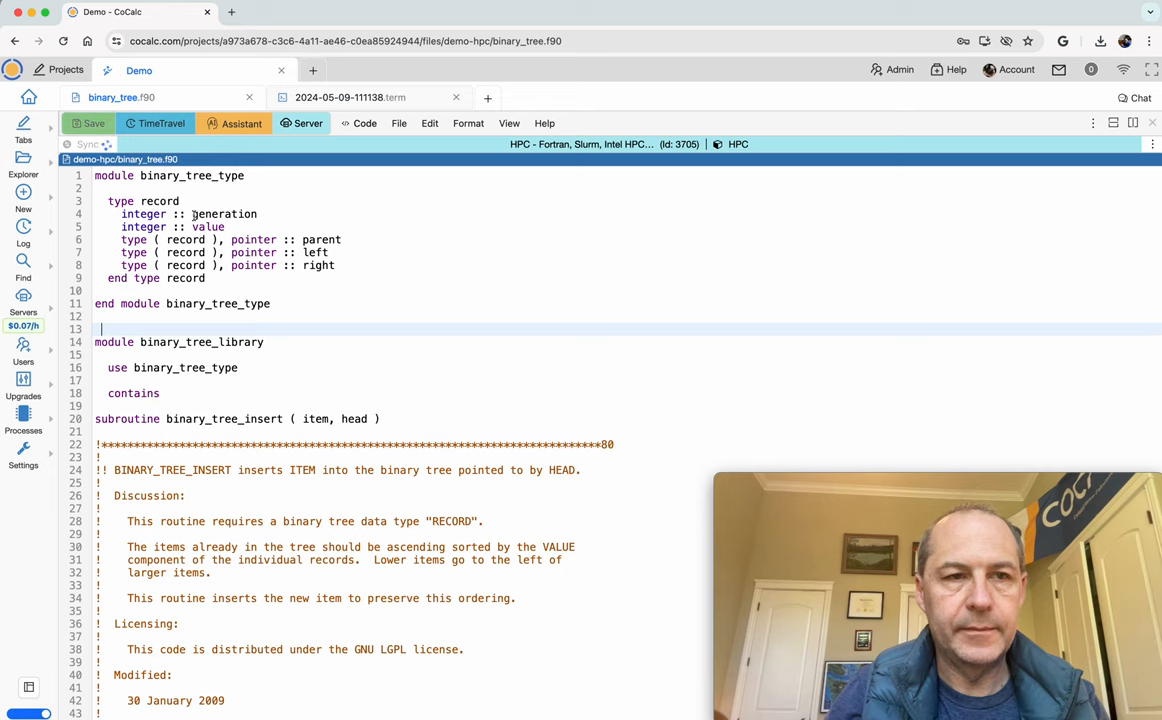
- Run ls -lh and more binary_tree.f90, compile with ifx, and execute ./a.out to print the sorted tree
{"action": "left_click", "coordinate": [356, 96]}
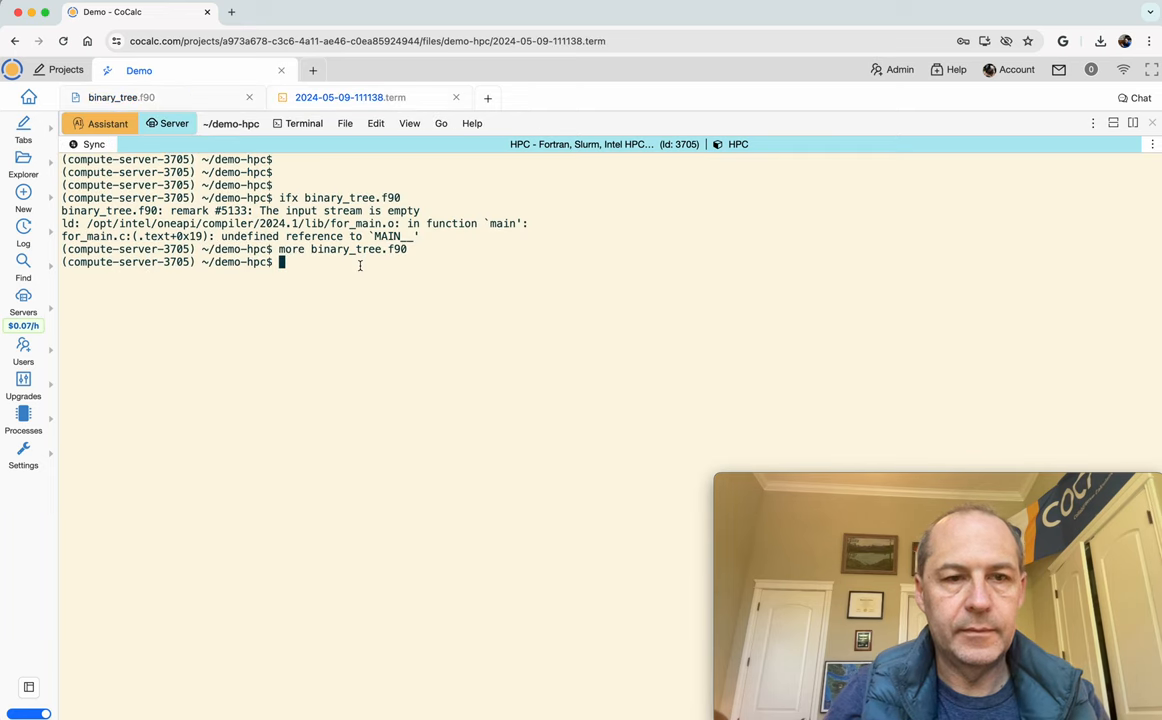
{"action": "type", "text": "ls -lh"}
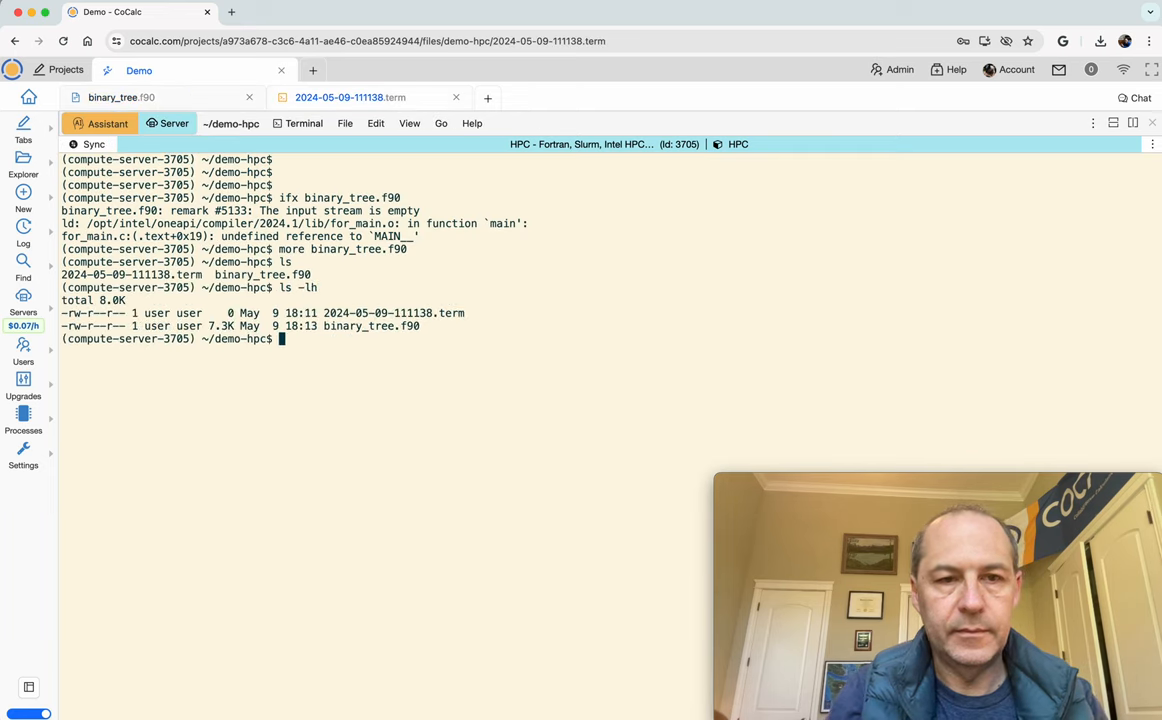
{"action": "type", "text": "more binary_tree.f90"}
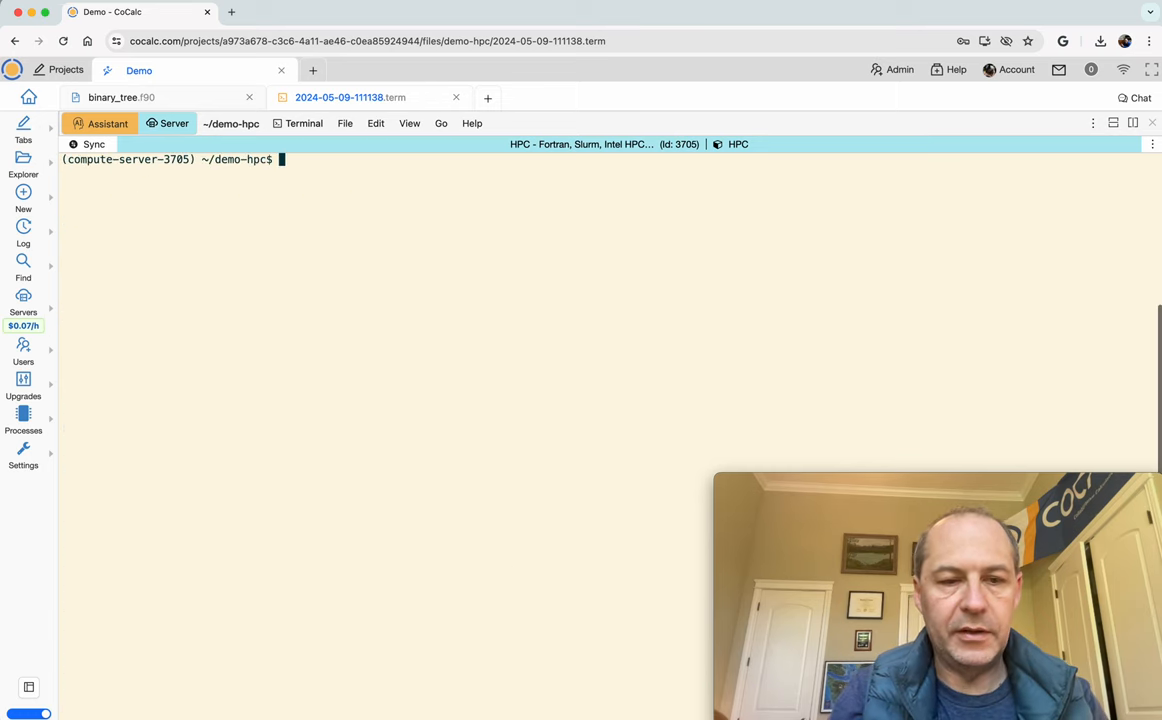
{"action": "type", "text": "ifx binary_tree.f90"}
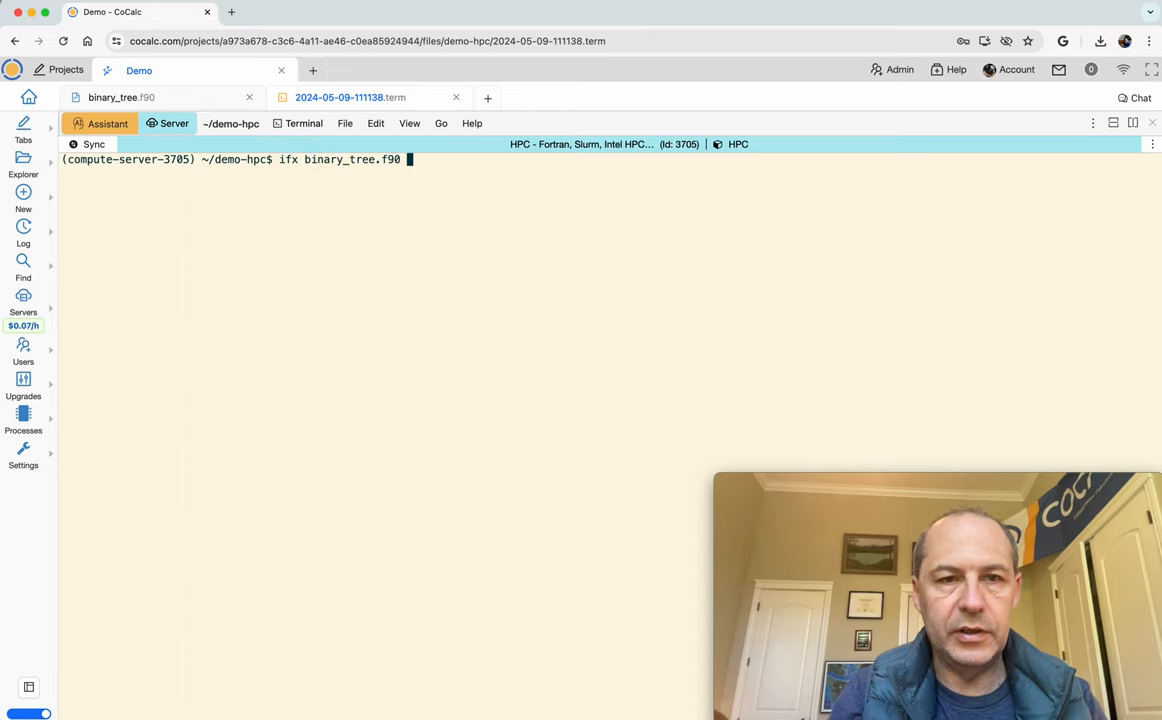
{"action": "key", "text": "Return"}
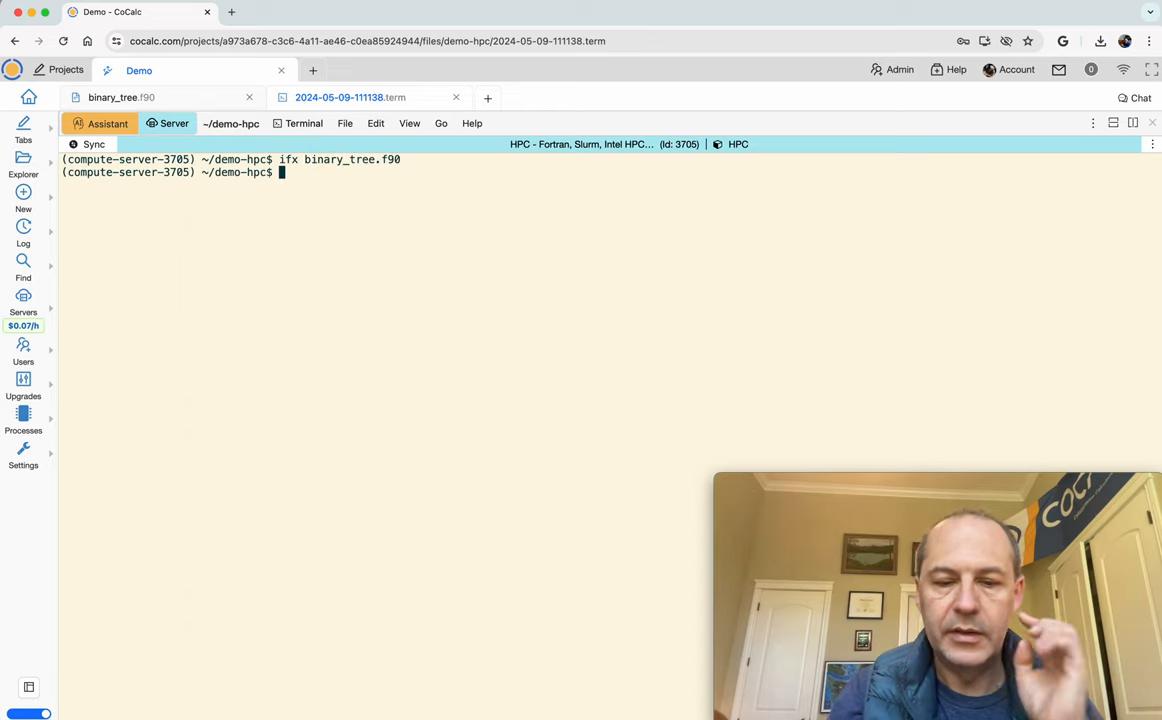
{"action": "type", "text": "./a.out"}
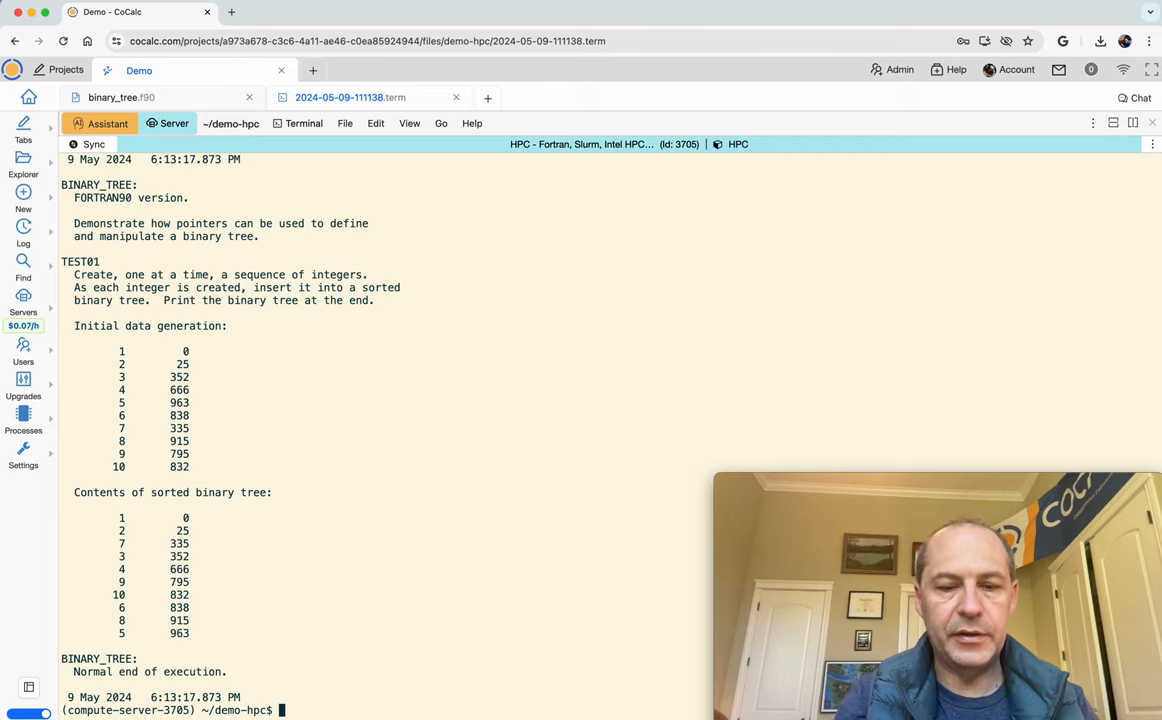
- Remove the old a.out and recompile binary_tree.f90 with gfortran, then run it again
{"action": "type", "text": "rm a"}
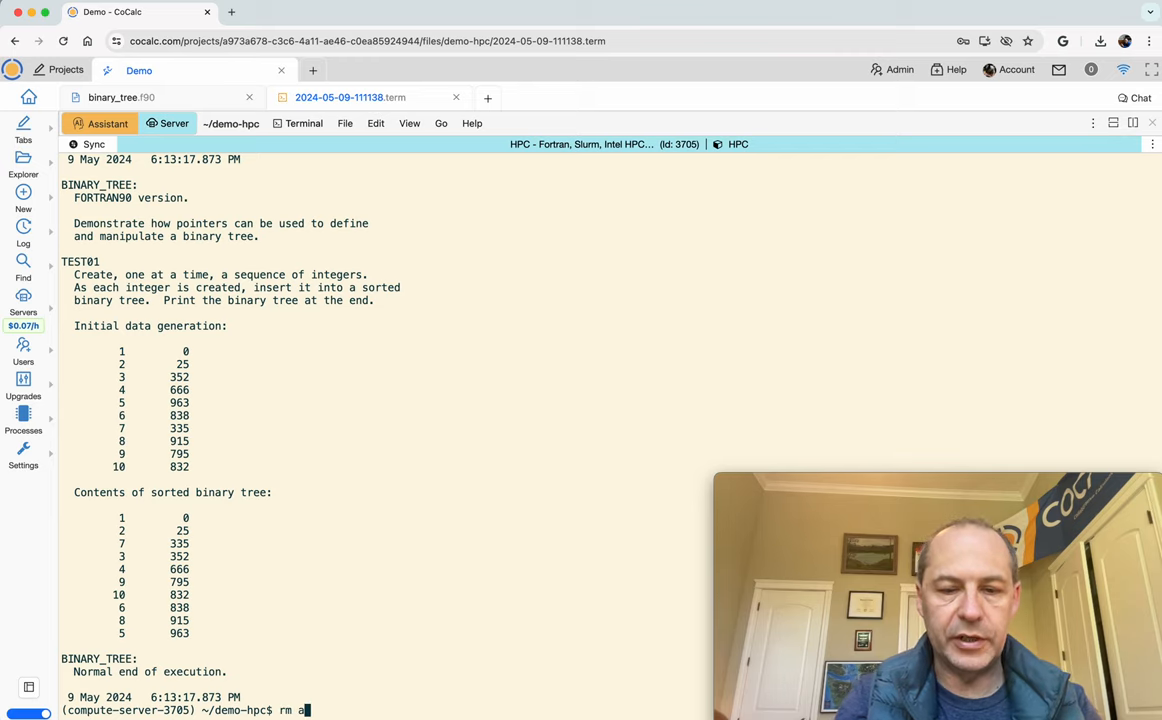
{"action": "key", "text": "Enter"}
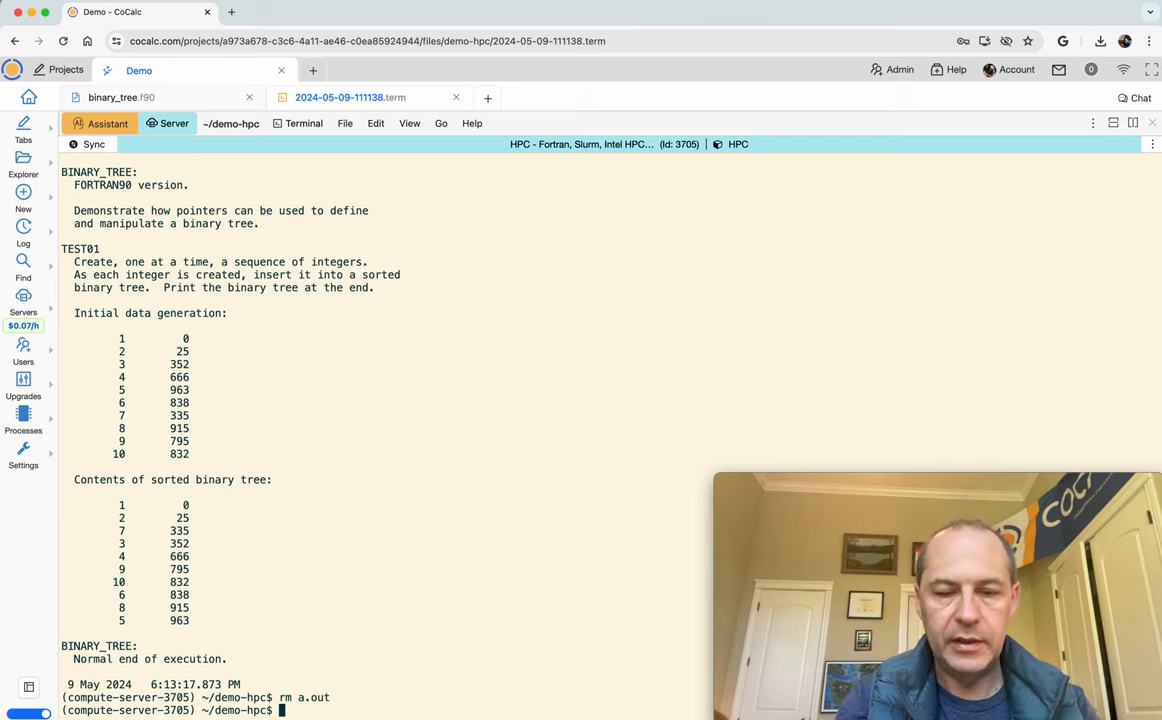
{"action": "type", "text": "gfortran"}
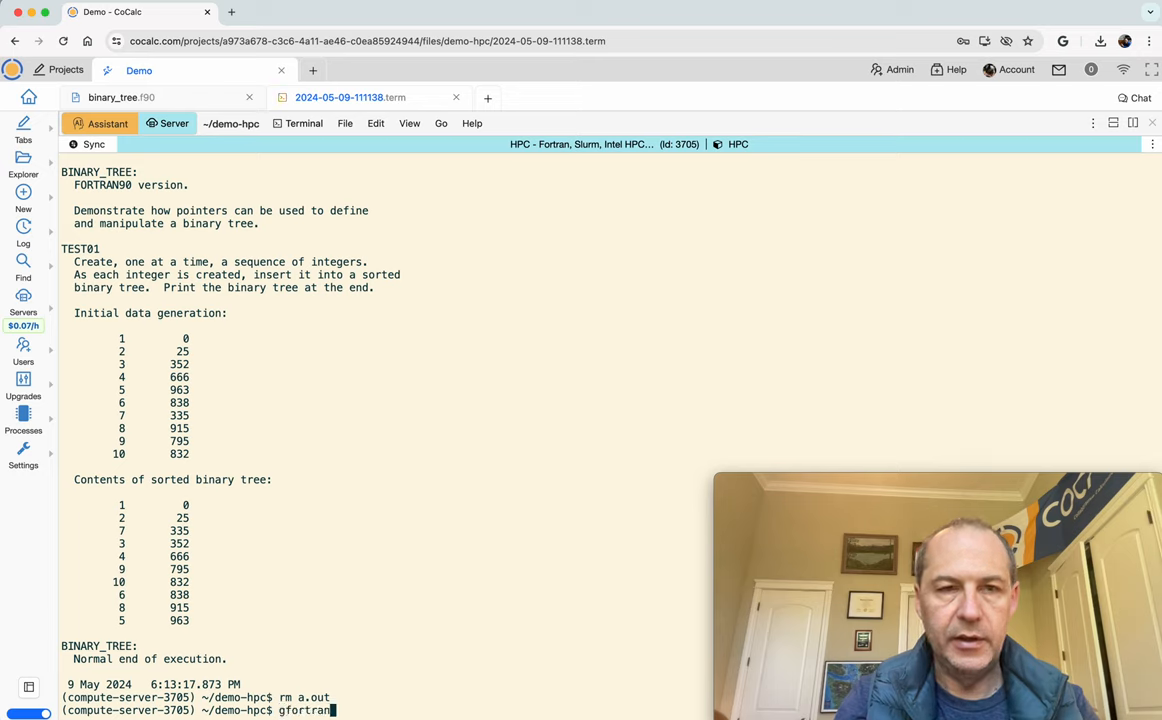
{"action": "type", "text": "./binary_tree"}
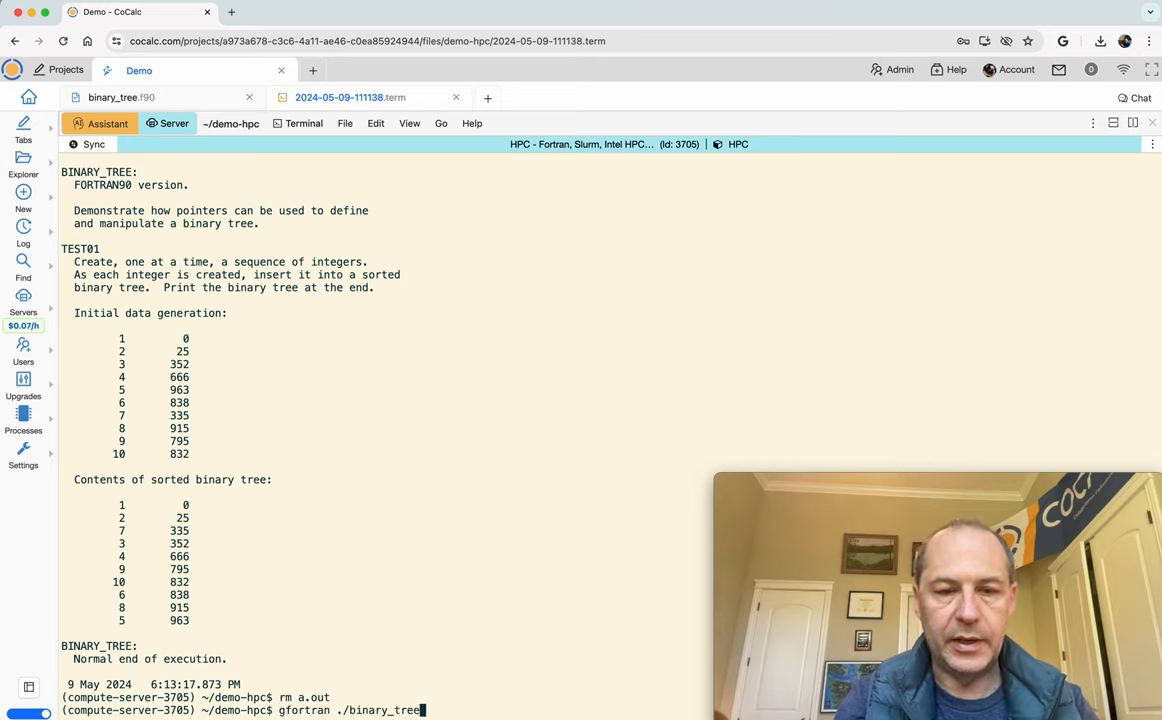
{"action": "key", "text": "Return"}
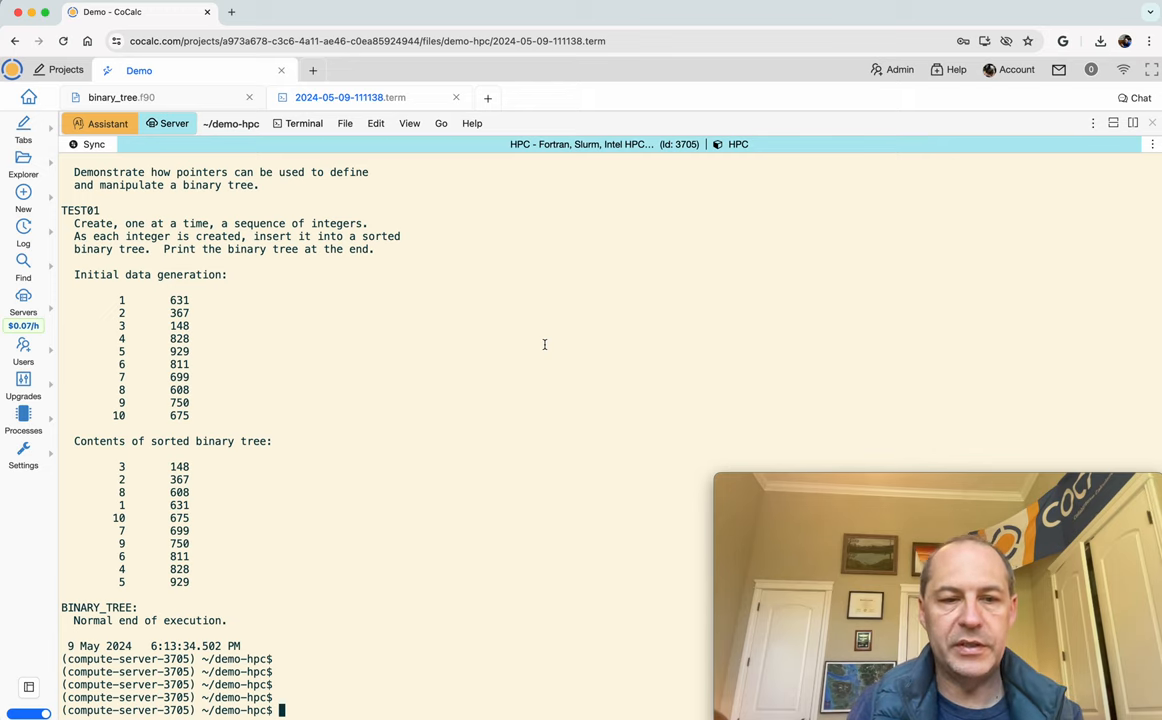
- Clear the compute-server terminal so only a fresh demo-hpc prompt remains
{"action": "type", "text": "t"}
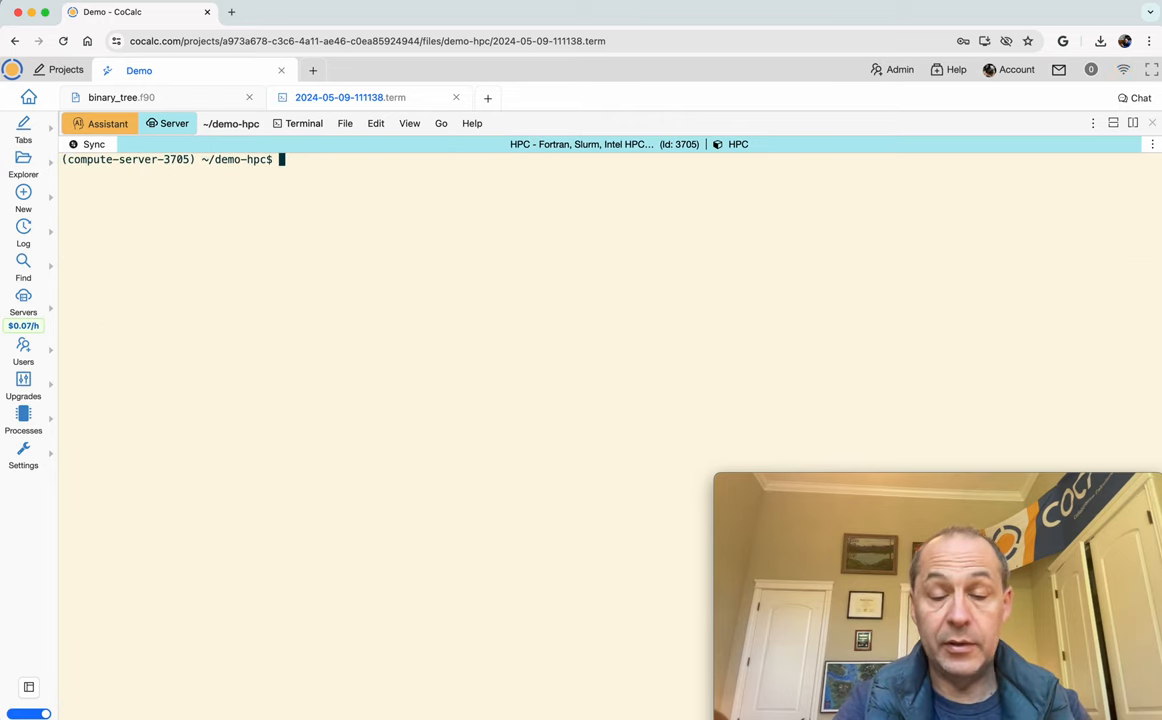
- Run srun -n 8 ./a.out, then again piped through grep "Normal end" to show eight completion lines
{"action": "type", "text": "srun -n 8 ."}
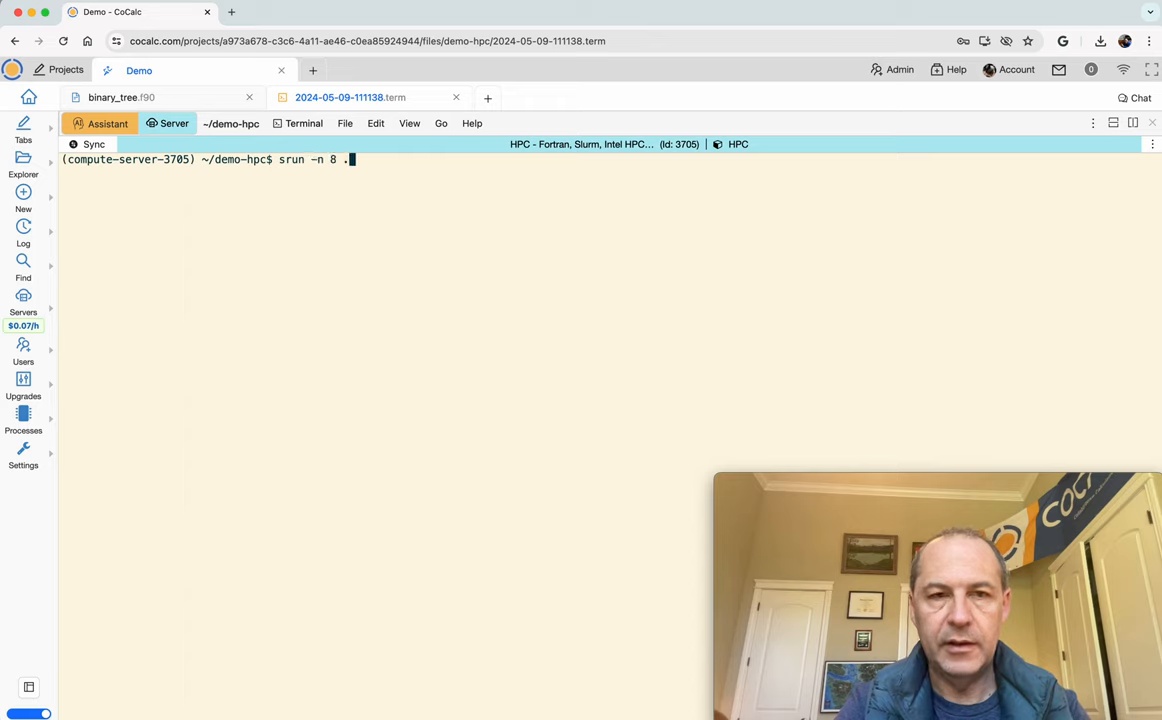
{"action": "type", "text": "/a.out"}
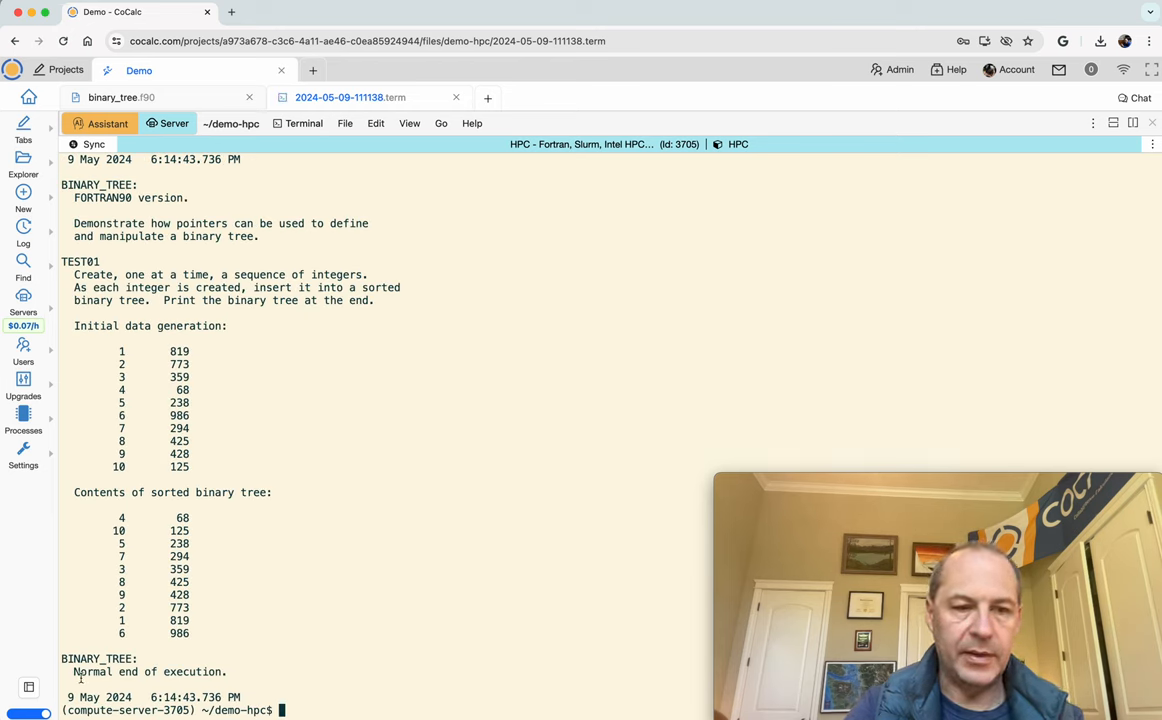
{"action": "type", "text": "srun -n 8 ./a.out"}
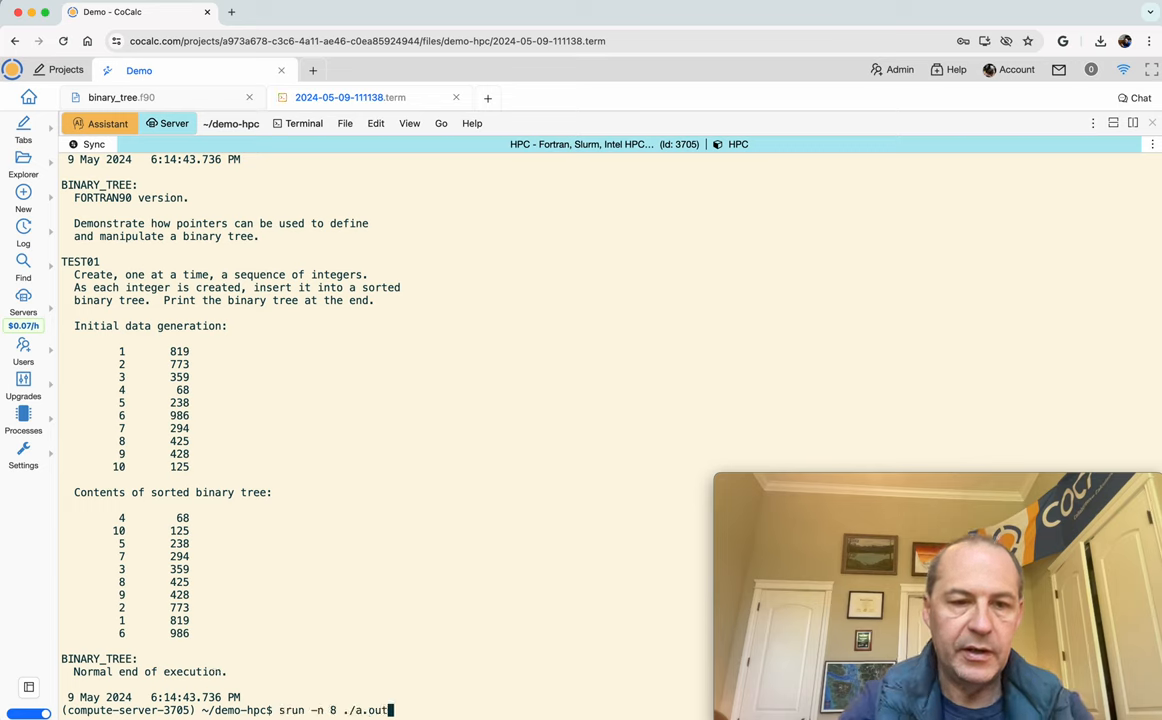
{"action": "type", "text": "|grep \"Normal"}
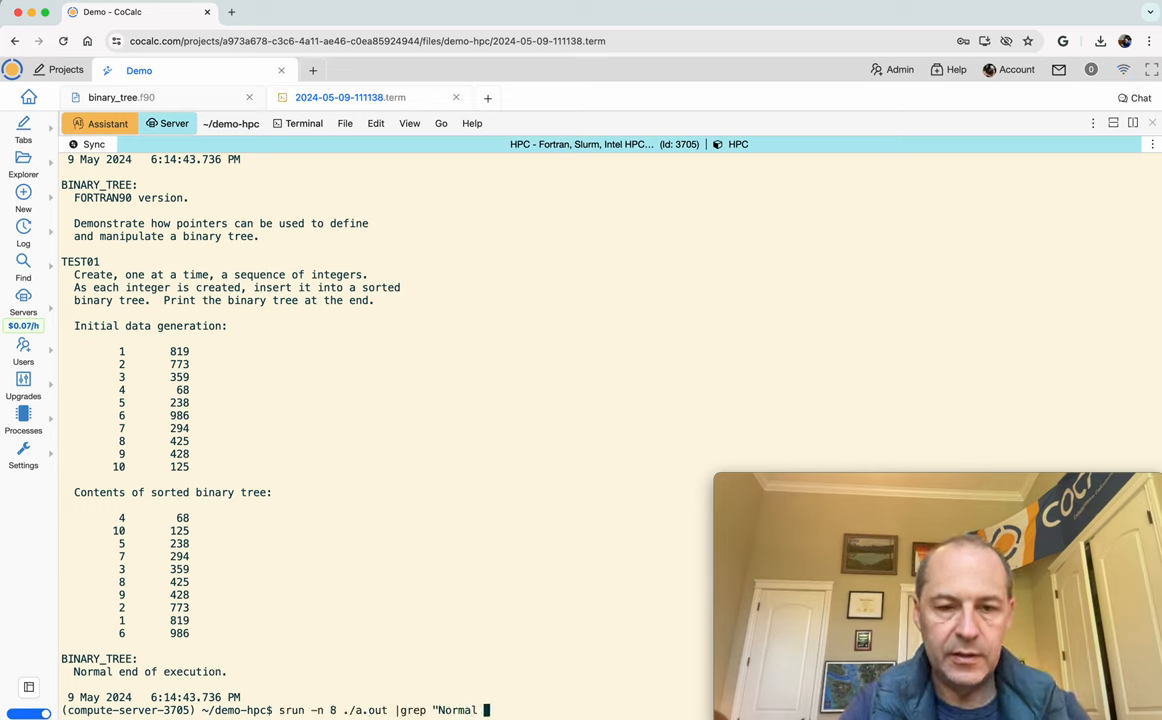
{"action": "key", "text": "Return"}
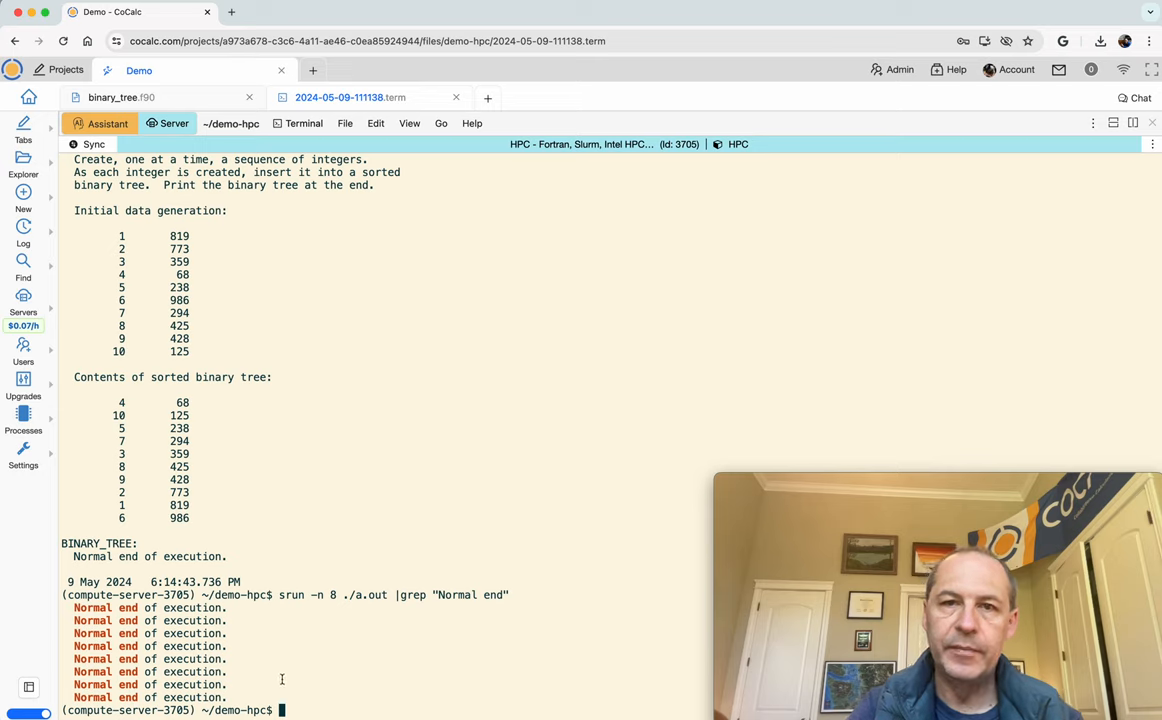
{"action": "mouse_move", "coordinate": [554, 544]}
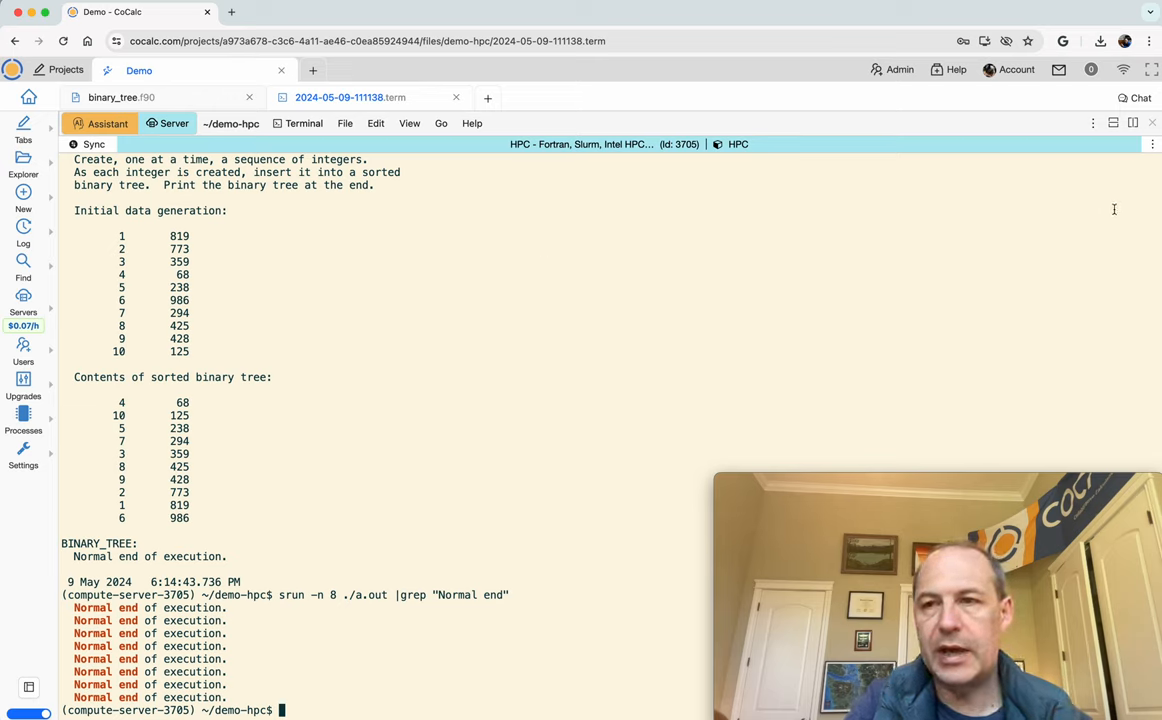
{"action": "mouse_move", "coordinate": [520, 184]}
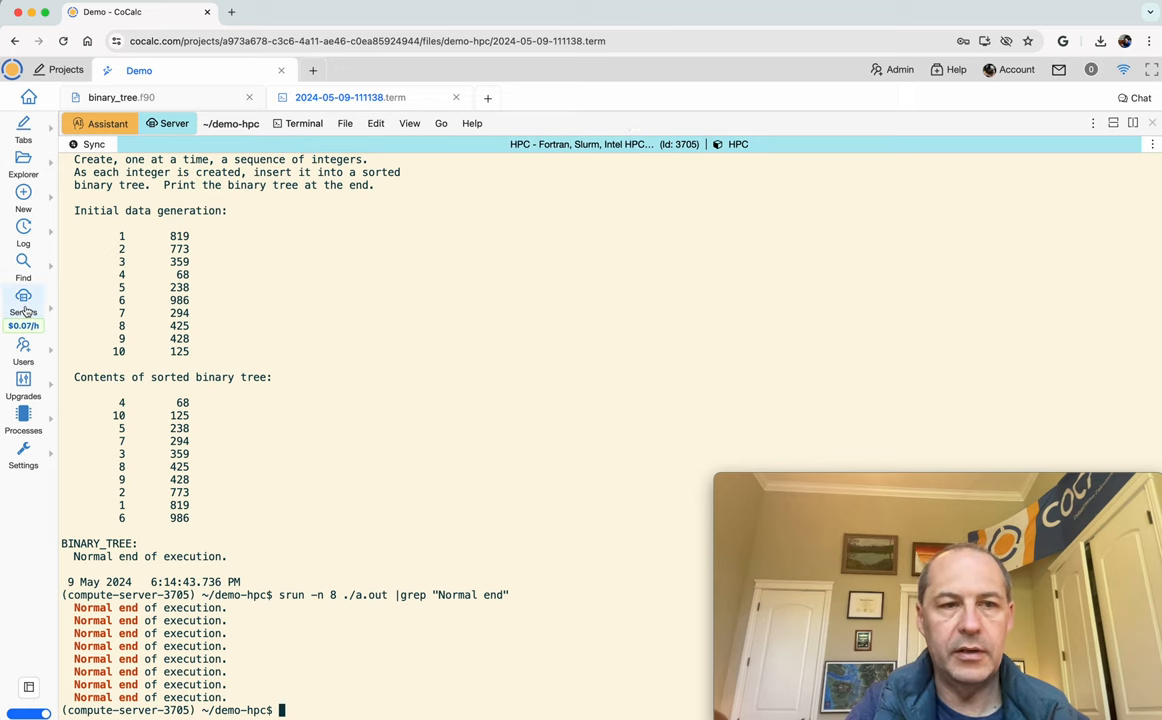
- From the Servers list, launch VS Code on the running HPC compute server in a new tab
{"action": "left_click", "coordinate": [24, 298]}
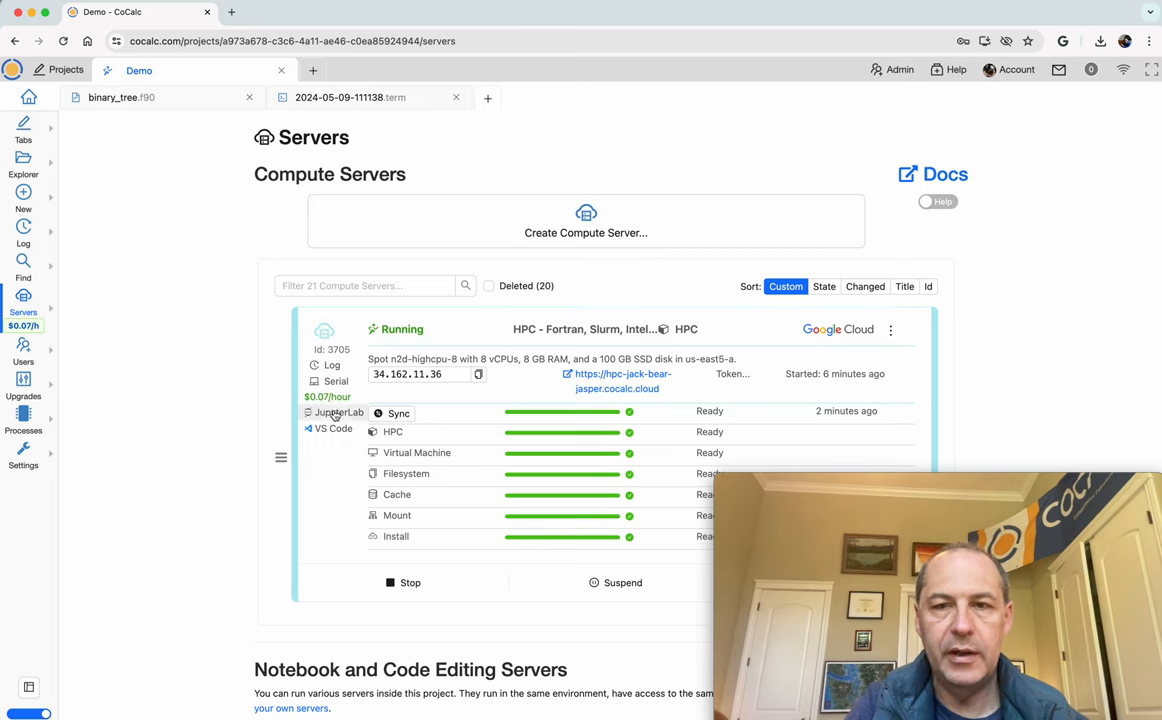
{"action": "left_click", "coordinate": [892, 330]}
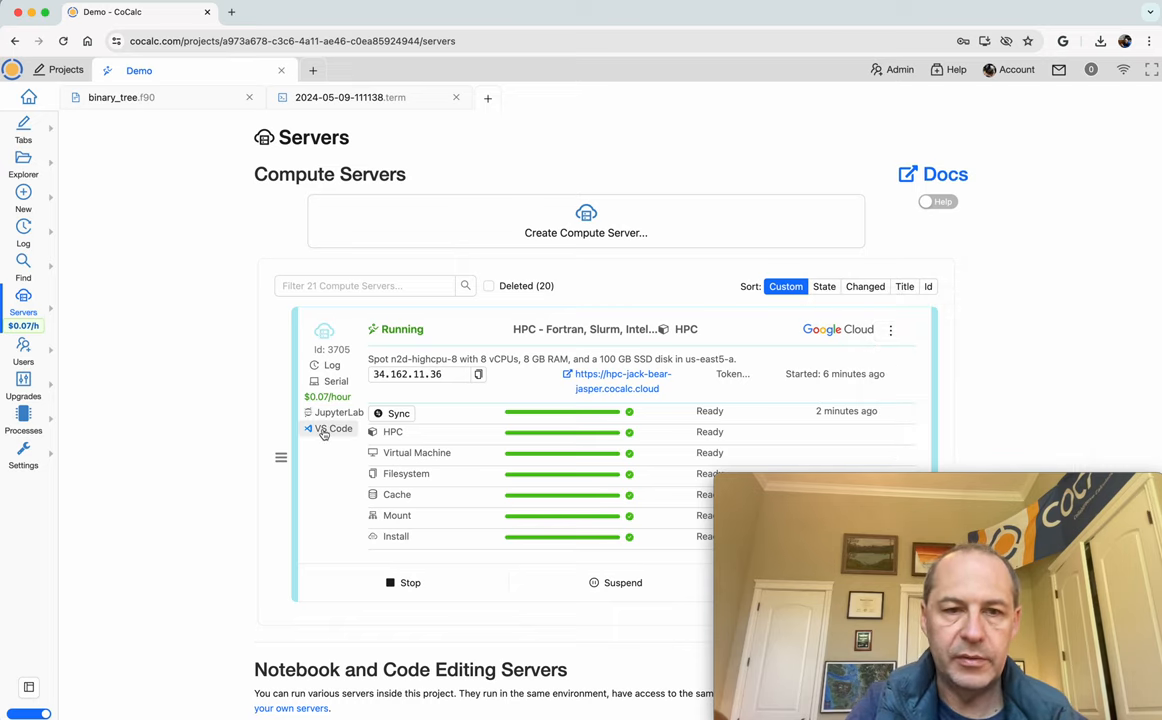
{"action": "left_click", "coordinate": [330, 428]}
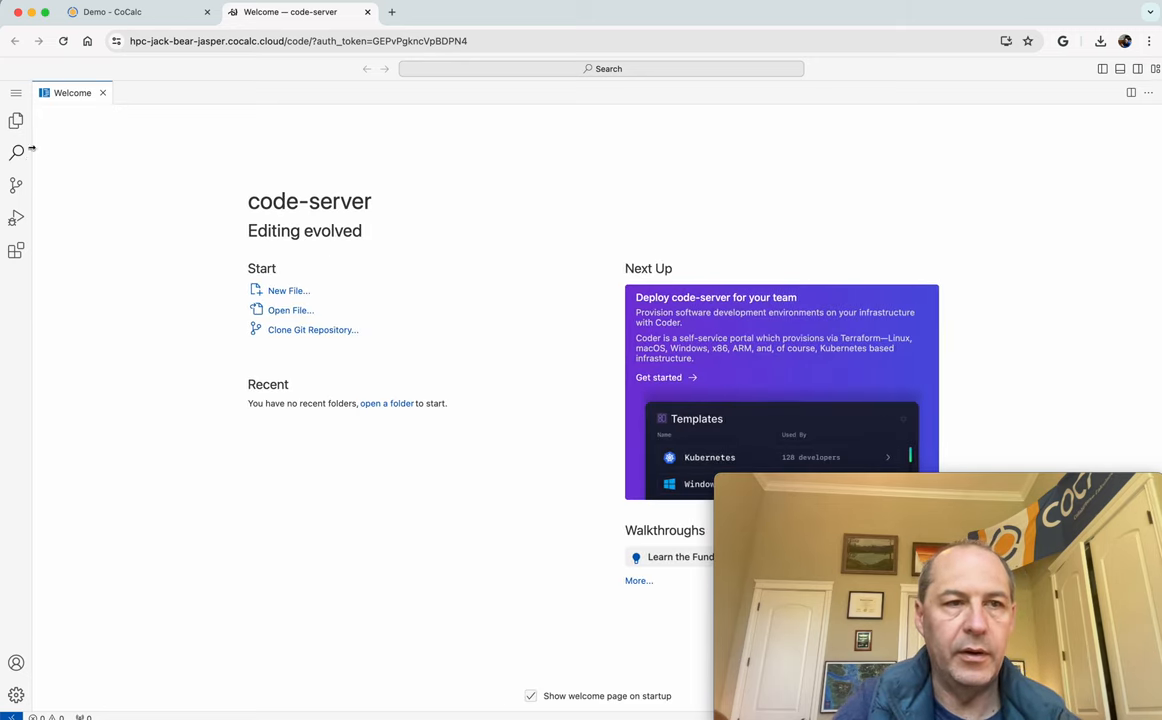
- Open demo-hpc/binary_tree.f90 in code-server, trusting the folder's files
{"action": "left_click", "coordinate": [290, 310]}
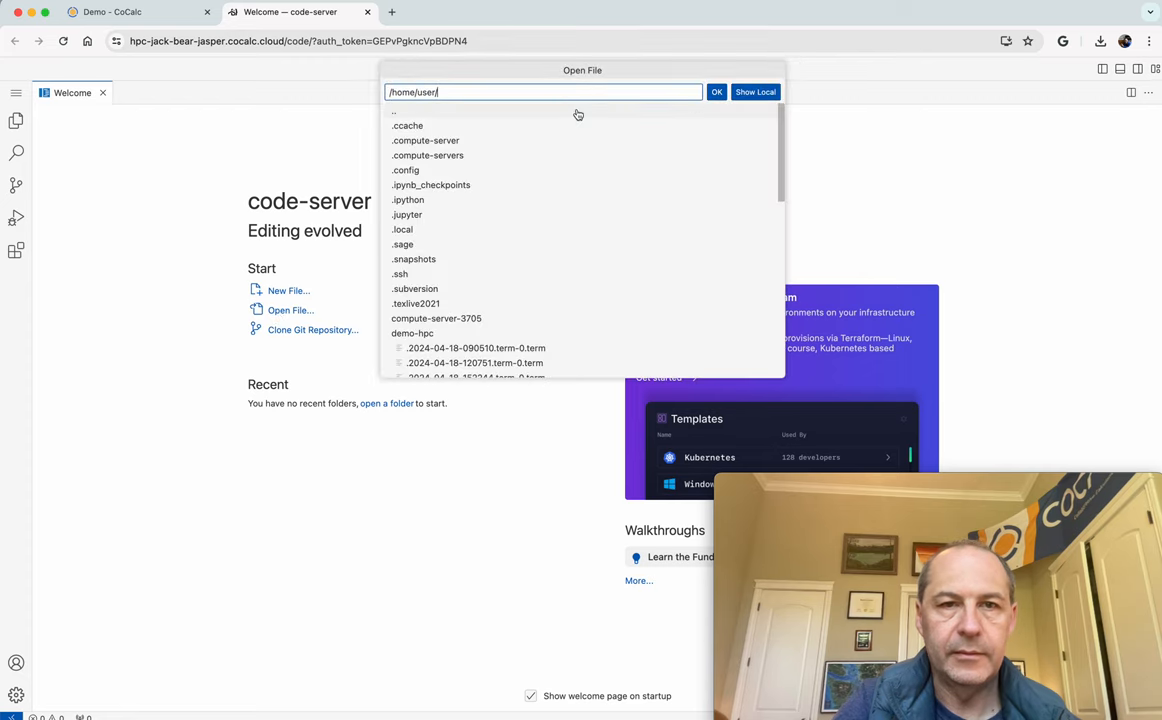
{"action": "left_click", "coordinate": [412, 332]}
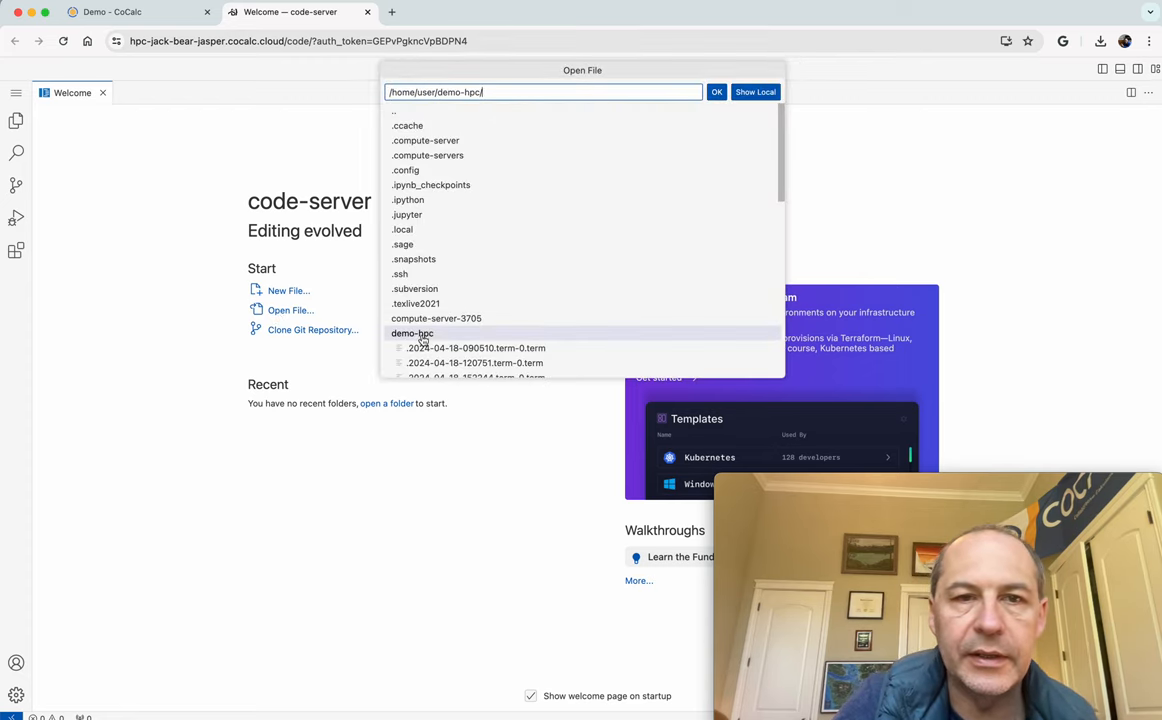
{"action": "left_click", "coordinate": [412, 332]}
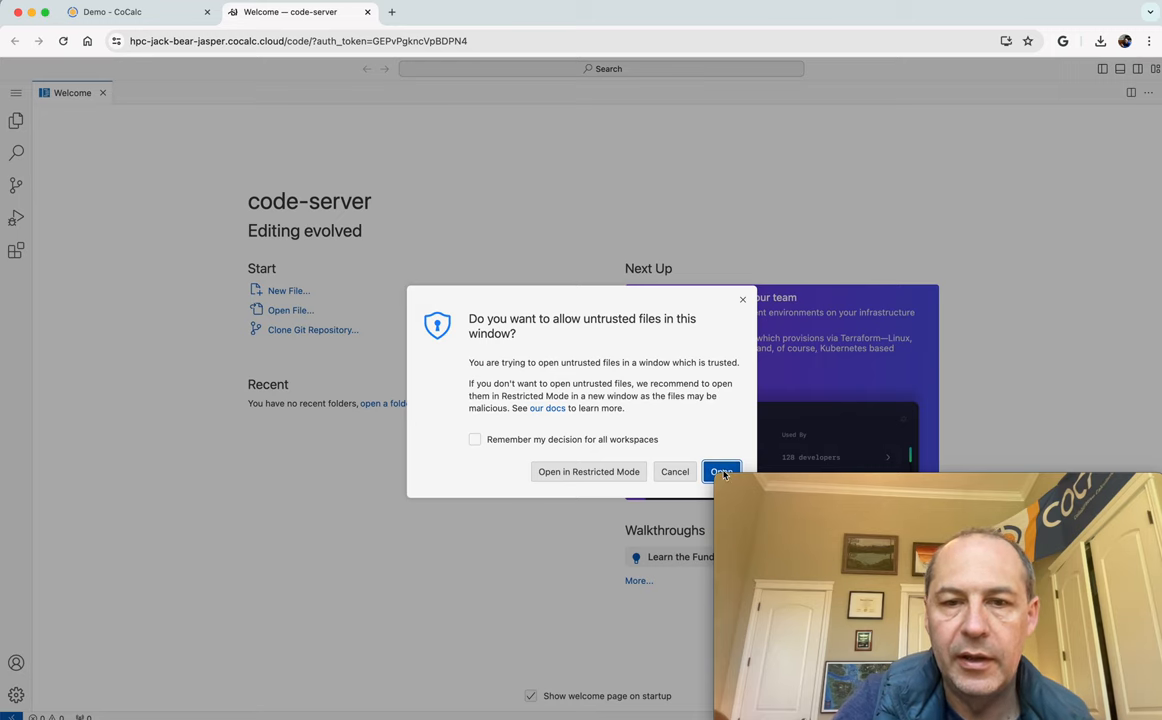
{"action": "left_click", "coordinate": [720, 472]}
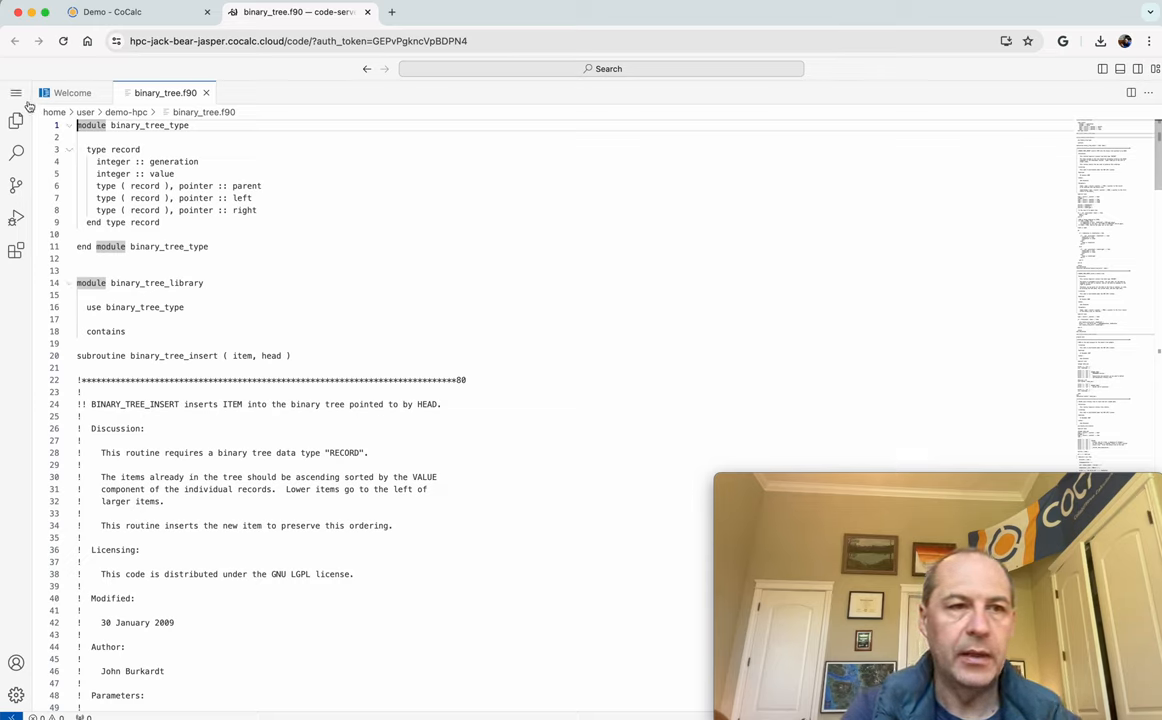
- Start a code-server terminal and change into the demo-hpc folder
{"action": "left_click", "coordinate": [12, 90]}
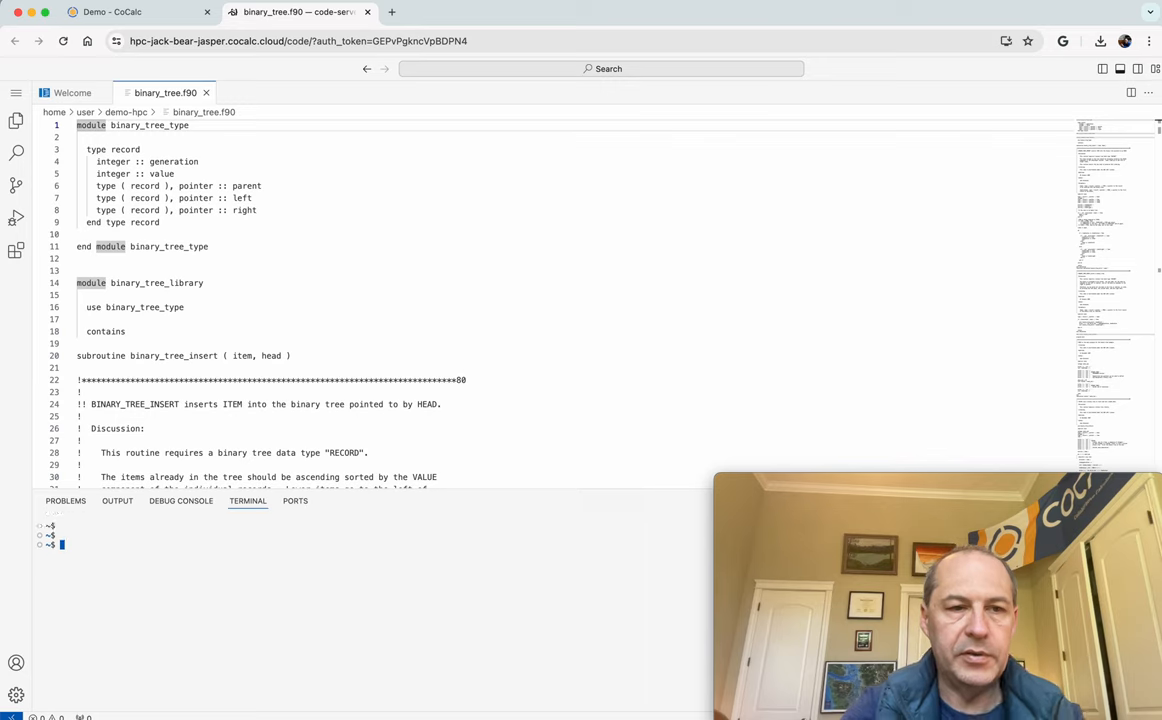
{"action": "type", "text": "cd demo-hpc/"}
{"action": "type", "text": "ifx binary_tree.f90"}
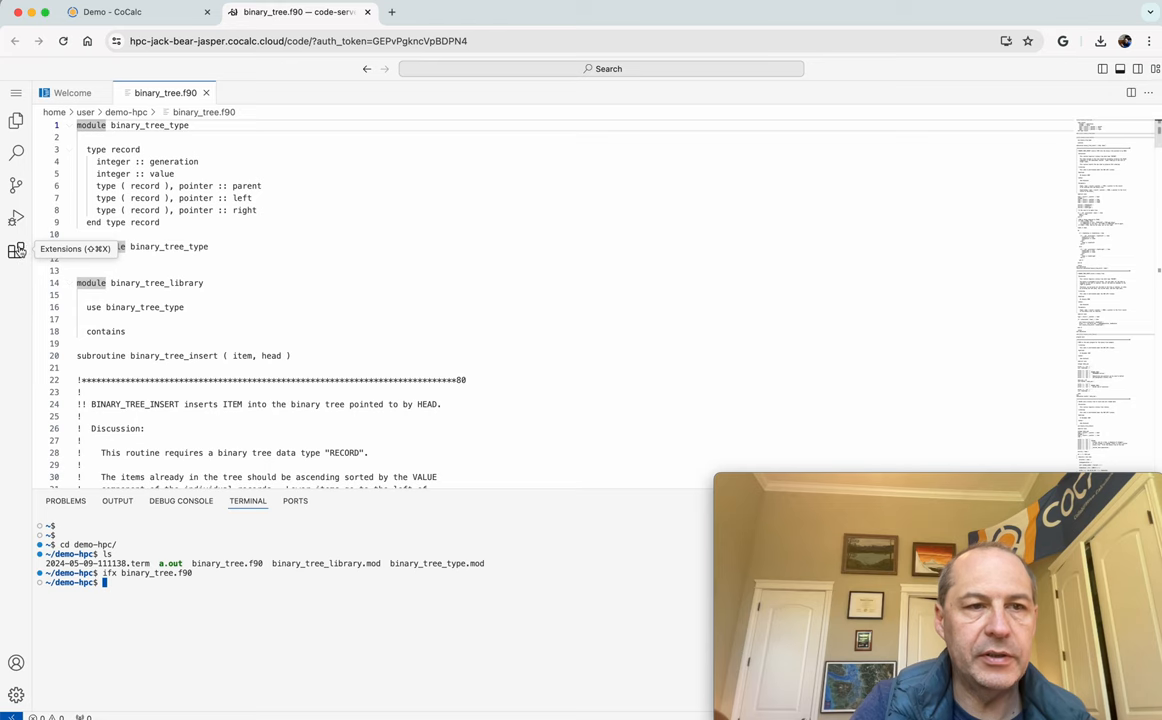
- Search the Extensions marketplace for fortran and install the Photran extension
{"action": "left_click", "coordinate": [16, 250]}
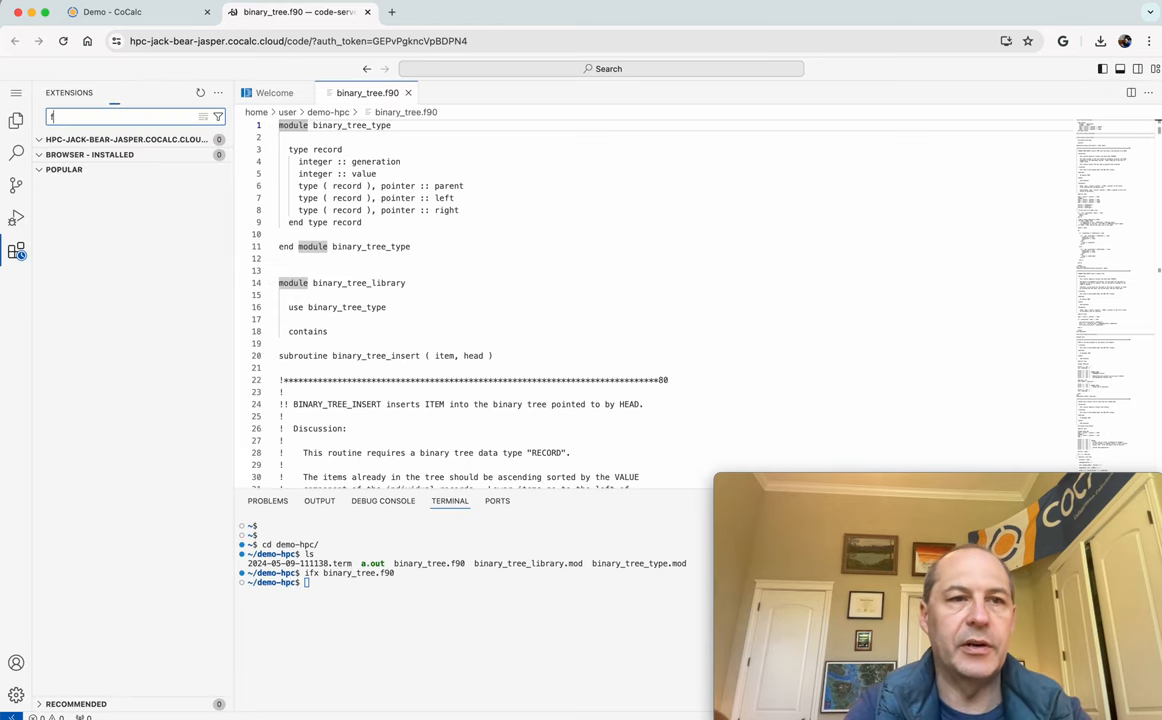
{"action": "type", "text": "fortran"}
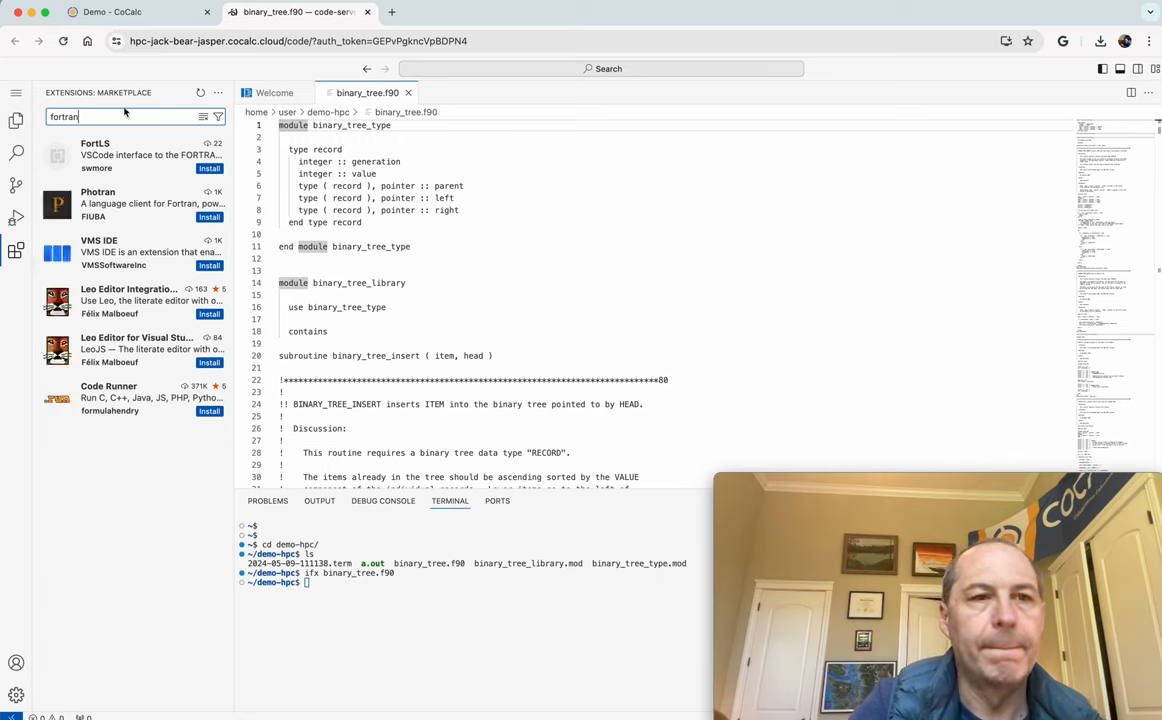
{"action": "mouse_move", "coordinate": [180, 172]}
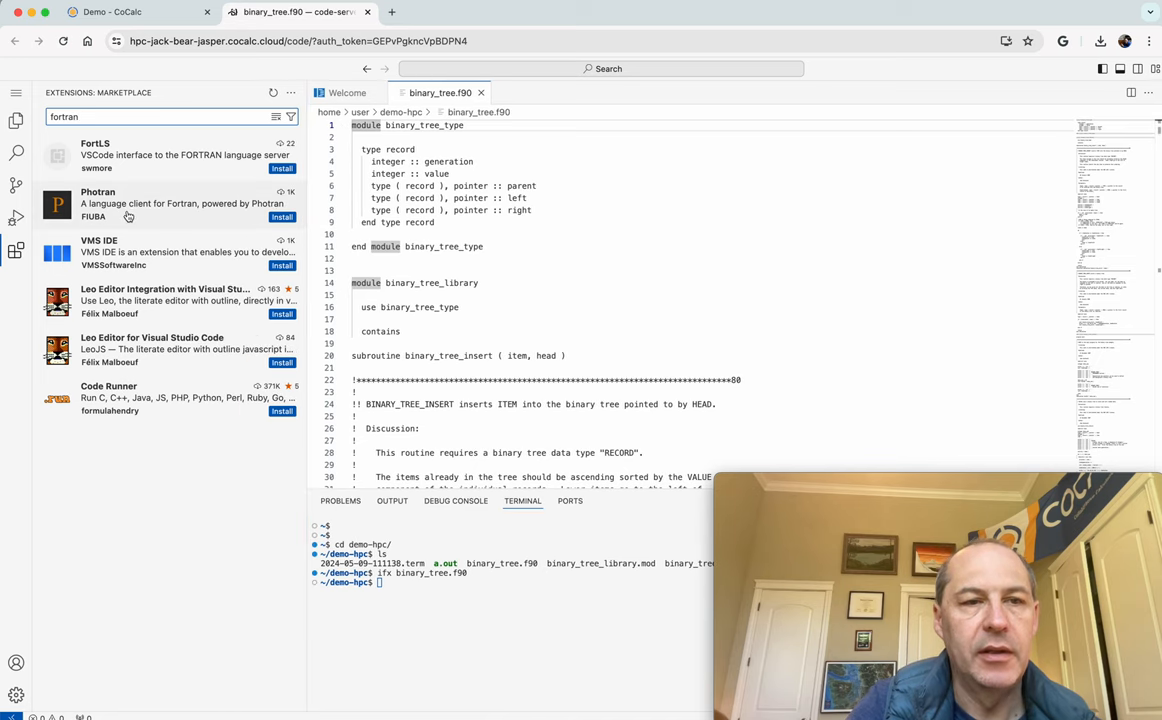
{"action": "mouse_move", "coordinate": [172, 168]}
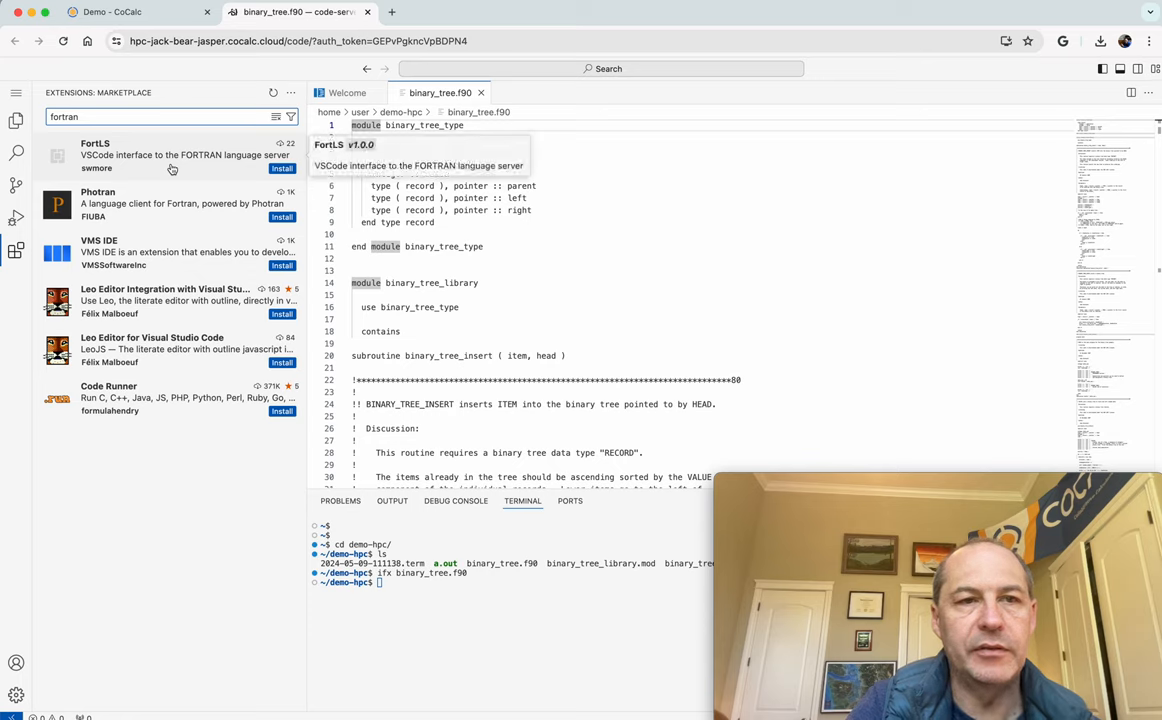
{"action": "mouse_move", "coordinate": [176, 168]}
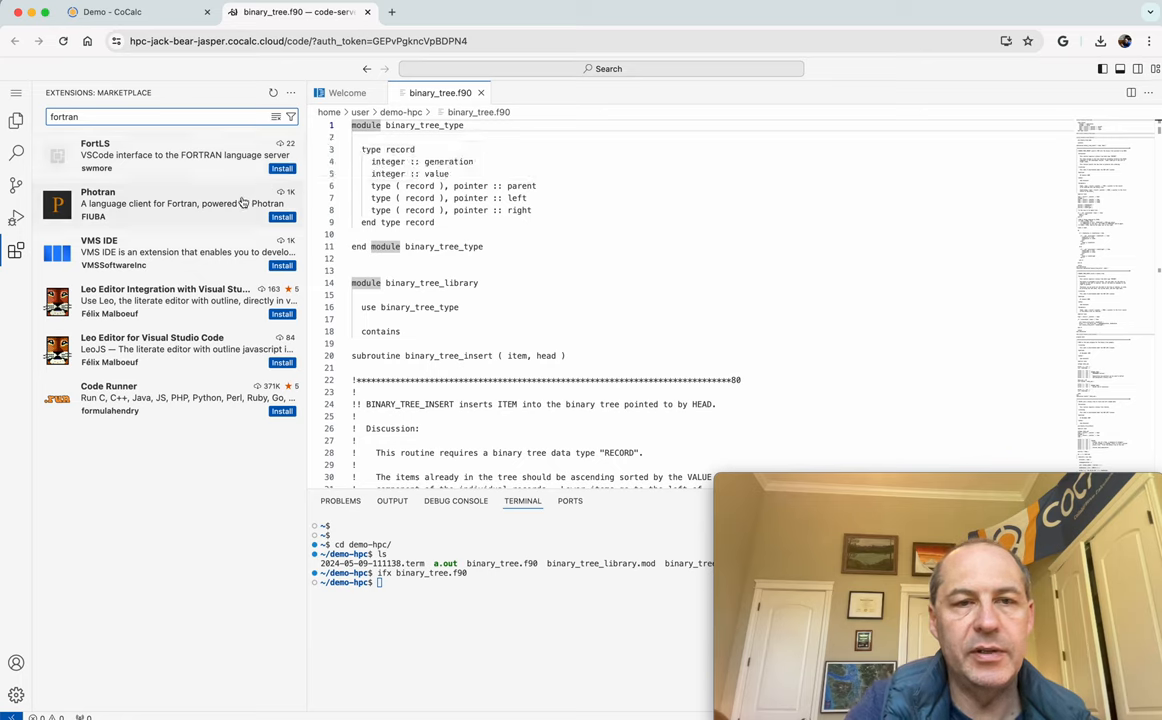
{"action": "mouse_move", "coordinate": [236, 204]}
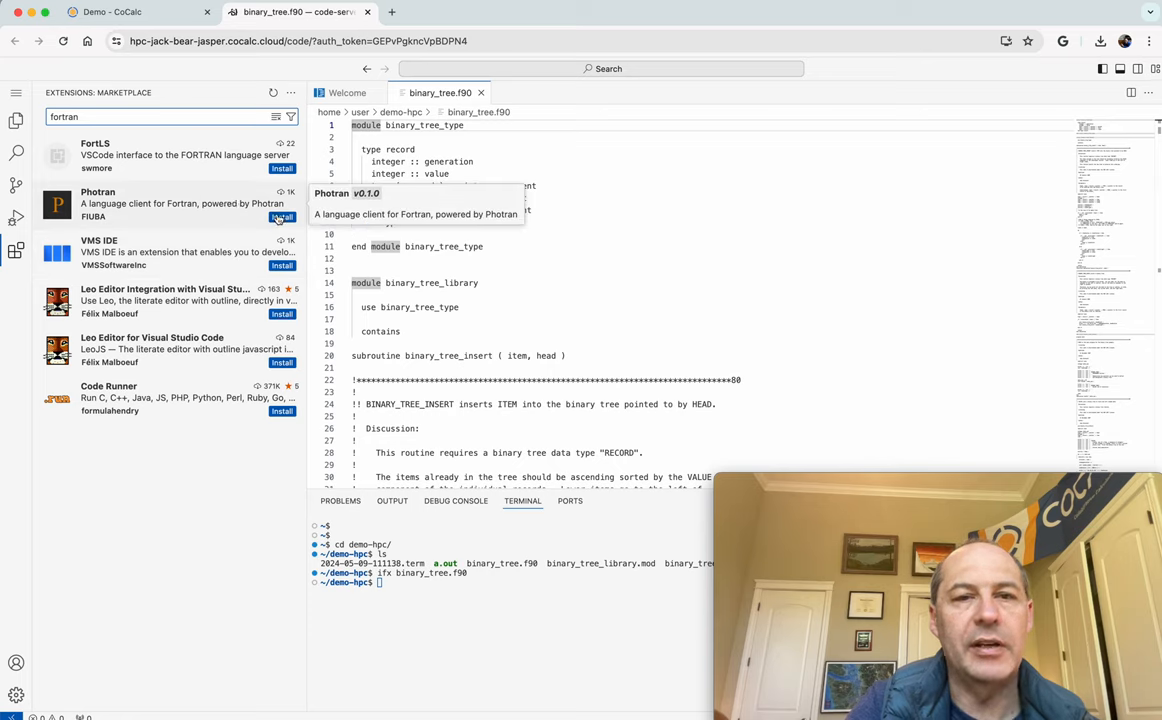
{"action": "left_click", "coordinate": [282, 216]}
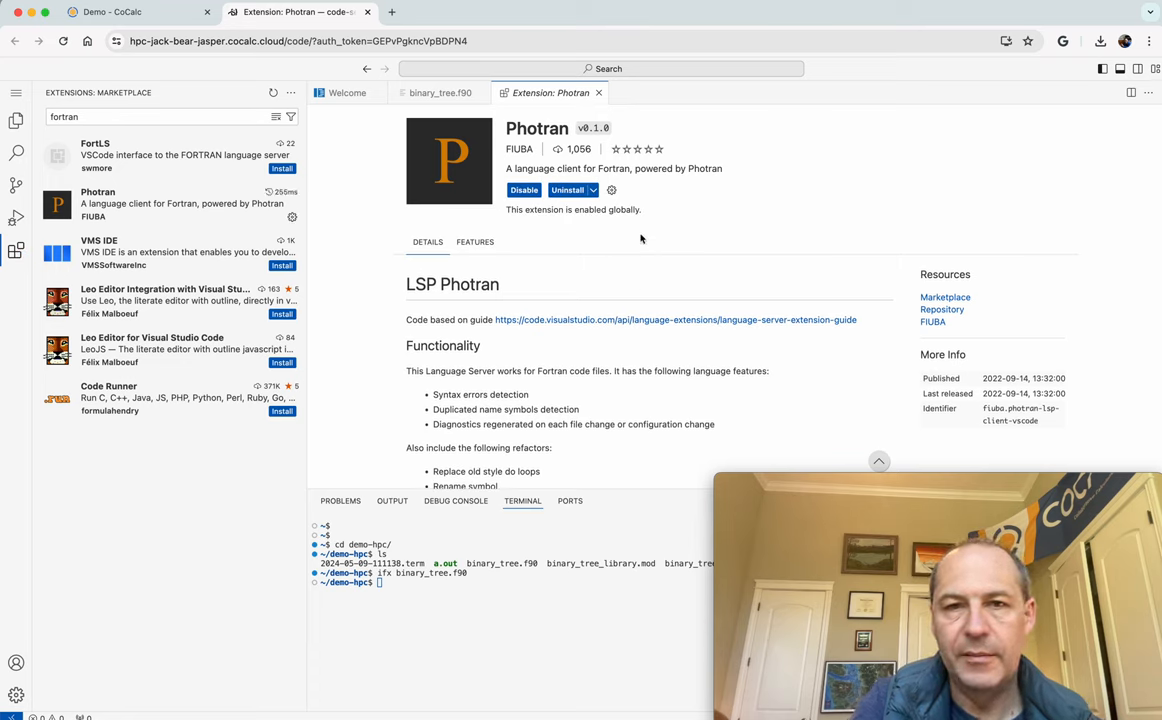
{"action": "mouse_move", "coordinate": [652, 200]}
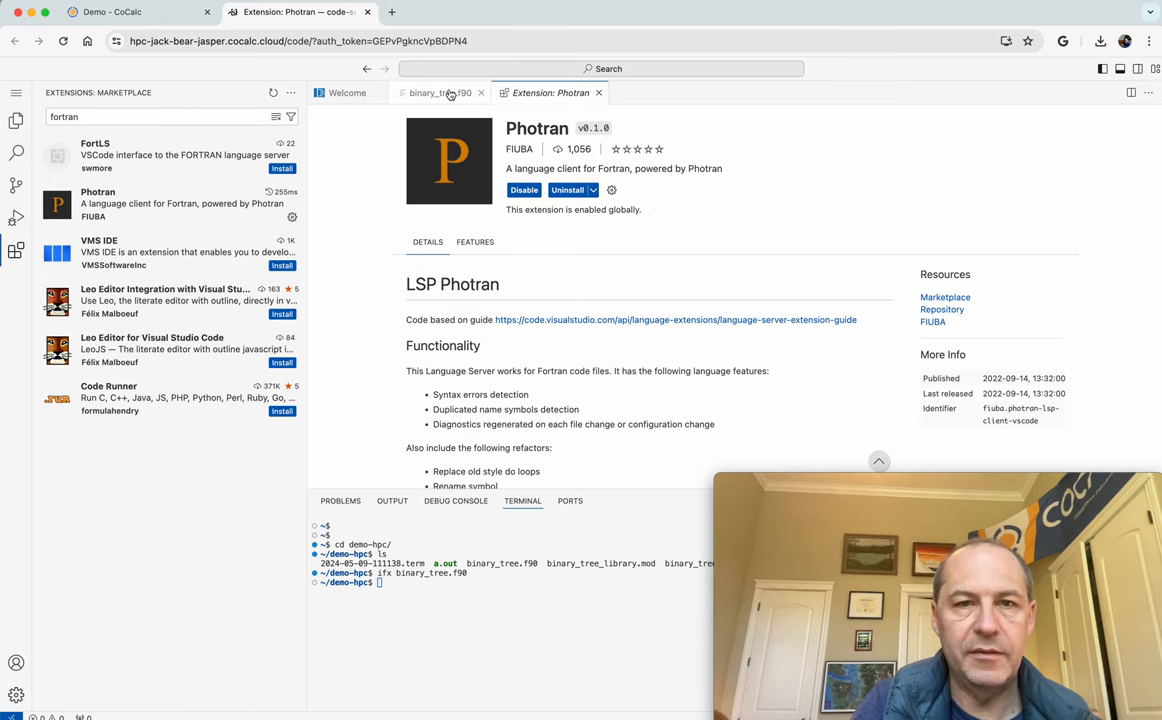
{"action": "mouse_move", "coordinate": [444, 92]}
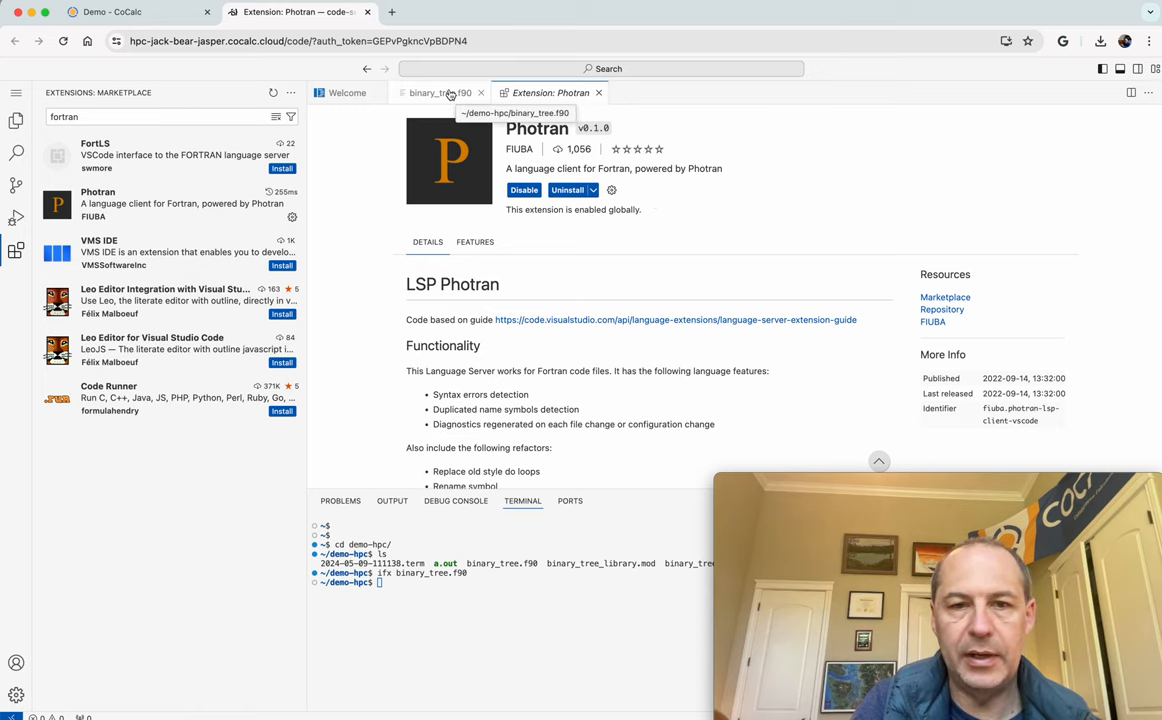
- Return to the binary_tree.f90 editor and scroll through the source
{"action": "left_click", "coordinate": [436, 92]}
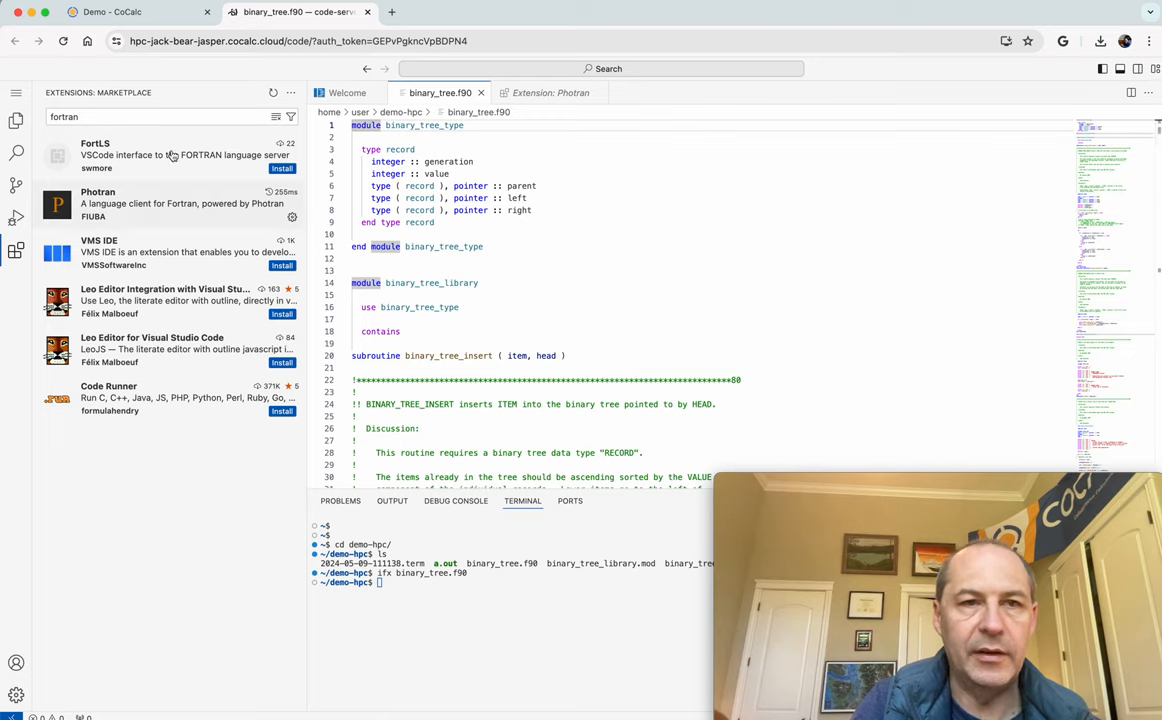
{"action": "scroll", "scroll_direction": "down", "scroll_amount": 3}
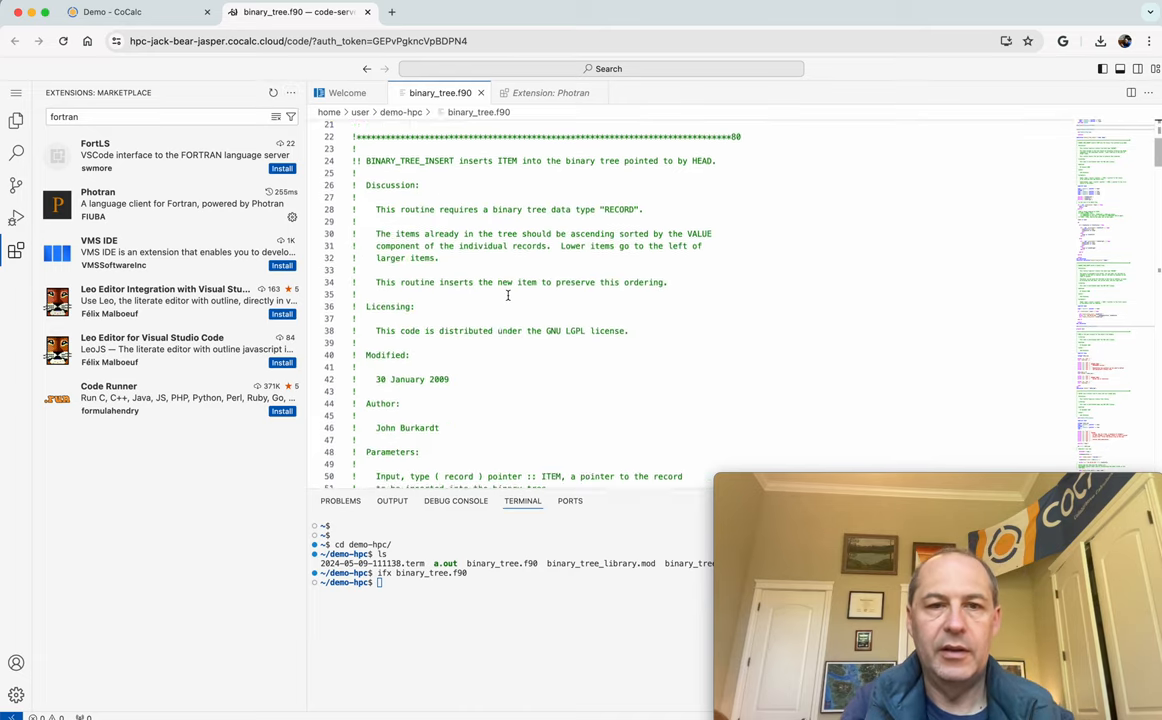
{"action": "scroll", "scroll_direction": "down", "scroll_amount": 3}
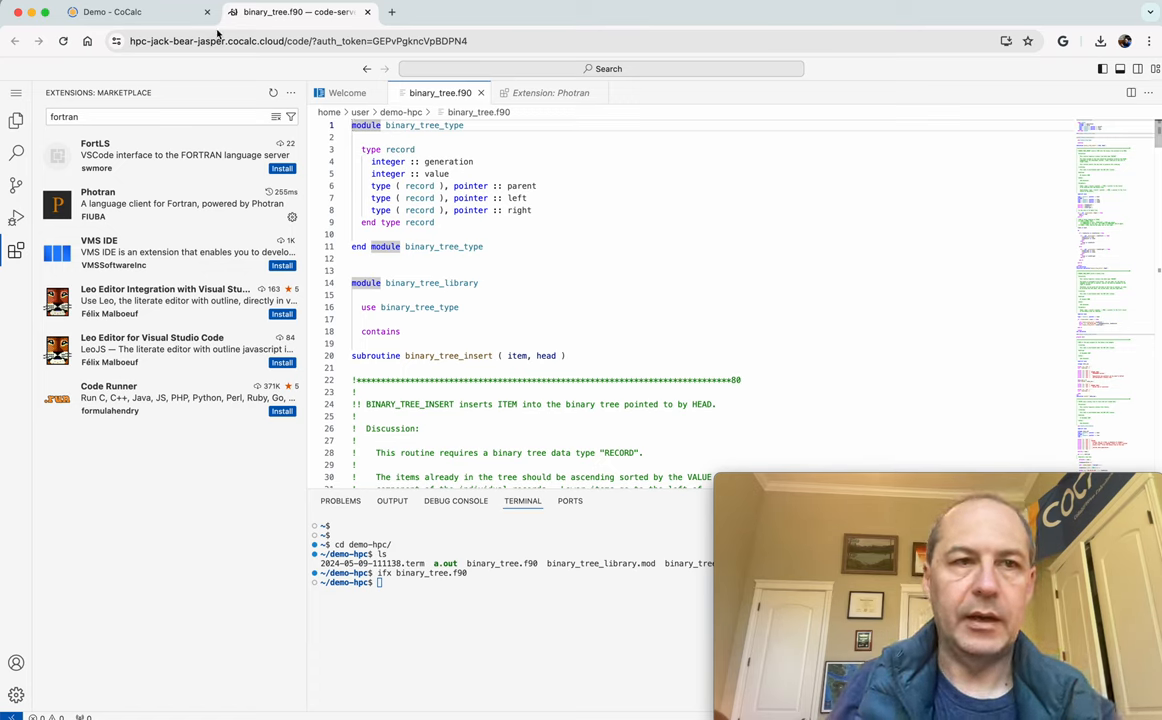
- Switch to the JupyterLab tab and run srun -n 8 ./a.out in its terminal
{"action": "left_click", "coordinate": [114, 16]}
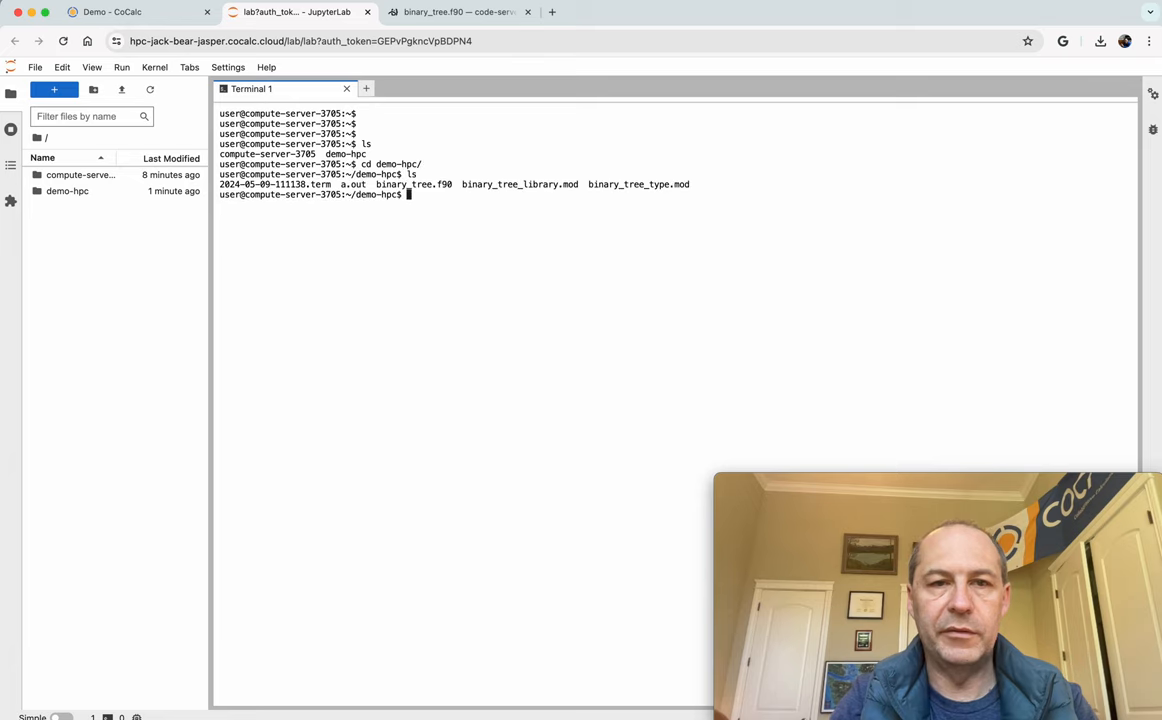
{"action": "type", "text": "srun"}
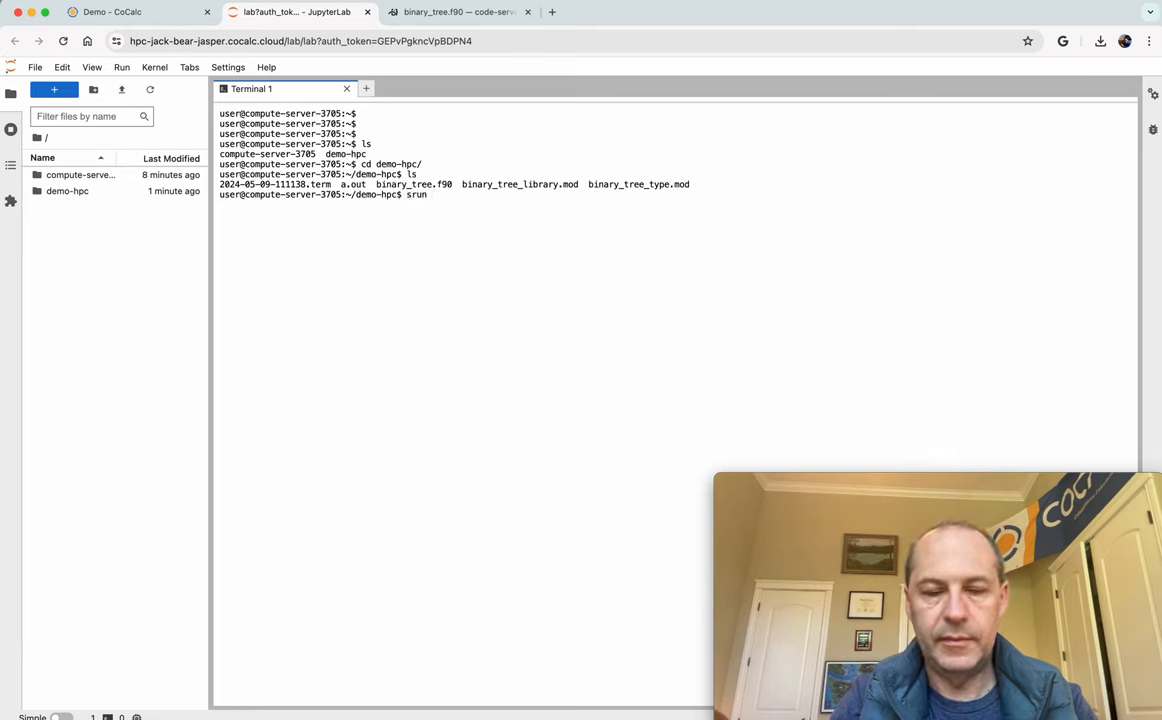
{"action": "type", "text": "-n 8 ./a."}
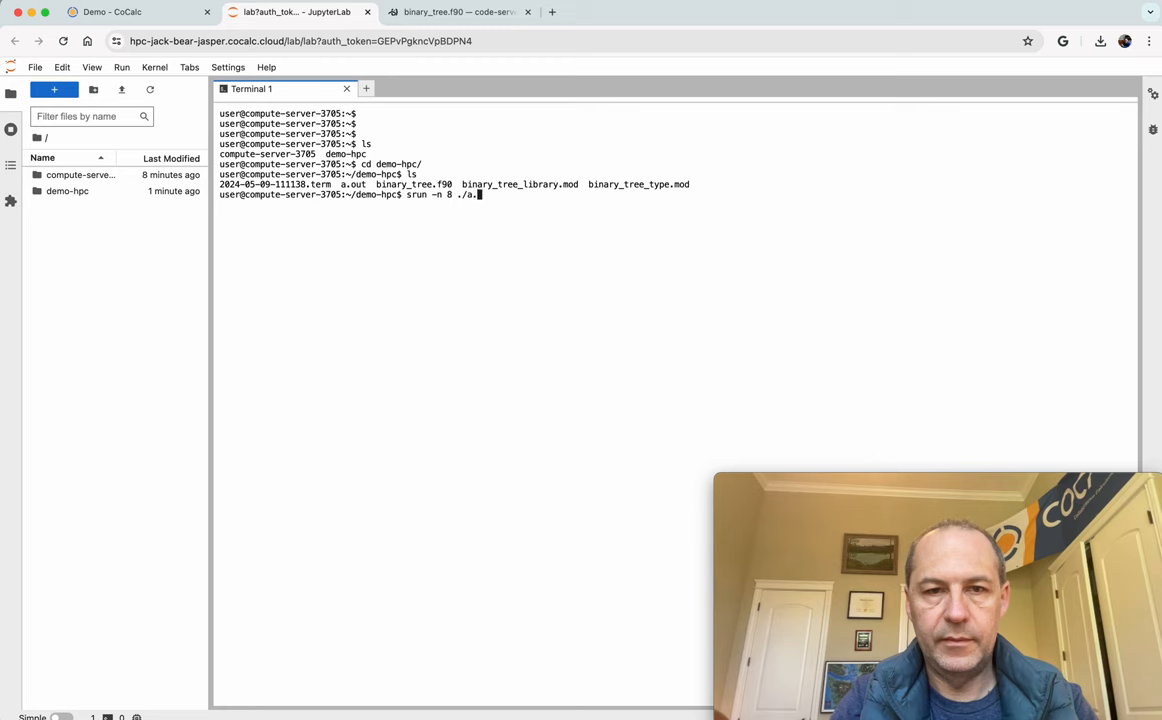
{"action": "key", "text": "Return"}
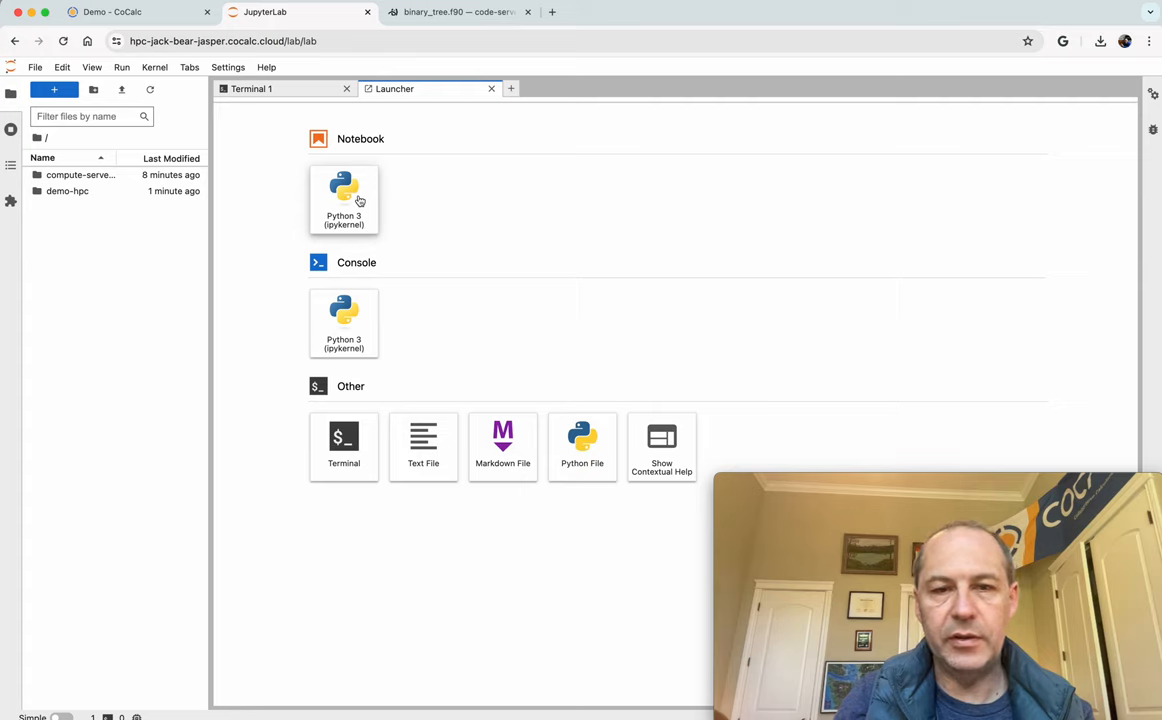
{"action": "mouse_move", "coordinate": [444, 320]}
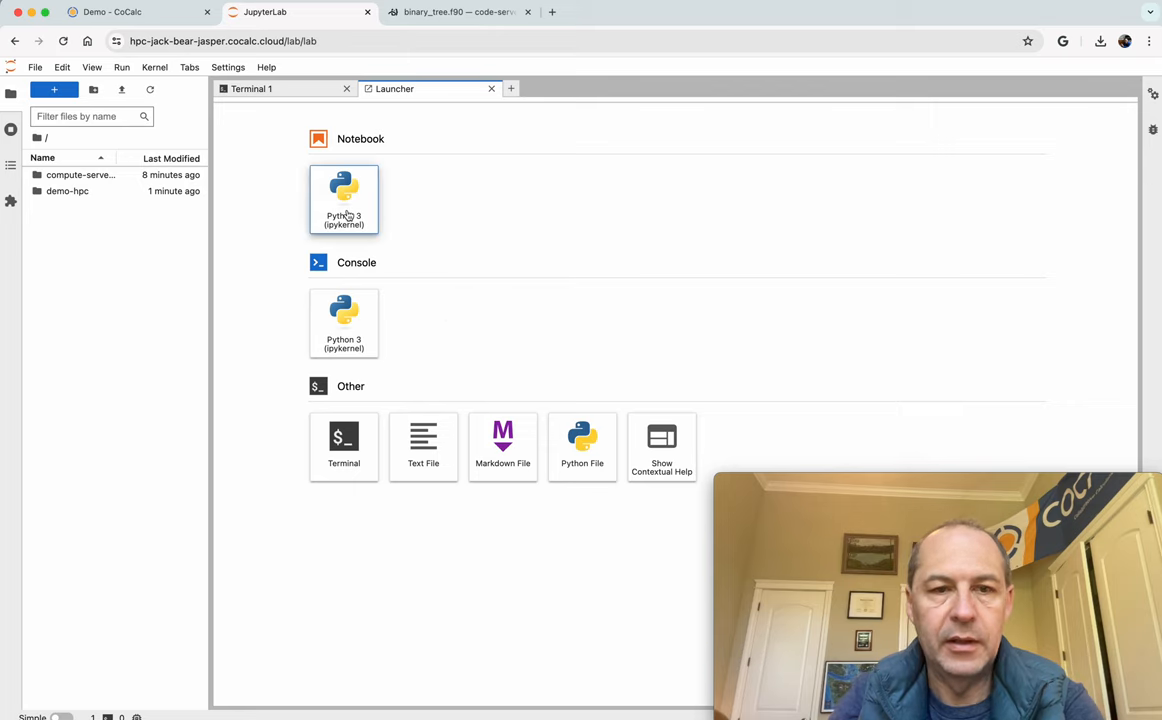
- Create a Python 3 notebook, open demo-hpc/binary_tree.f90, then return to the CoCalc tab
{"action": "left_click", "coordinate": [344, 200]}
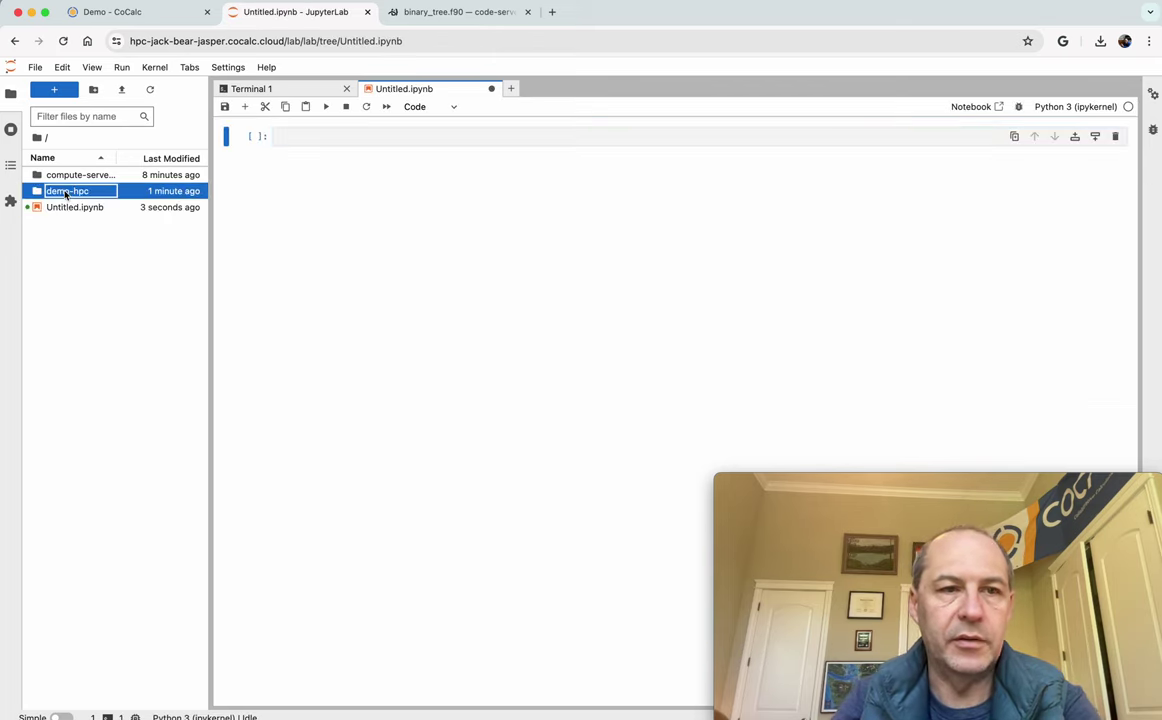
{"action": "double_click", "coordinate": [68, 192]}
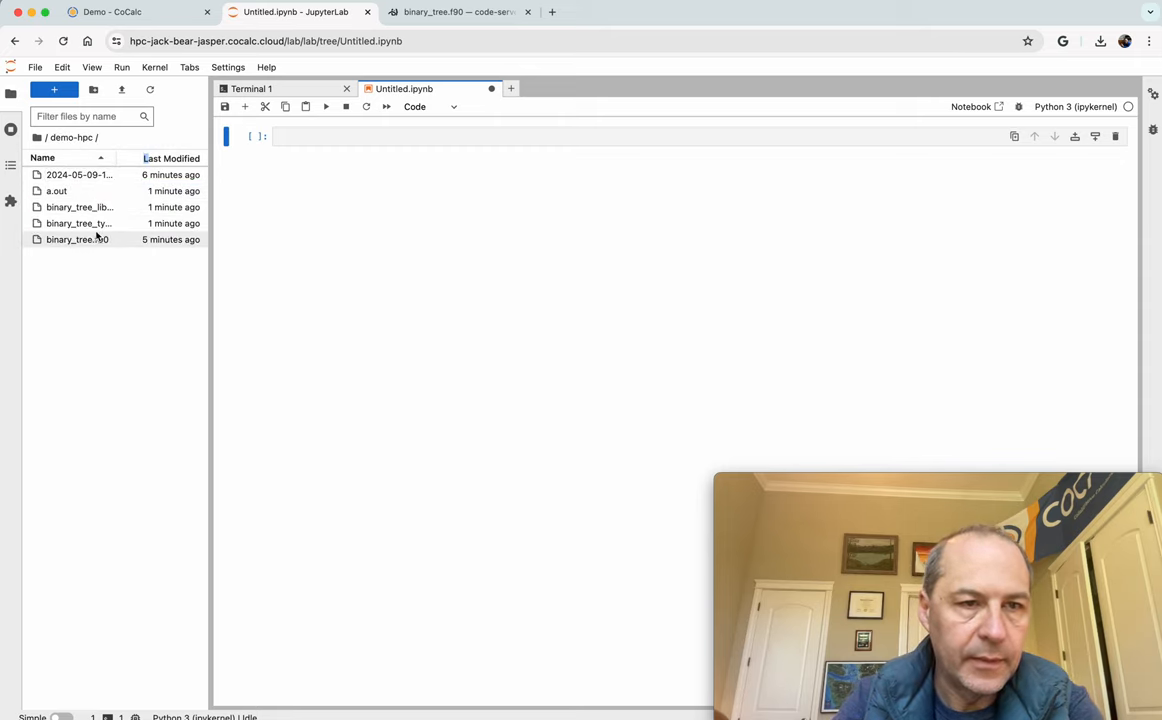
{"action": "double_click", "coordinate": [80, 240]}
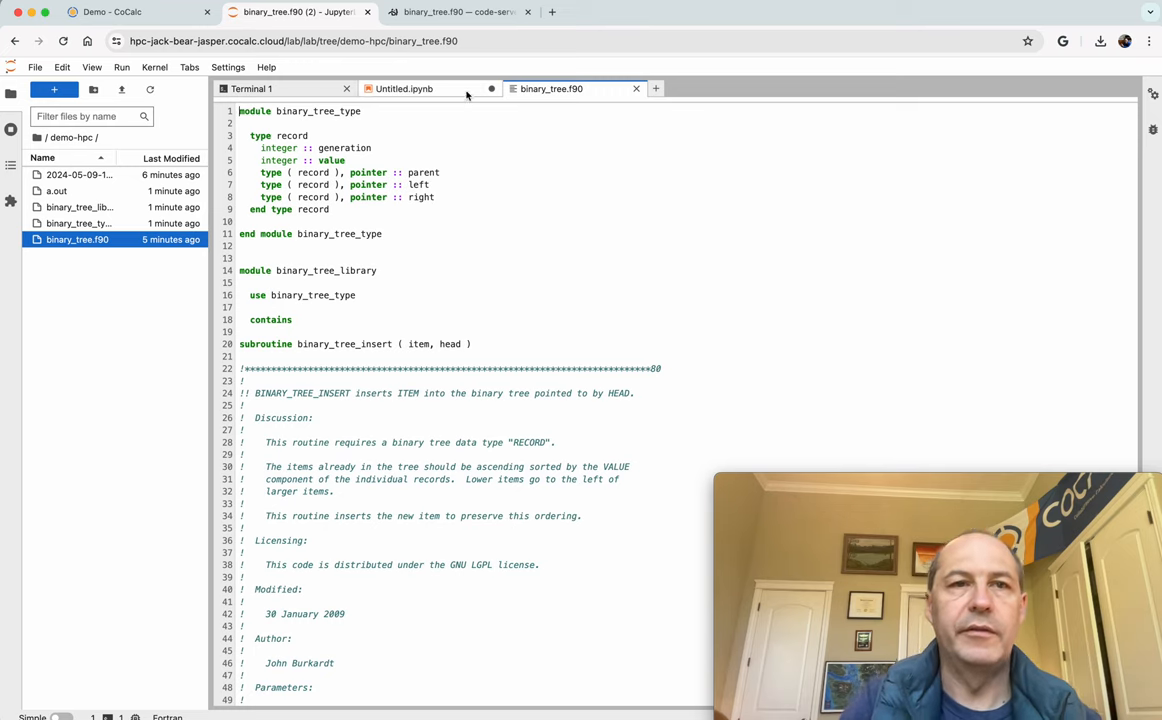
{"action": "left_click", "coordinate": [112, 16]}
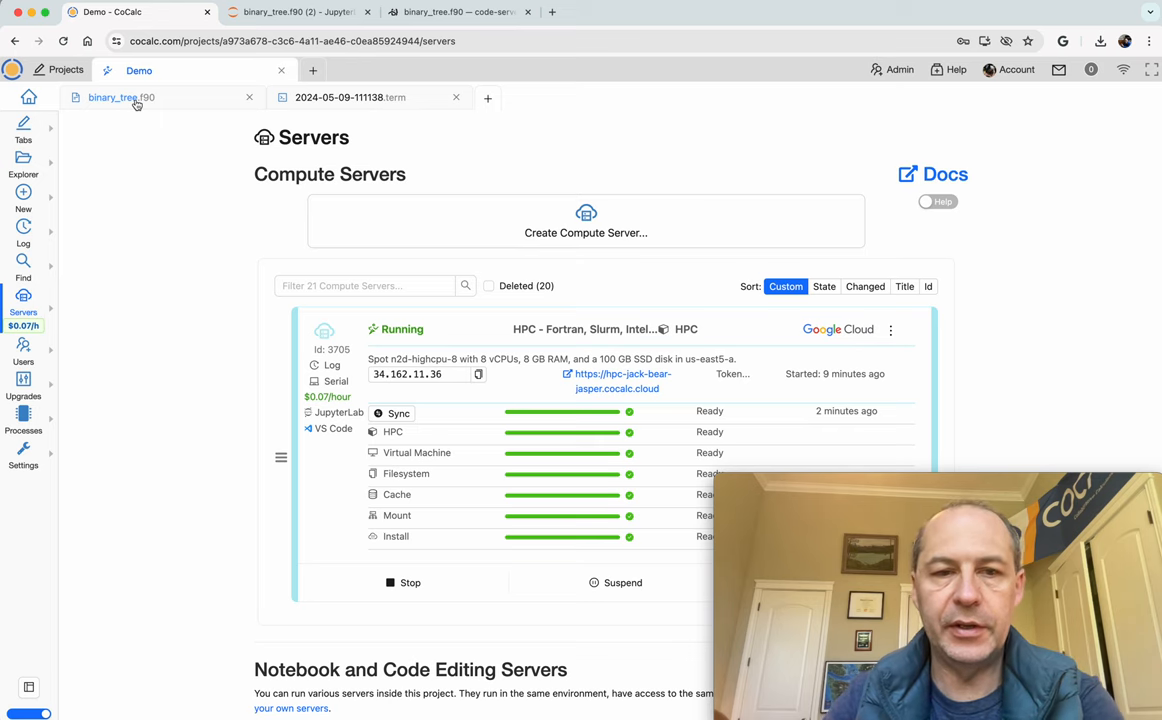
- Create a new empty primes.f90 file in the demo-hpc folder
{"action": "left_click", "coordinate": [114, 100]}
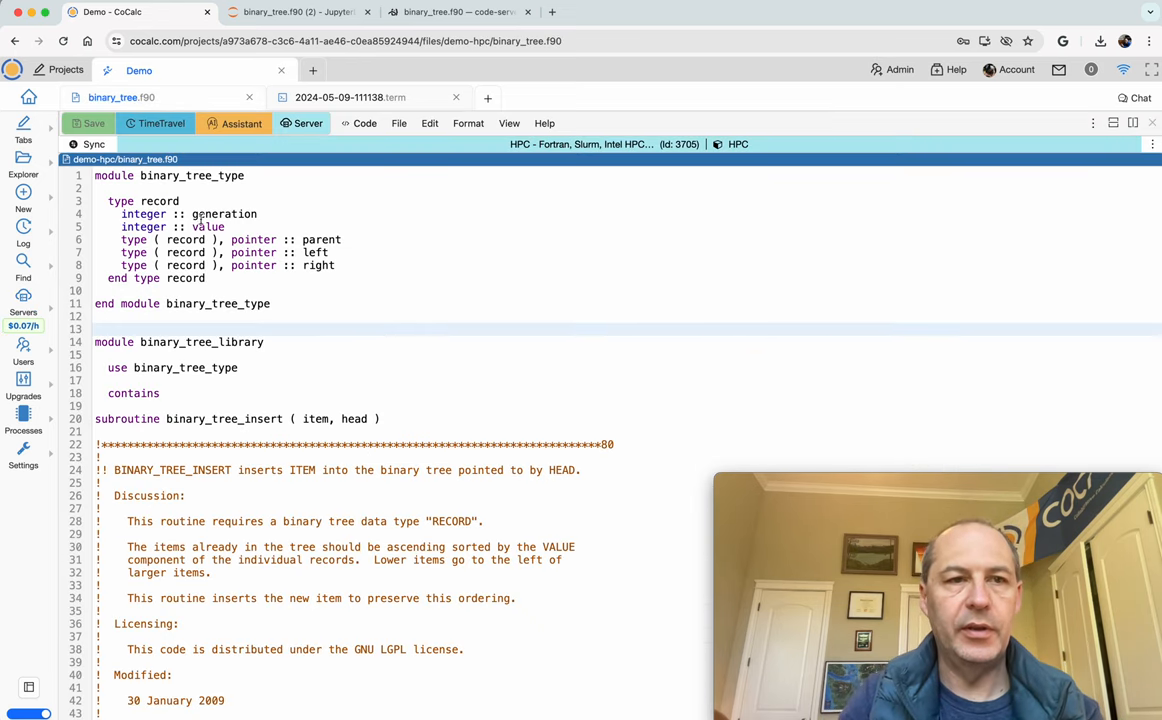
{"action": "left_click", "coordinate": [24, 198]}
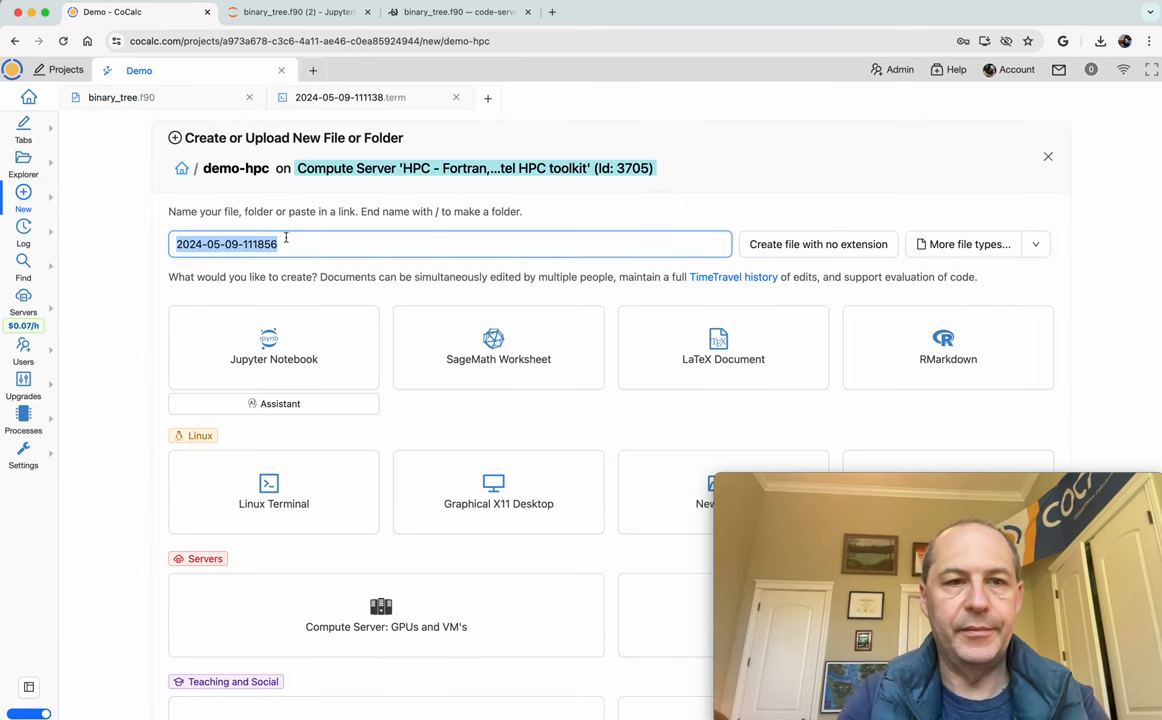
{"action": "type", "text": "primes.f9"}
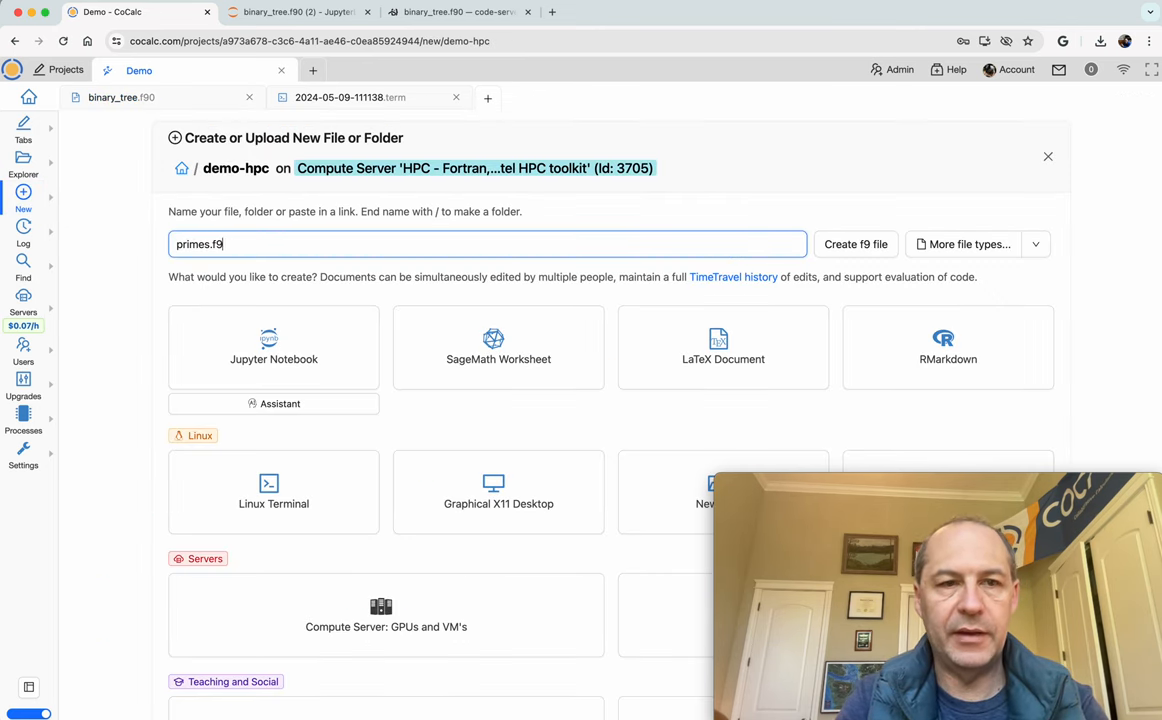
{"action": "type", "text": "0"}
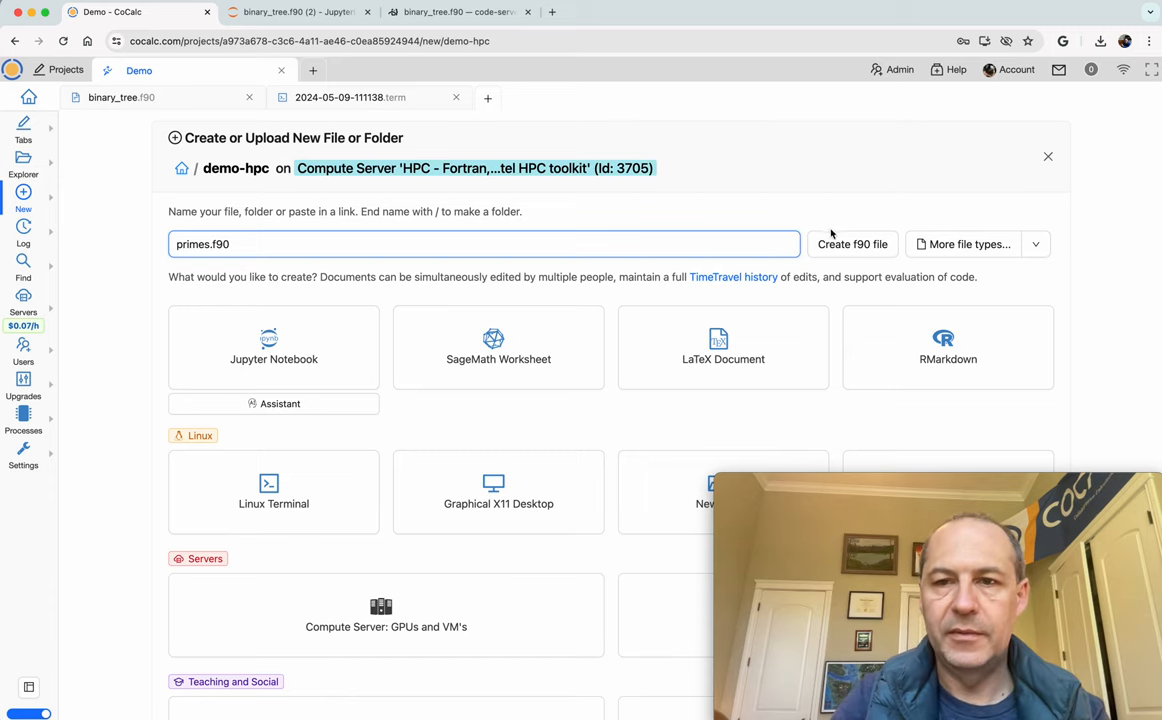
{"action": "left_click", "coordinate": [852, 244]}
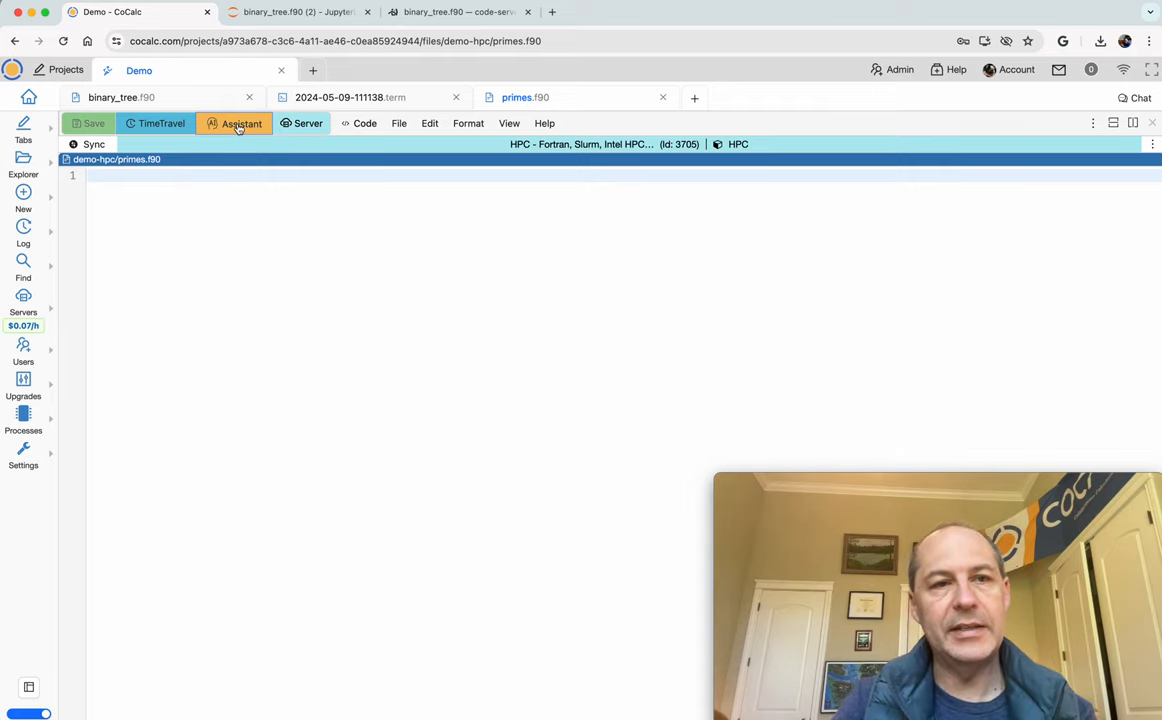
- Ask the Assistant for a Fortran 90 program printing primes up to 1000 and read GPT-4 Turbo's sieve answer
{"action": "left_click", "coordinate": [240, 124]}
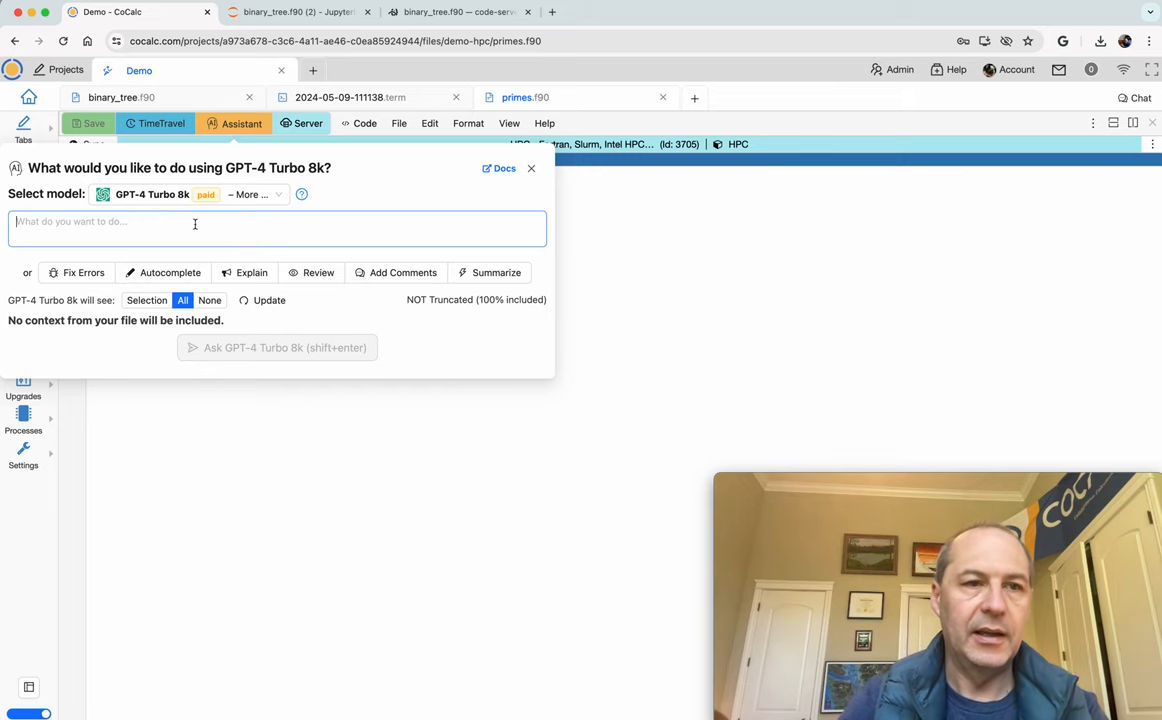
{"action": "type", "text": "Please"}
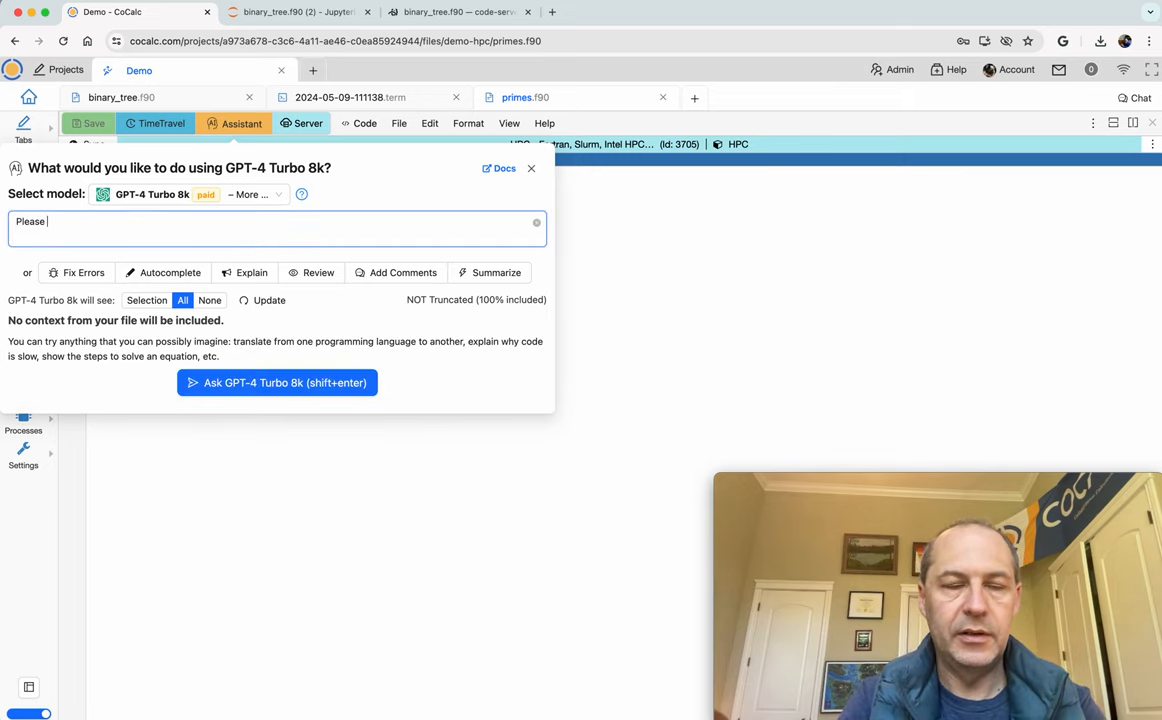
{"action": "type", "text": "Can you write a Fortran 90 program that outputs the prime numbers up to"}
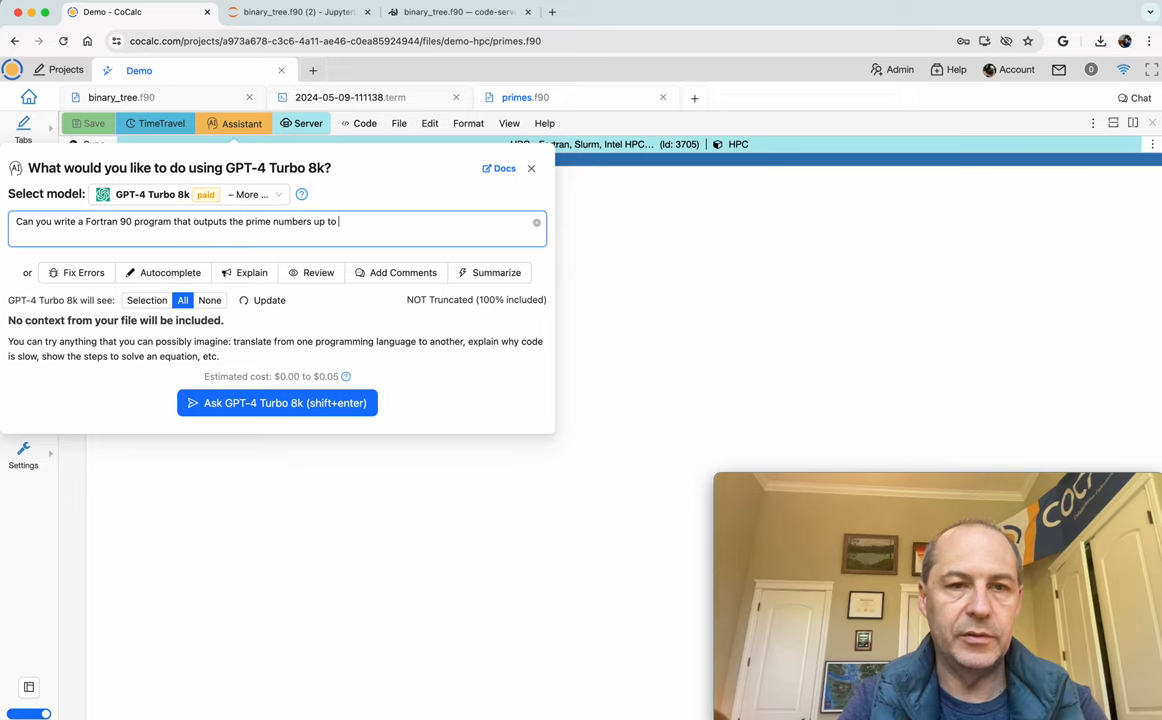
{"action": "type", "text": "1000."}
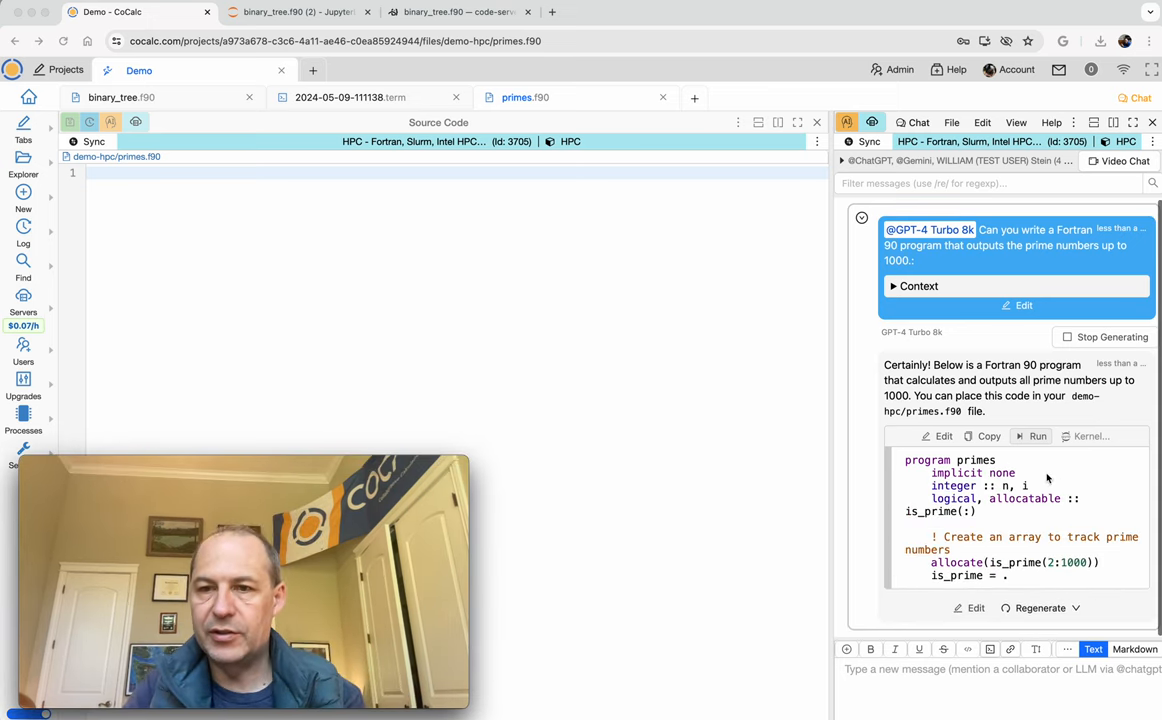
{"action": "scroll", "scroll_direction": "down", "scroll_amount": 3}
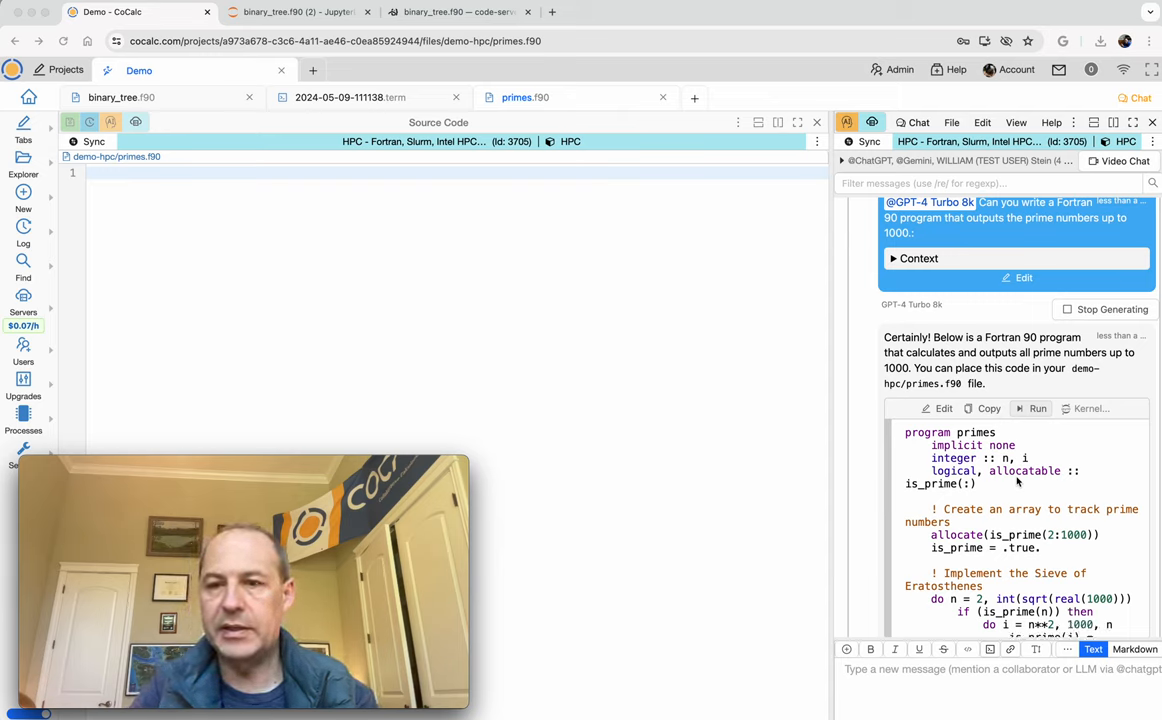
{"action": "scroll", "scroll_direction": "down", "scroll_amount": 3}
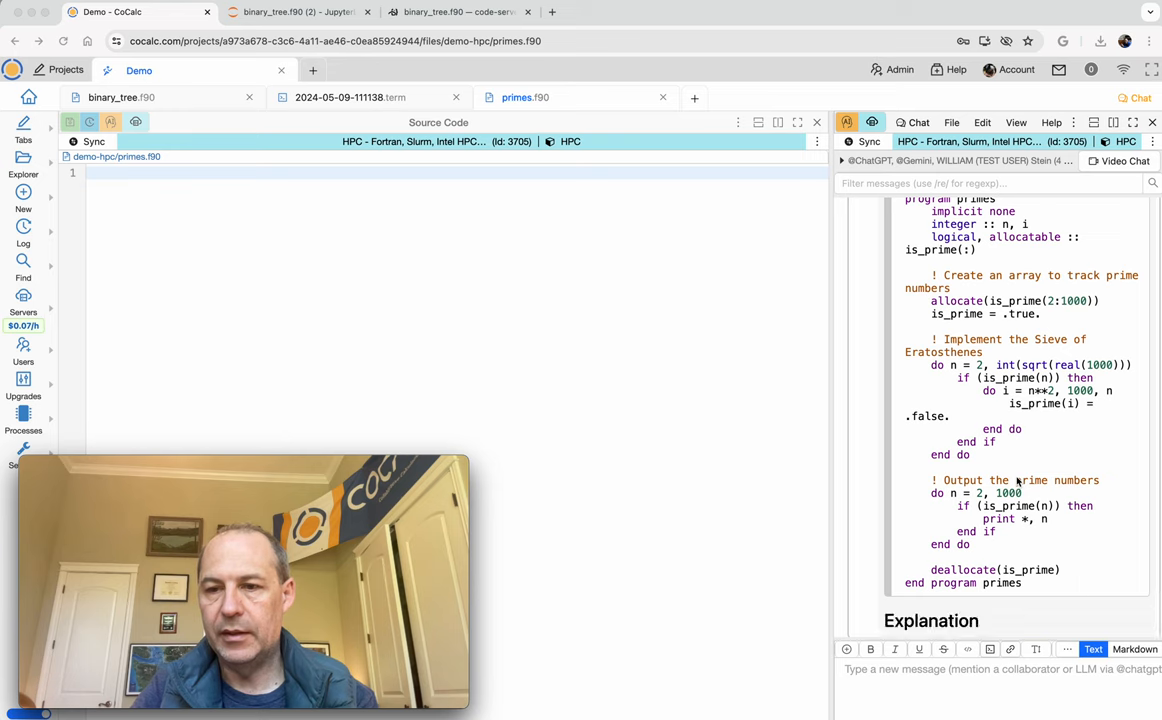
{"action": "scroll", "scroll_direction": "down", "scroll_amount": 3}
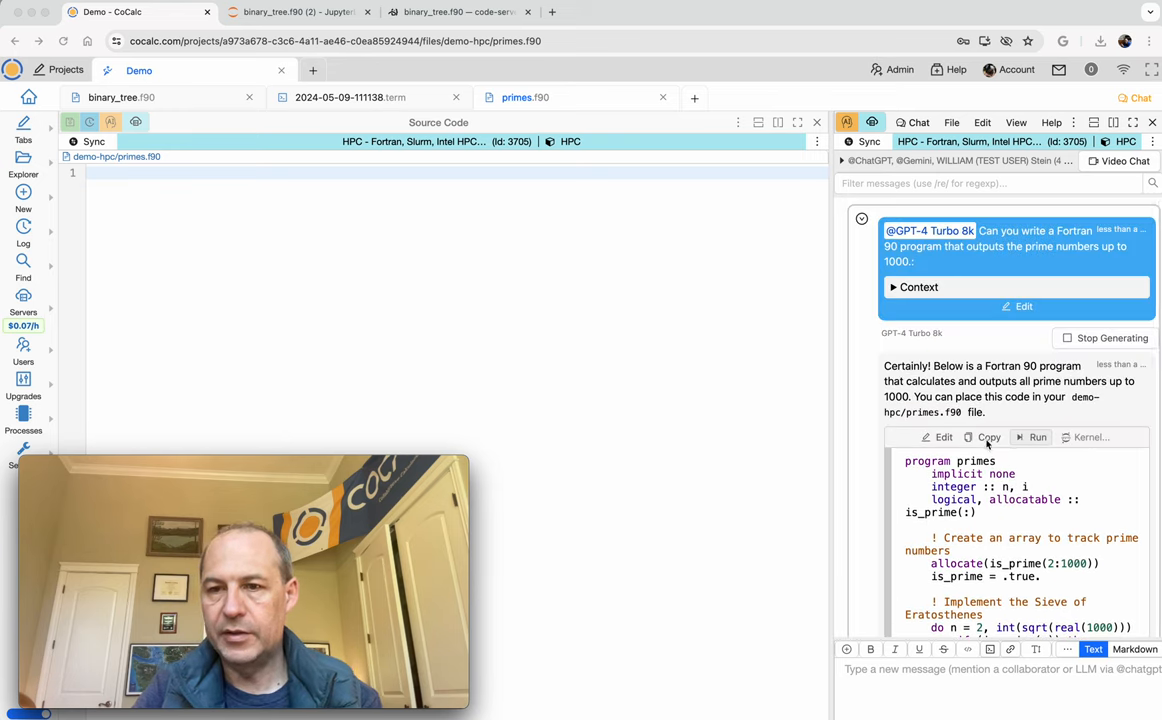
- Paste the generated code into primes.f90, compile with ifx and run it, printing 168 primes up to 997
{"action": "left_click", "coordinate": [984, 436]}
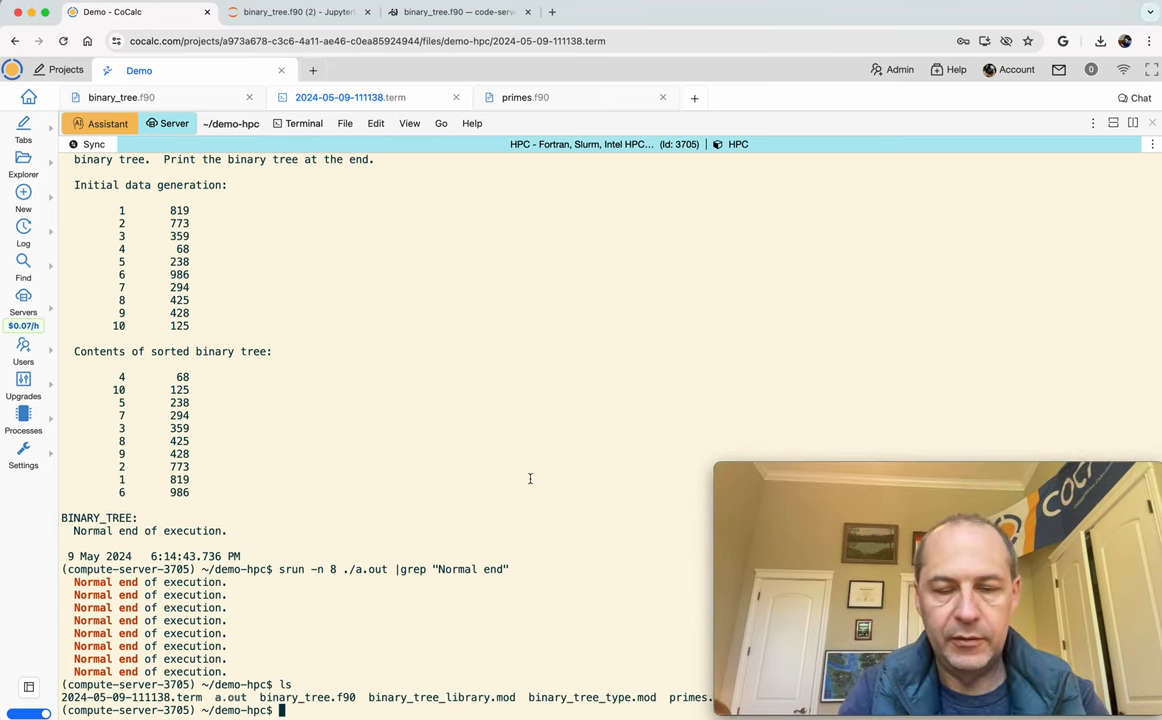
{"action": "type", "text": "ifx ./r"}
{"action": "type", "text": "./a."}
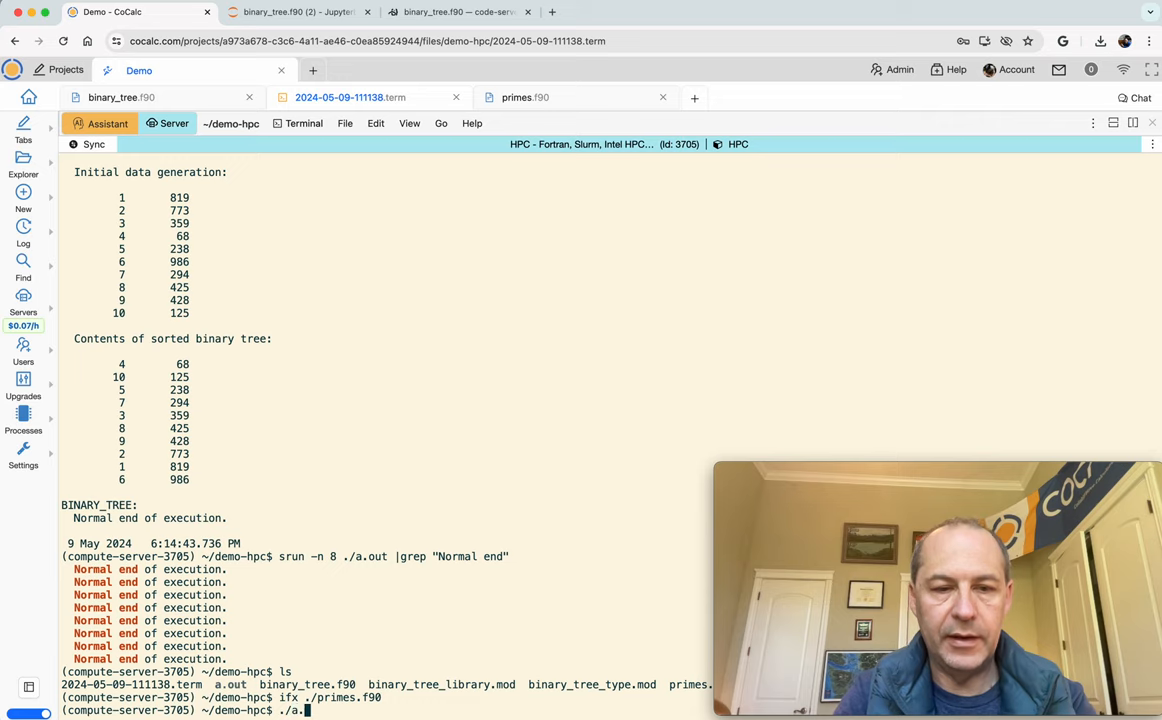
{"action": "key", "text": "Enter"}
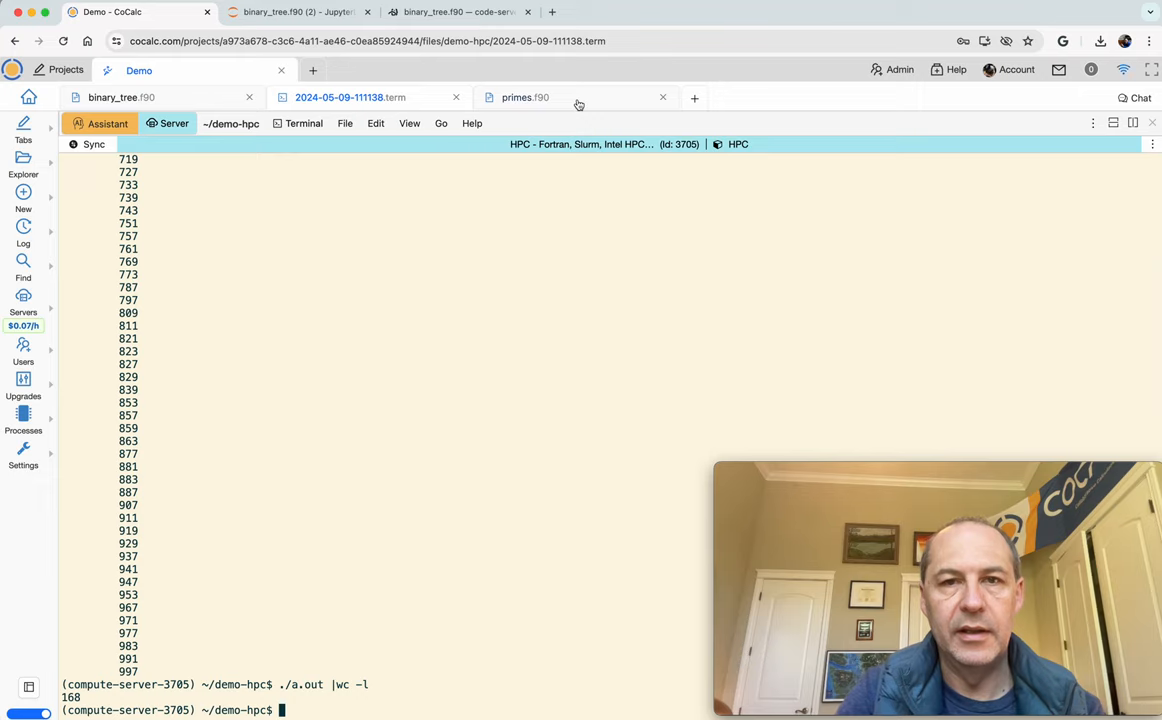
{"action": "left_click", "coordinate": [522, 96]}
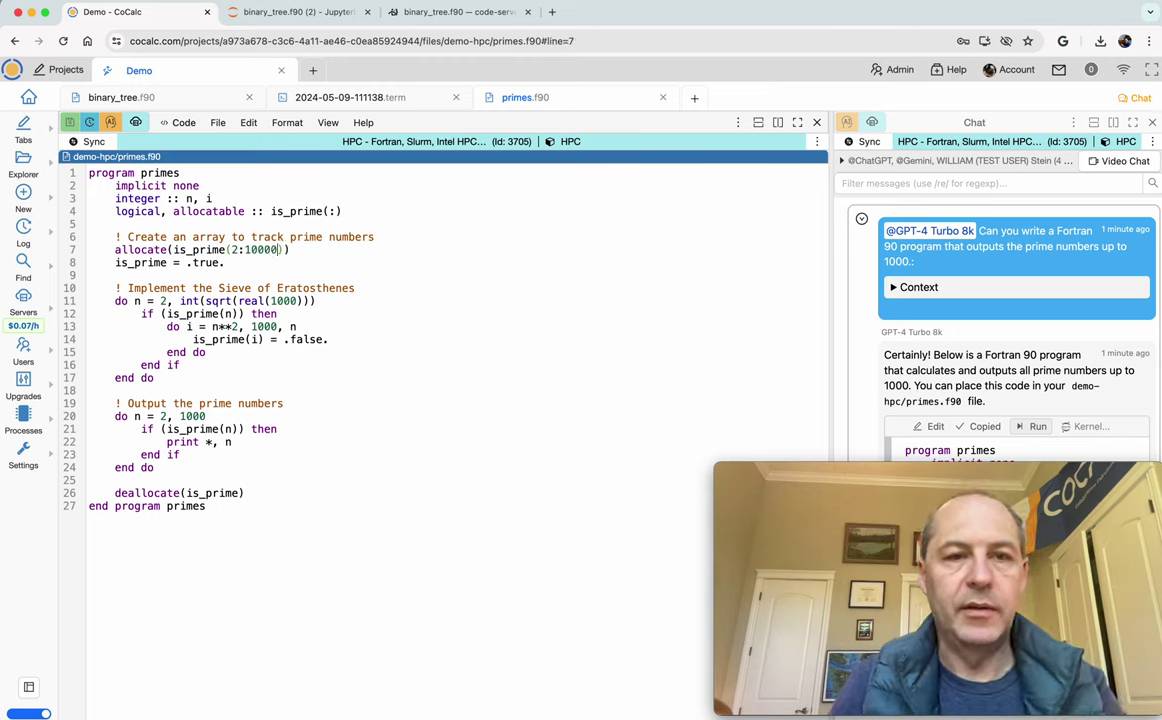
- Raise the sieve limit in primes.f90 to 100000, recompile with ifx and rerun, printing primes up to 99991
{"action": "type", "text": "00"}
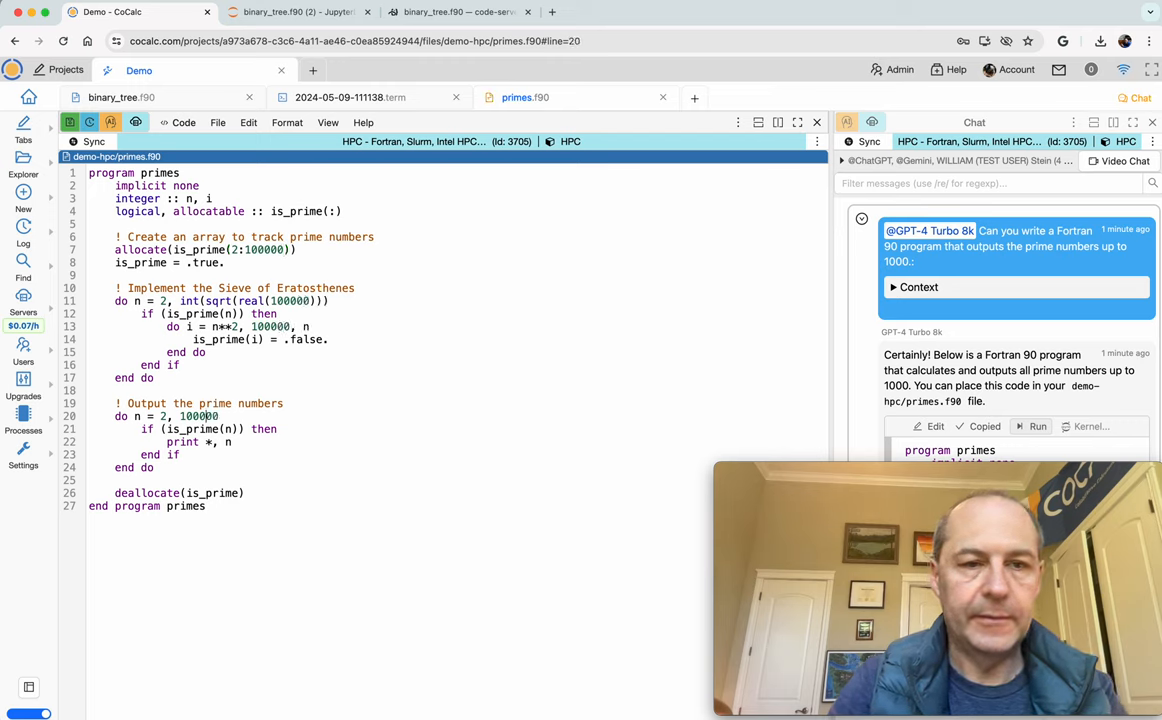
{"action": "left_click", "coordinate": [344, 96]}
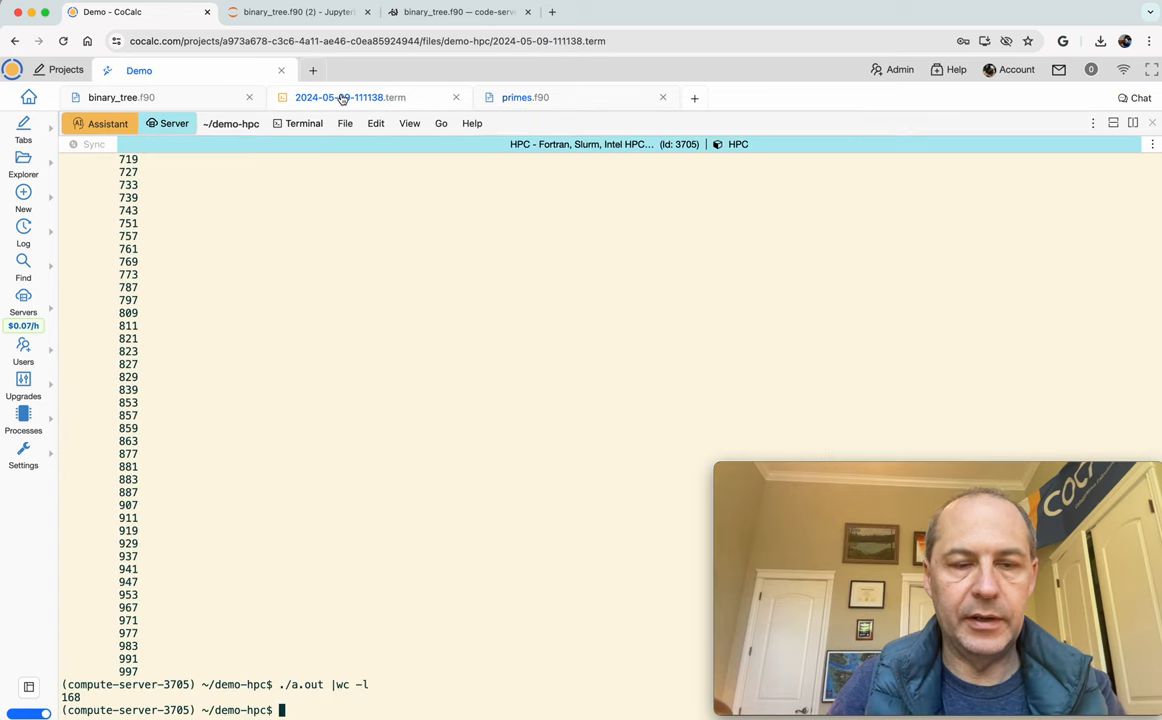
{"action": "type", "text": "ifx ./primes.f90"}
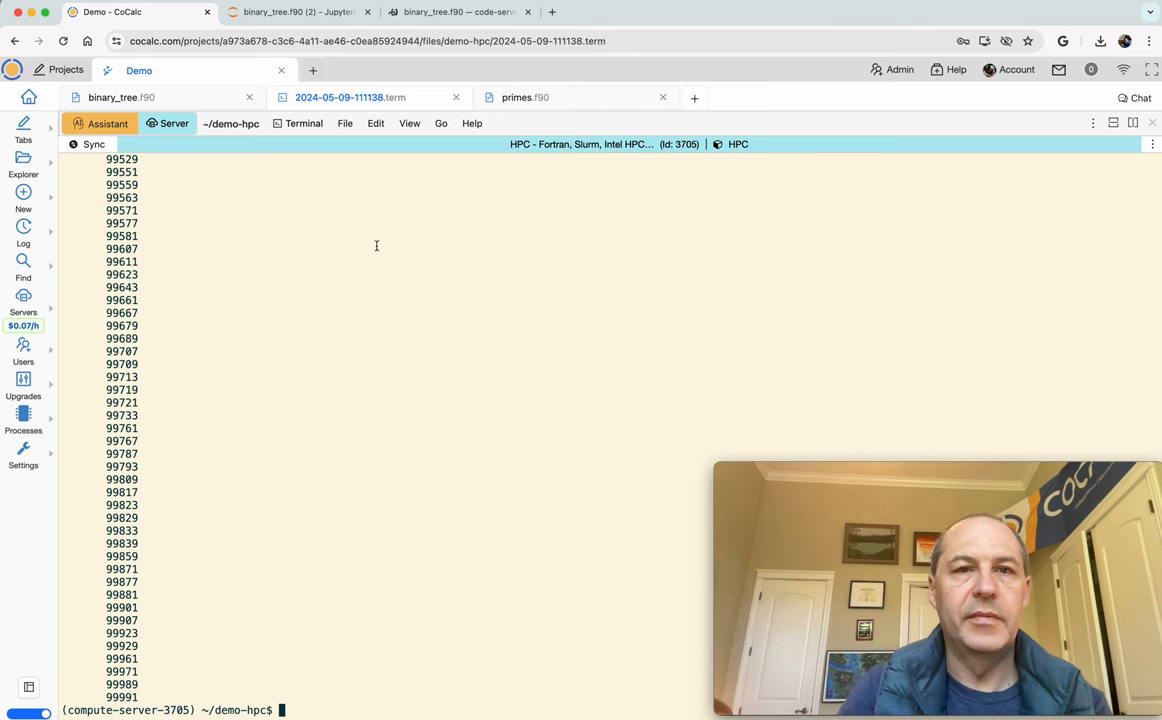
{"action": "left_click", "coordinate": [522, 96]}
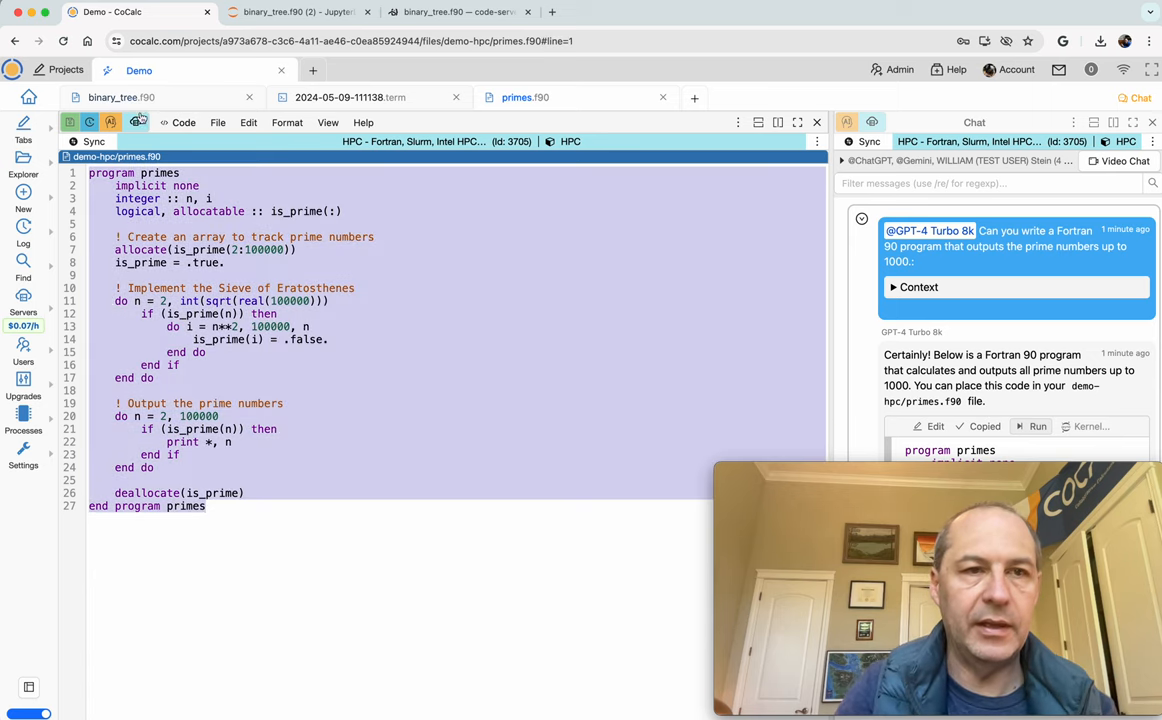
{"action": "left_click", "coordinate": [136, 122]}
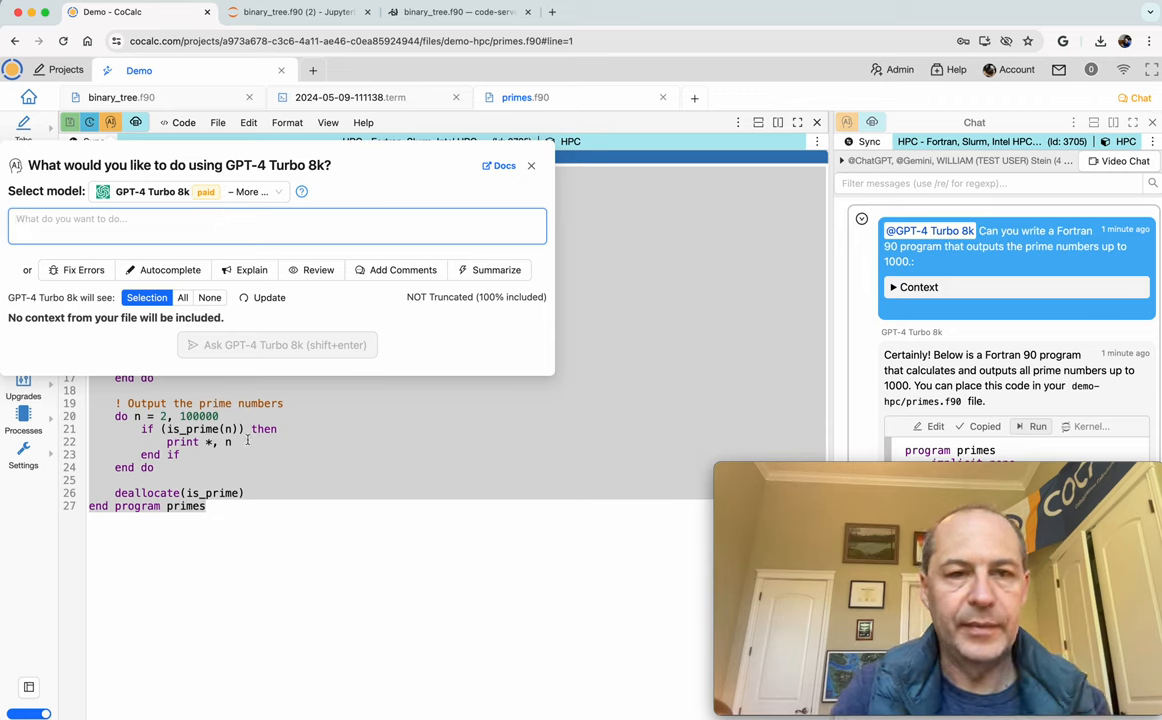
{"action": "mouse_move", "coordinate": [168, 270]}
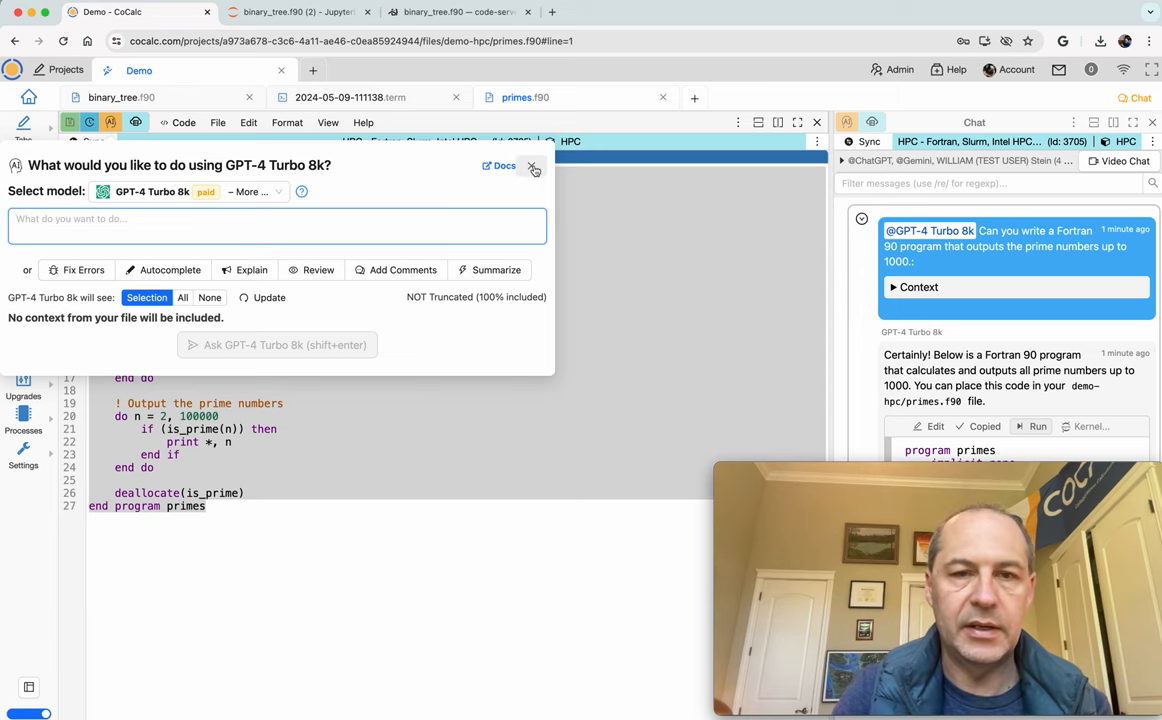
{"action": "left_click", "coordinate": [532, 166]}
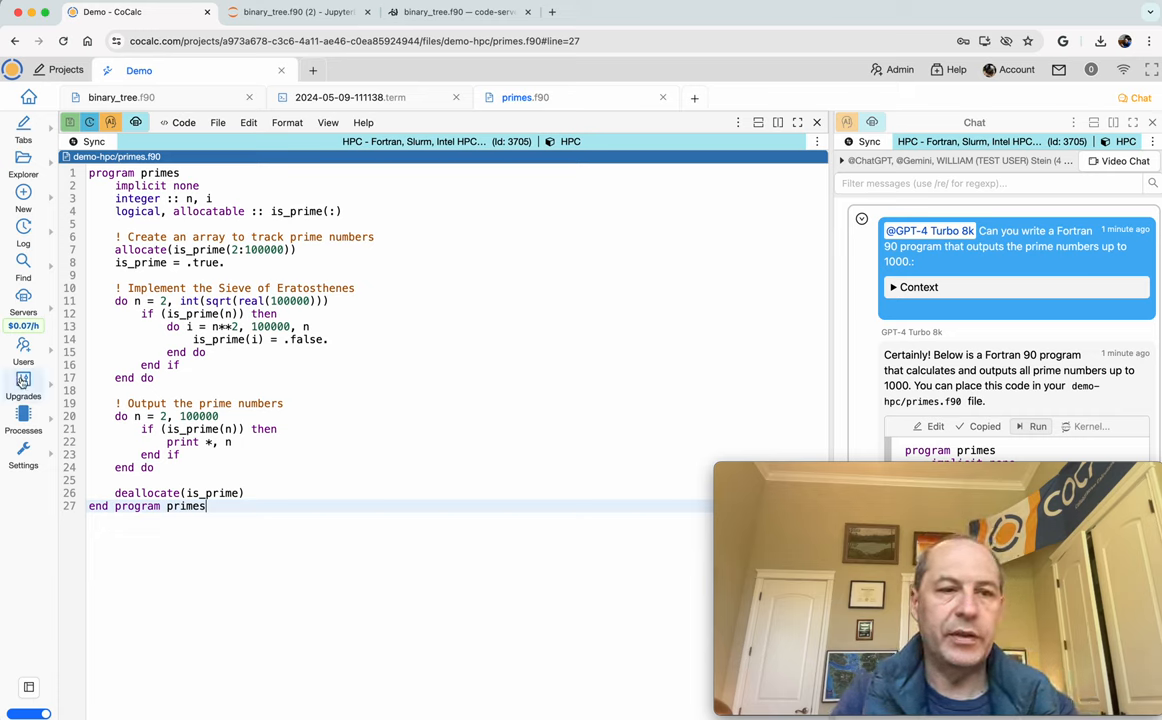
- Review the Demo project's purchases: GPT-4 Turbo 8k, network data and compute server charges
{"action": "left_click", "coordinate": [24, 380]}
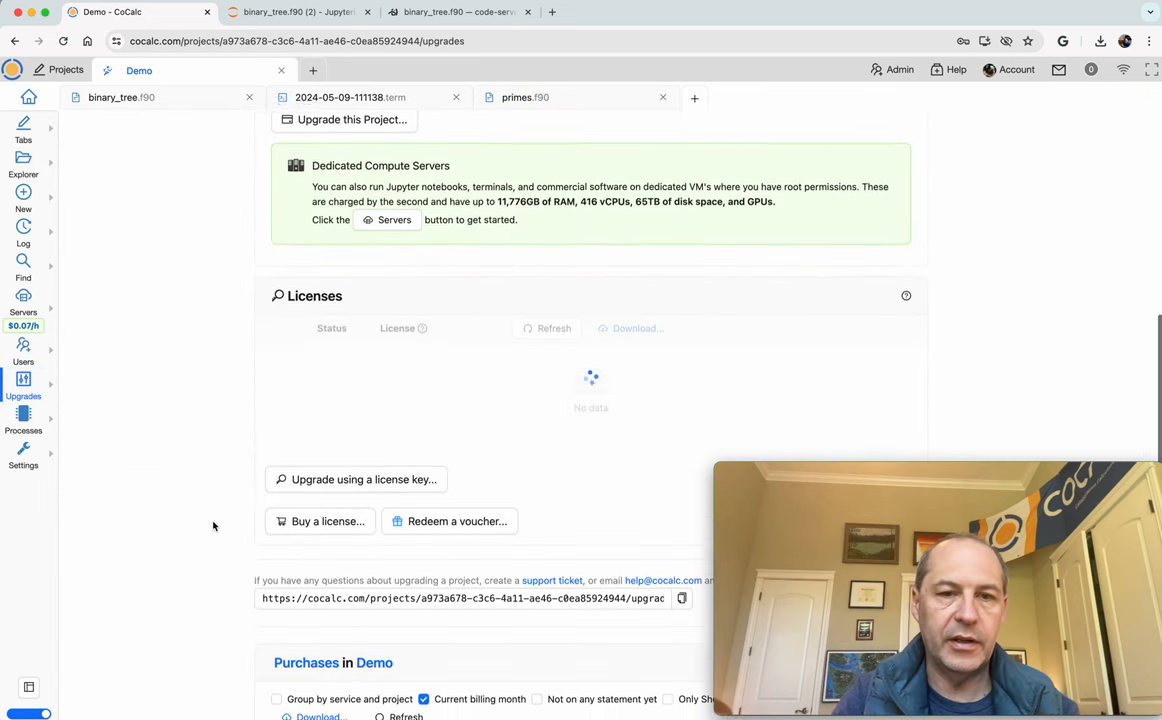
{"action": "scroll", "scroll_direction": "down", "scroll_amount": 3}
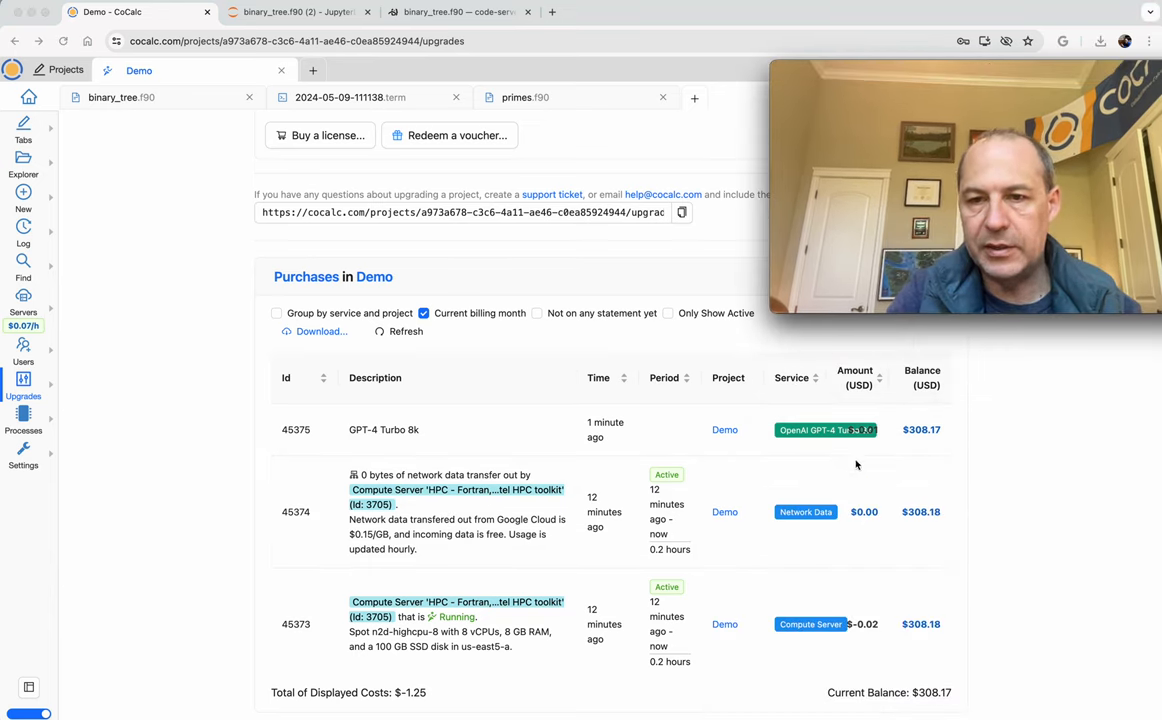
{"action": "mouse_move", "coordinate": [860, 430]}
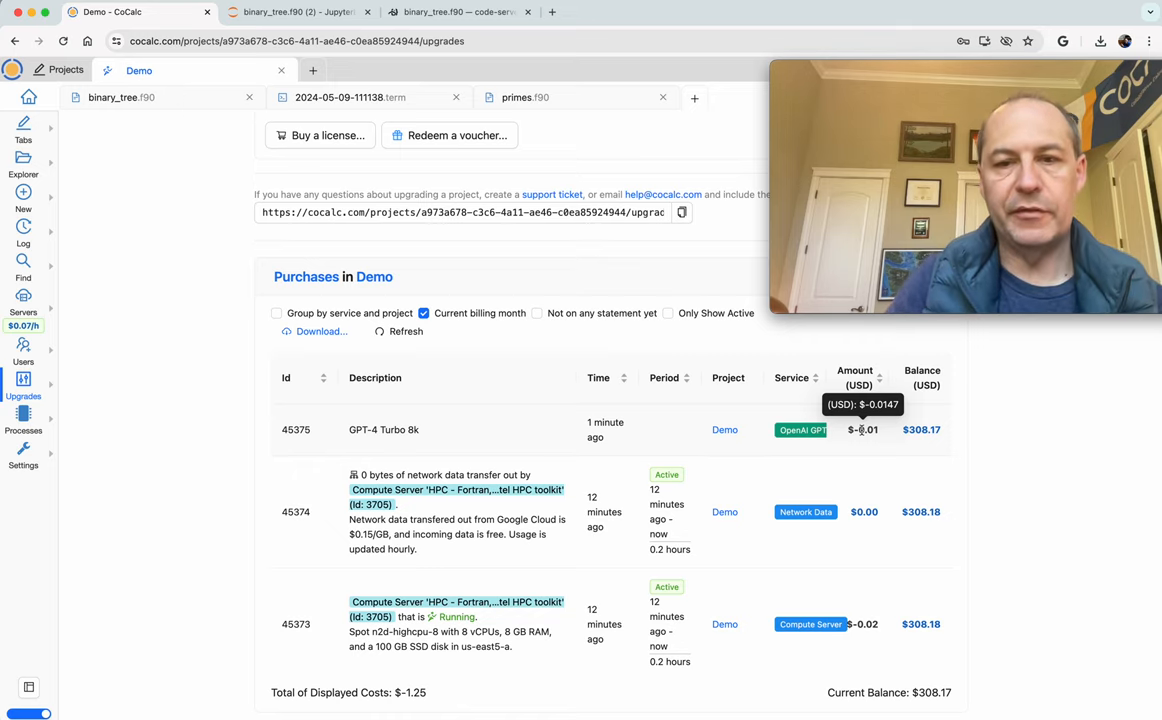
{"action": "scroll", "scroll_direction": "down", "scroll_amount": 3}
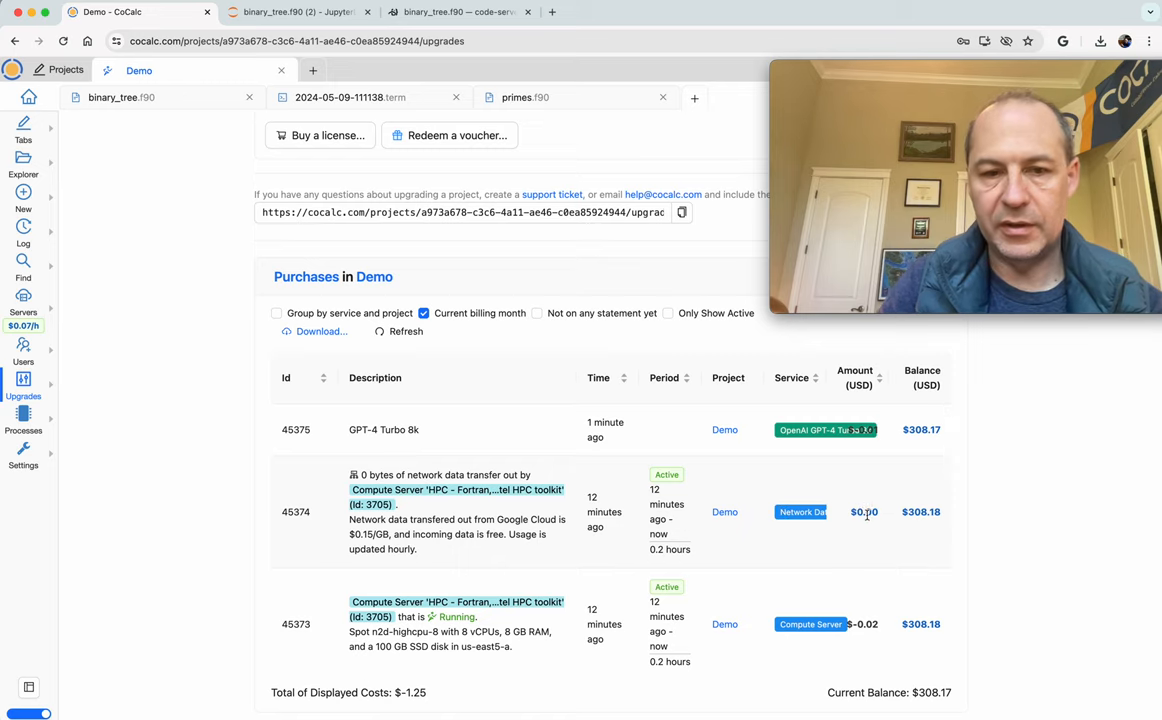
{"action": "mouse_move", "coordinate": [872, 624]}
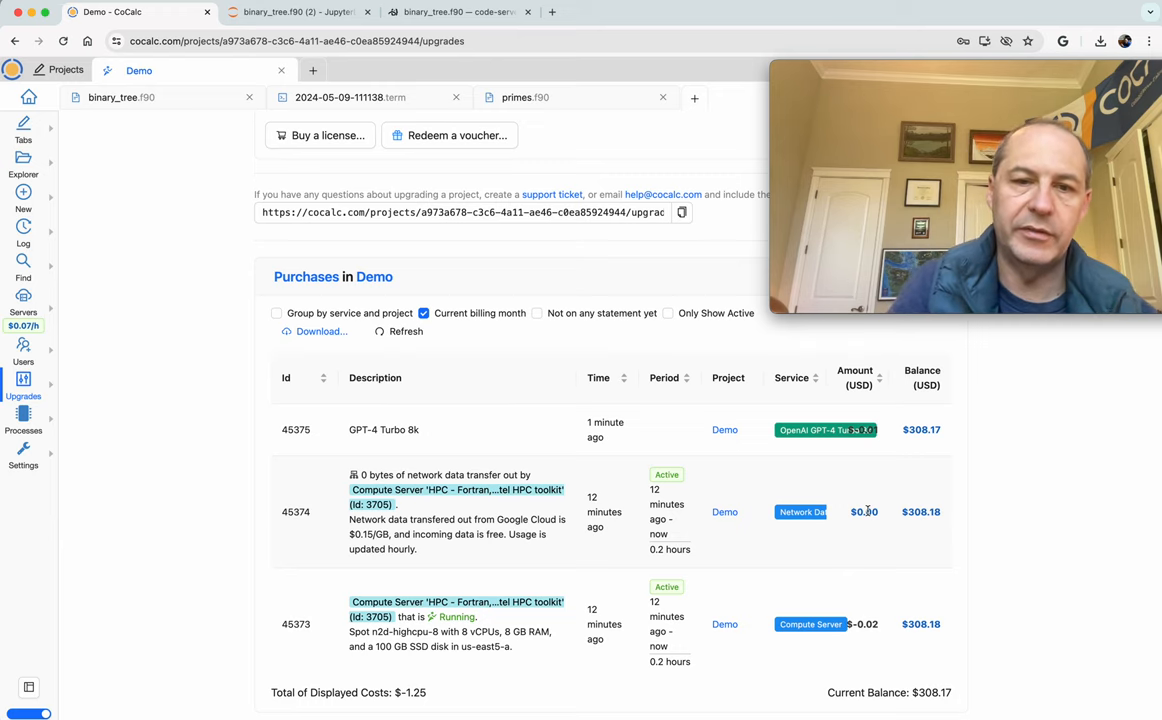
{"action": "scroll", "scroll_direction": "down", "scroll_amount": 3}
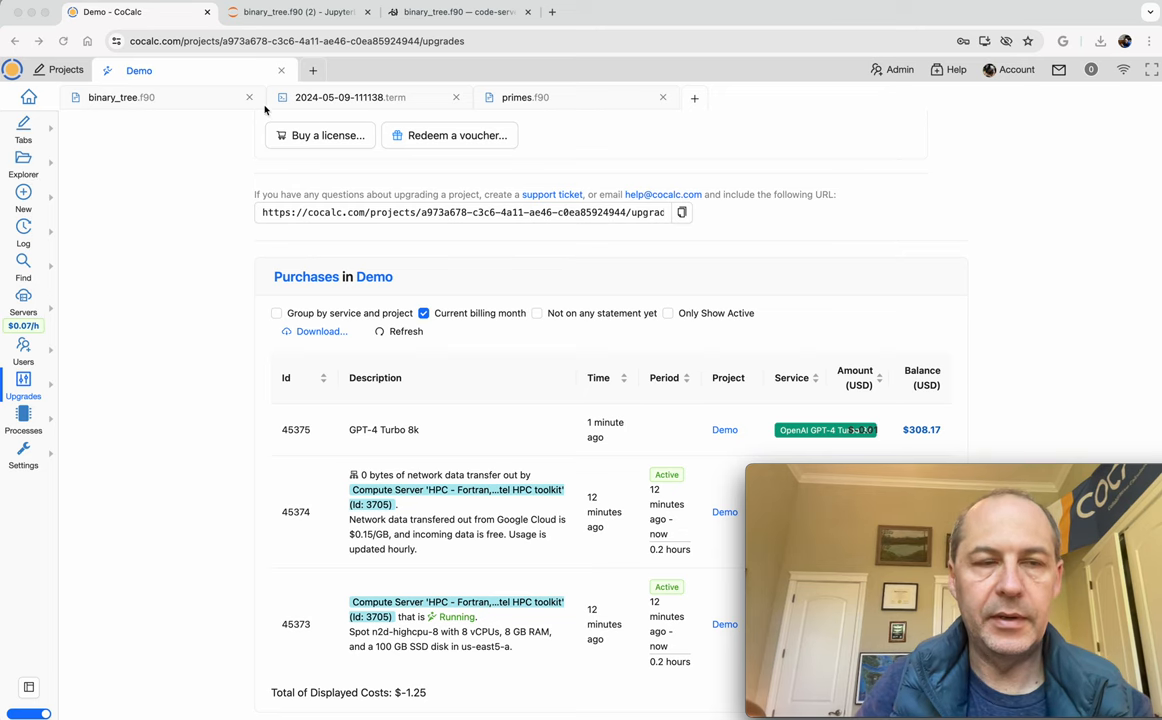
- Return to the demo-hpc file listing on the HPC server and hide the compute server details panel
{"action": "left_click", "coordinate": [148, 98]}
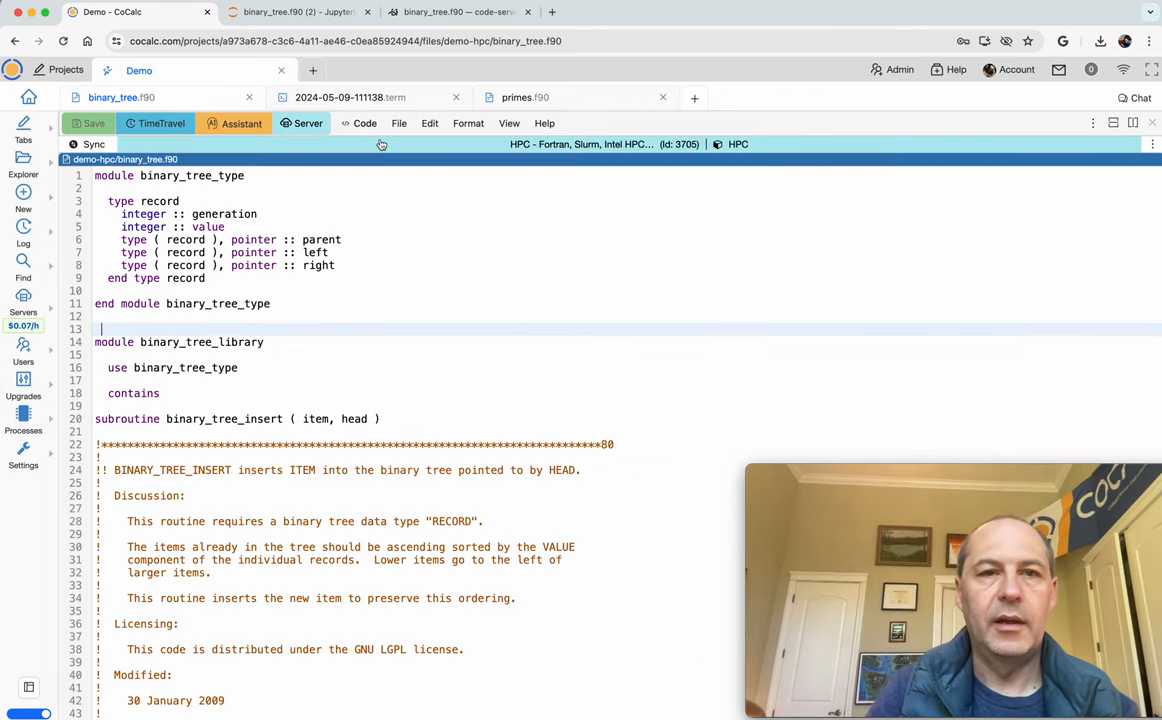
{"action": "mouse_move", "coordinate": [24, 160]}
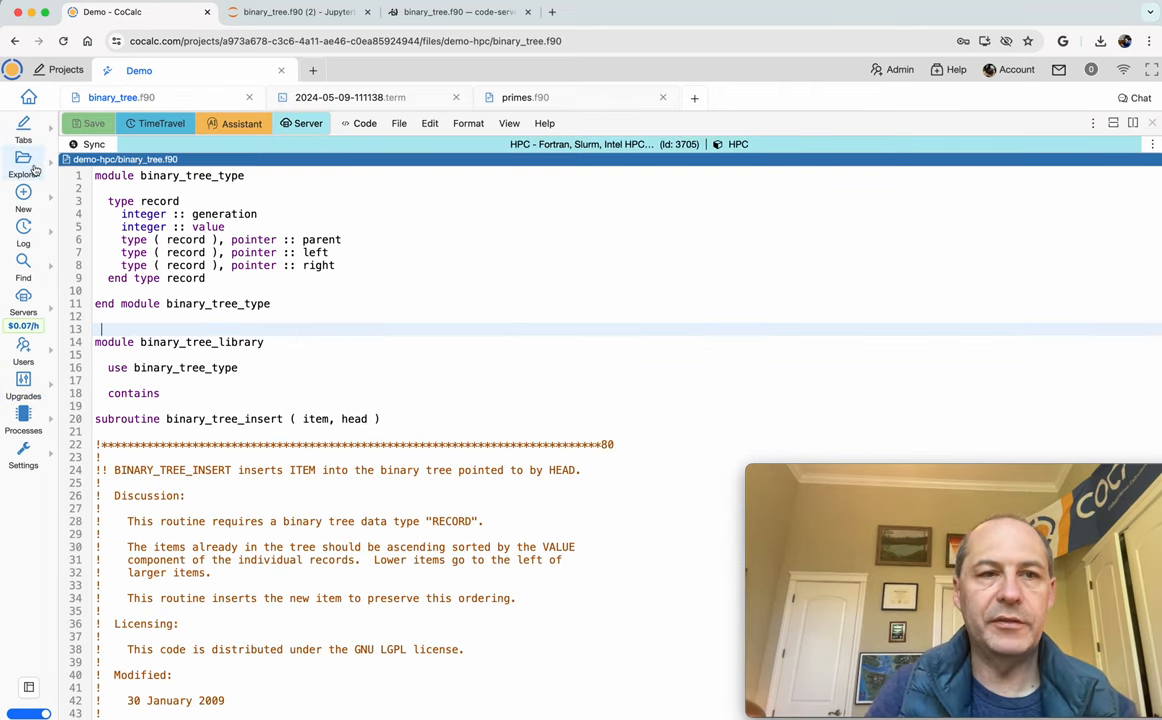
{"action": "left_click", "coordinate": [24, 160]}
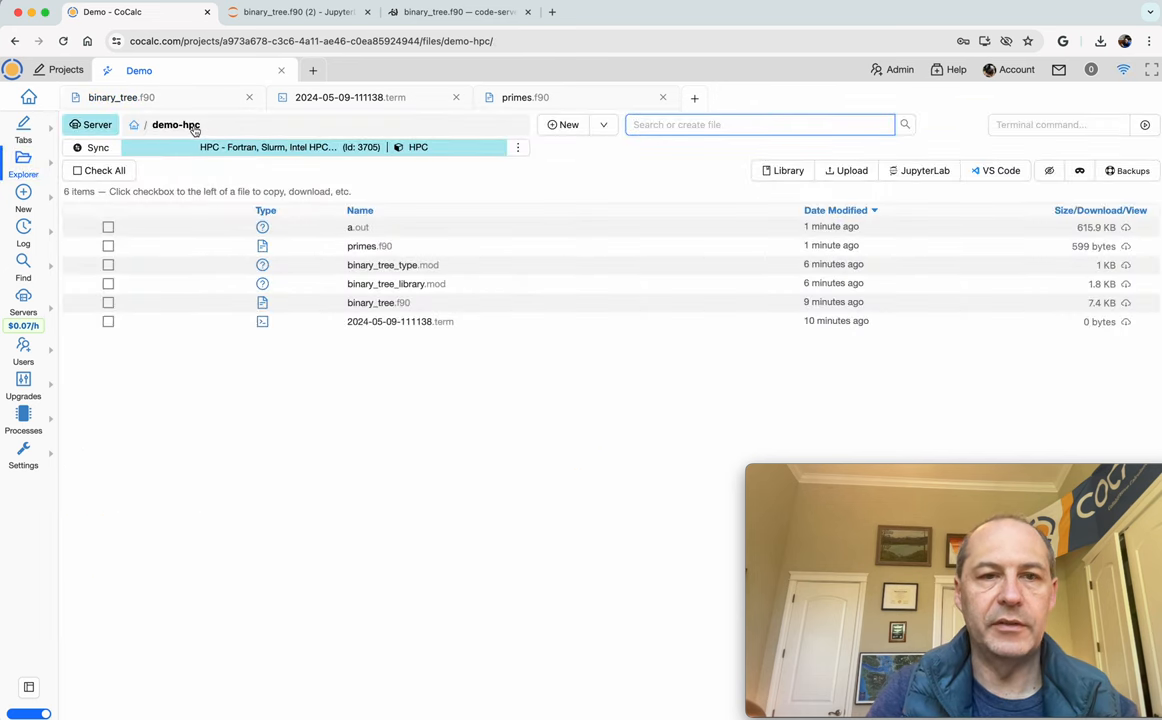
{"action": "mouse_move", "coordinate": [212, 158]}
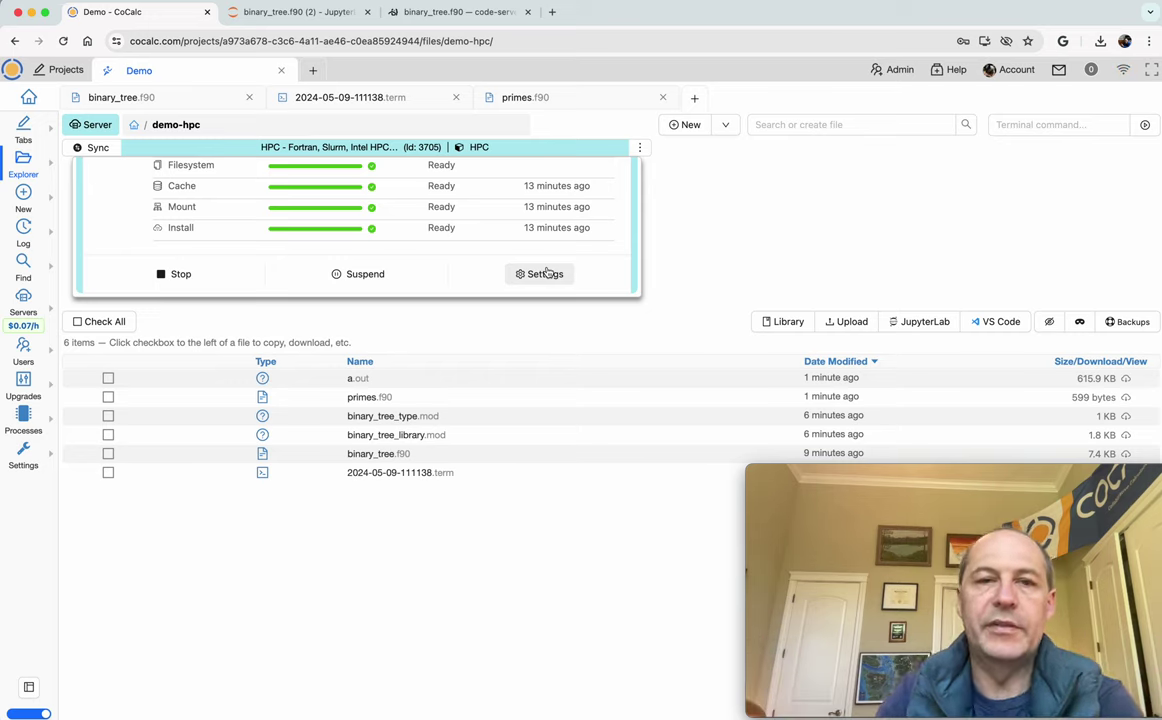
{"action": "mouse_move", "coordinate": [206, 284]}
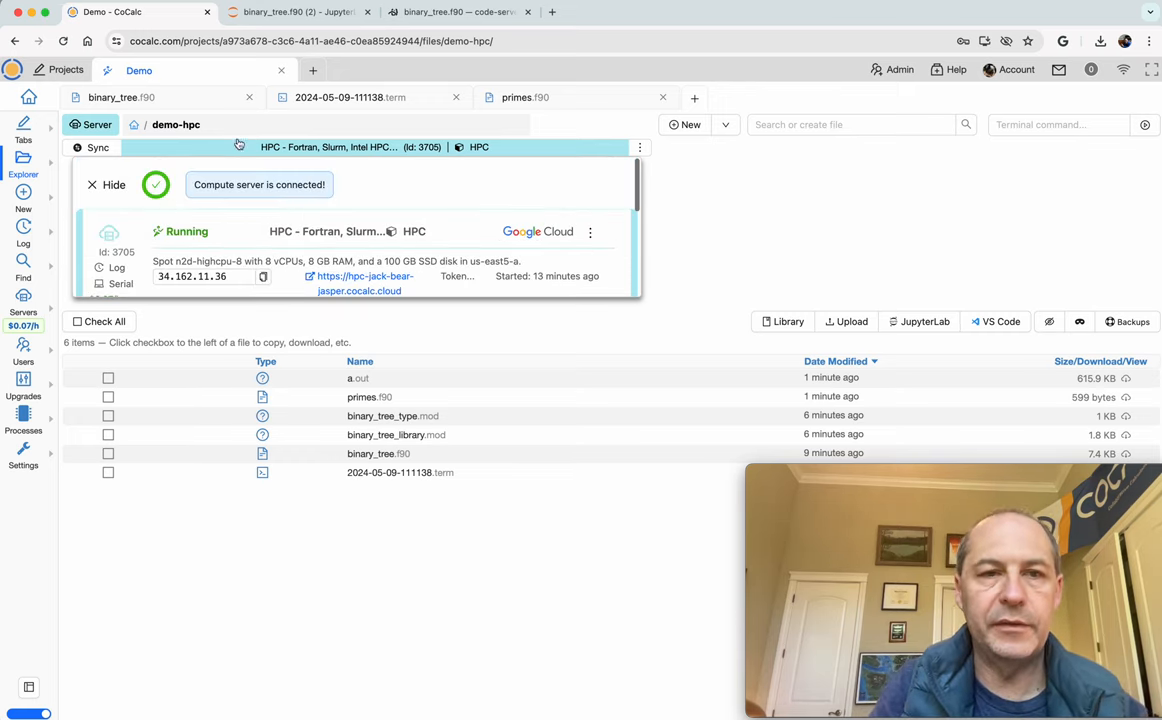
{"action": "left_click", "coordinate": [104, 184]}
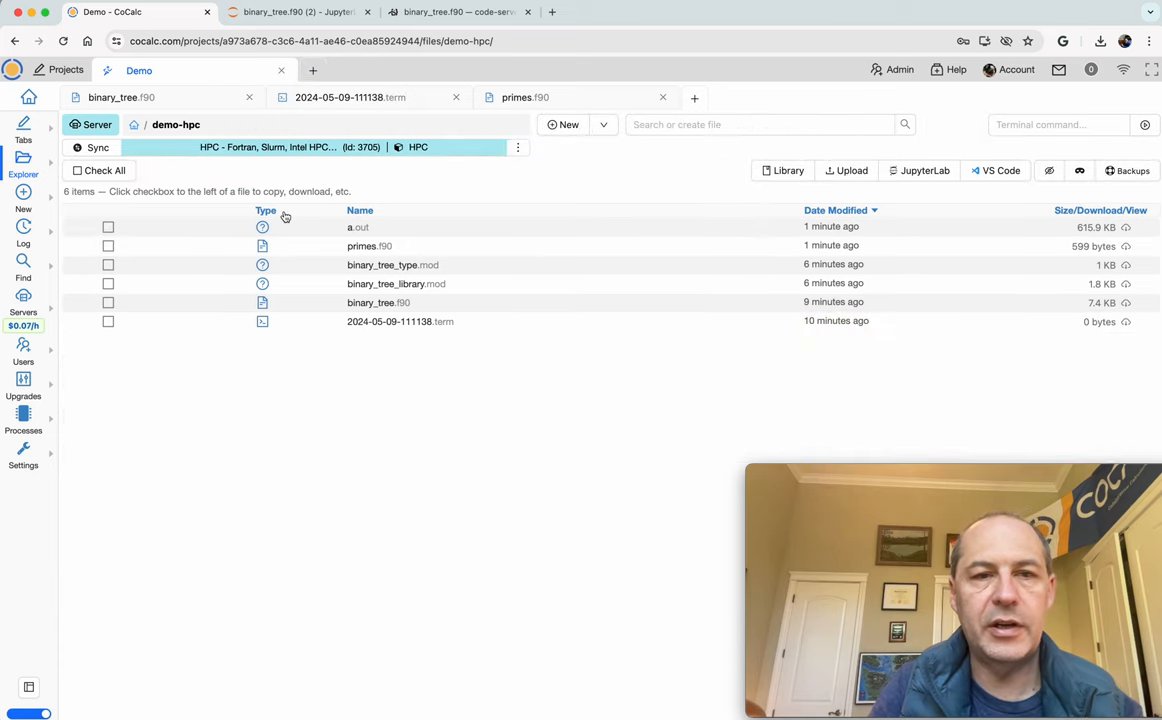
{"action": "mouse_move", "coordinate": [232, 188]}
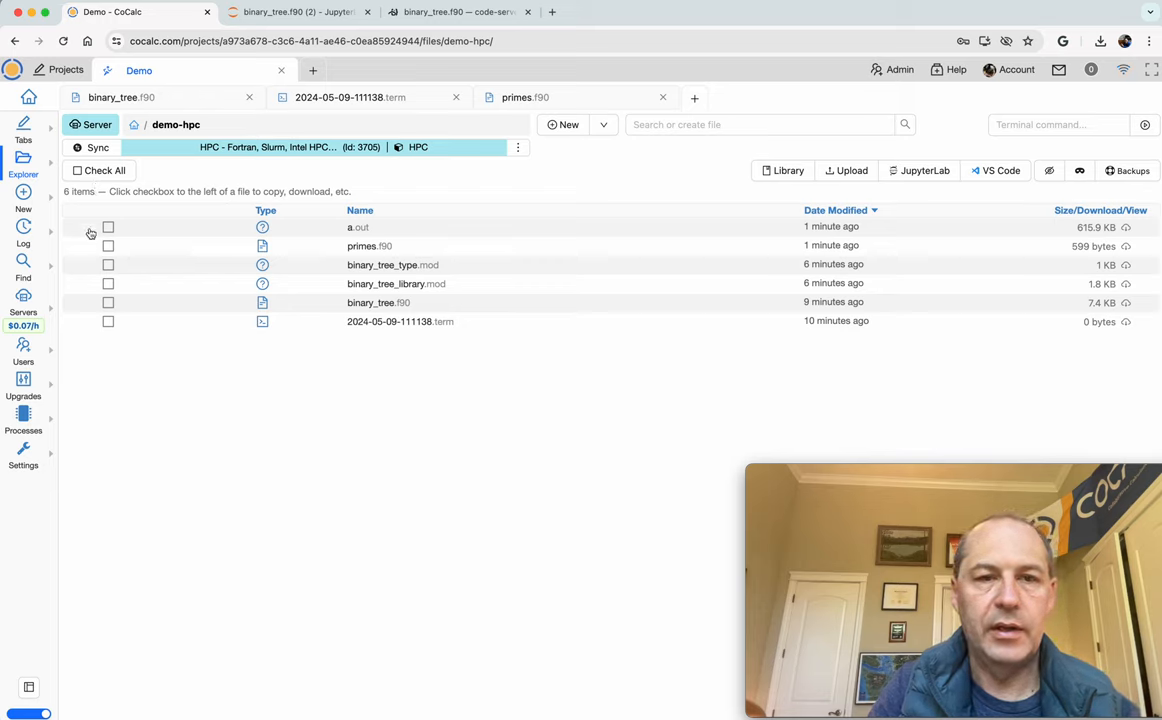
- Select primes.f90 and copy it to the project's home directory as destination
{"action": "left_click", "coordinate": [108, 248]}
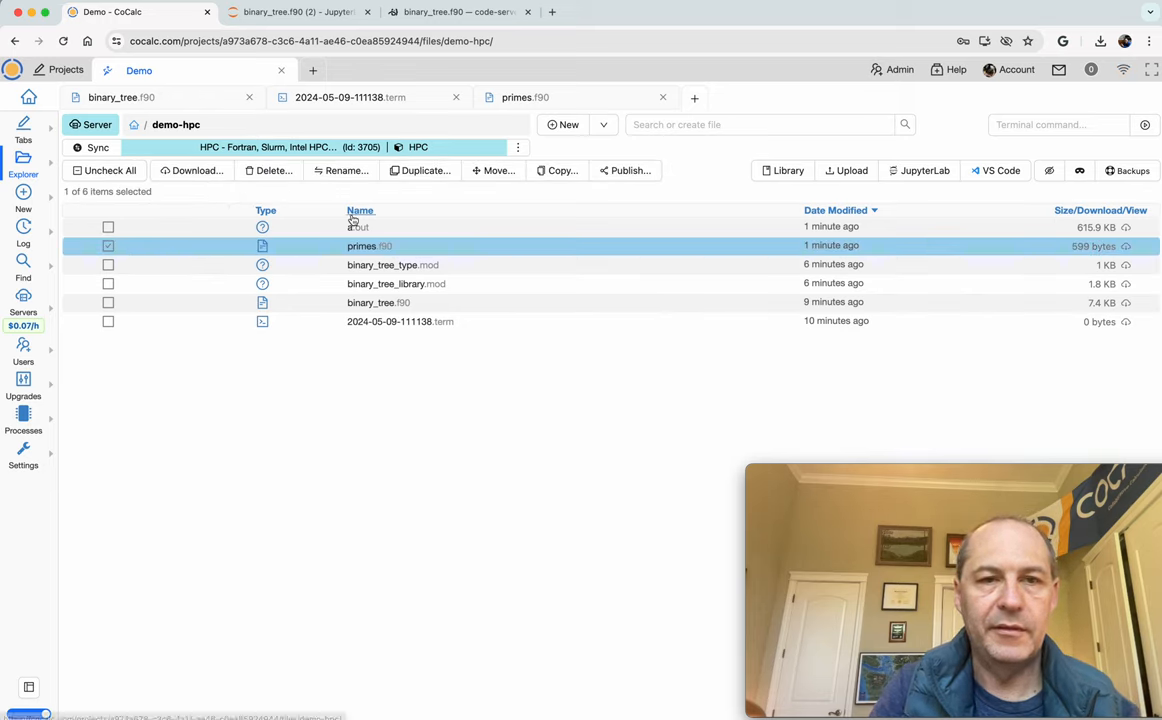
{"action": "left_click", "coordinate": [556, 170]}
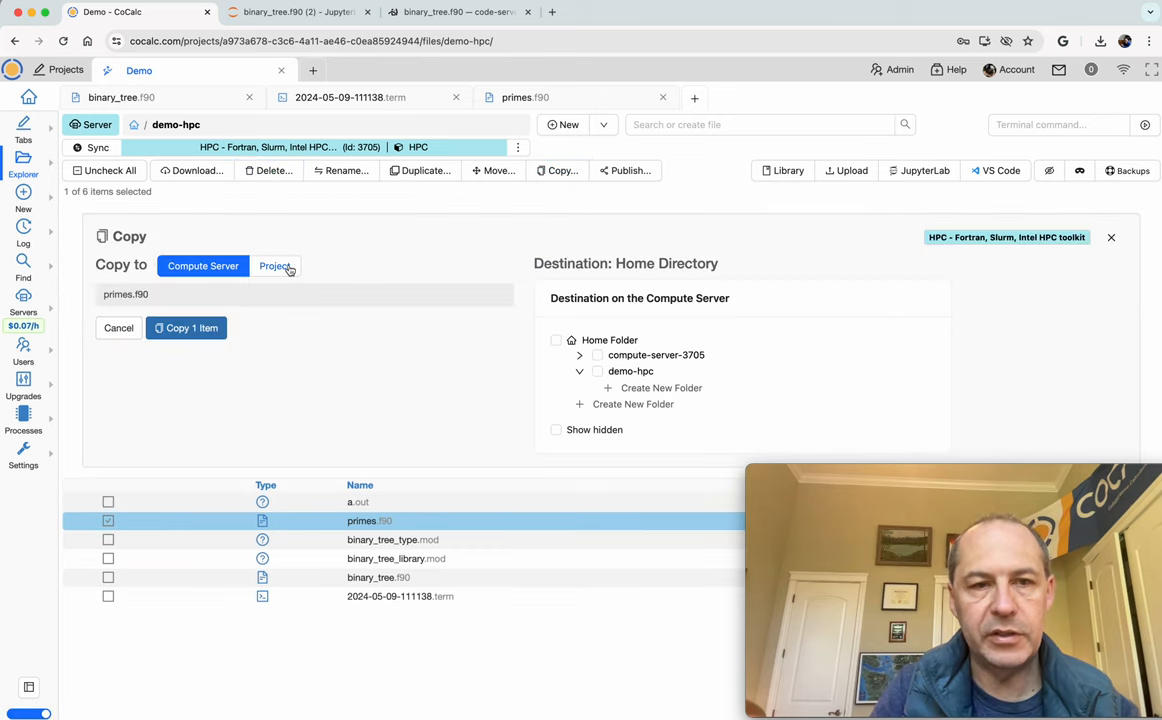
{"action": "left_click", "coordinate": [276, 266]}
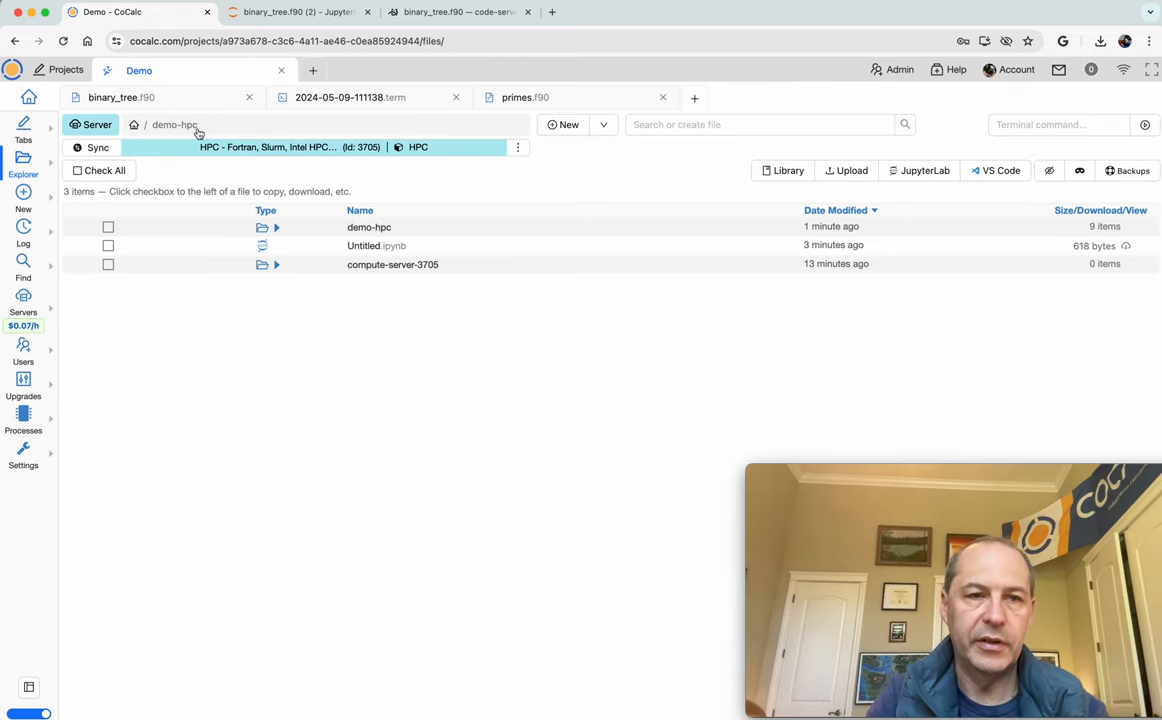
{"action": "mouse_move", "coordinate": [408, 284]}
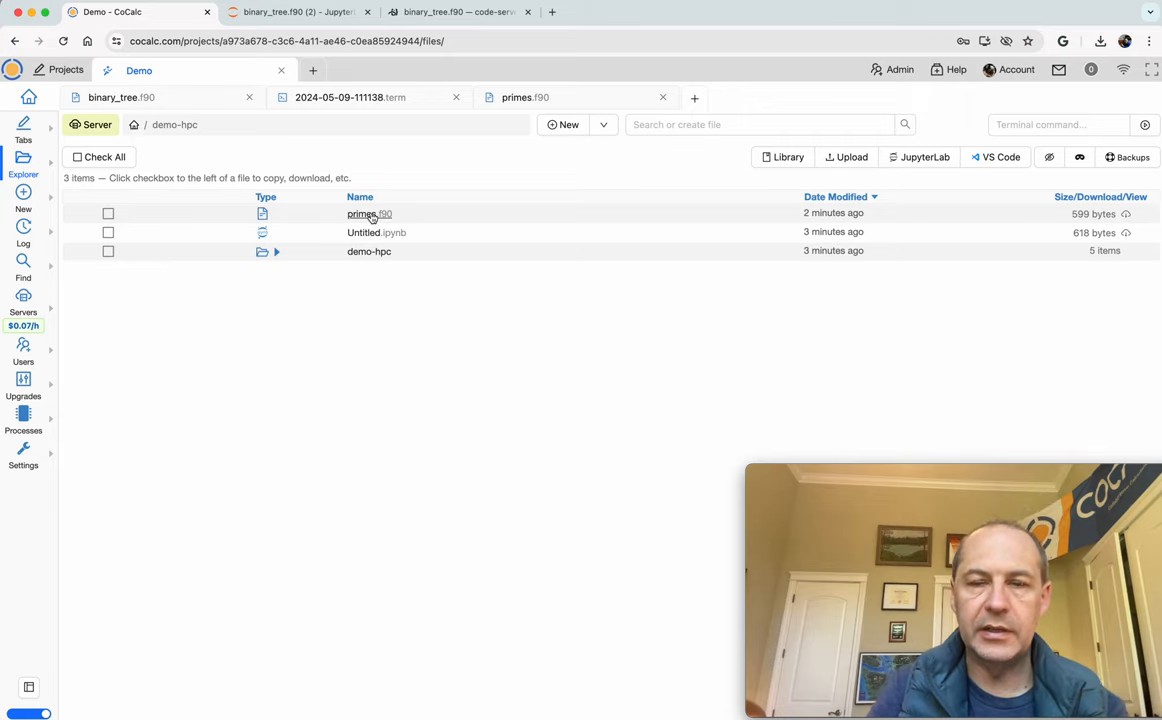
{"action": "mouse_move", "coordinate": [412, 120]}
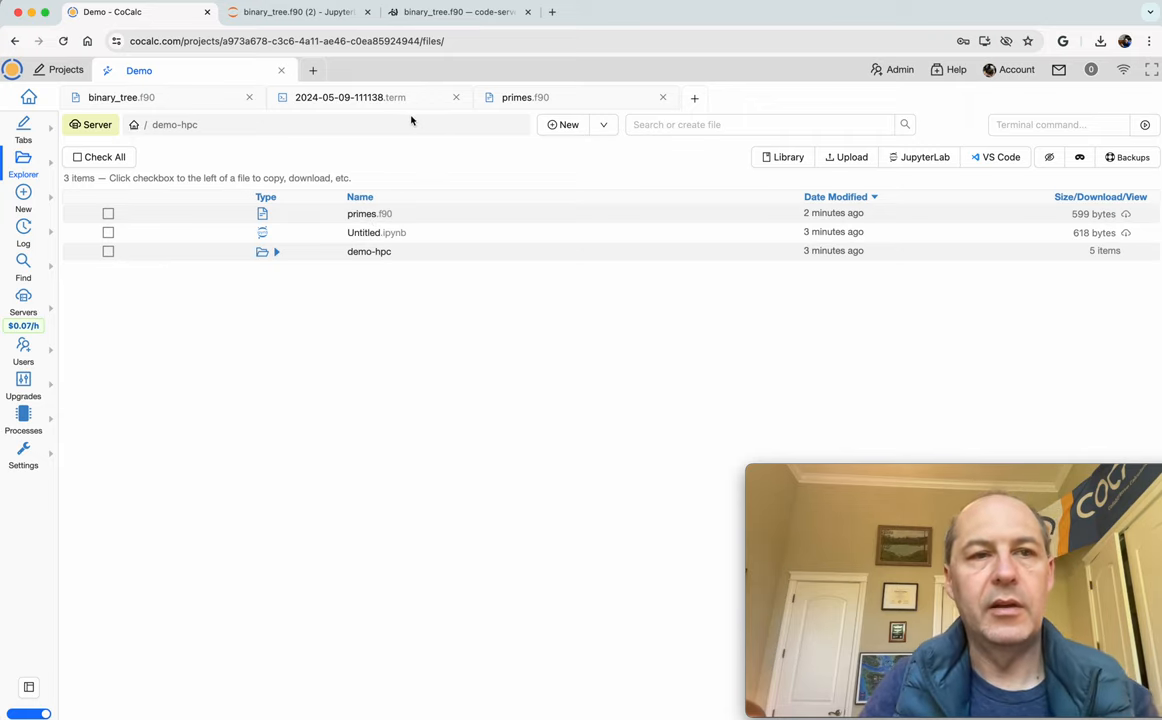
- Deprovision the HPC compute server from its settings, acknowledging its disks will be deleted
{"action": "left_click", "coordinate": [24, 300]}
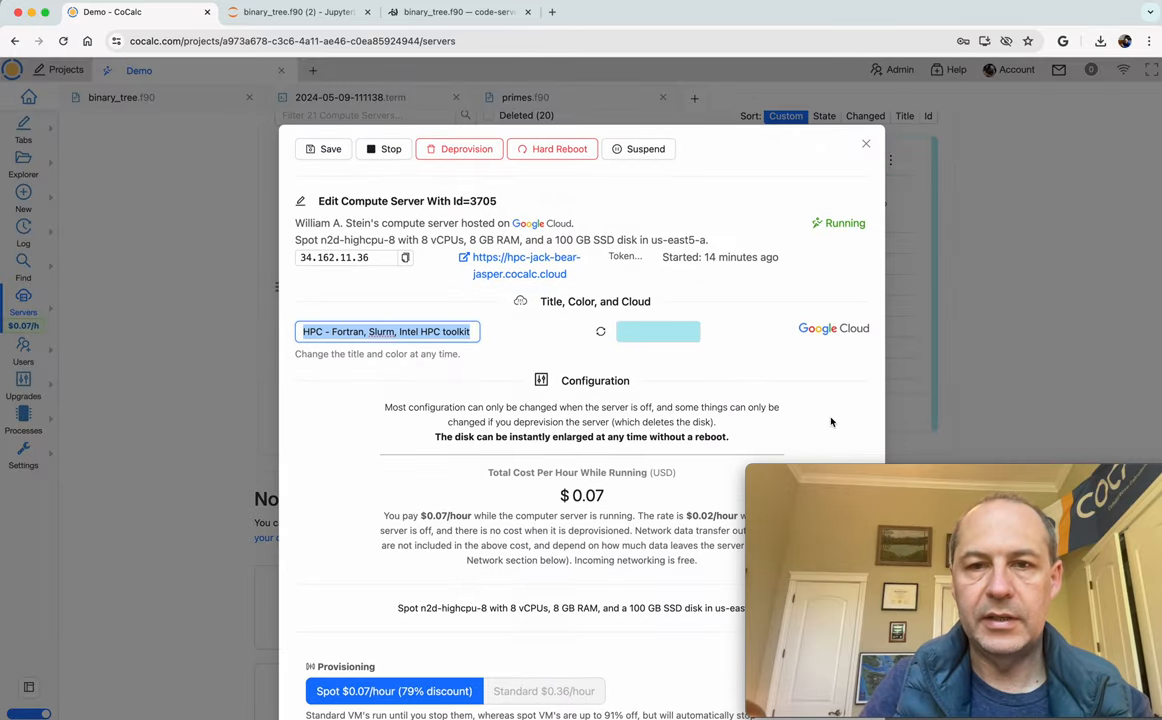
{"action": "mouse_move", "coordinate": [460, 148]}
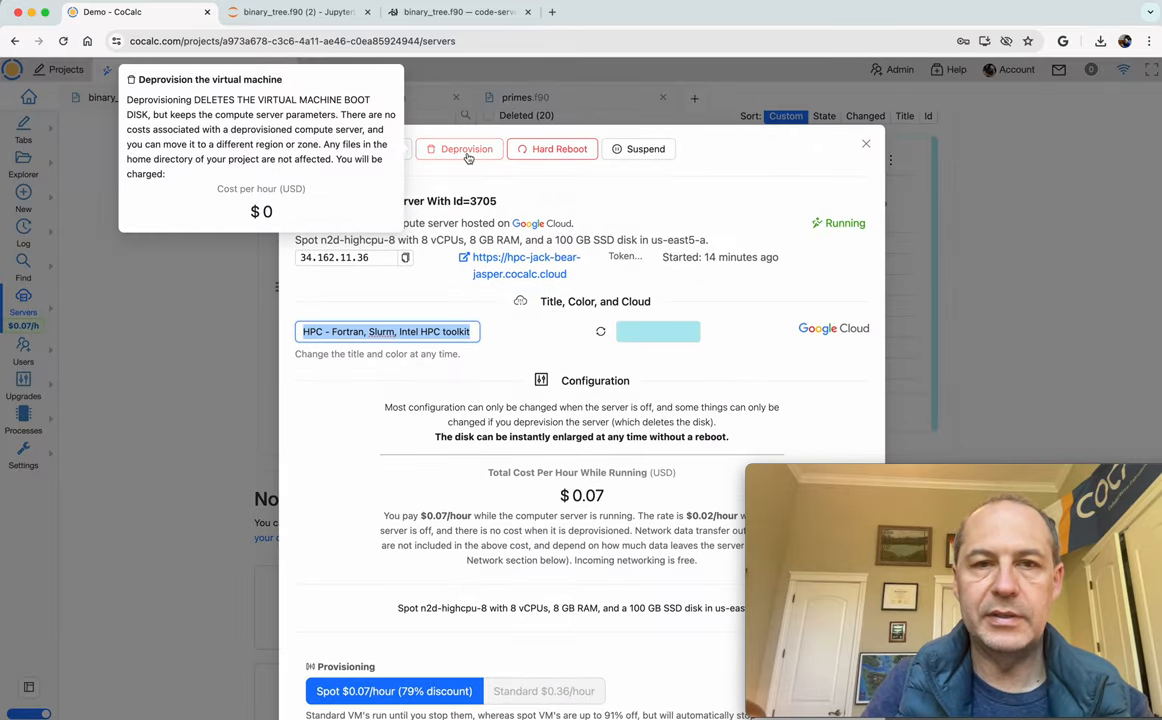
{"action": "left_click", "coordinate": [460, 148]}
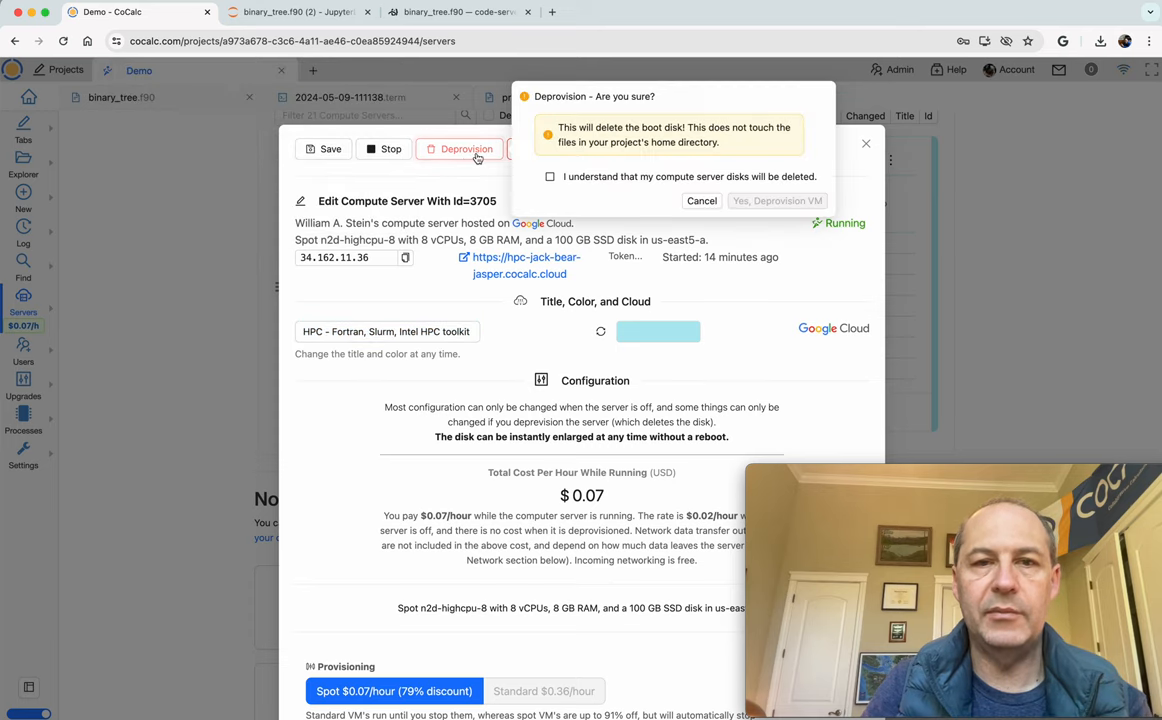
{"action": "left_click", "coordinate": [548, 176]}
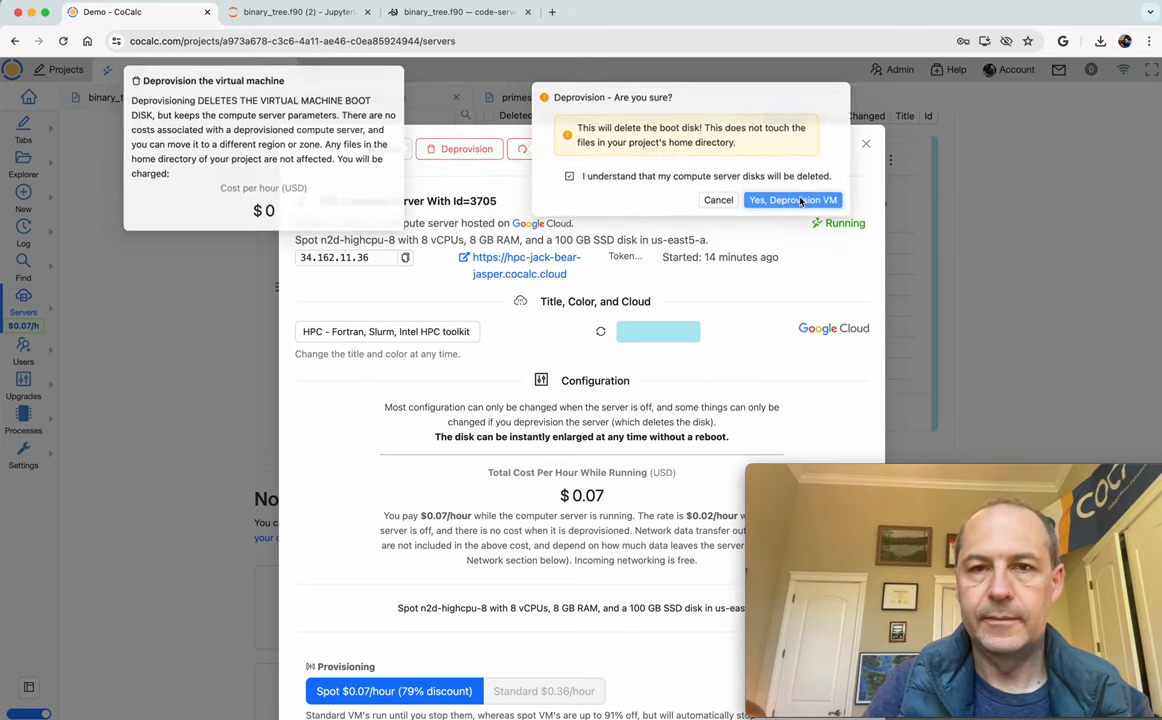
{"action": "left_click", "coordinate": [792, 200]}
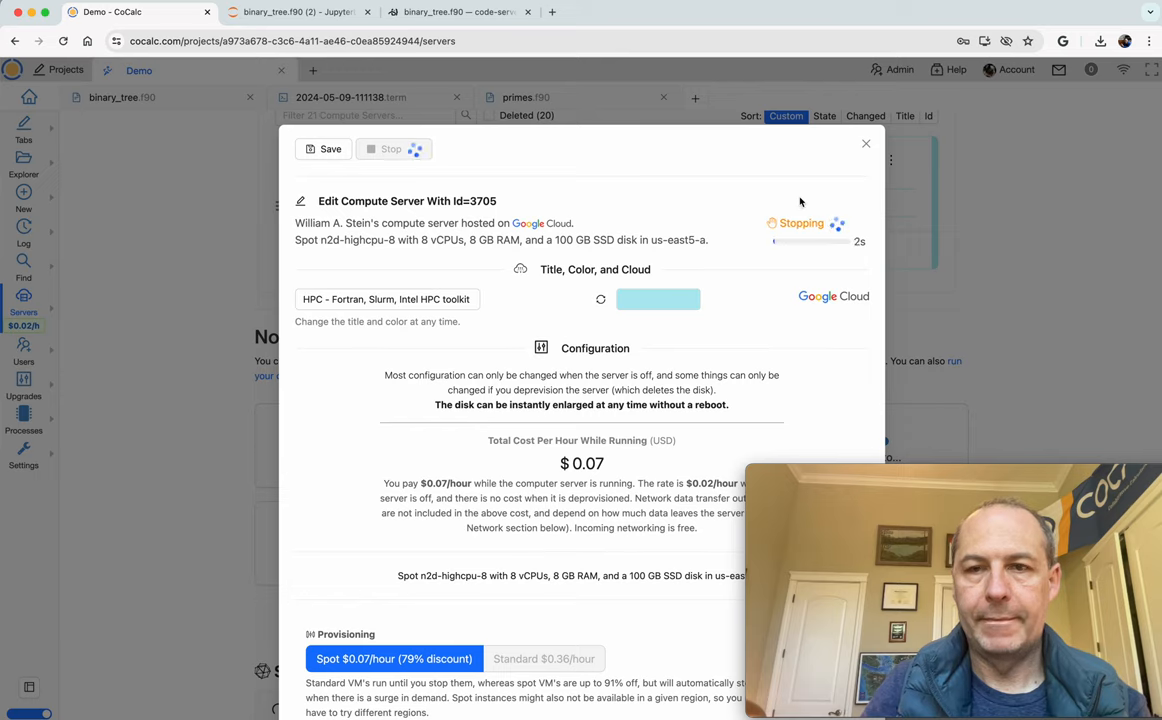